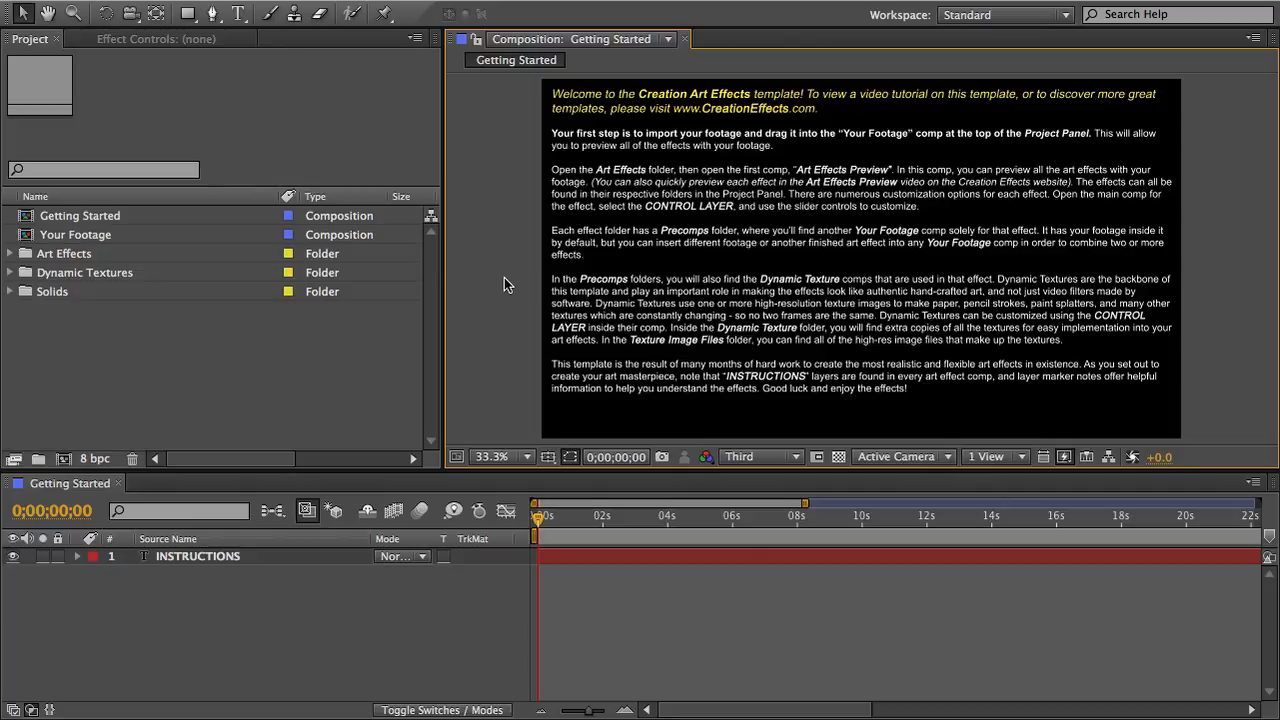
pyautogui.moveTo(938, 332)
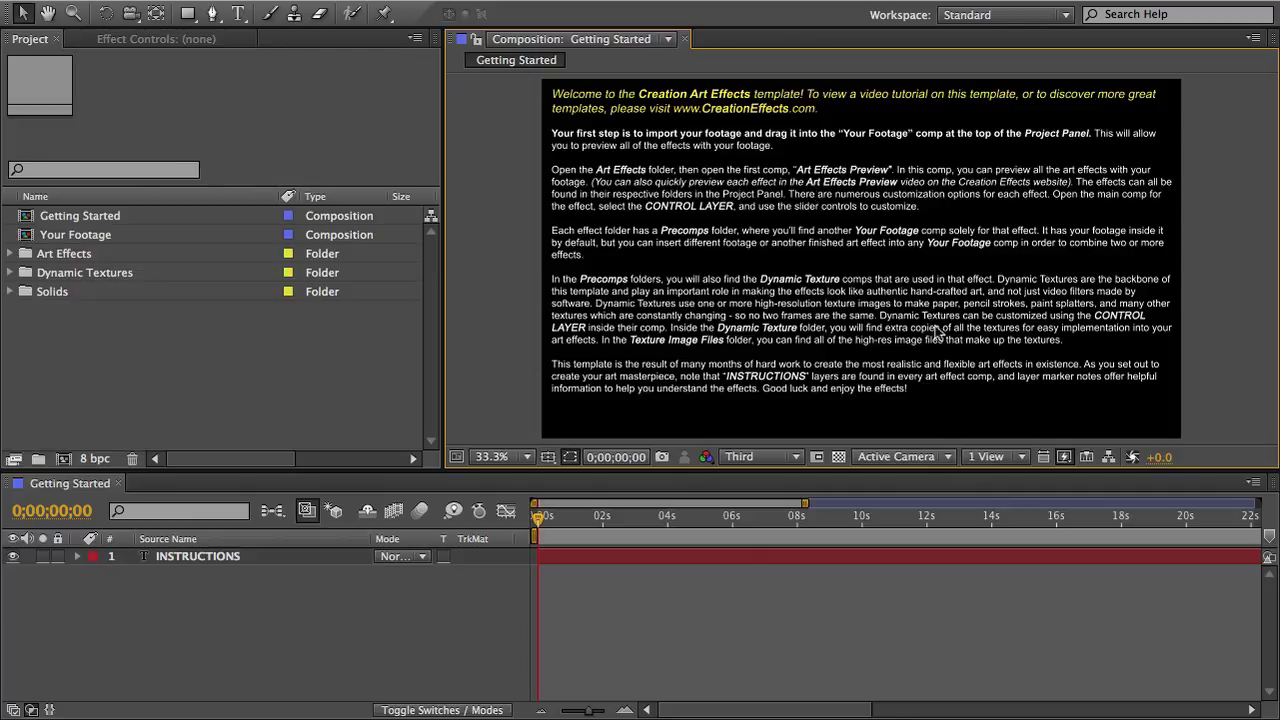
pyautogui.moveTo(122, 490)
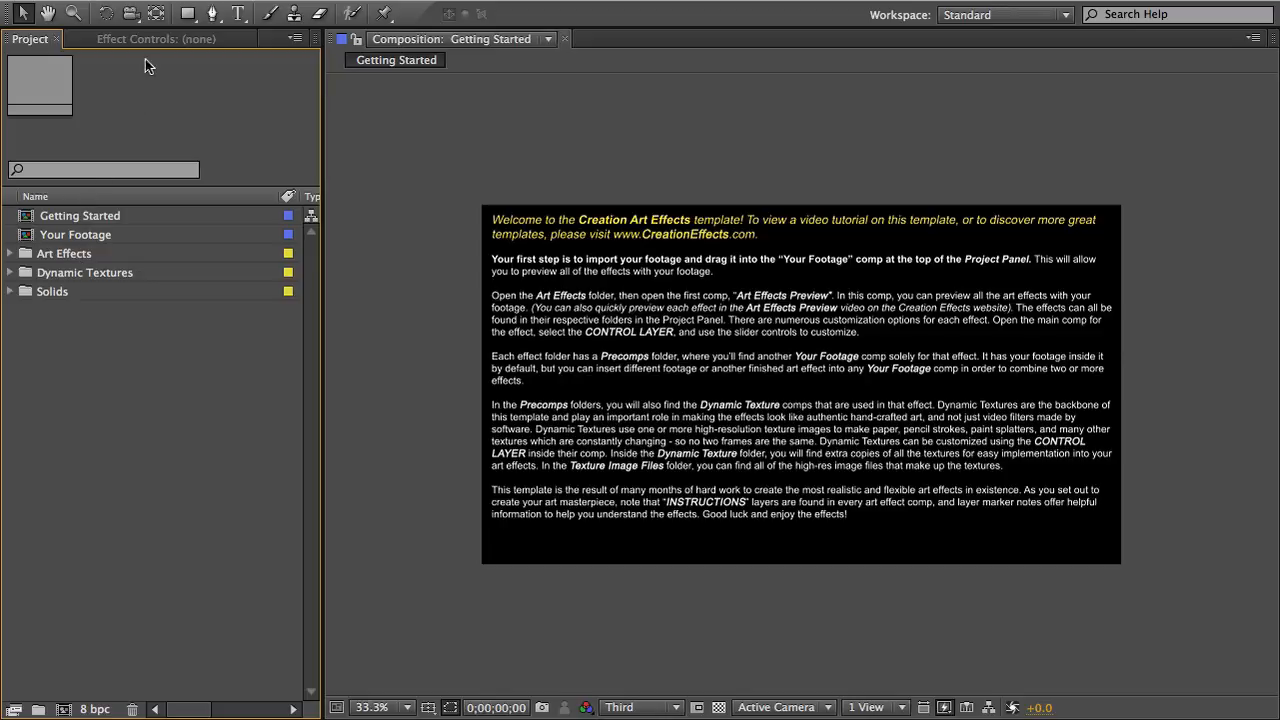
pyautogui.click(156, 40)
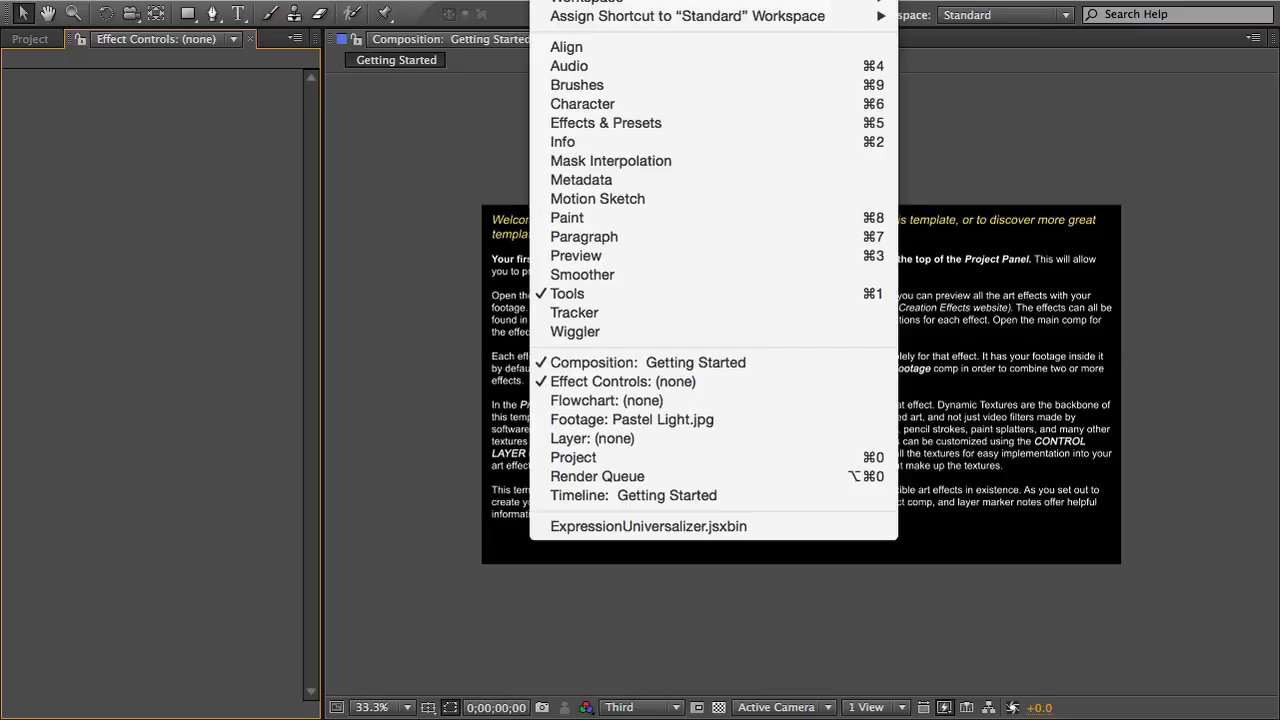
pyautogui.moveTo(620, 380)
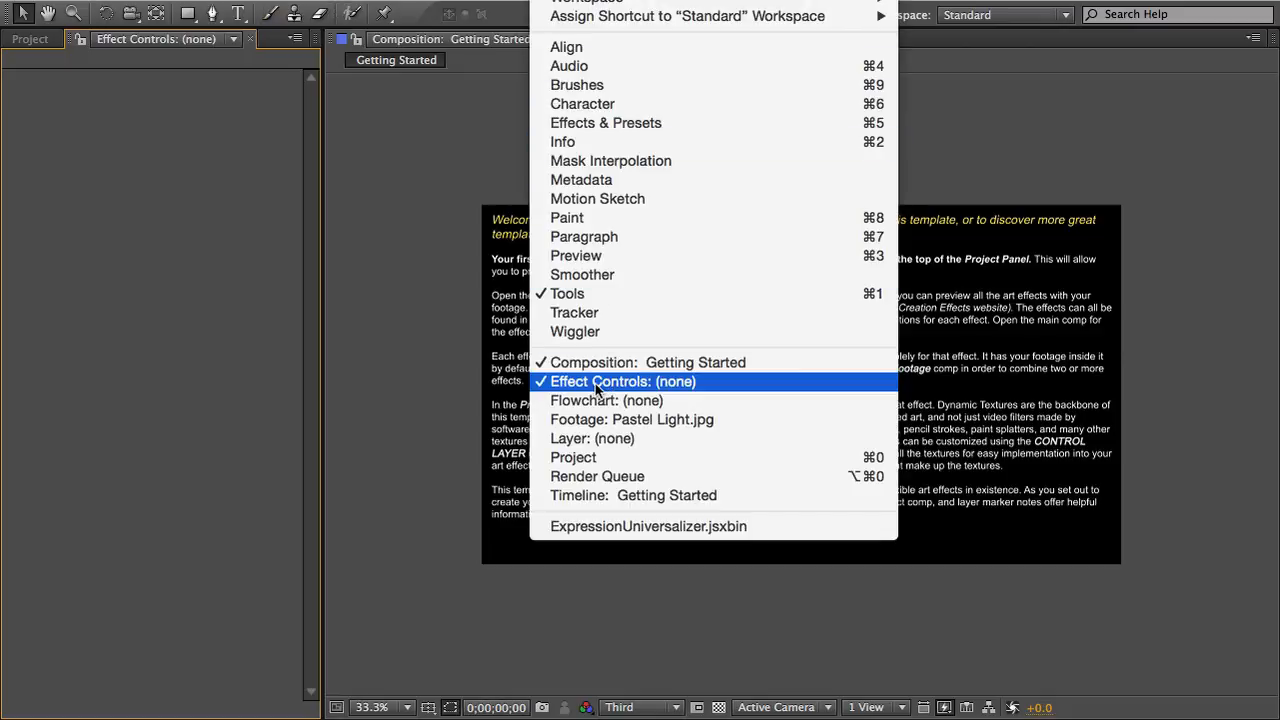
pyautogui.click(620, 380)
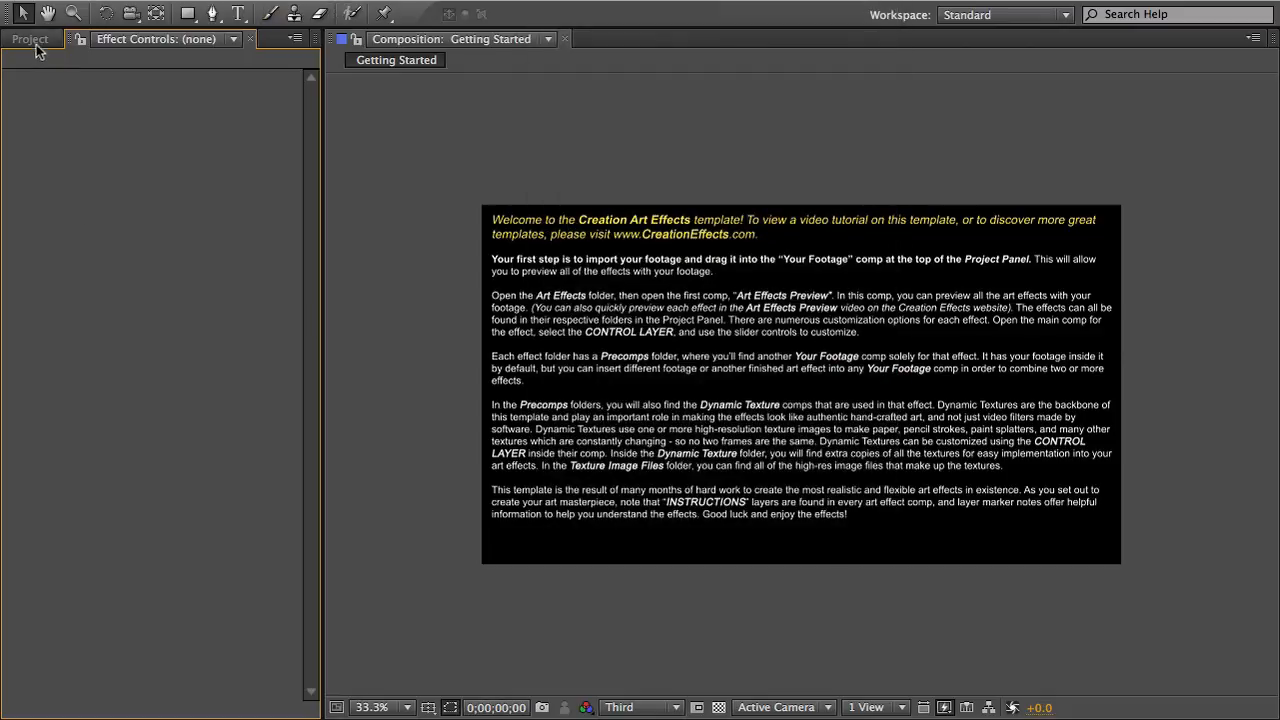
pyautogui.click(28, 38)
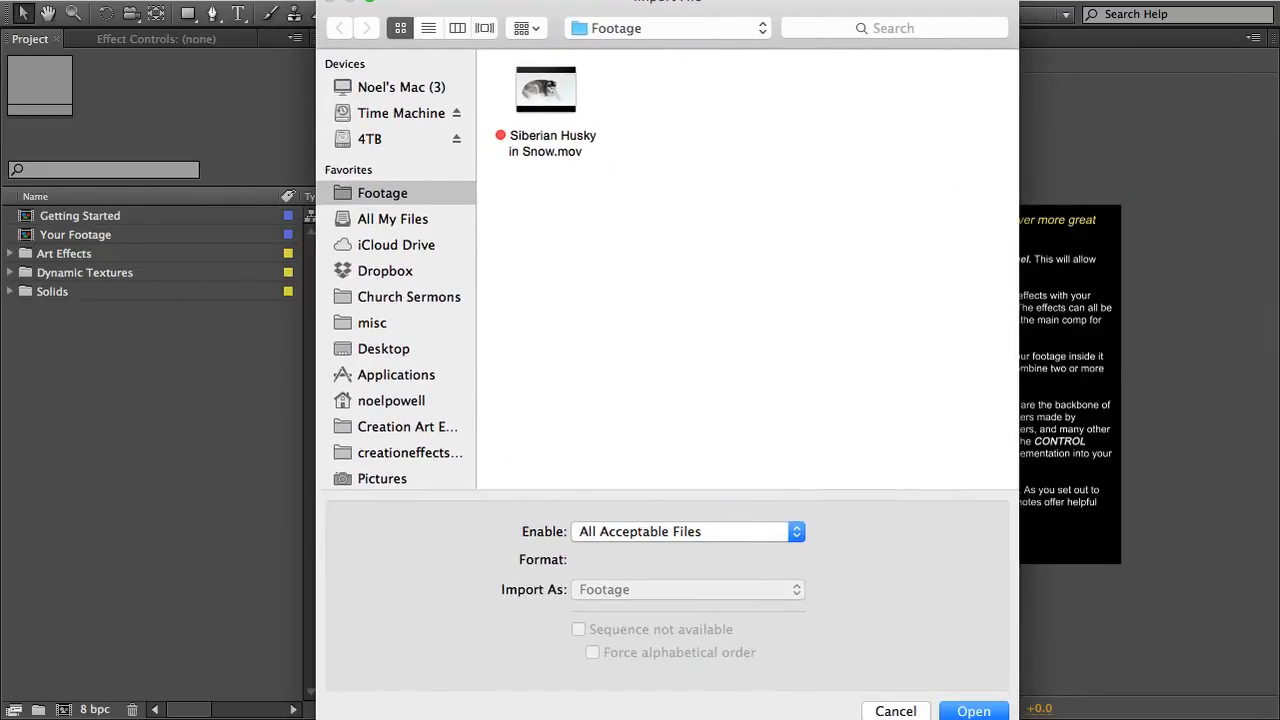
# Step: Import Siberian Husky in Snow.mov and drop it into the Your Footage comp
pyautogui.click(544, 90)
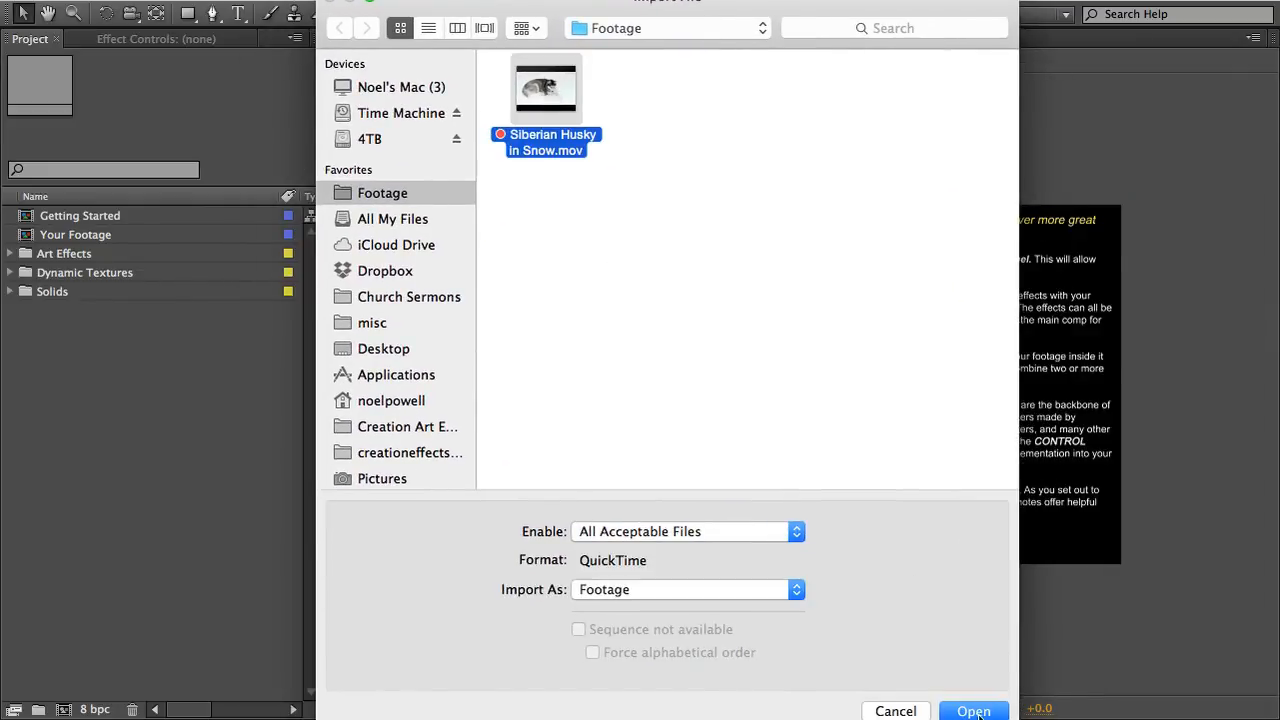
pyautogui.click(972, 712)
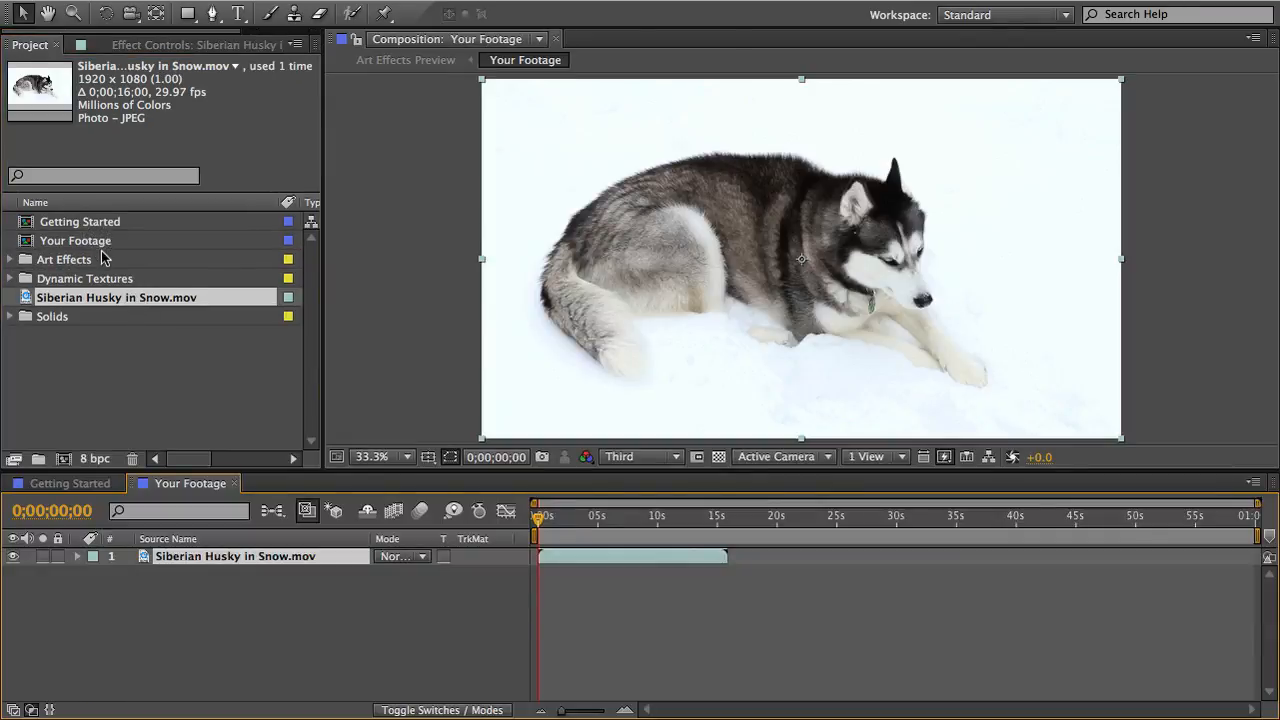
pyautogui.moveTo(420, 320)
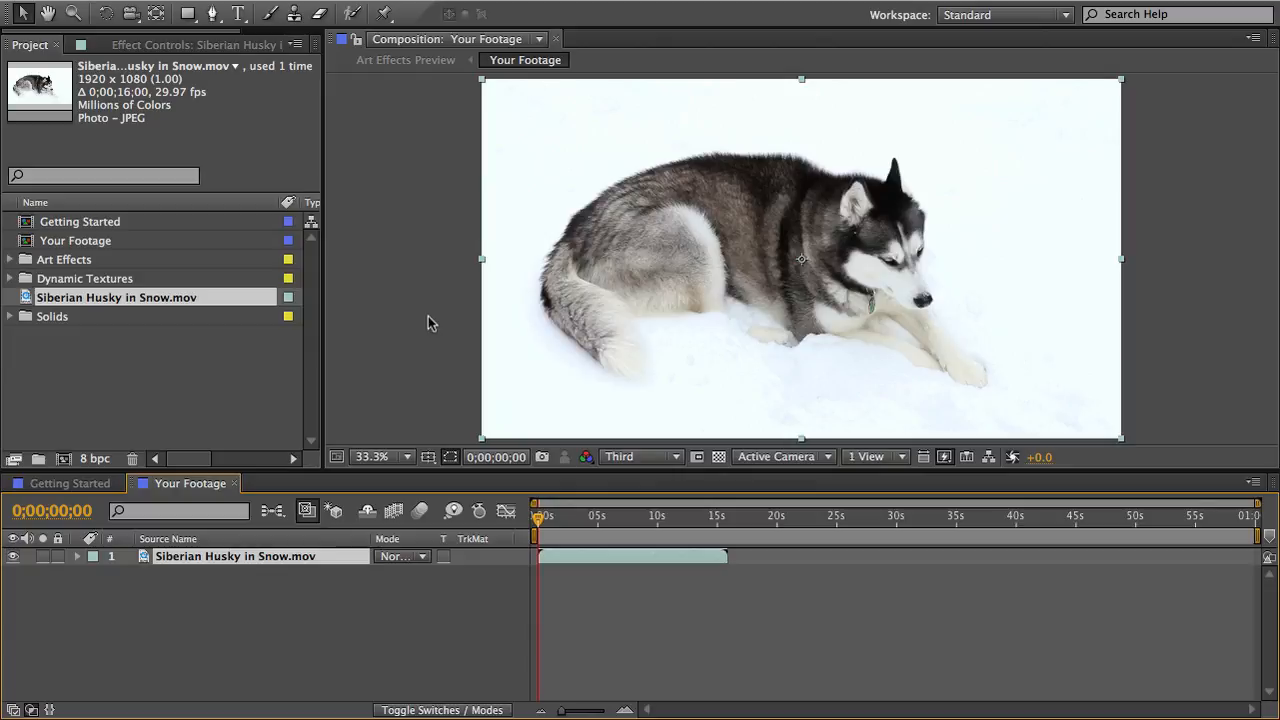
pyautogui.moveTo(492, 304)
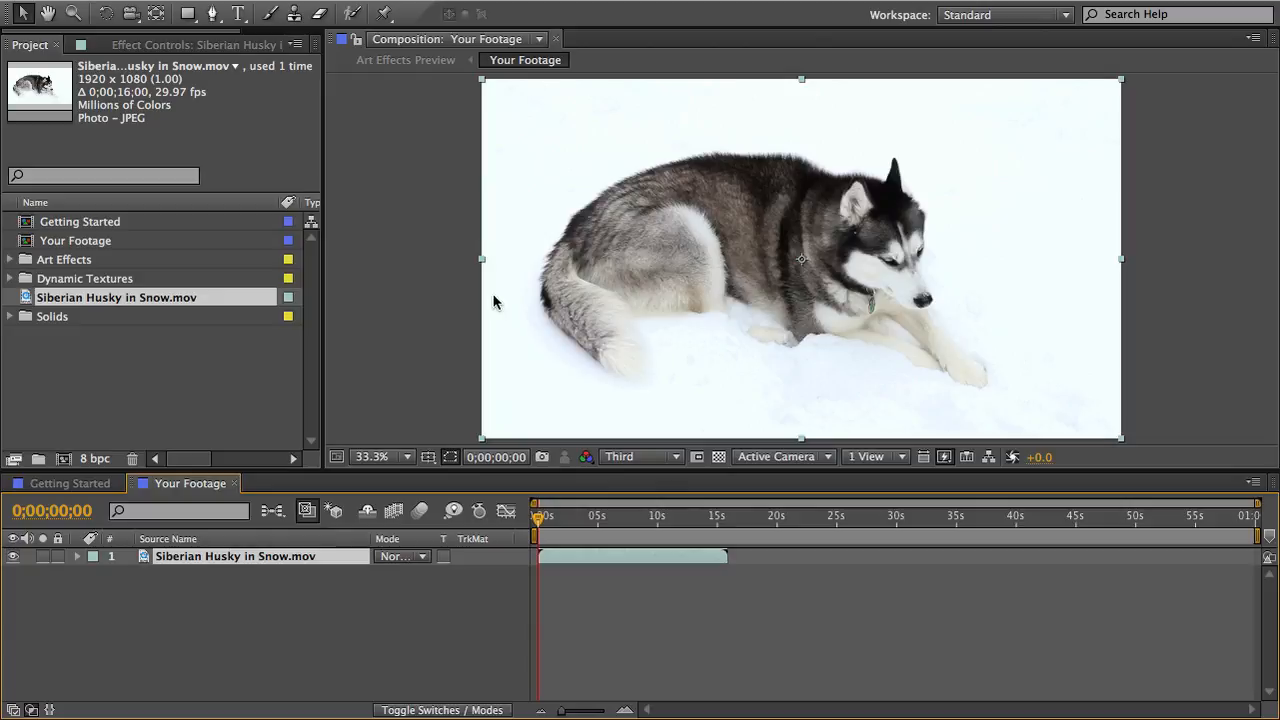
pyautogui.moveTo(836, 172)
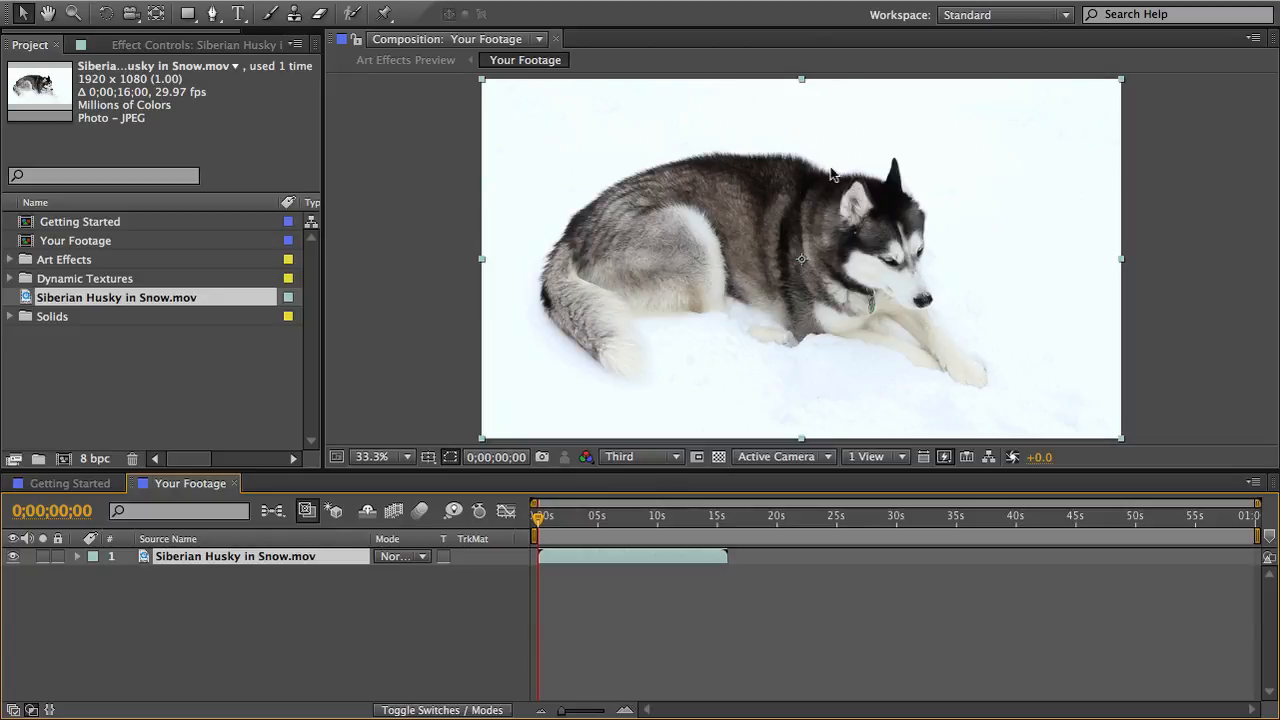
pyautogui.moveTo(880, 196)
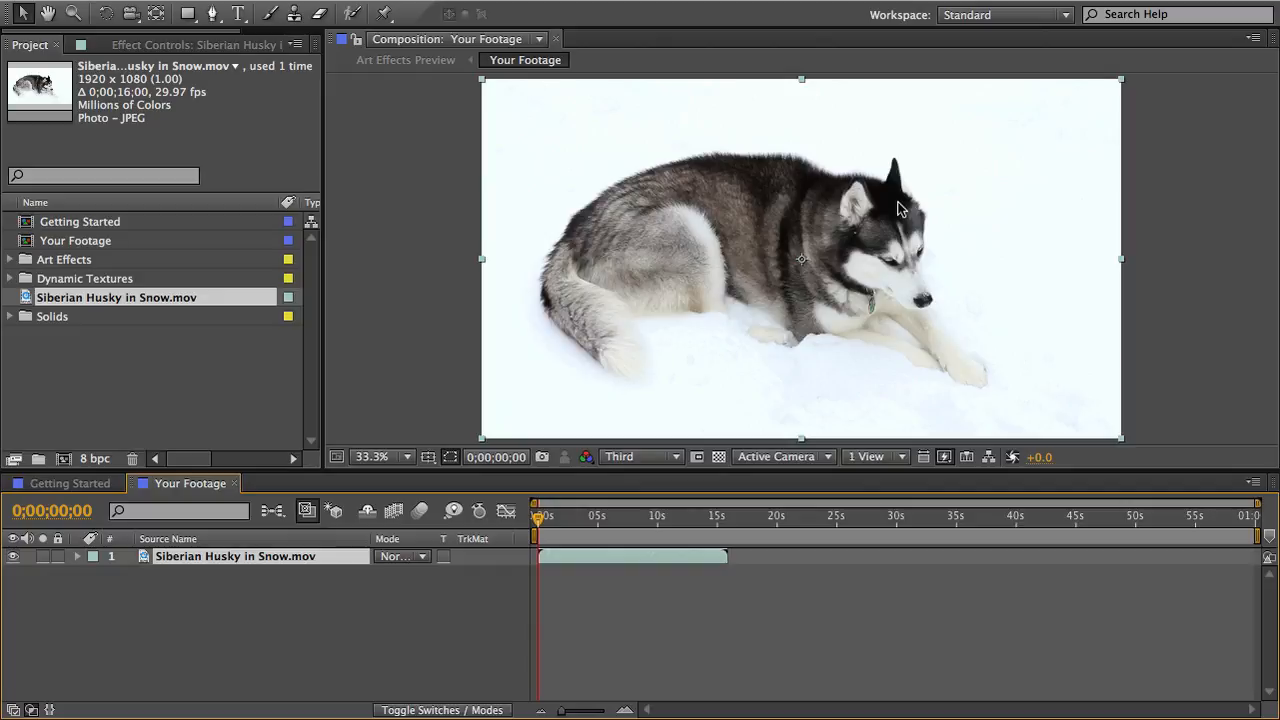
pyautogui.moveTo(78, 264)
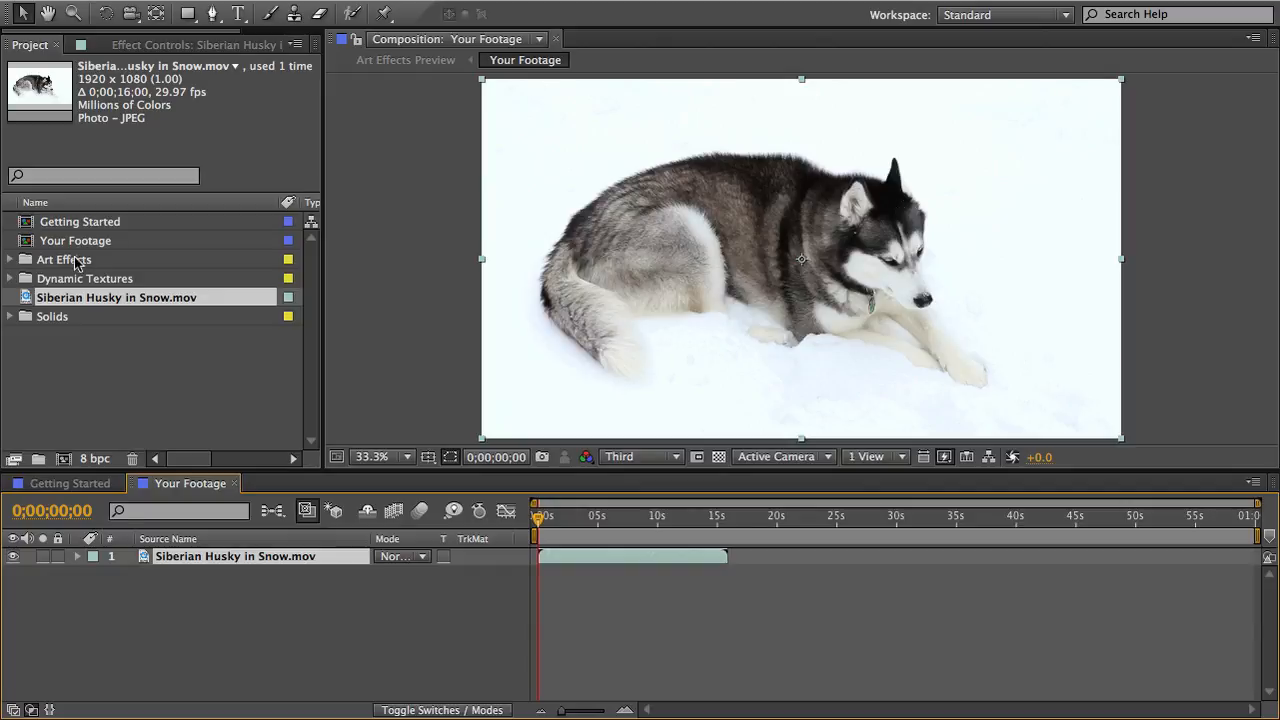
# Step: Expand the Art Effects folder in the Project panel and scroll through its effect subfolders
pyautogui.click(66, 260)
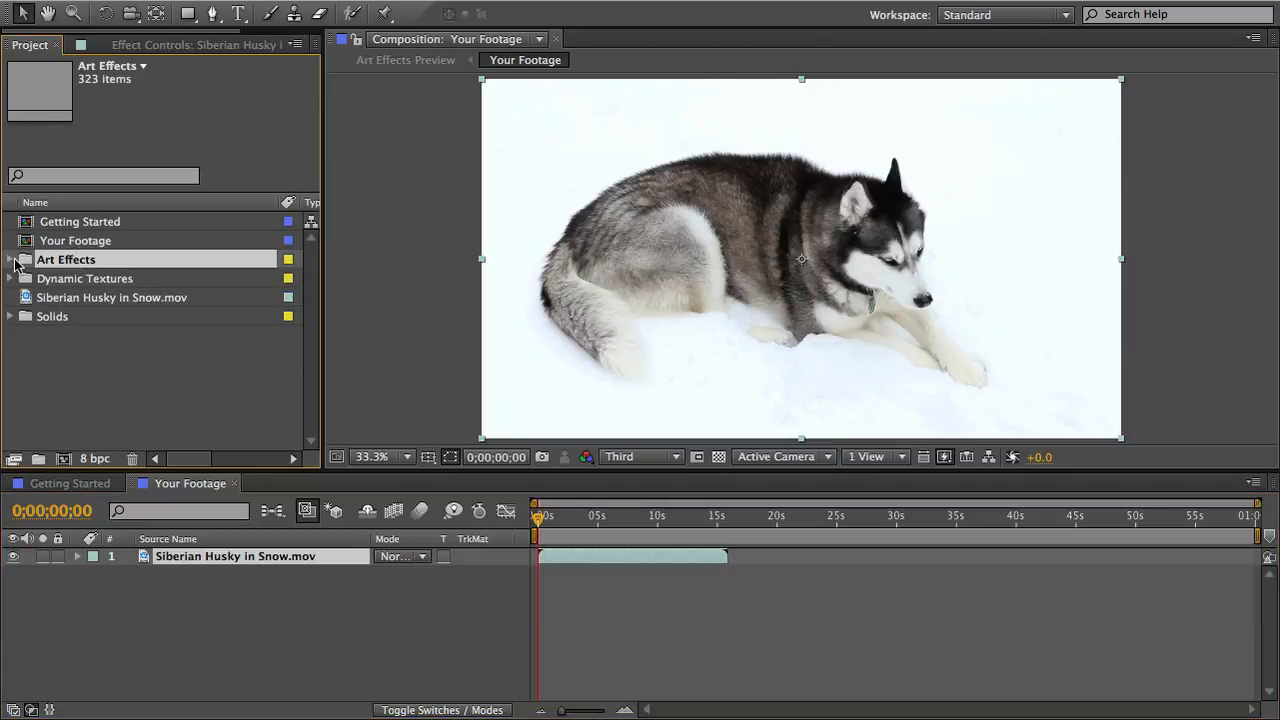
pyautogui.click(10, 260)
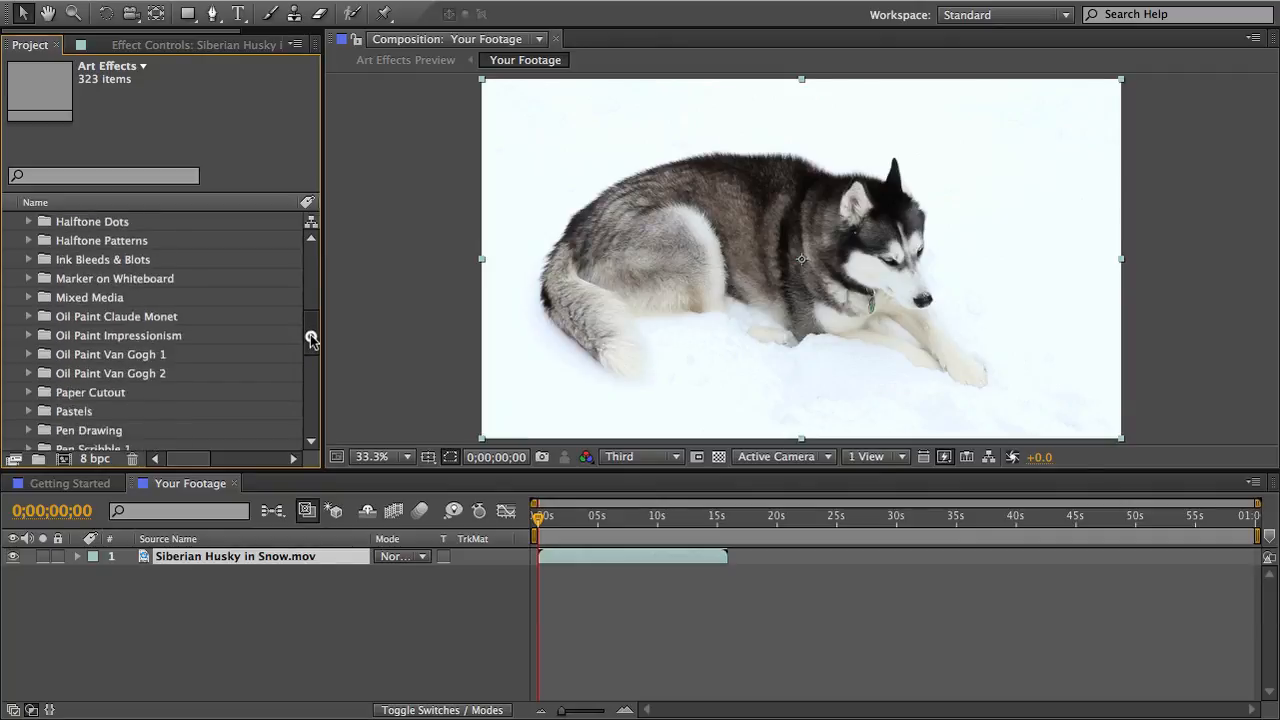
pyautogui.scroll(-3)
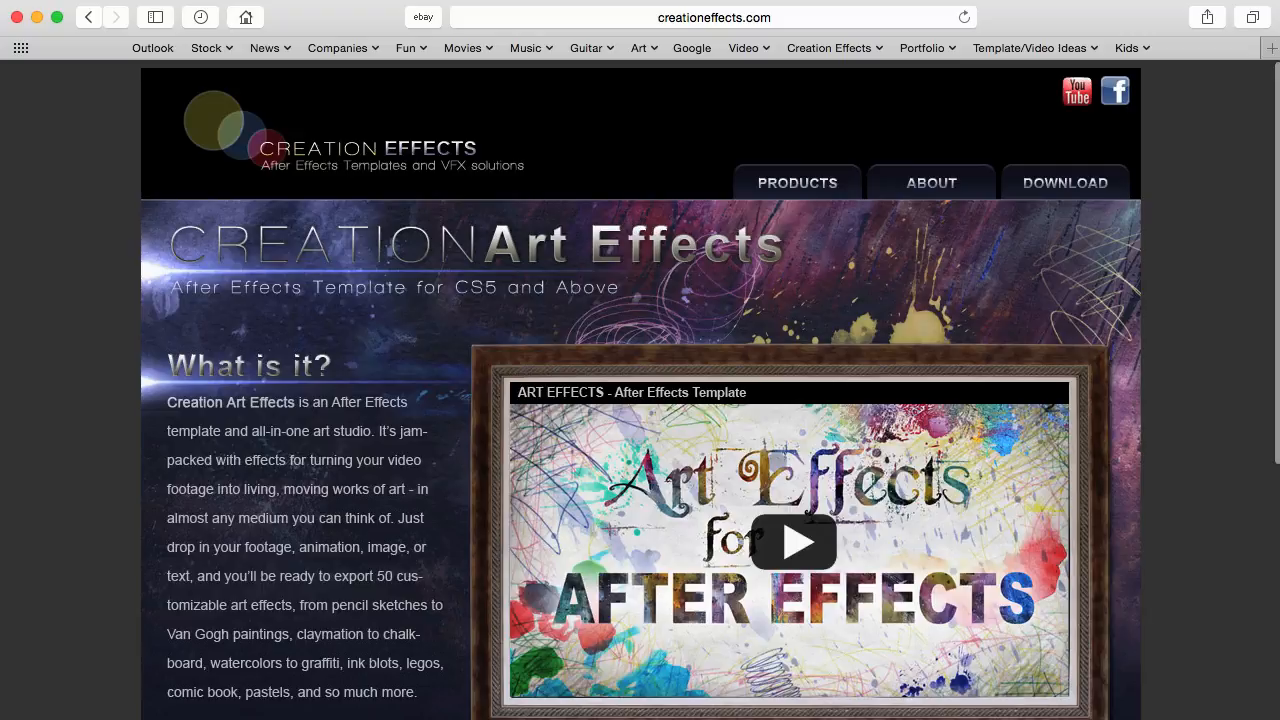
# Step: Scroll the Creation Art Effects product page down to the preview of all 50 effects
pyautogui.scroll(-3)
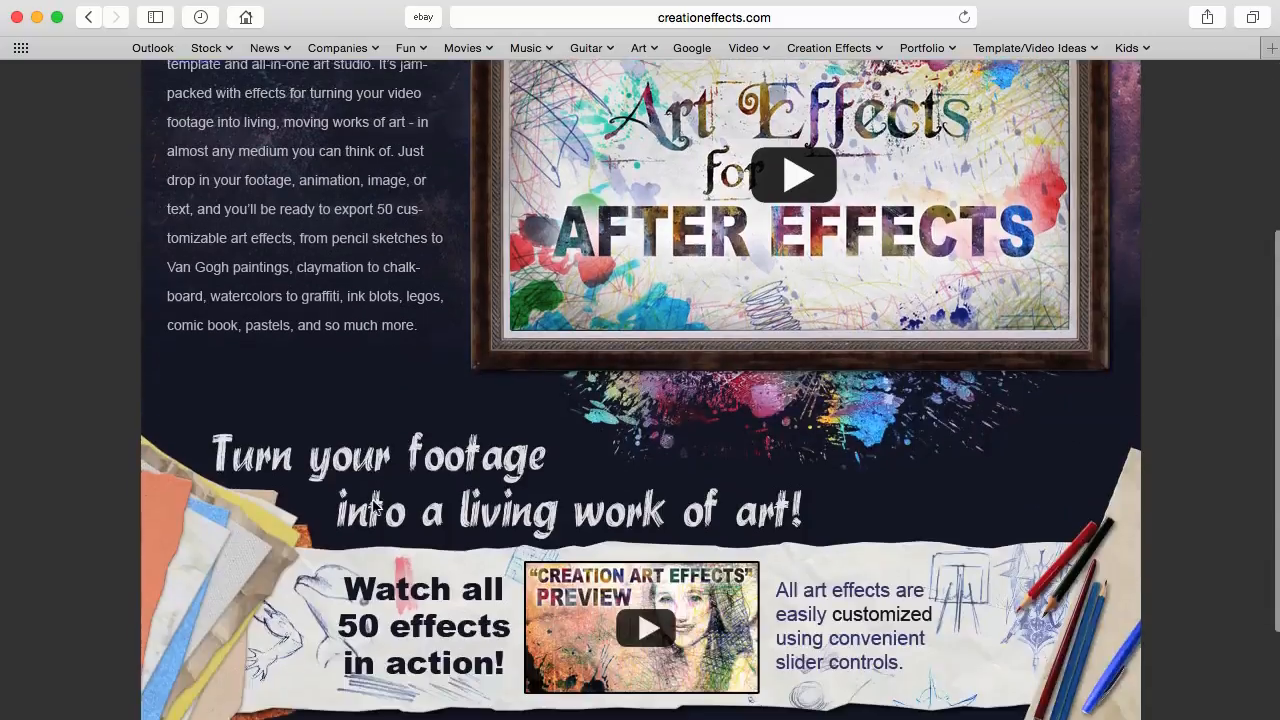
pyautogui.scroll(-3)
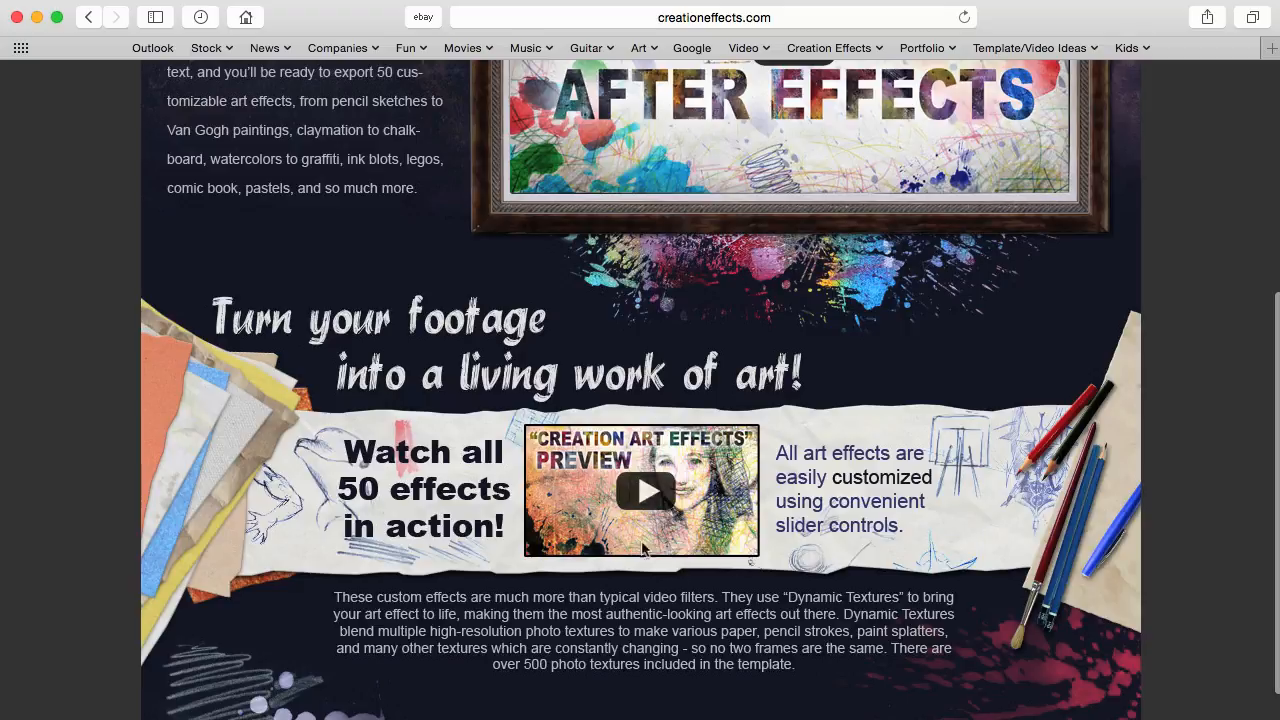
pyautogui.moveTo(664, 584)
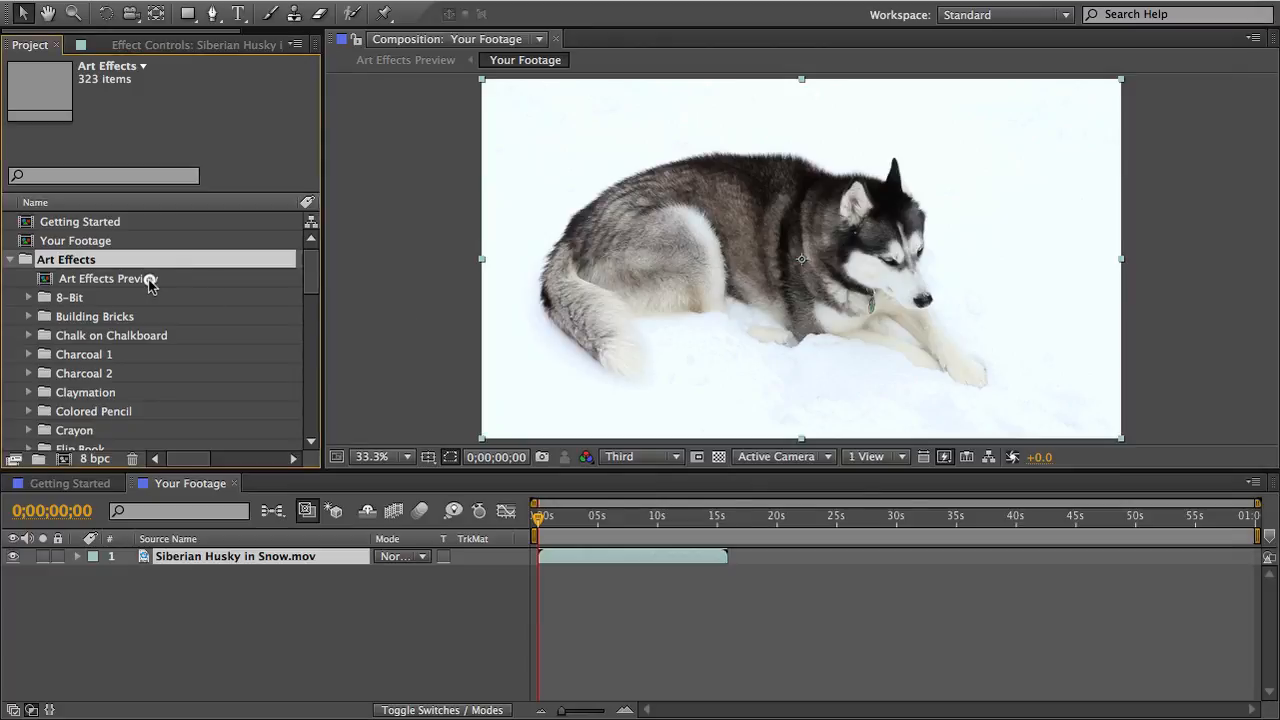
# Step: Select the Art Effects Preview comp inside the Art Effects folder
pyautogui.click(112, 278)
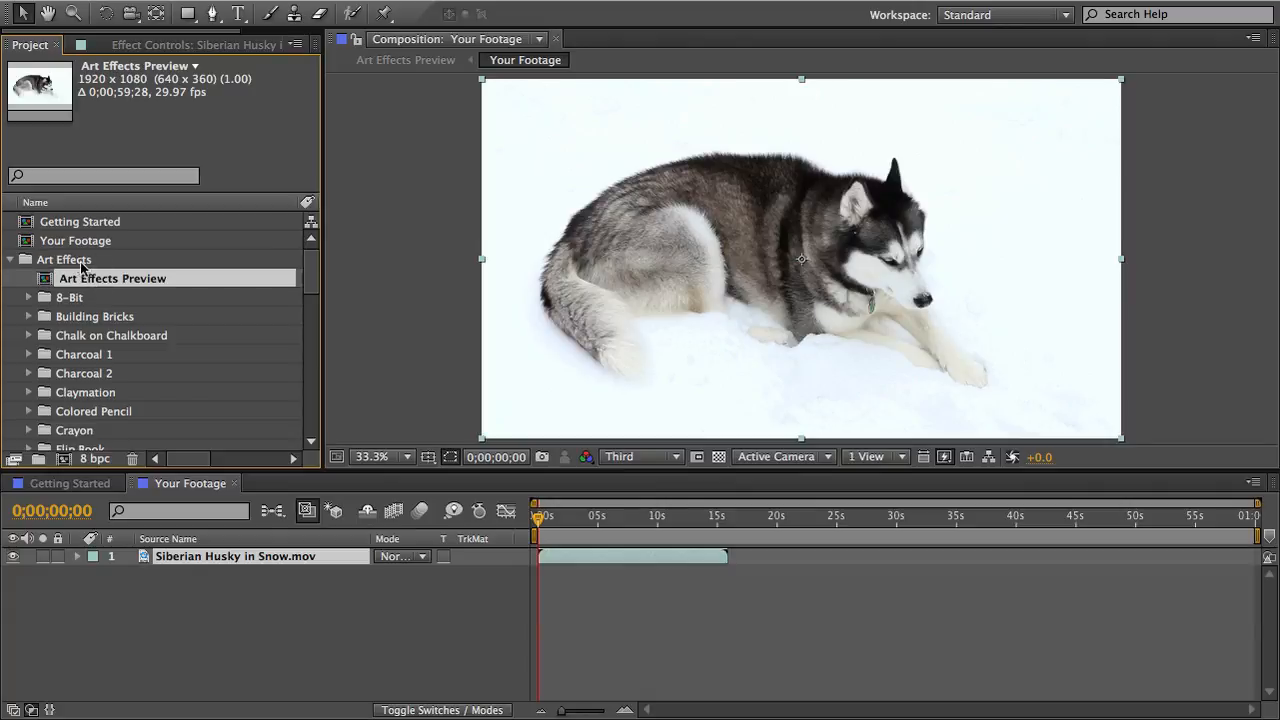
pyautogui.moveTo(96, 284)
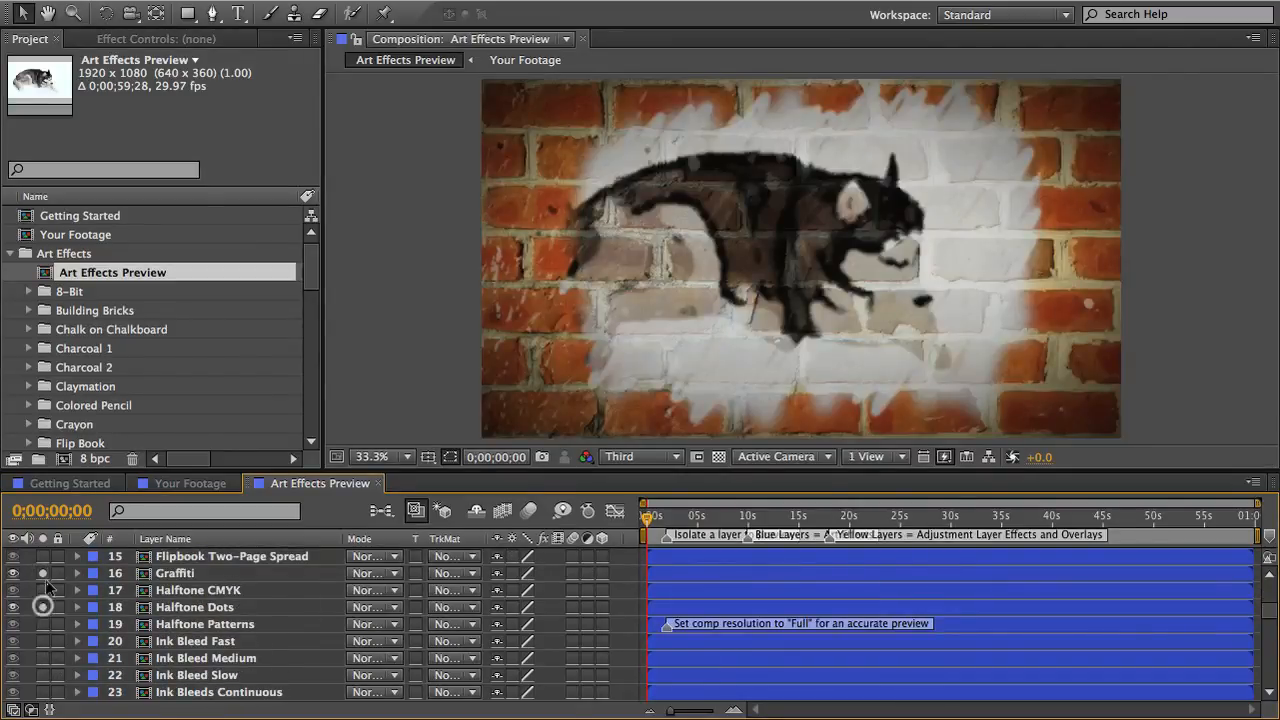
# Step: Solo the Halftone Dots and Oil Paint layers to preview those effects on the husky
pyautogui.click(44, 590)
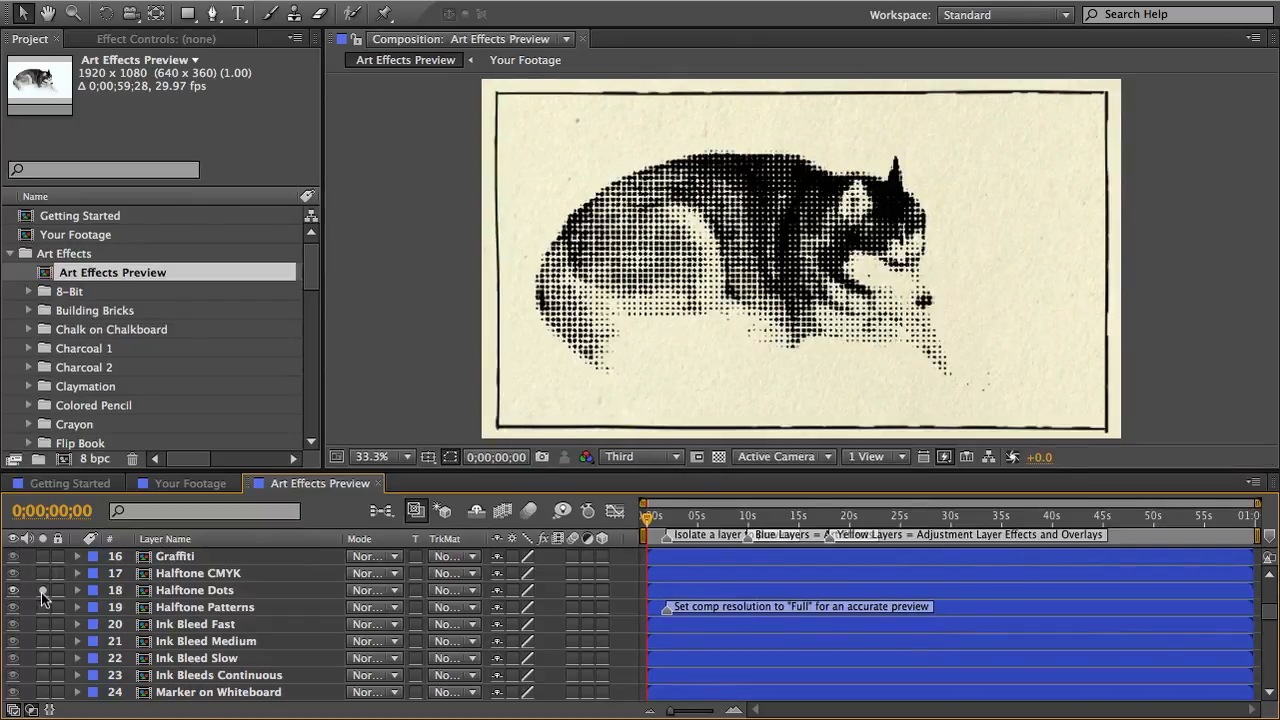
pyautogui.scroll(-3)
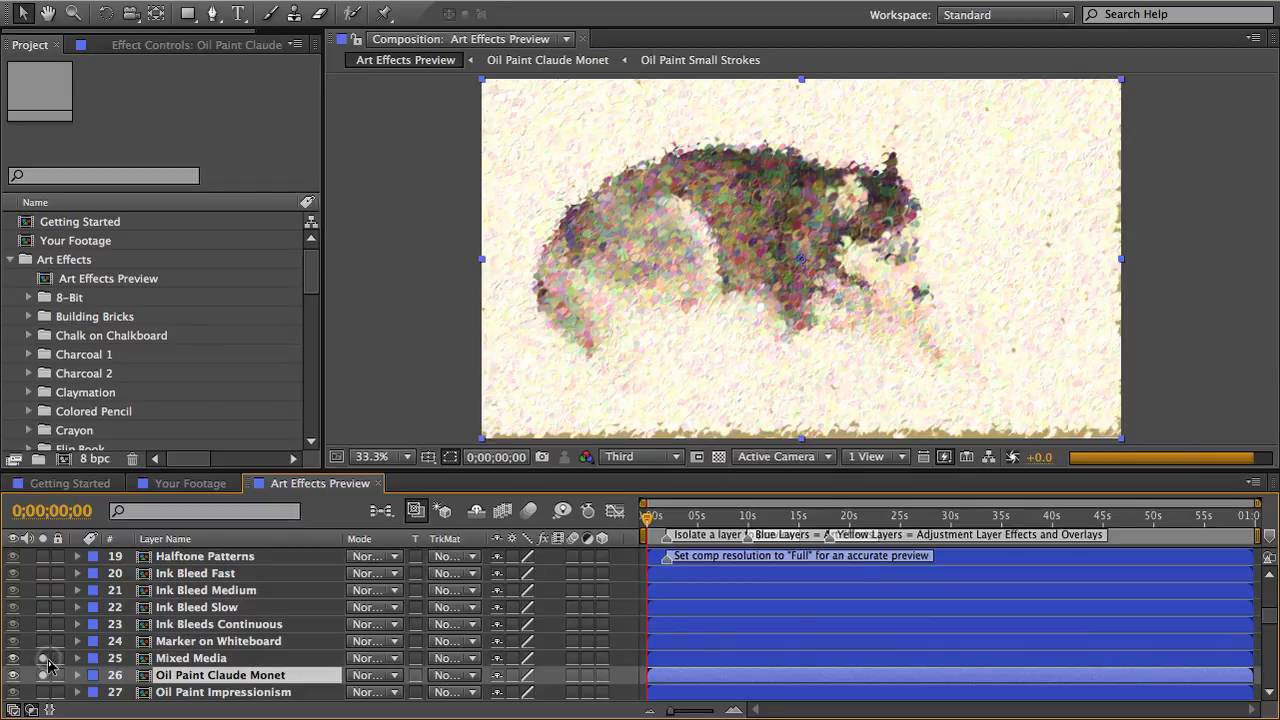
pyautogui.click(44, 674)
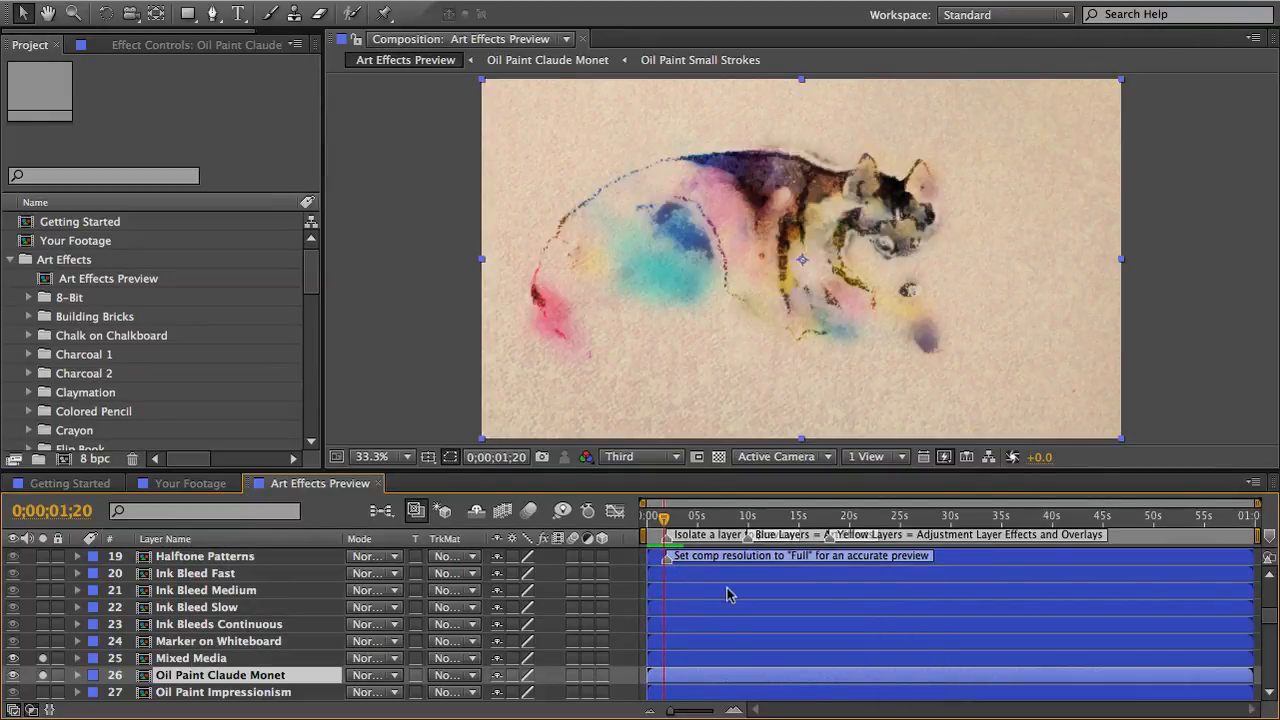
# Step: Read the layer marker note recommending Full comp resolution, then dismiss it
pyautogui.scroll(-3)
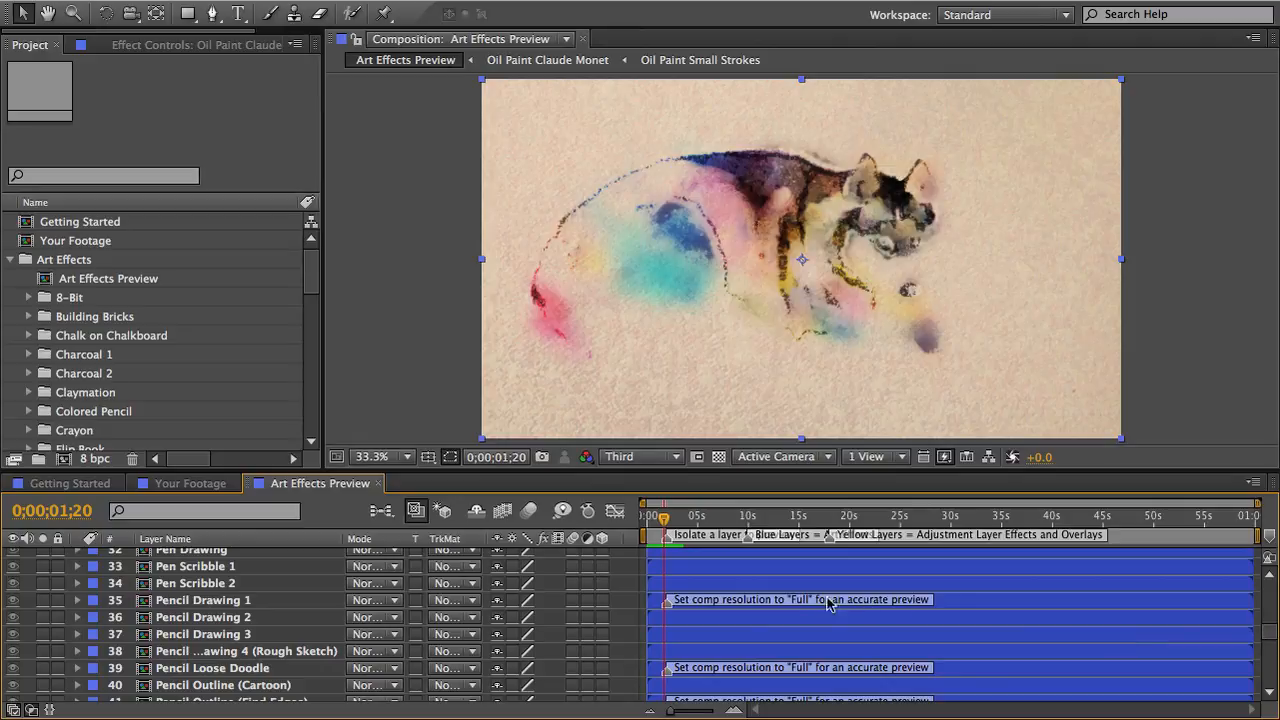
pyautogui.doubleClick(668, 600)
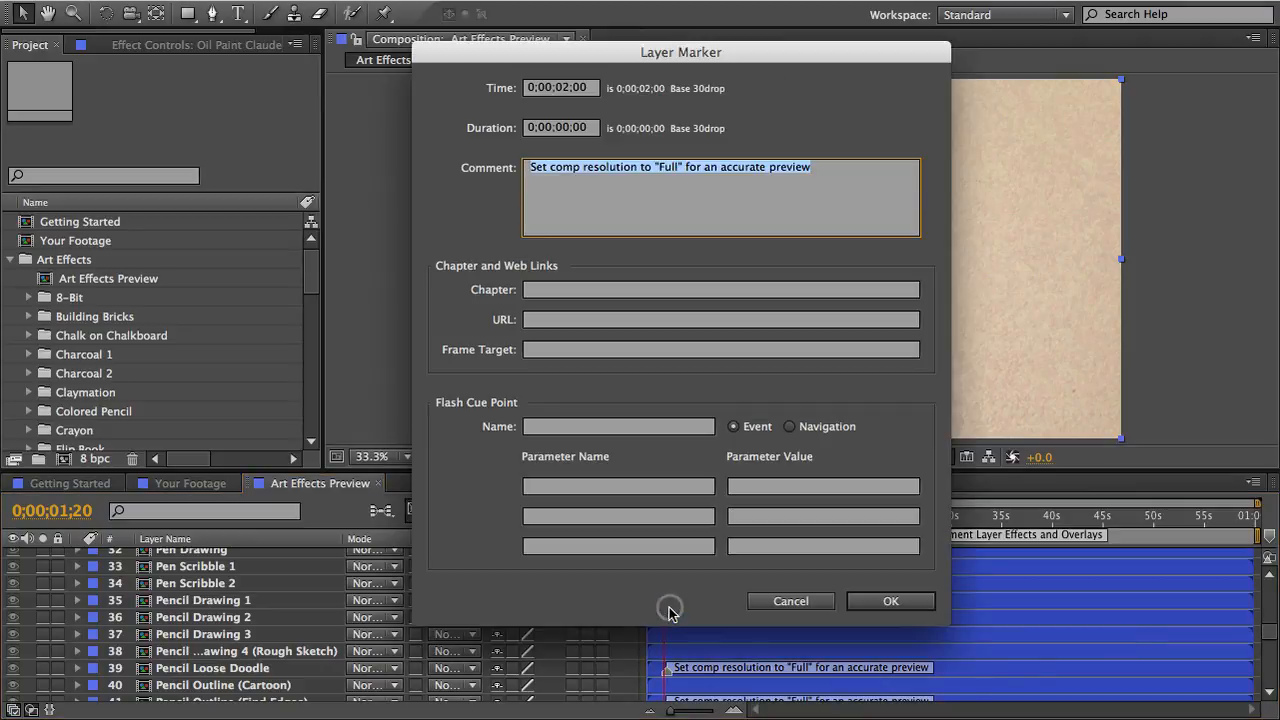
pyautogui.moveTo(828, 556)
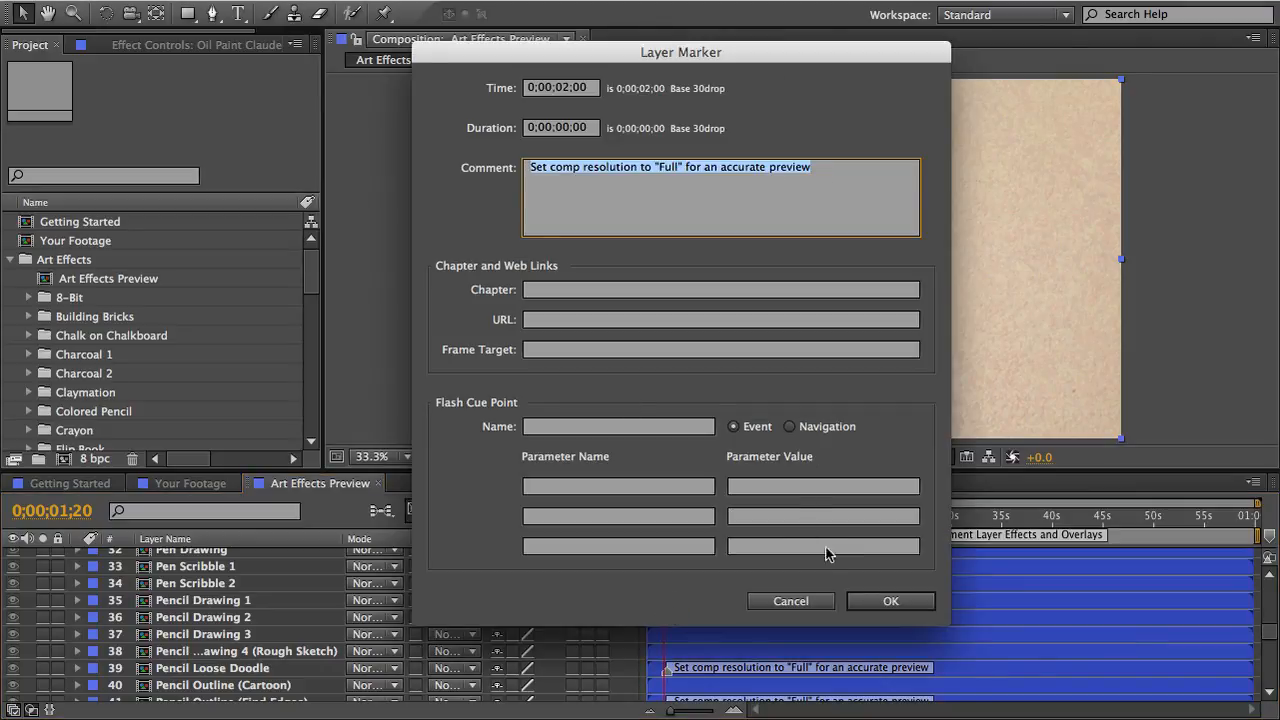
pyautogui.click(888, 600)
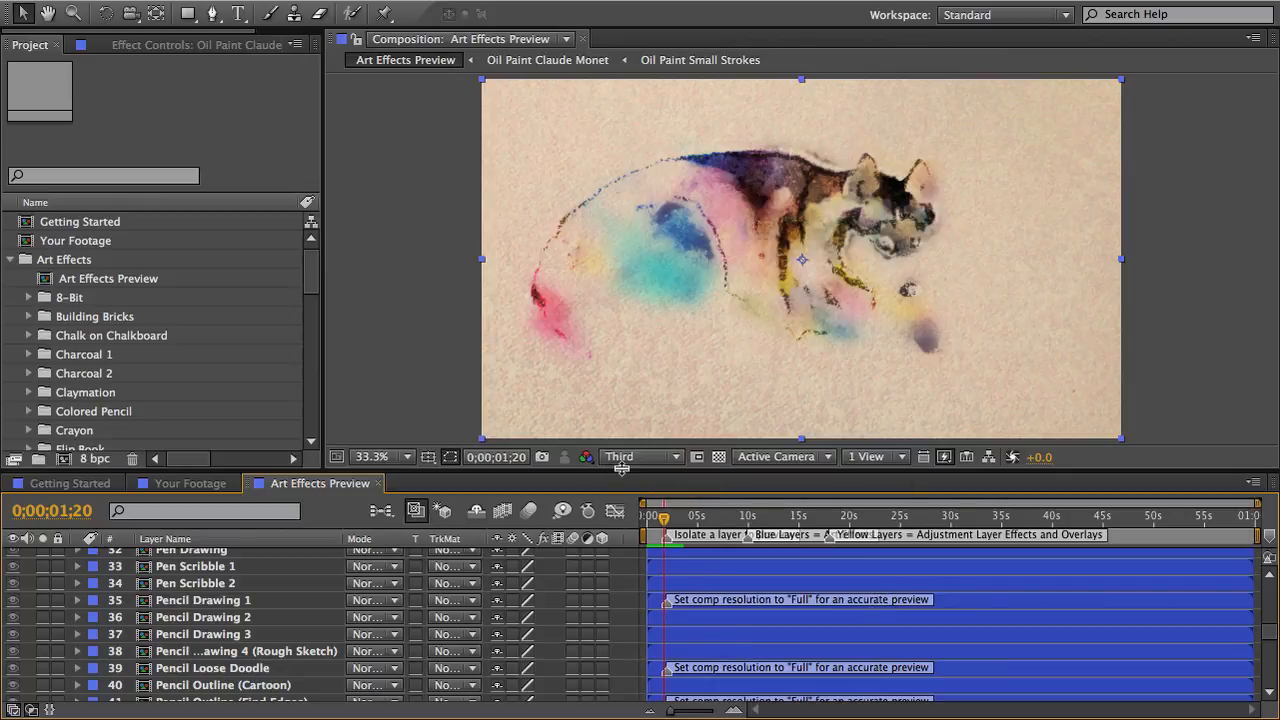
pyautogui.moveTo(668, 382)
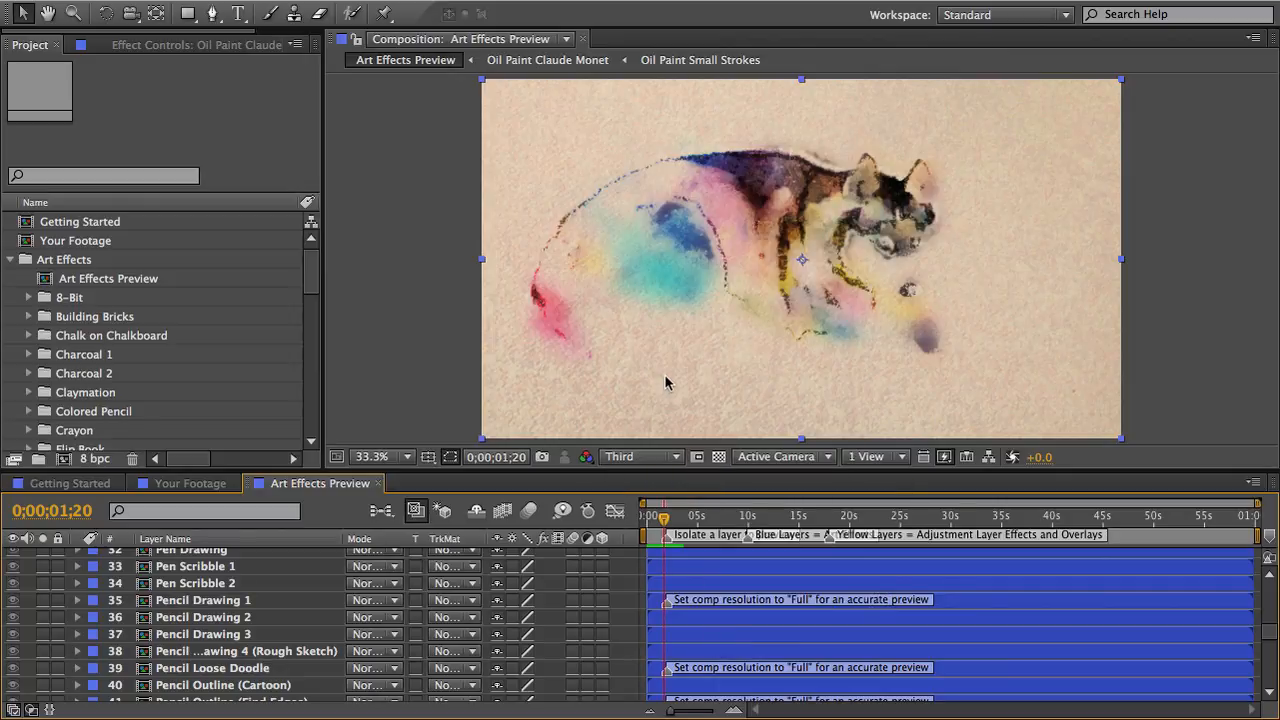
# Step: Cycle the comp preview resolution through Half and Full, ending at Third
pyautogui.click(640, 456)
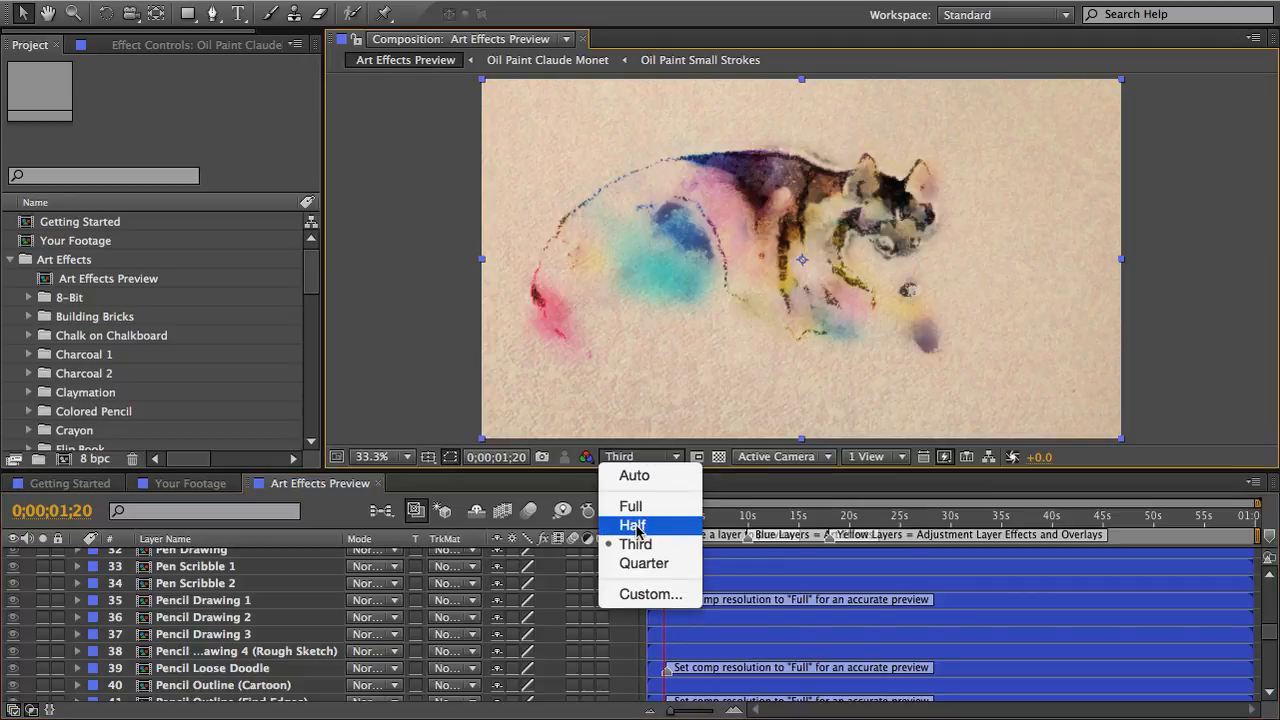
pyautogui.click(632, 524)
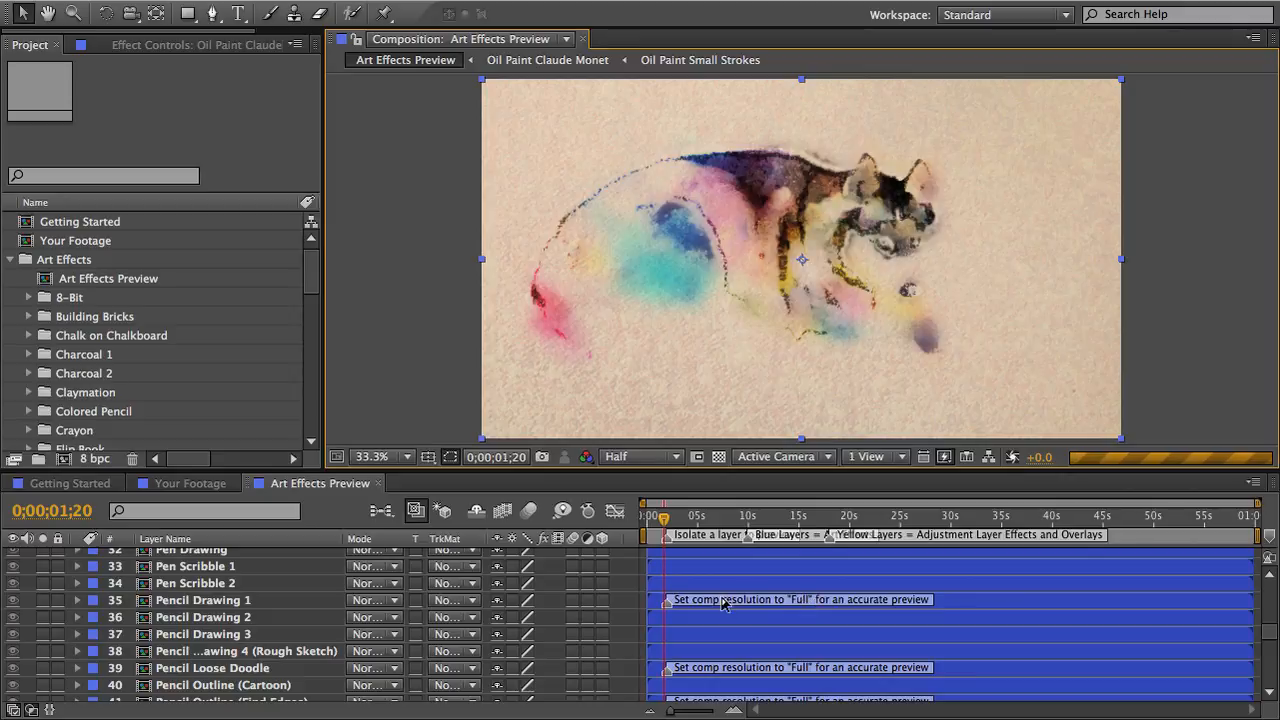
pyautogui.click(640, 456)
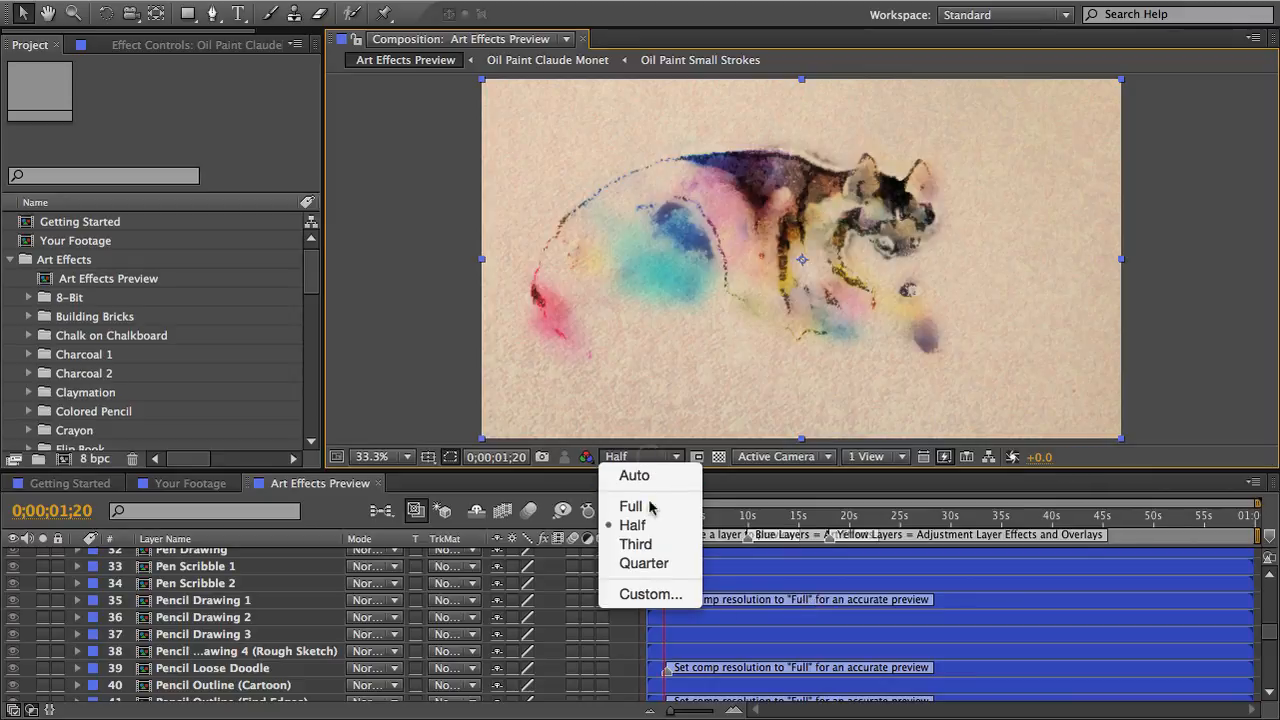
pyautogui.click(630, 504)
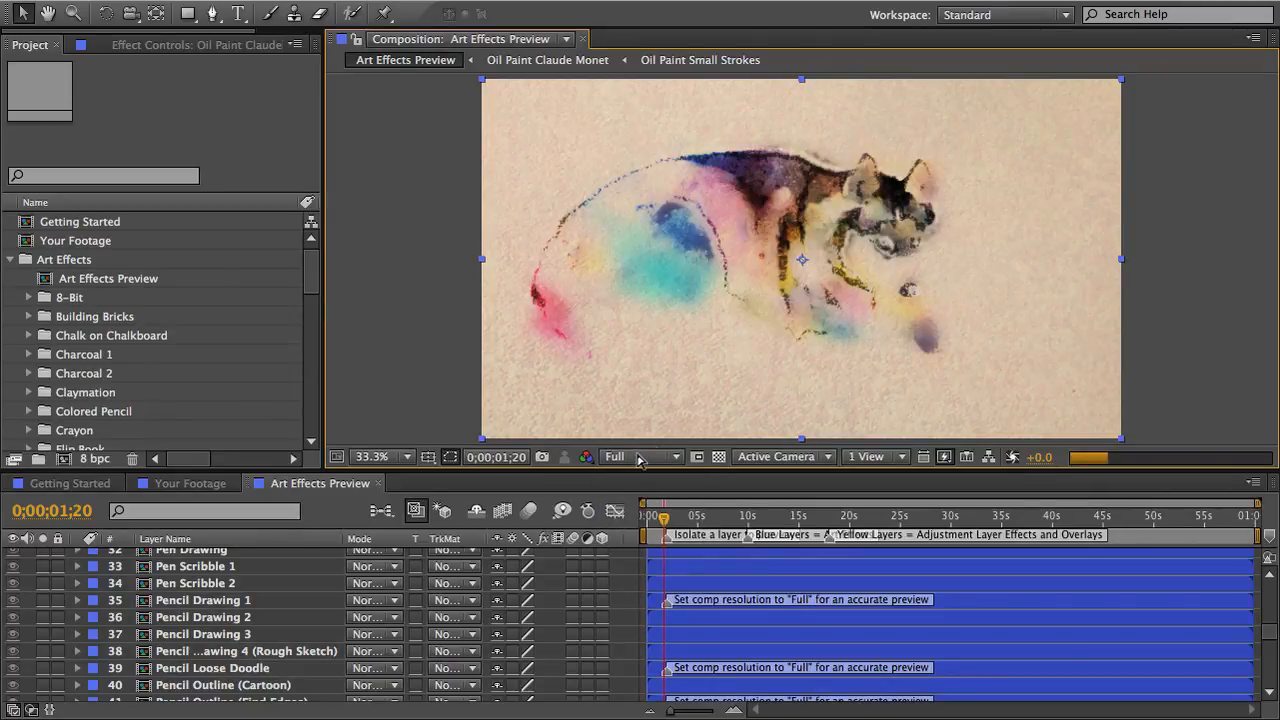
pyautogui.click(640, 456)
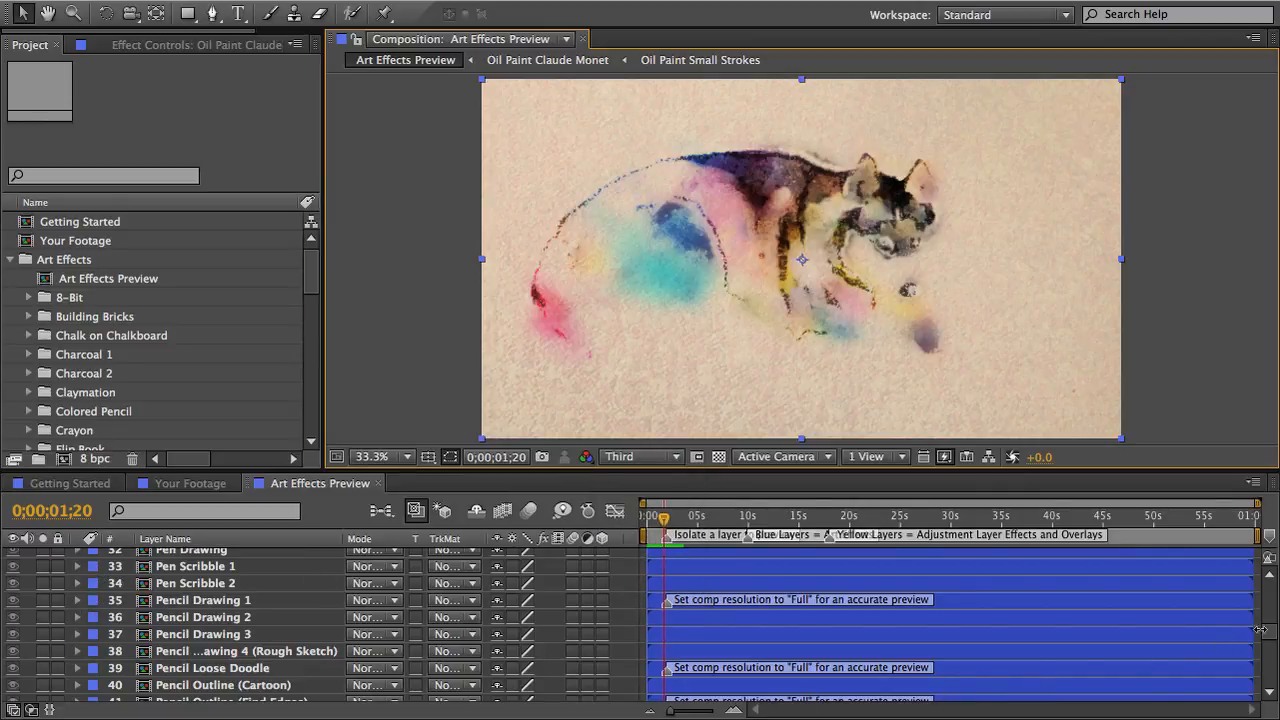
pyautogui.scroll(-3)
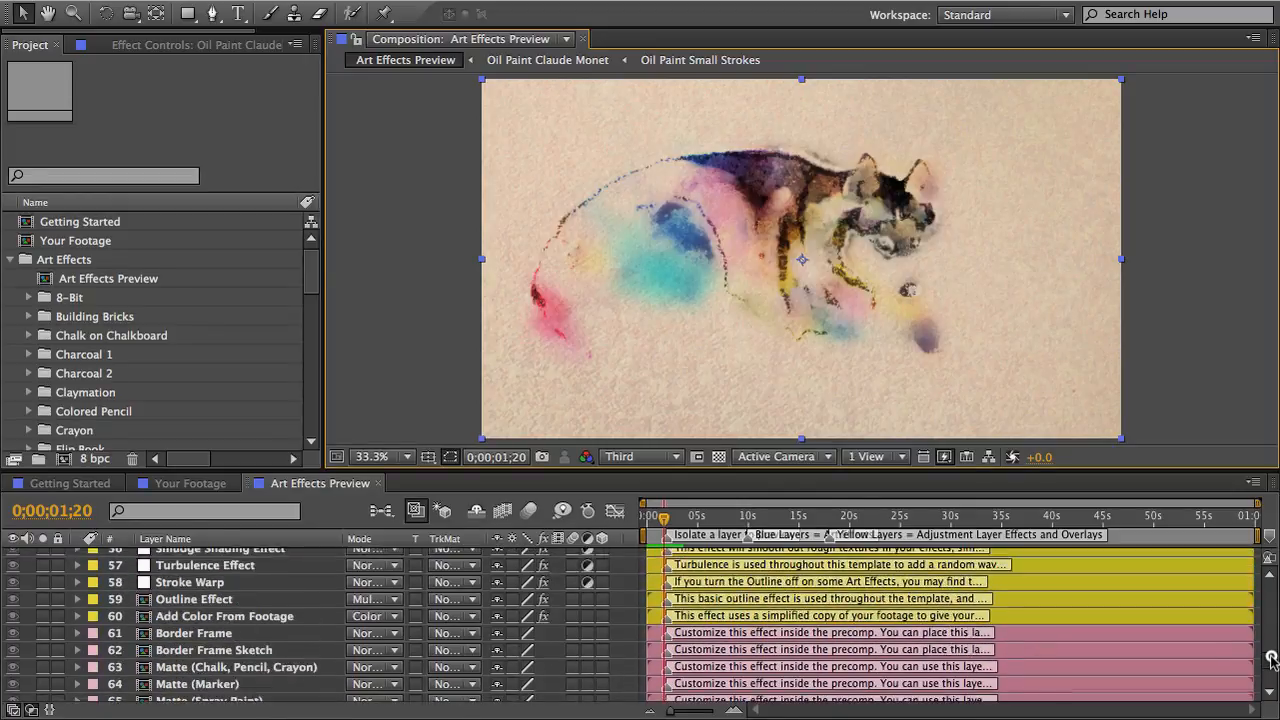
pyautogui.scroll(3)
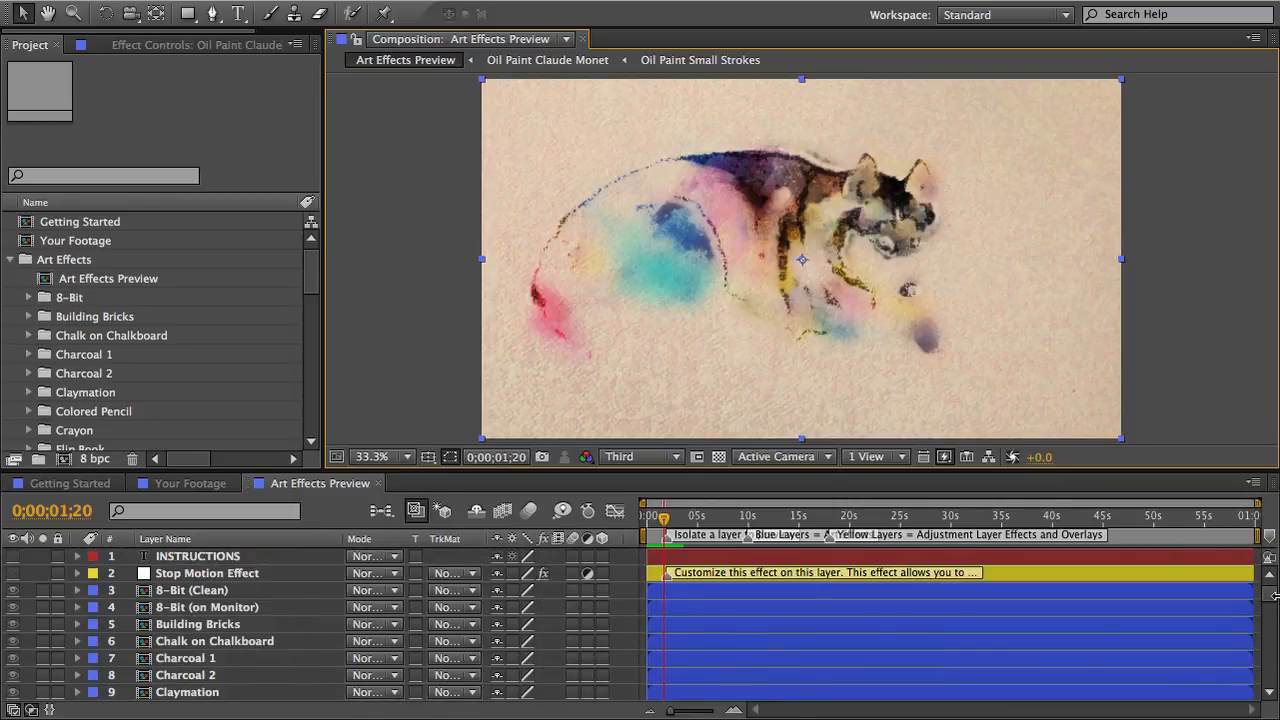
pyautogui.scroll(-3)
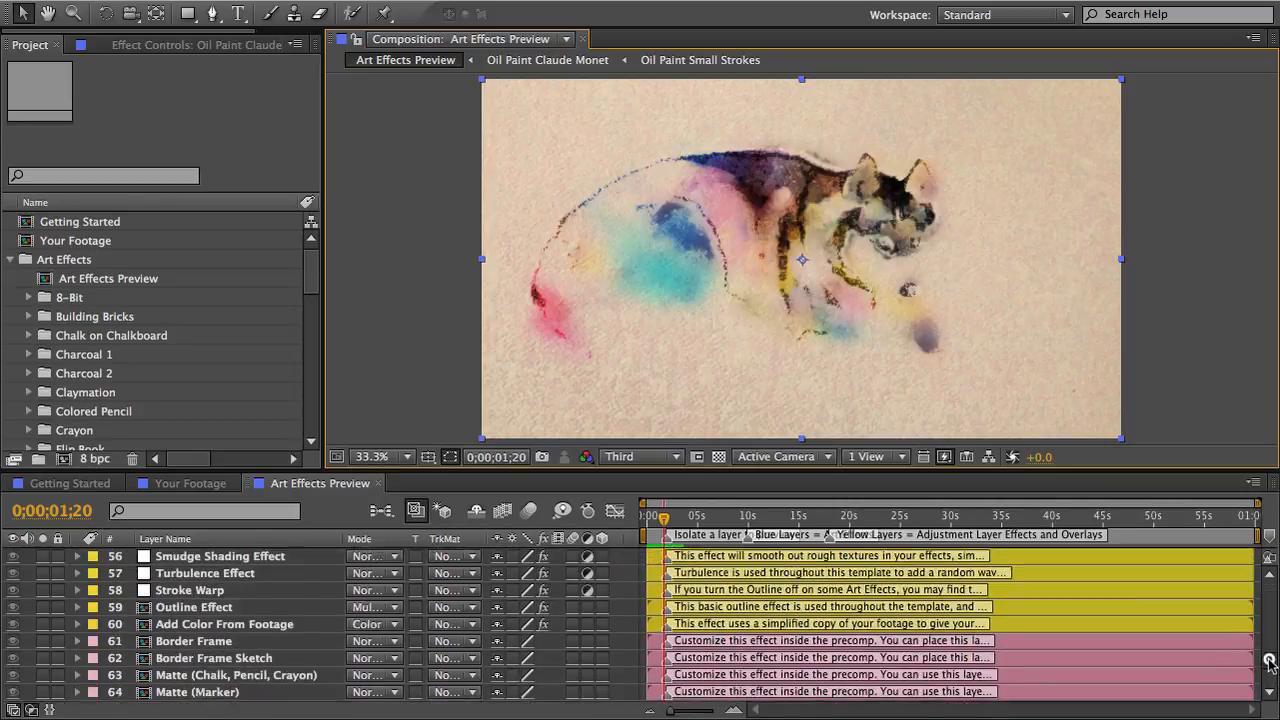
pyautogui.scroll(3)
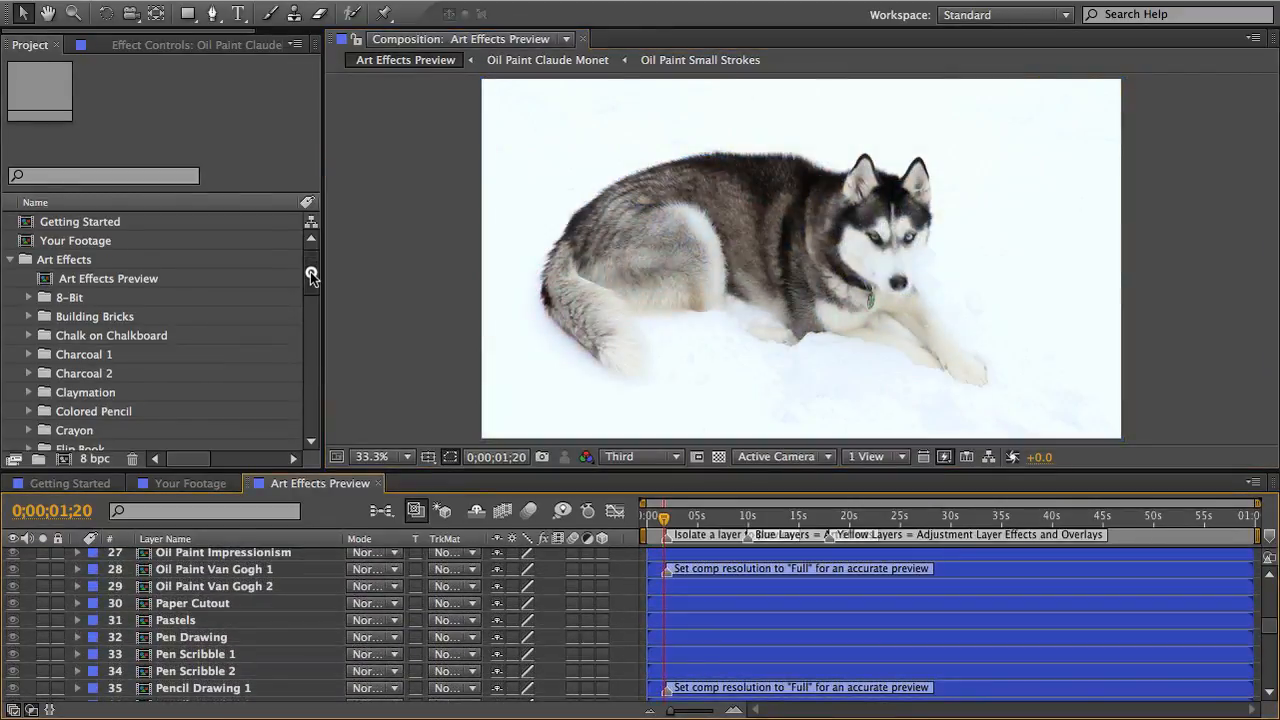
# Step: Expand the Pen Drawing template folder and open its Pen Drawing composition
pyautogui.scroll(-3)
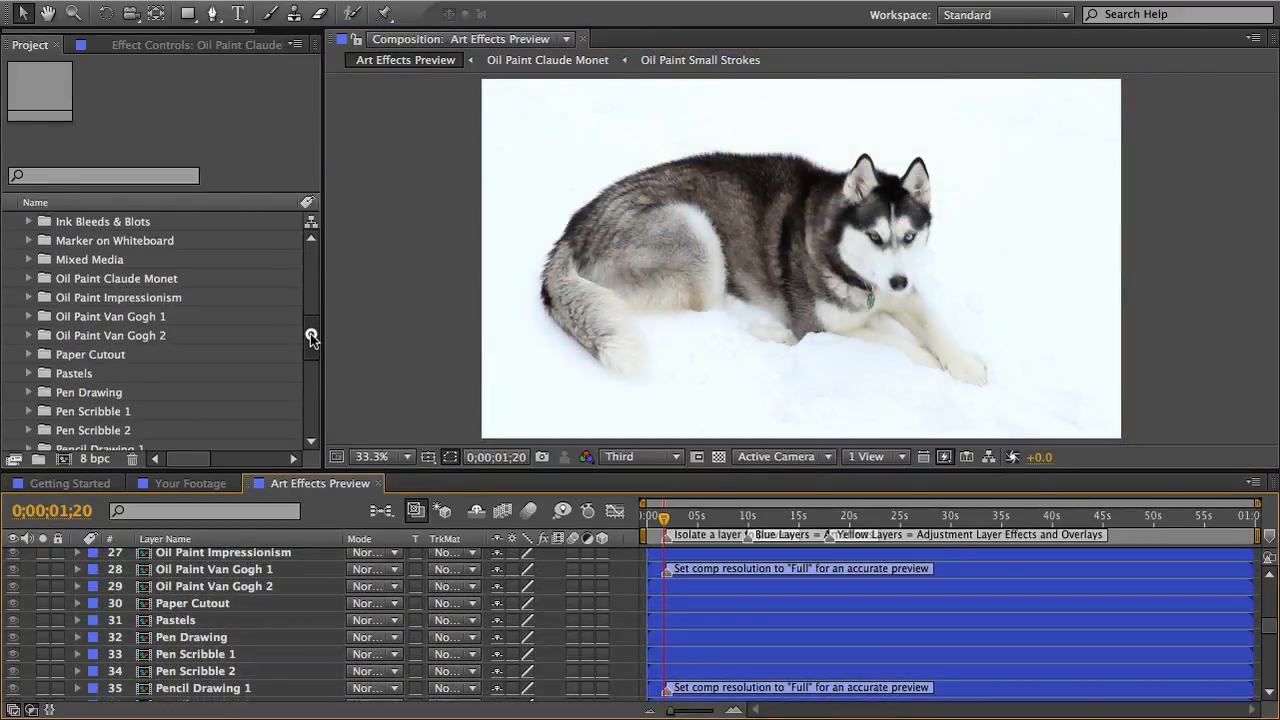
pyautogui.click(92, 374)
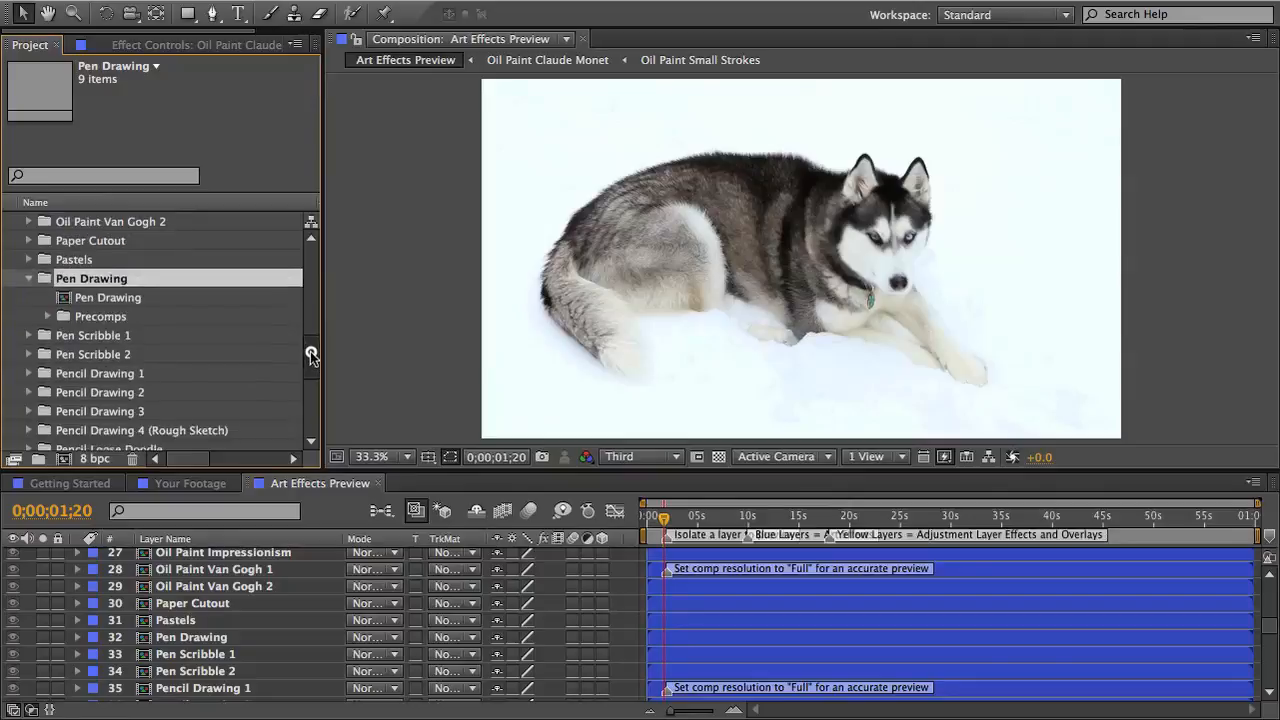
pyautogui.click(108, 296)
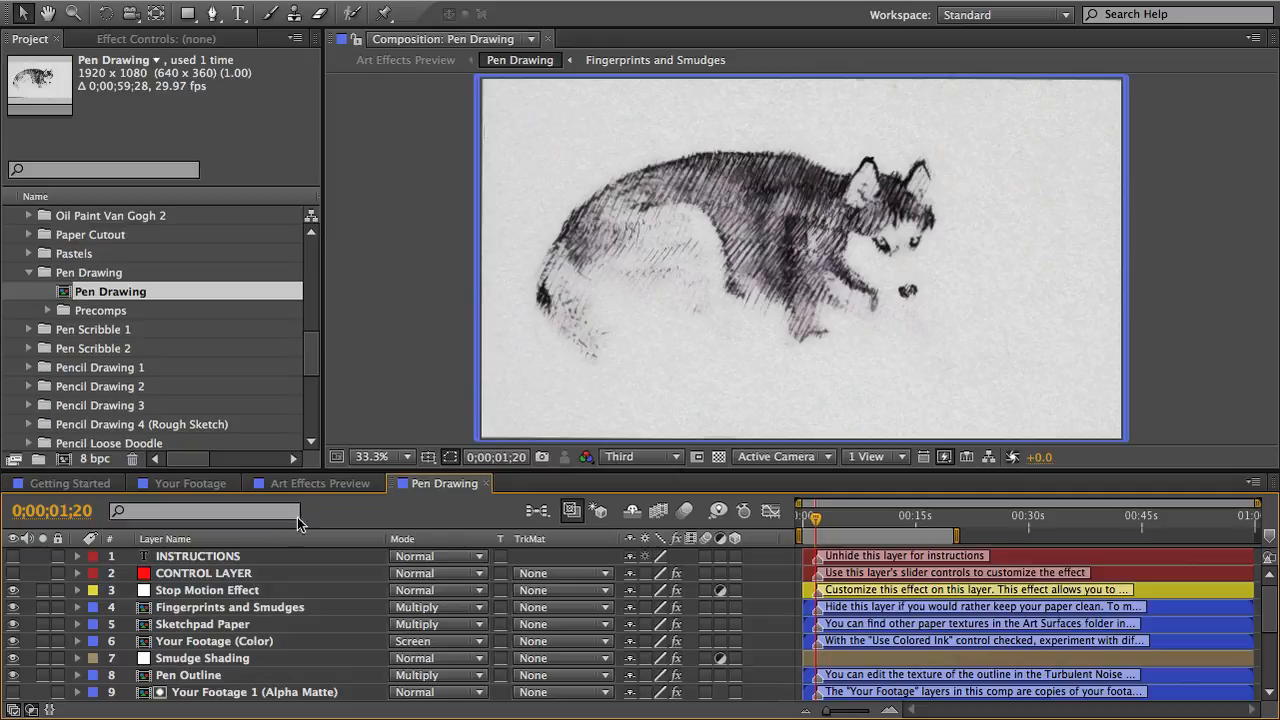
pyautogui.click(204, 572)
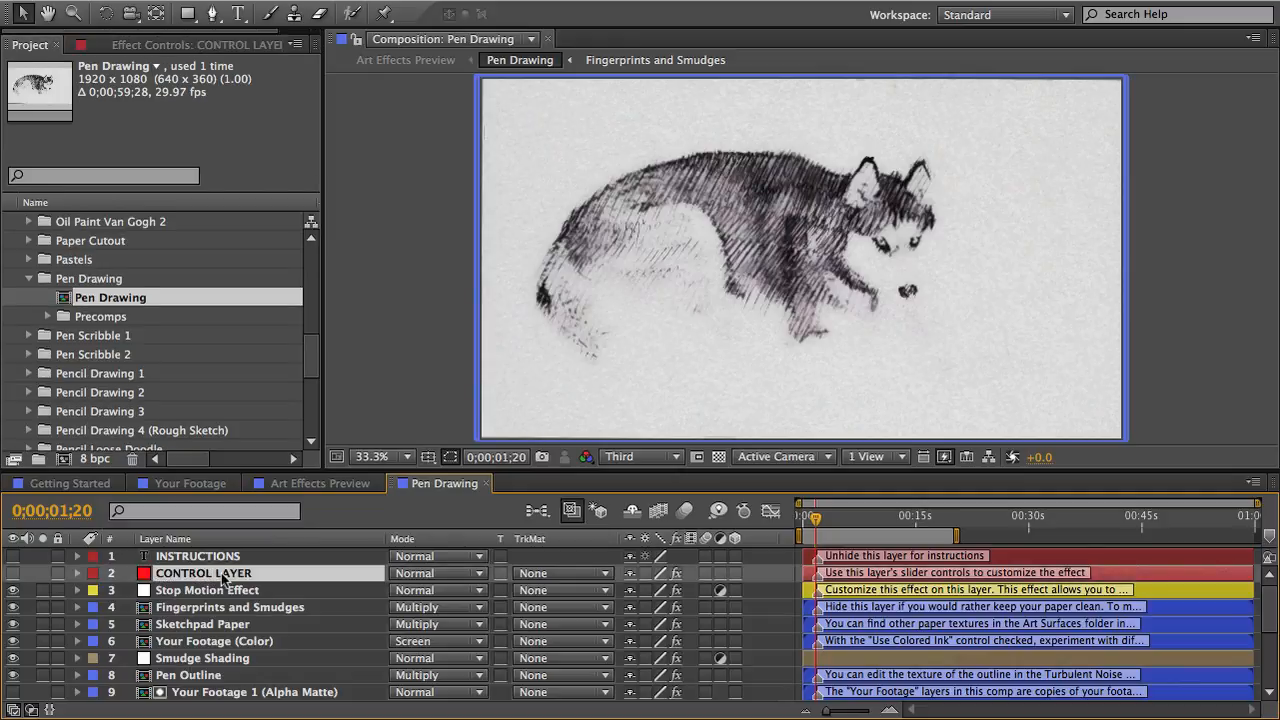
pyautogui.click(92, 278)
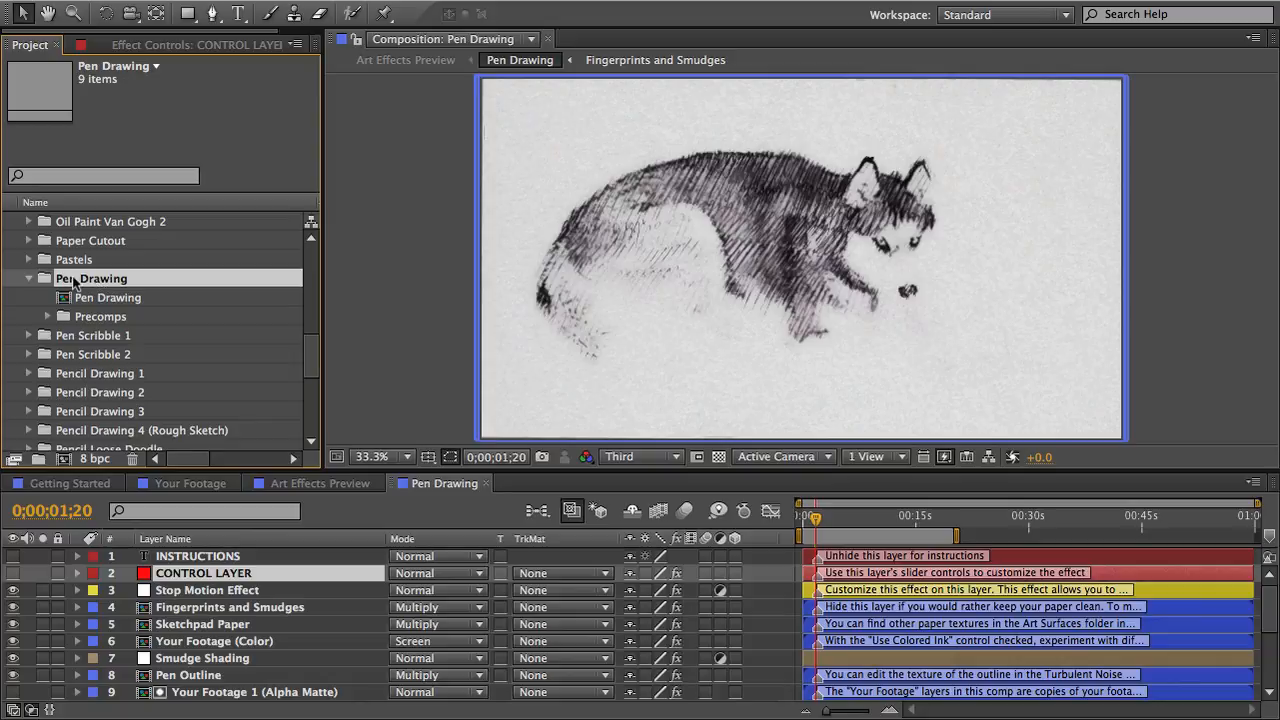
# Step: Expand the Precomps folder to list the pen stroke, sketchpad paper and Your Footage precomps
pyautogui.click(100, 316)
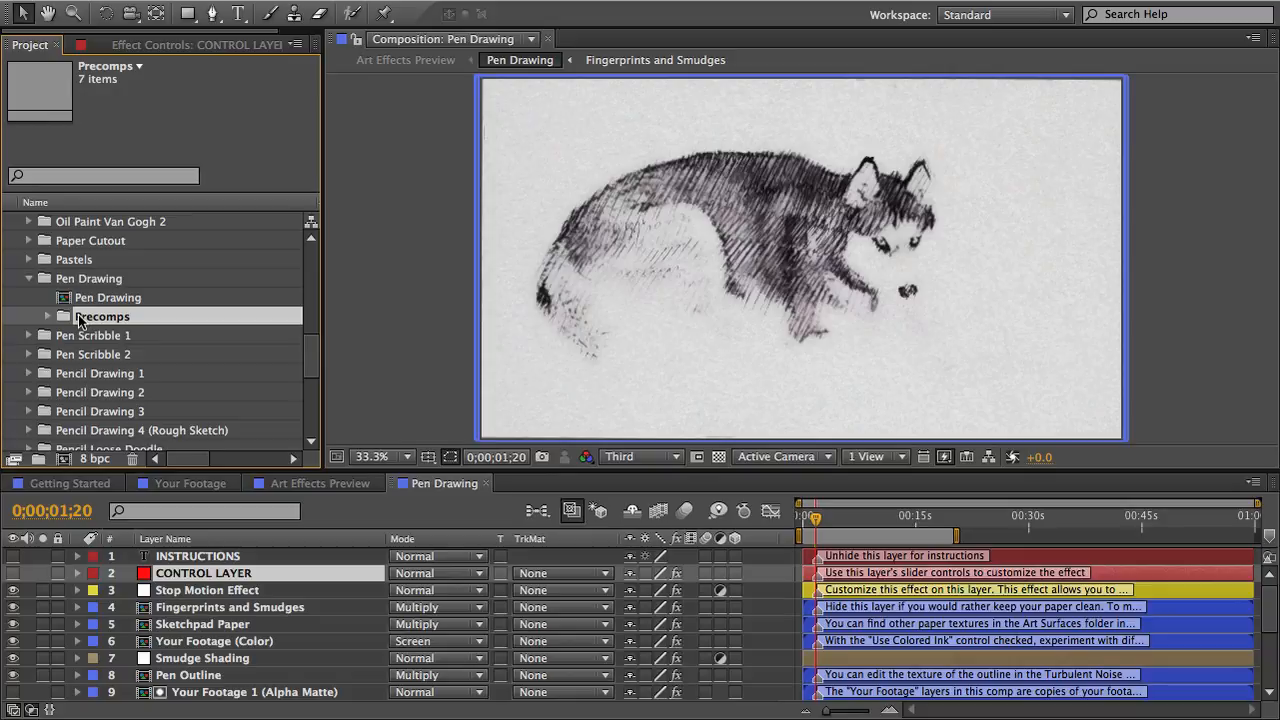
pyautogui.moveTo(48, 322)
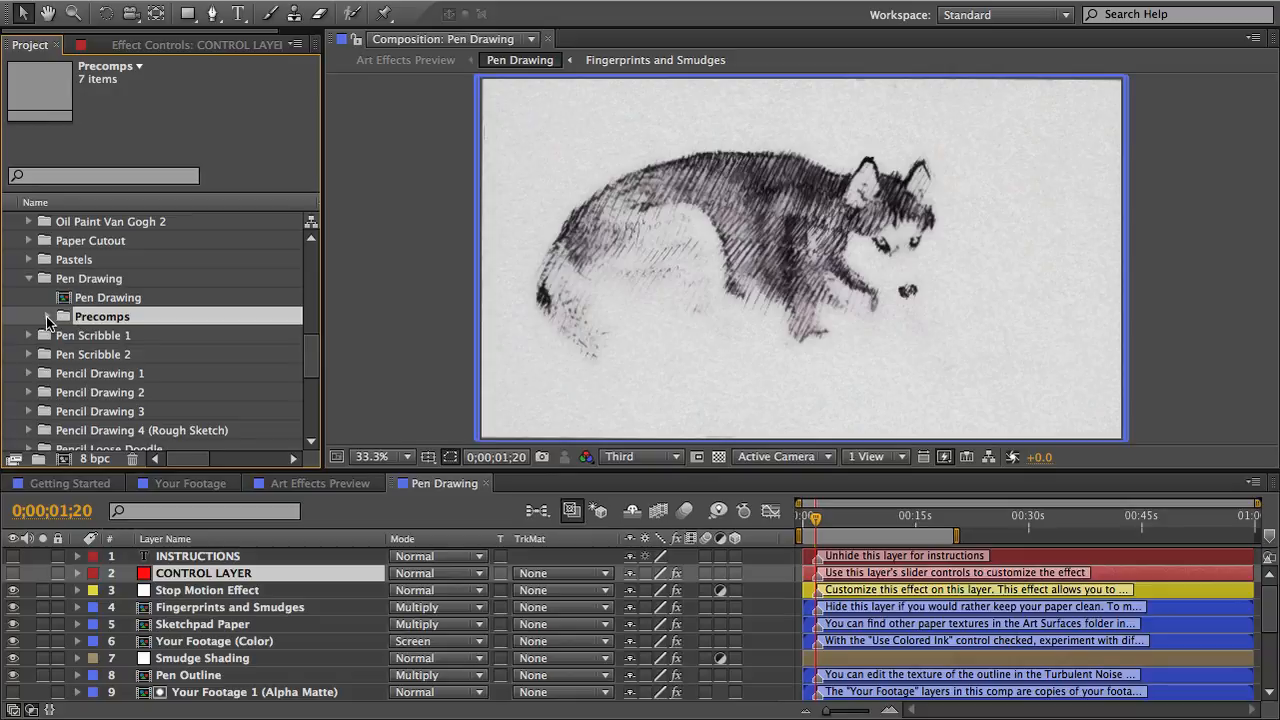
pyautogui.click(46, 296)
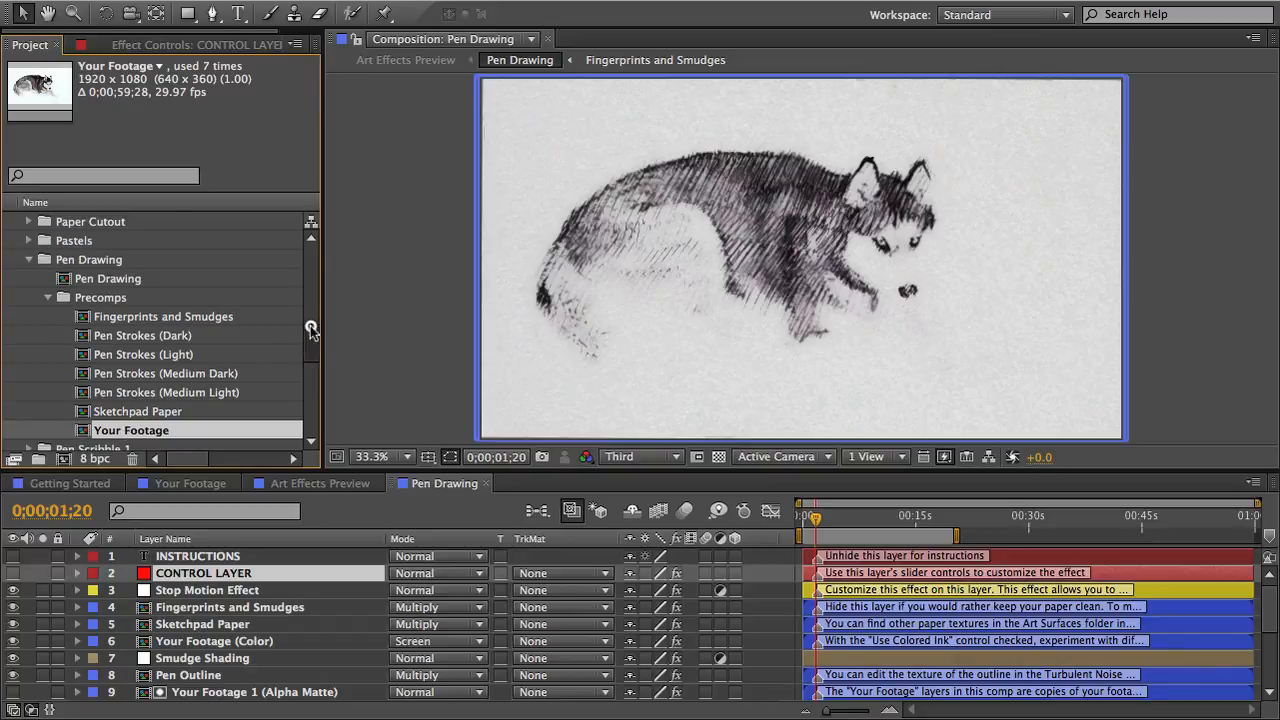
pyautogui.scroll(3)
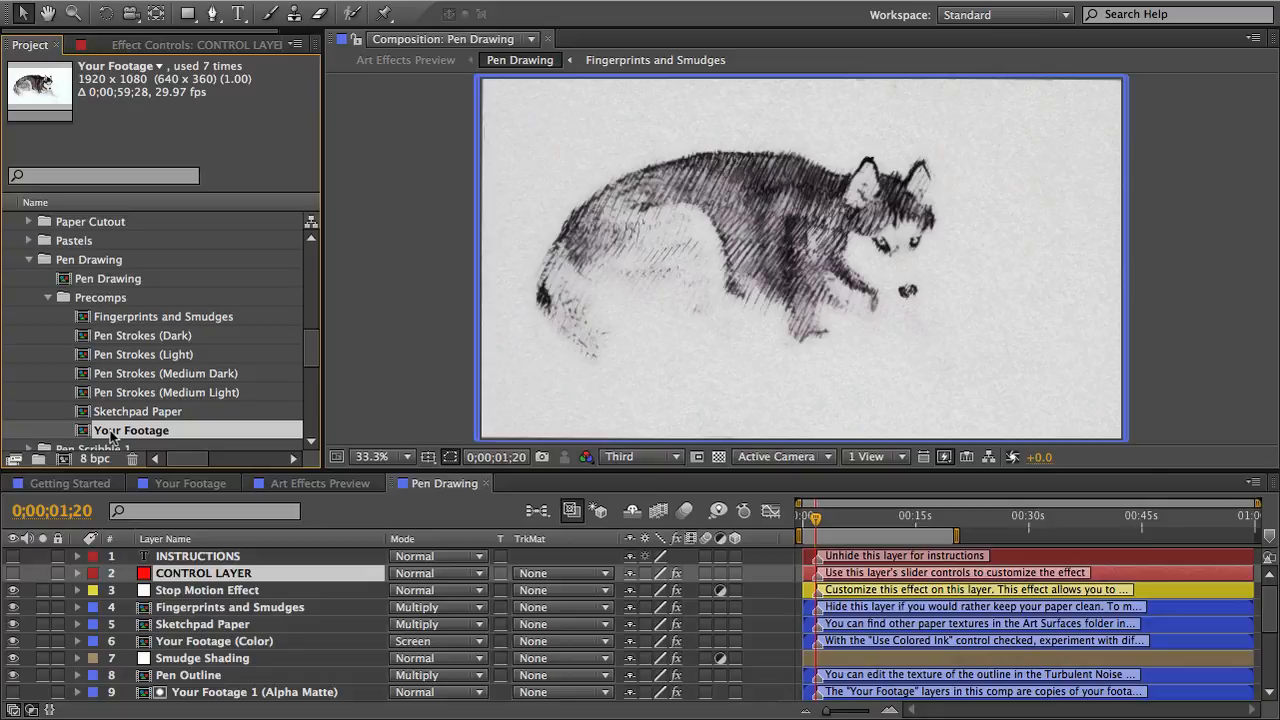
pyautogui.click(136, 412)
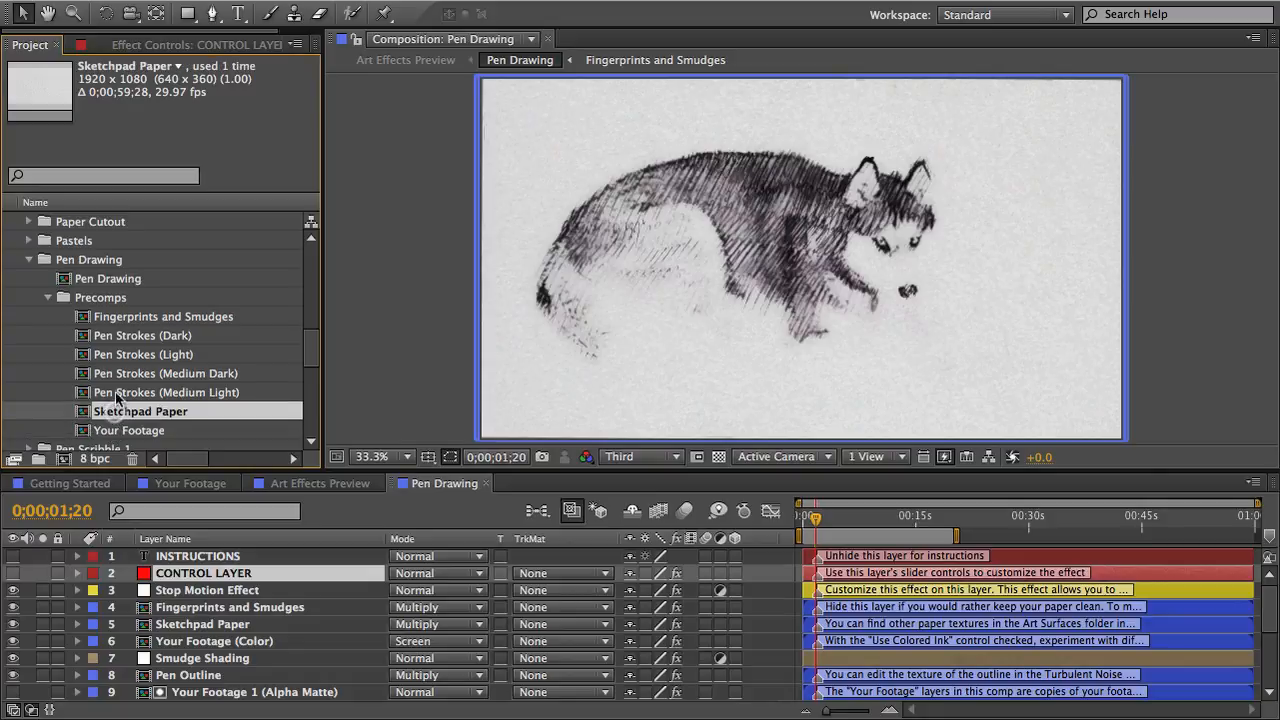
pyautogui.click(146, 336)
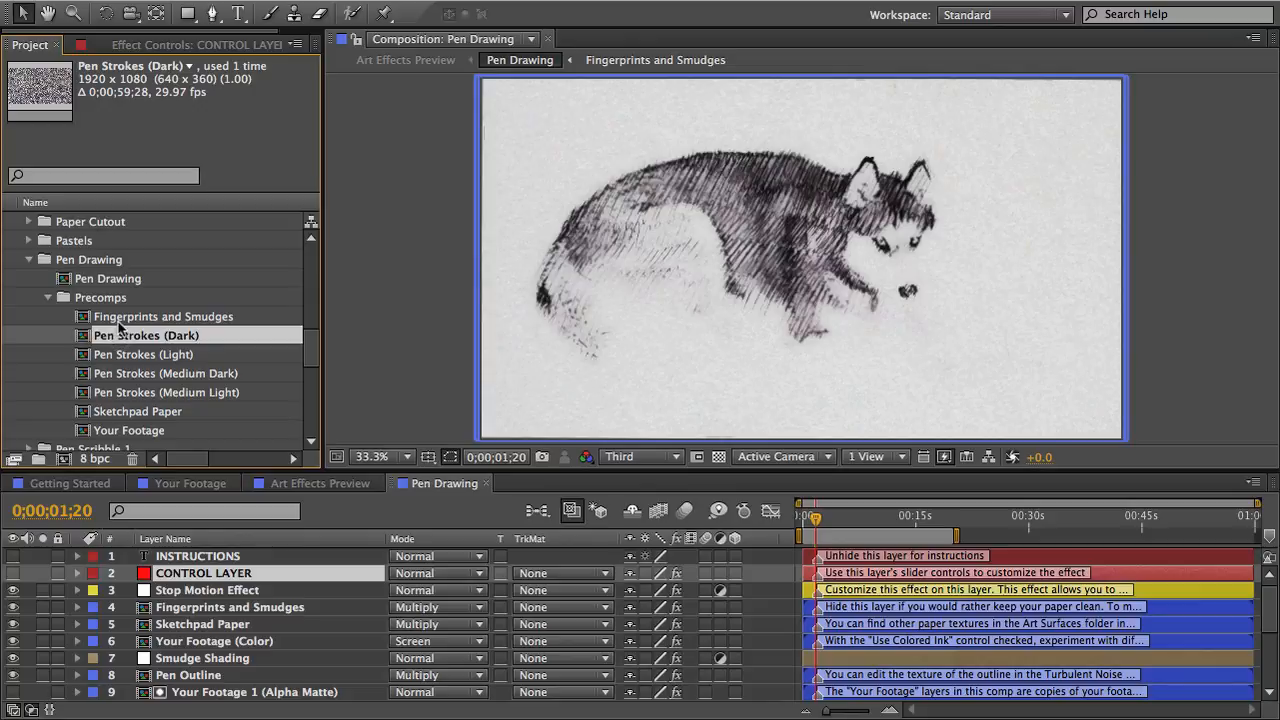
pyautogui.moveTo(188, 632)
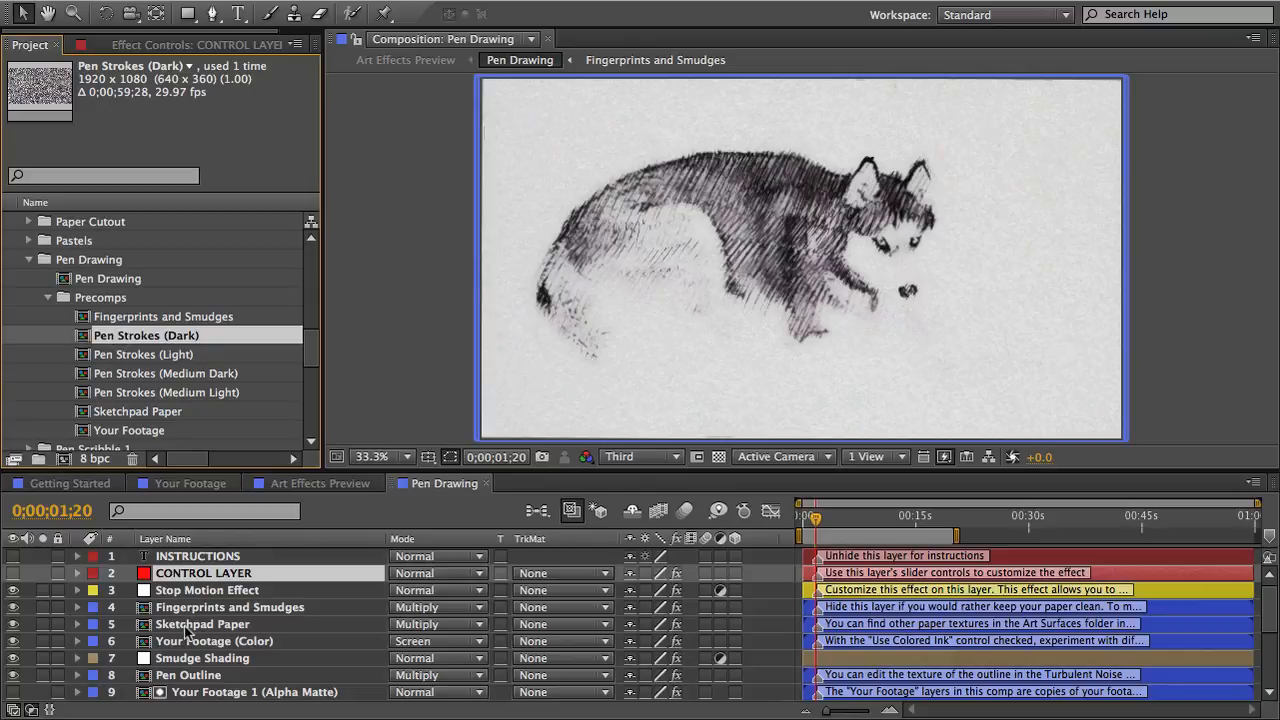
pyautogui.scroll(-3)
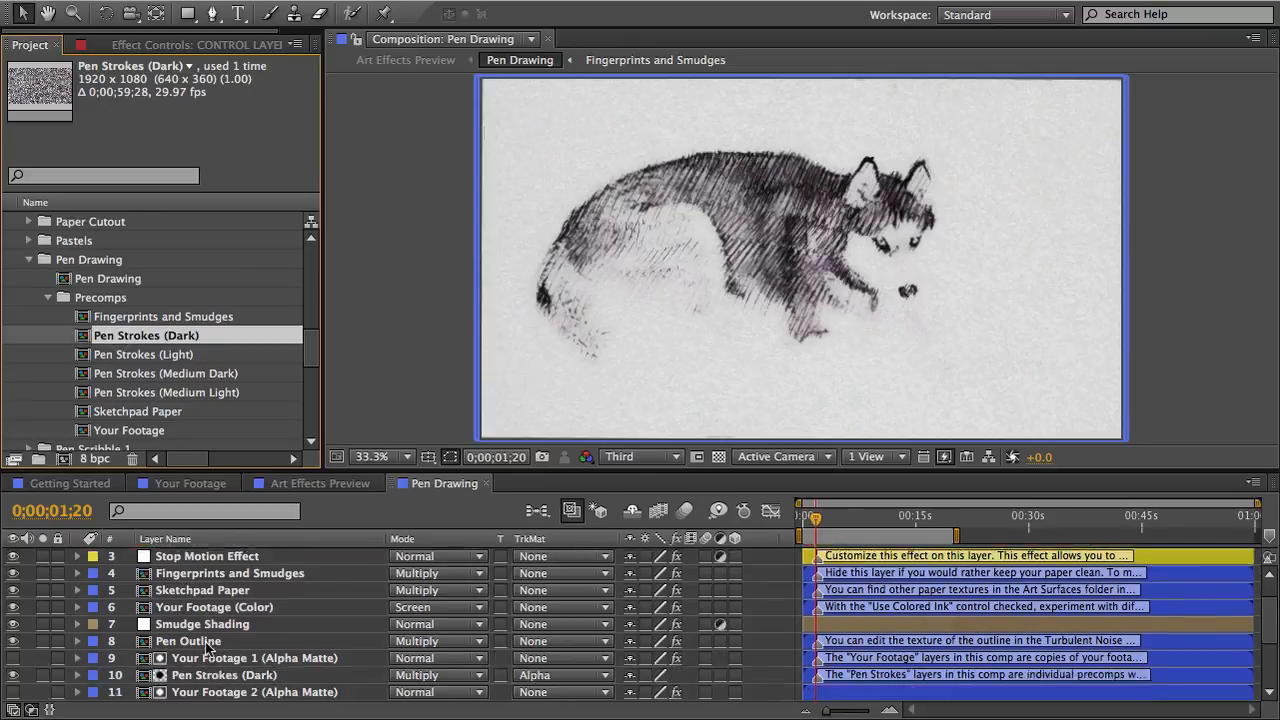
pyautogui.scroll(-3)
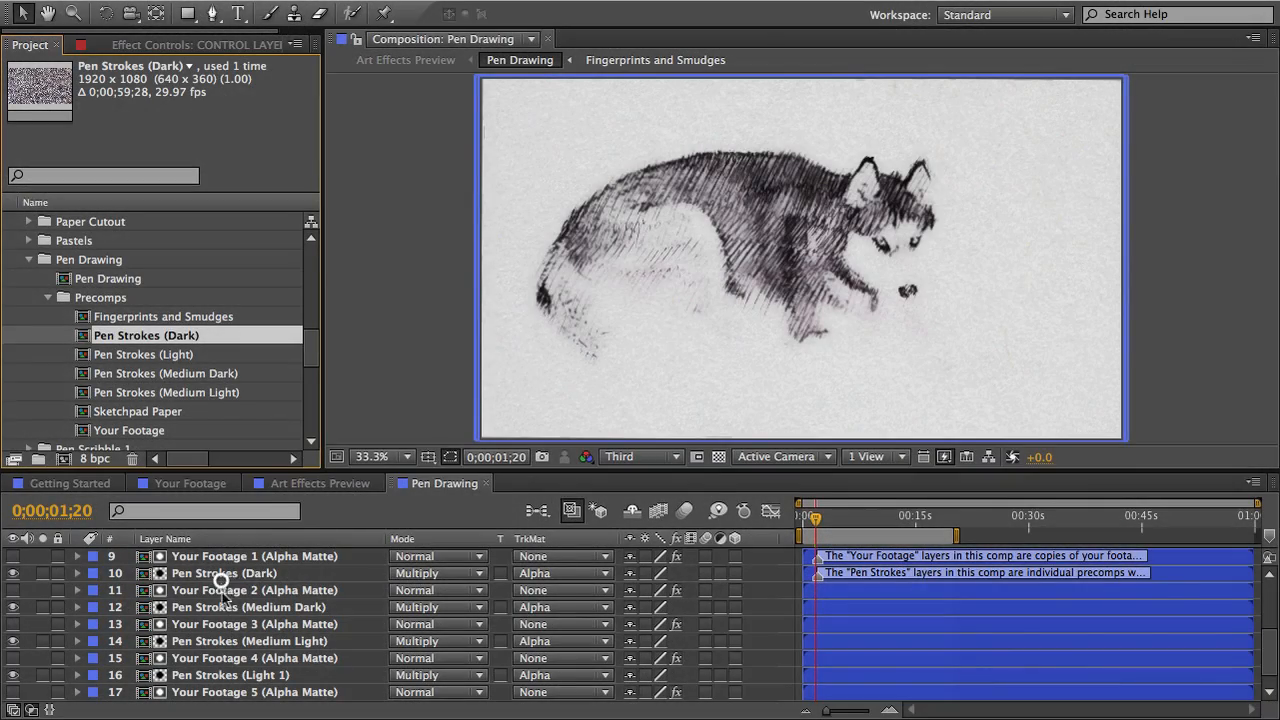
pyautogui.click(248, 608)
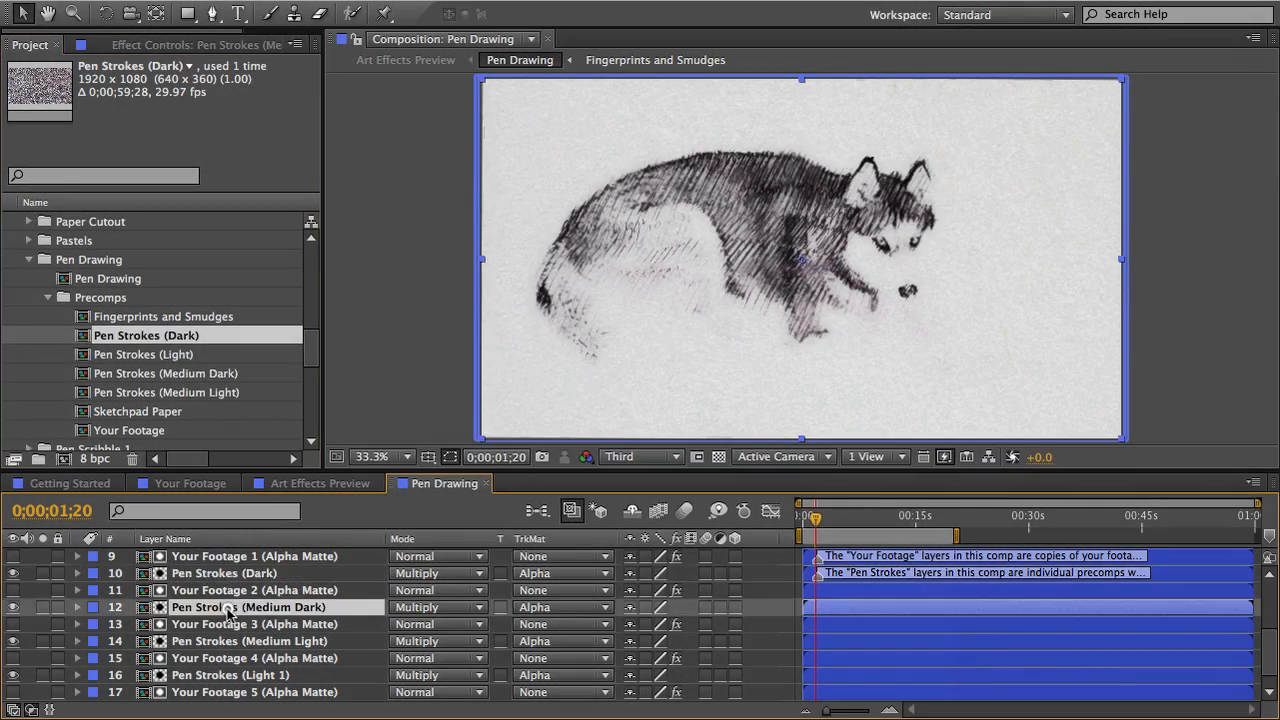
pyautogui.click(248, 640)
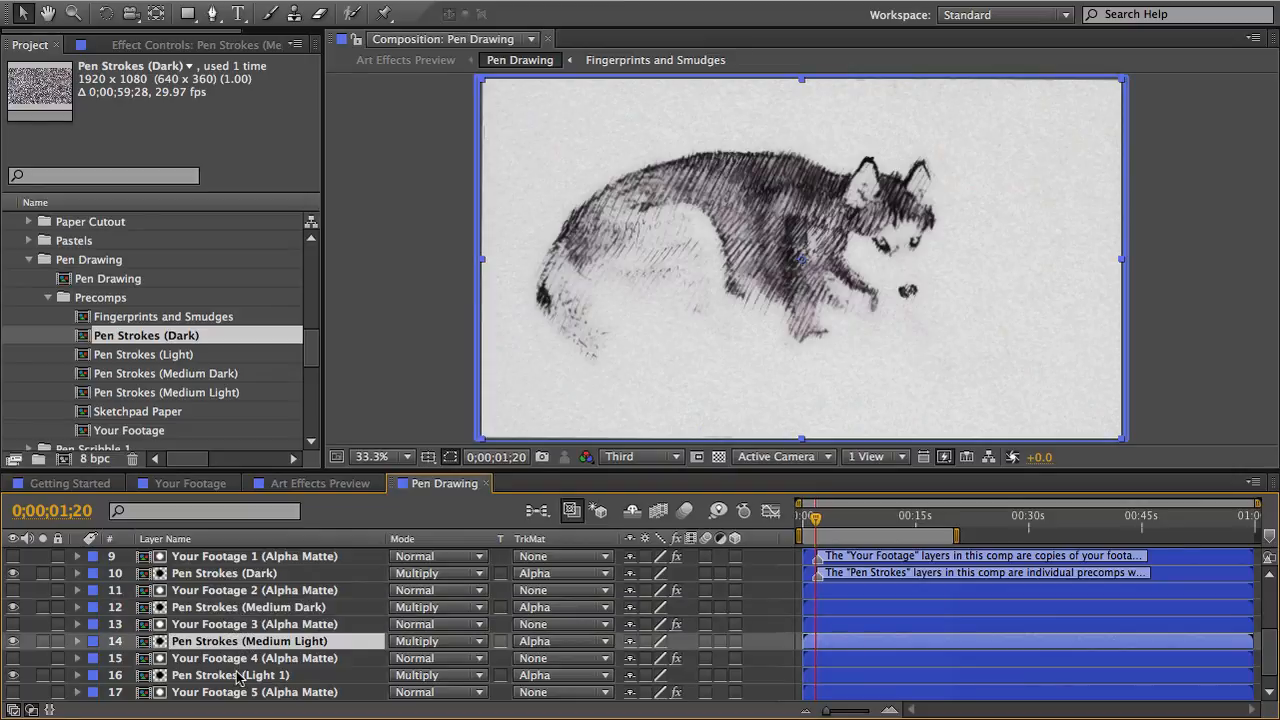
pyautogui.scroll(-3)
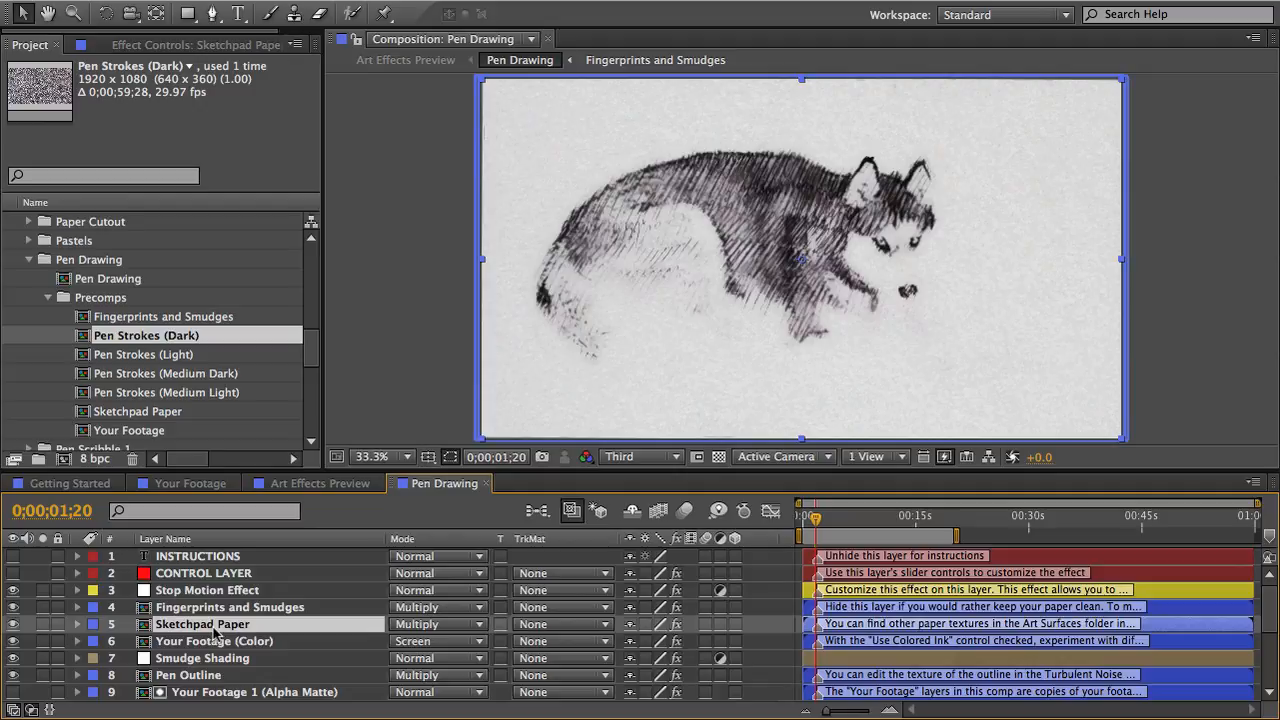
pyautogui.click(228, 608)
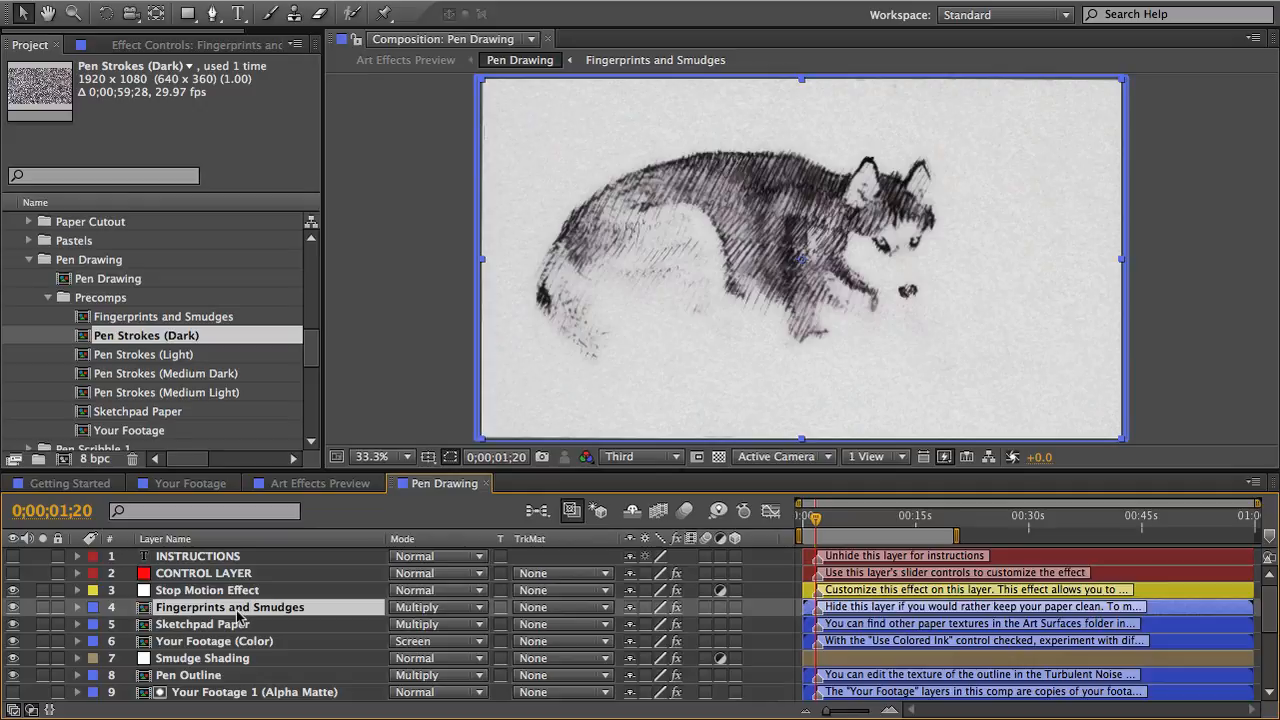
pyautogui.moveTo(202, 572)
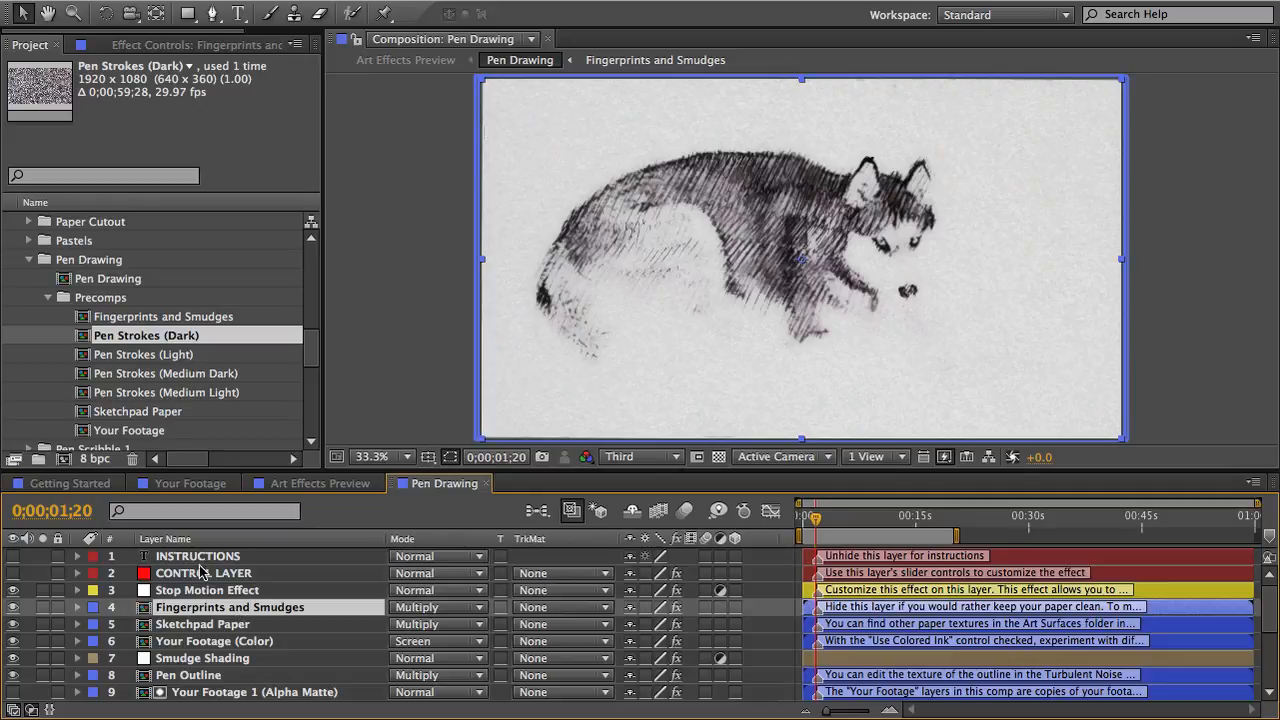
pyautogui.click(196, 556)
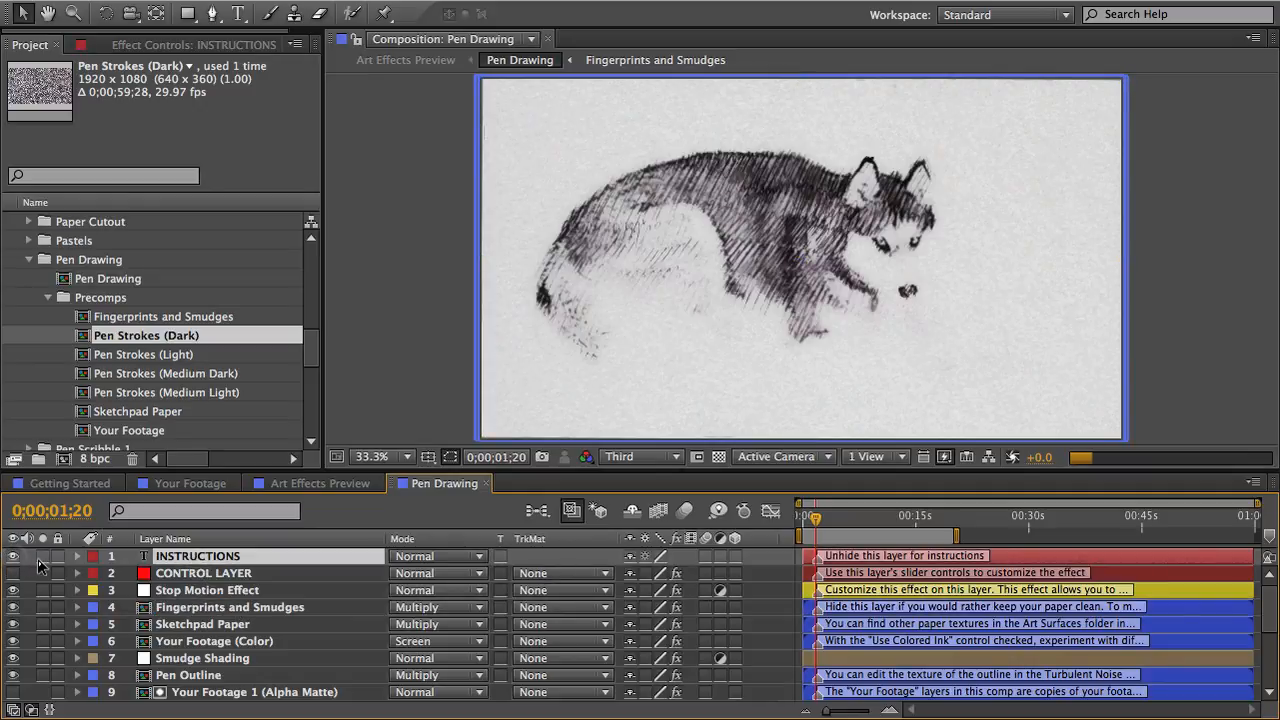
pyautogui.click(12, 556)
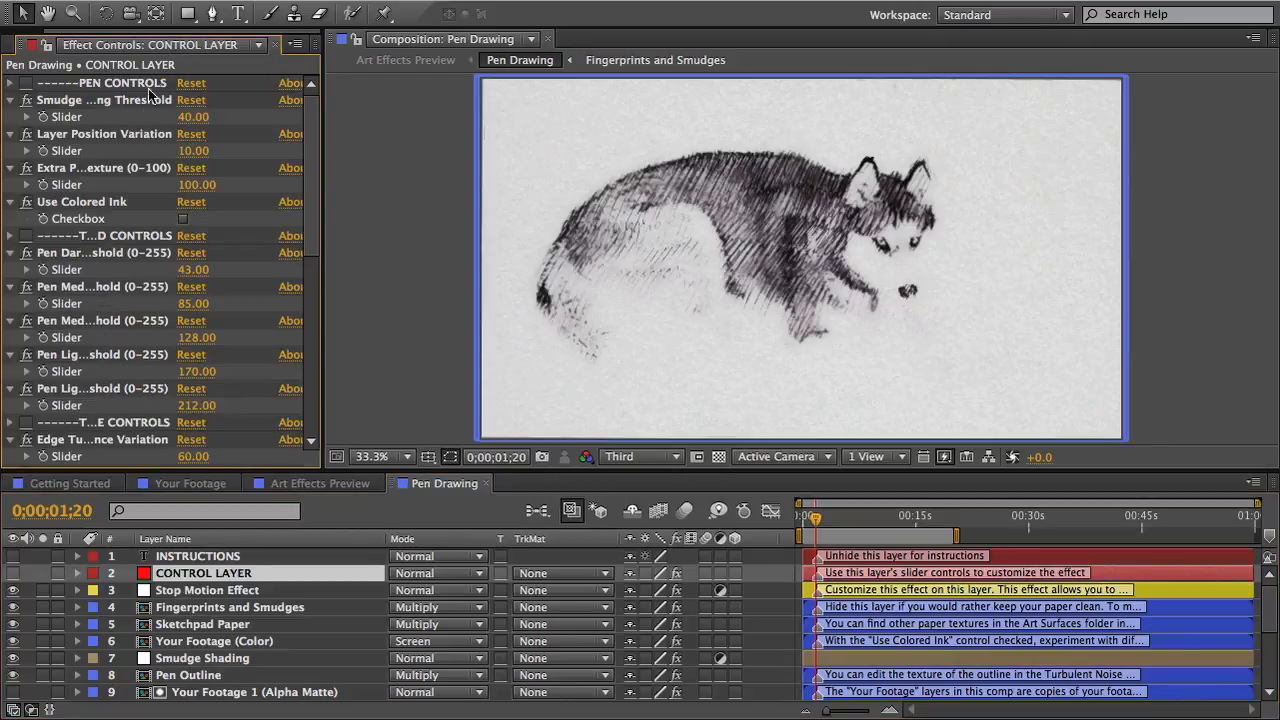
# Step: Scroll the Control Layer's pen and threshold sliders in Effect Controls
pyautogui.scroll(-3)
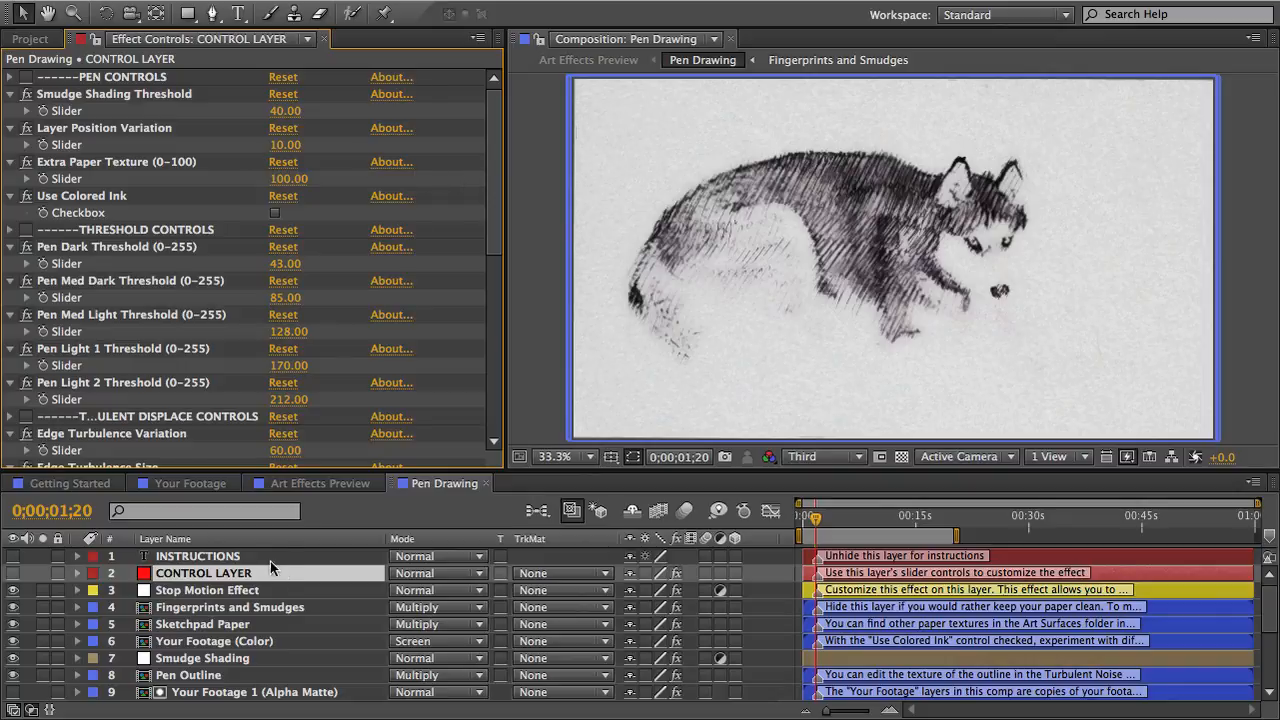
pyautogui.moveTo(140, 312)
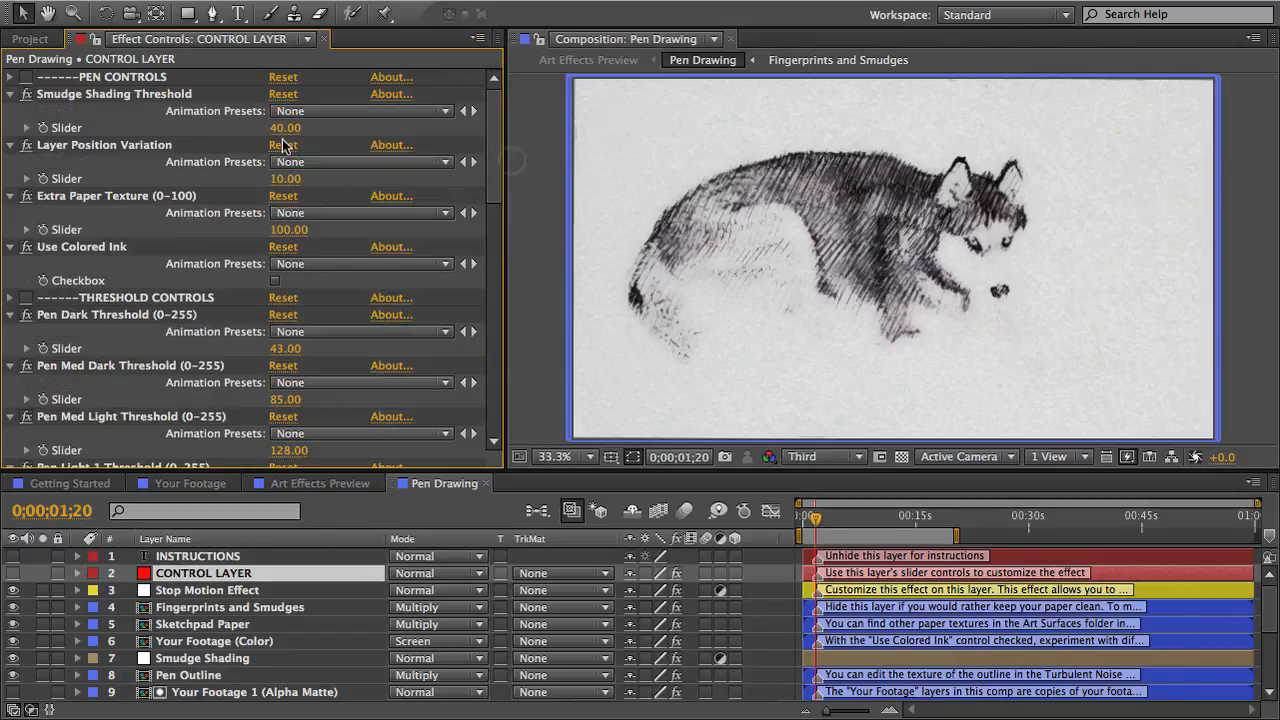
pyautogui.moveTo(332, 124)
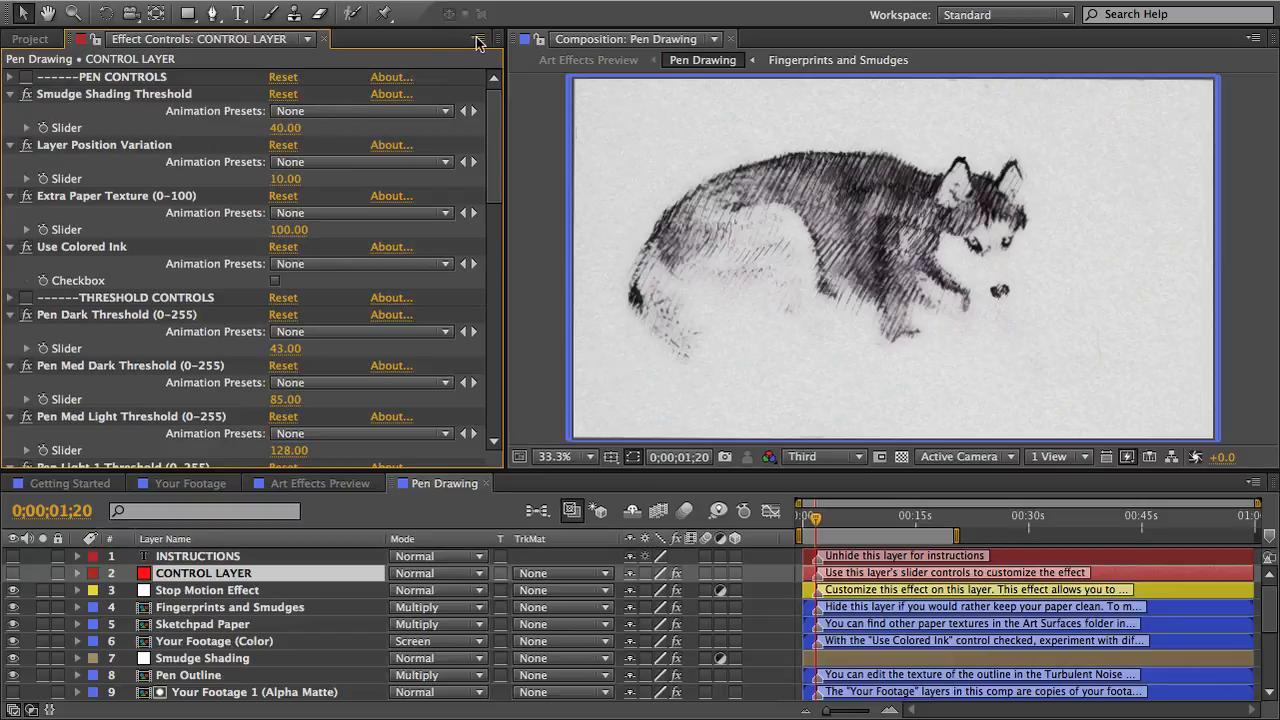
pyautogui.moveTo(512, 160)
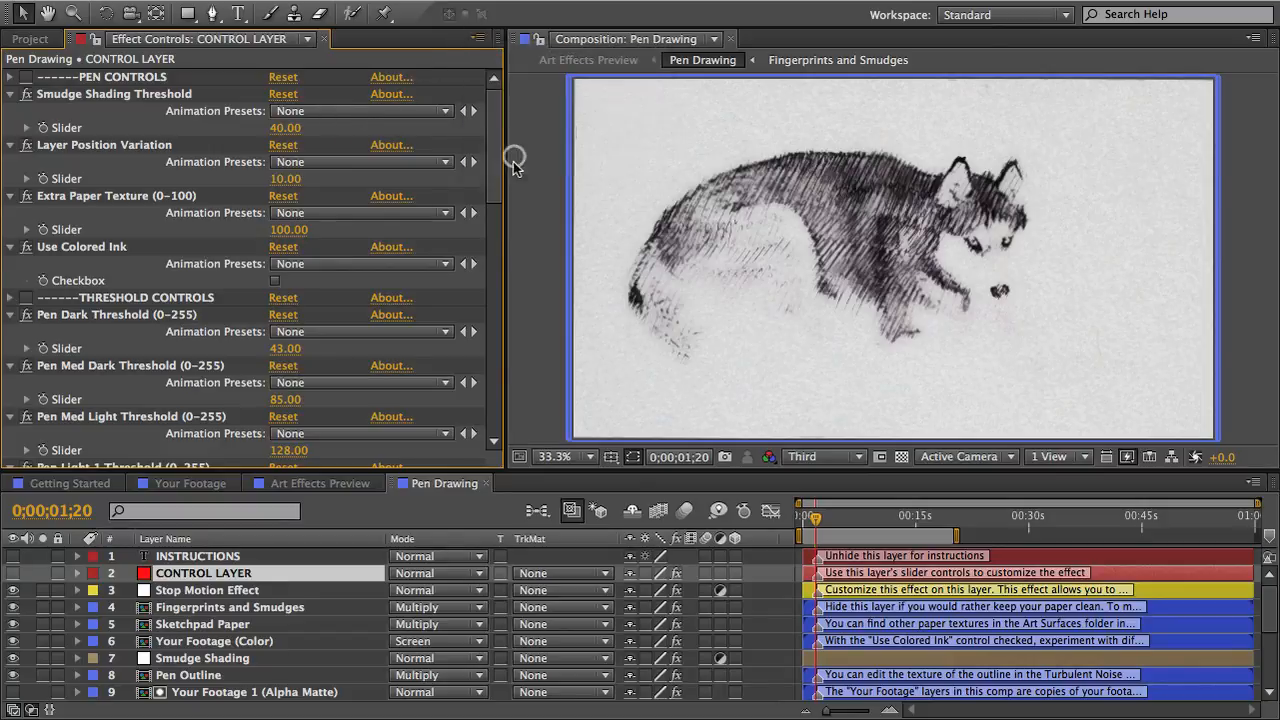
# Step: Review the Control Layer effects and enable Use Colored Ink so the husky renders in color
pyautogui.scroll(-3)
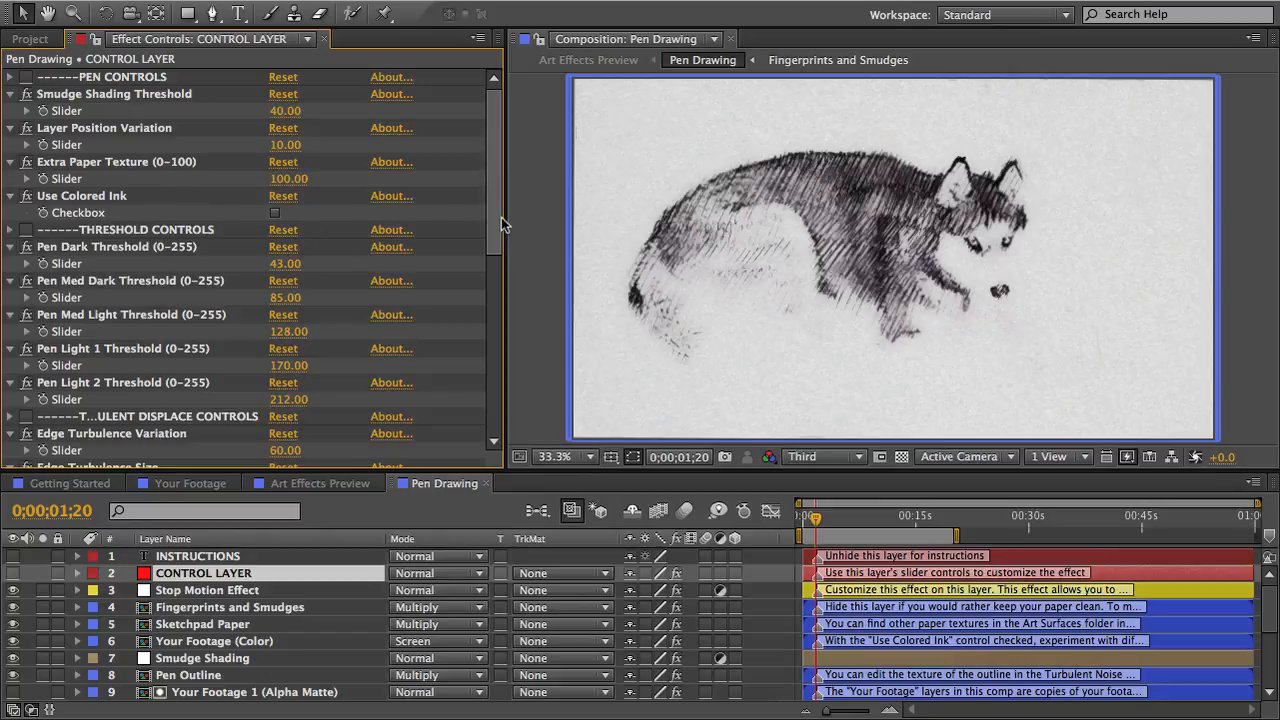
pyautogui.scroll(-3)
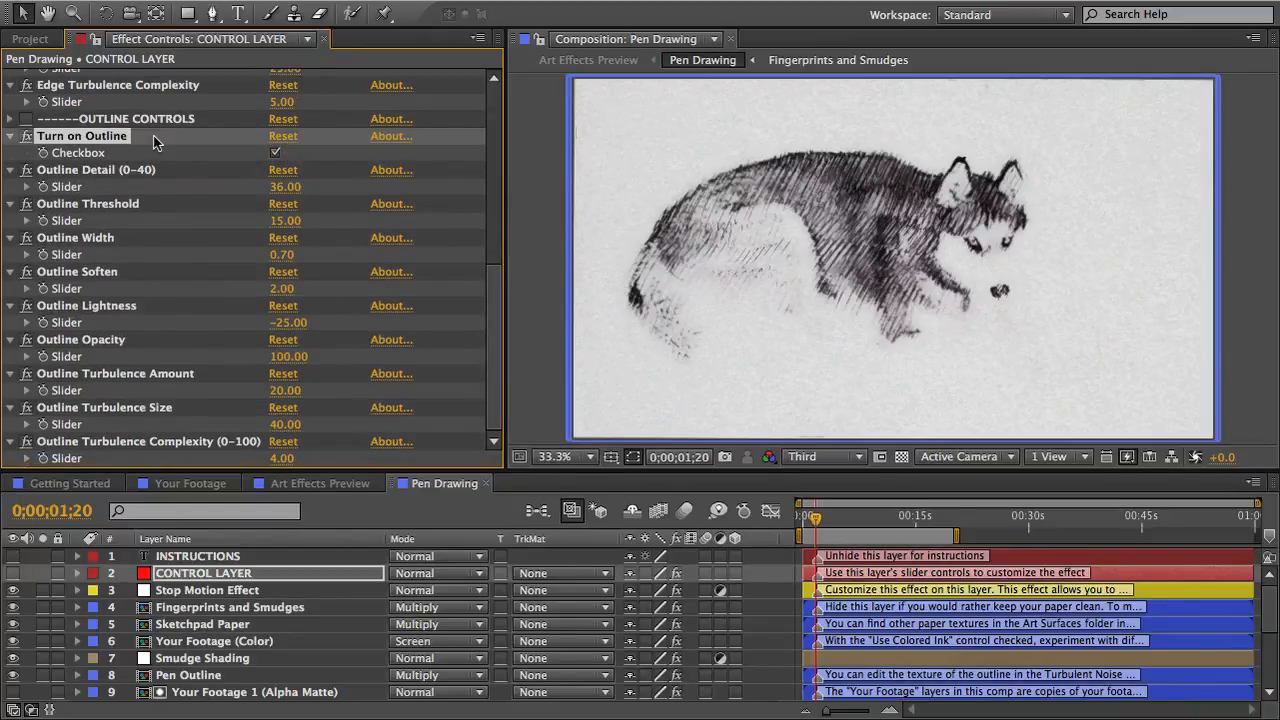
pyautogui.moveTo(304, 158)
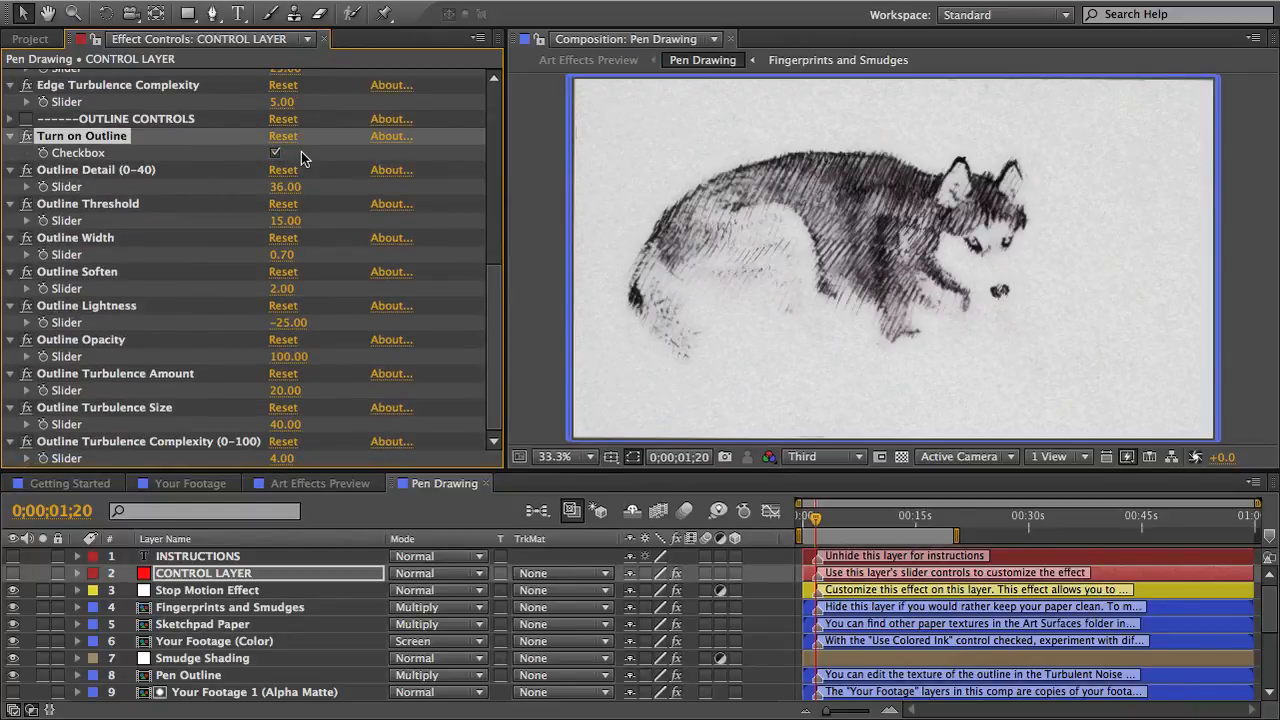
pyautogui.moveTo(156, 176)
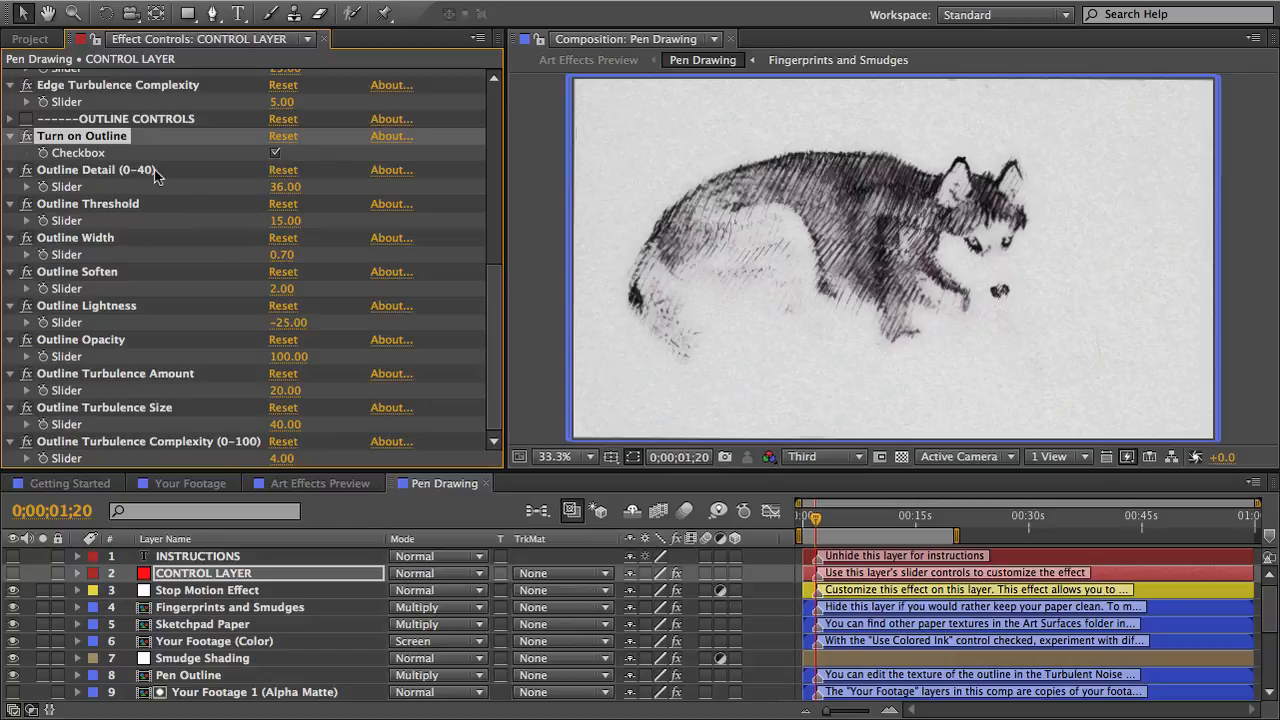
pyautogui.moveTo(796, 248)
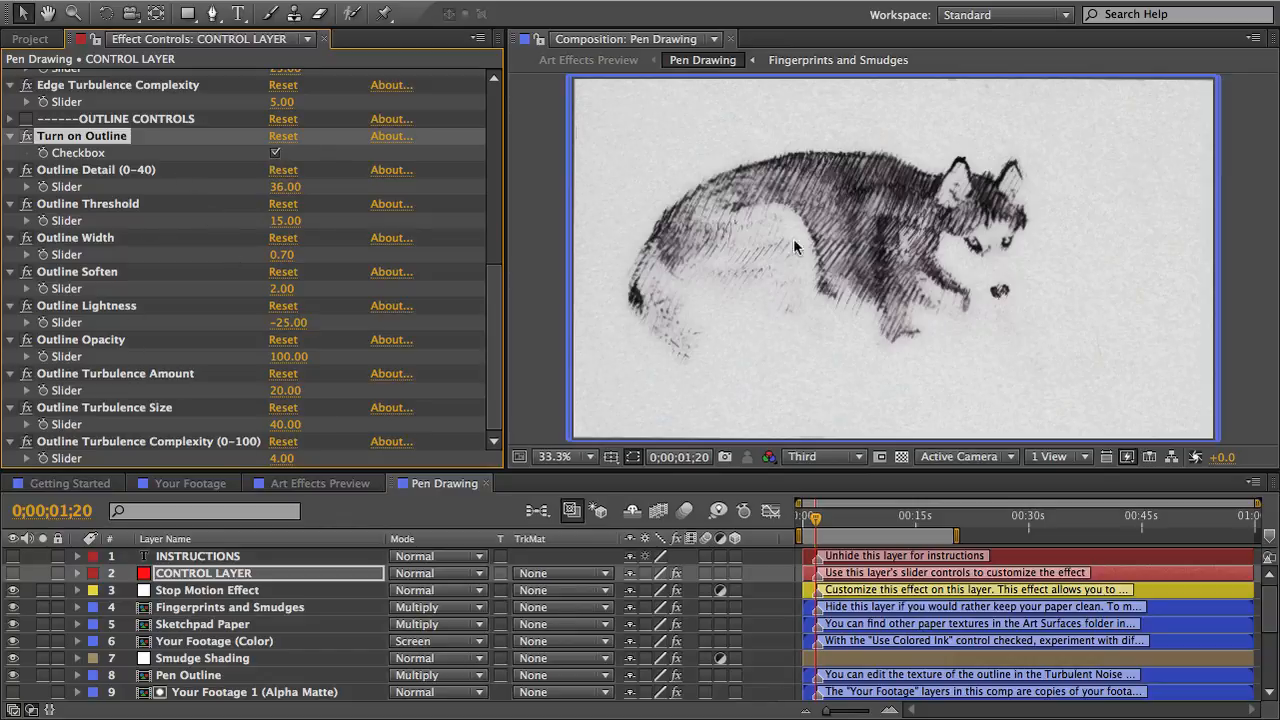
pyautogui.scroll(3)
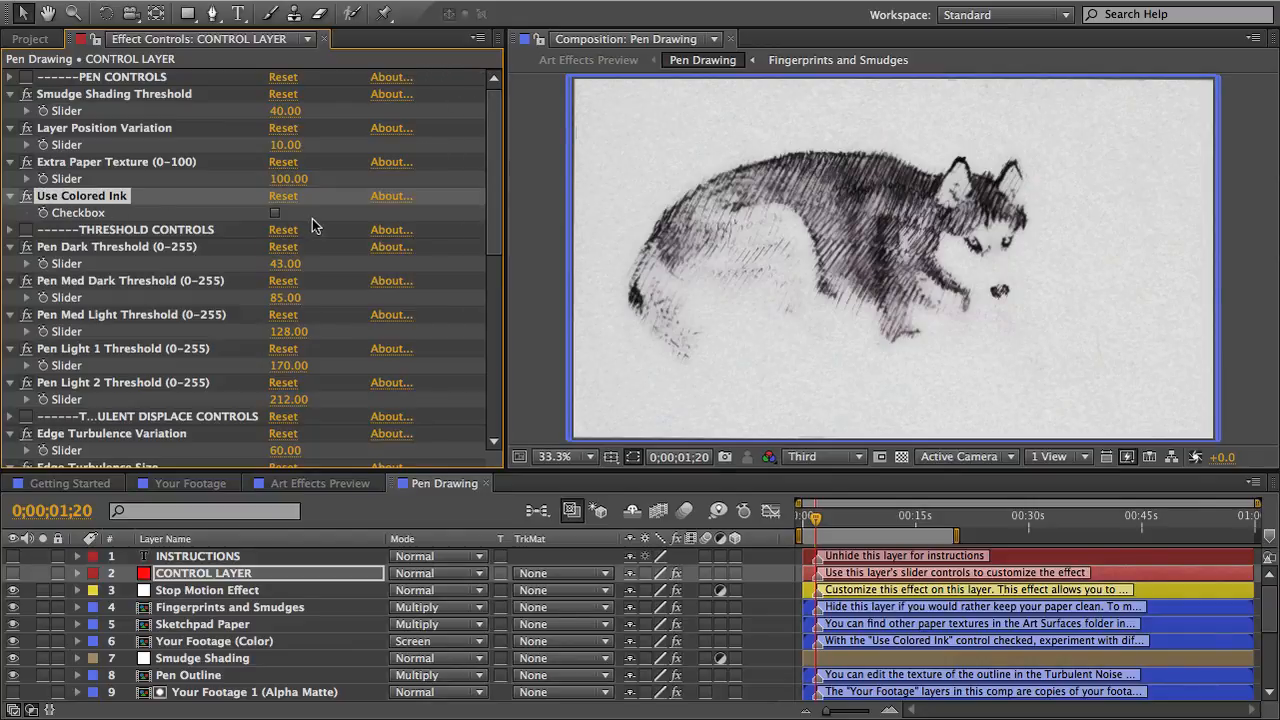
pyautogui.click(276, 212)
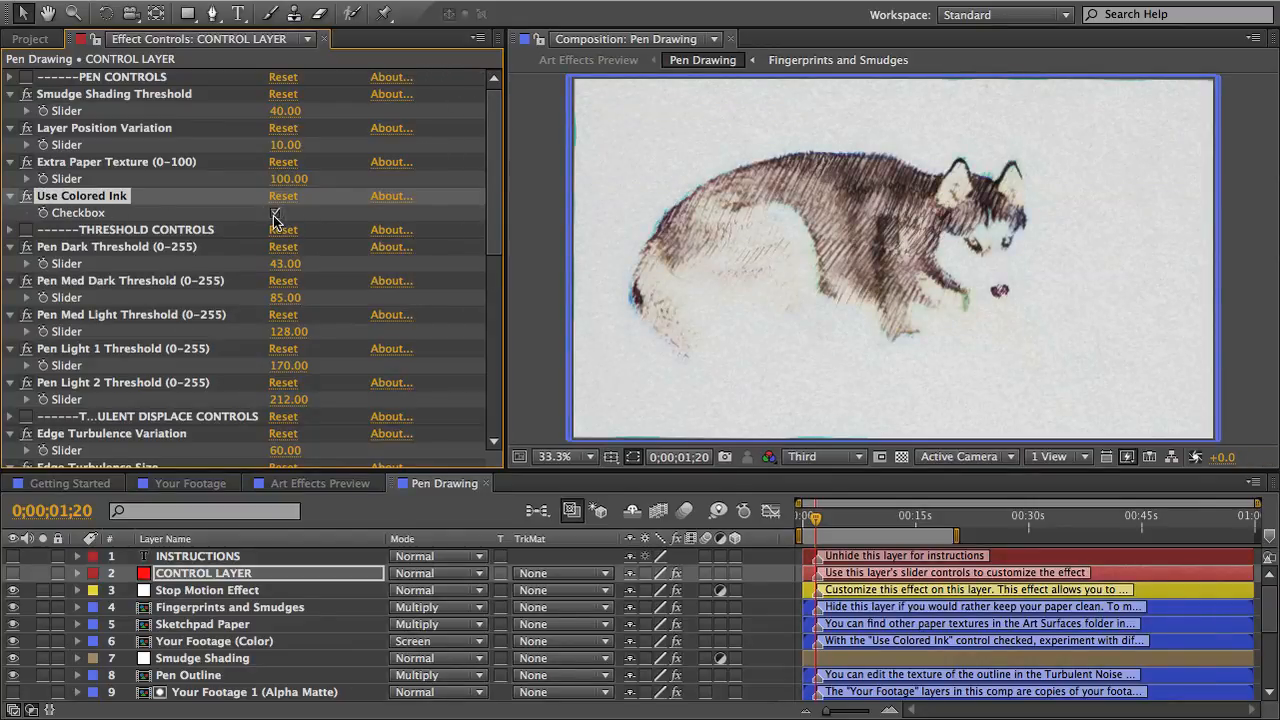
pyautogui.click(276, 212)
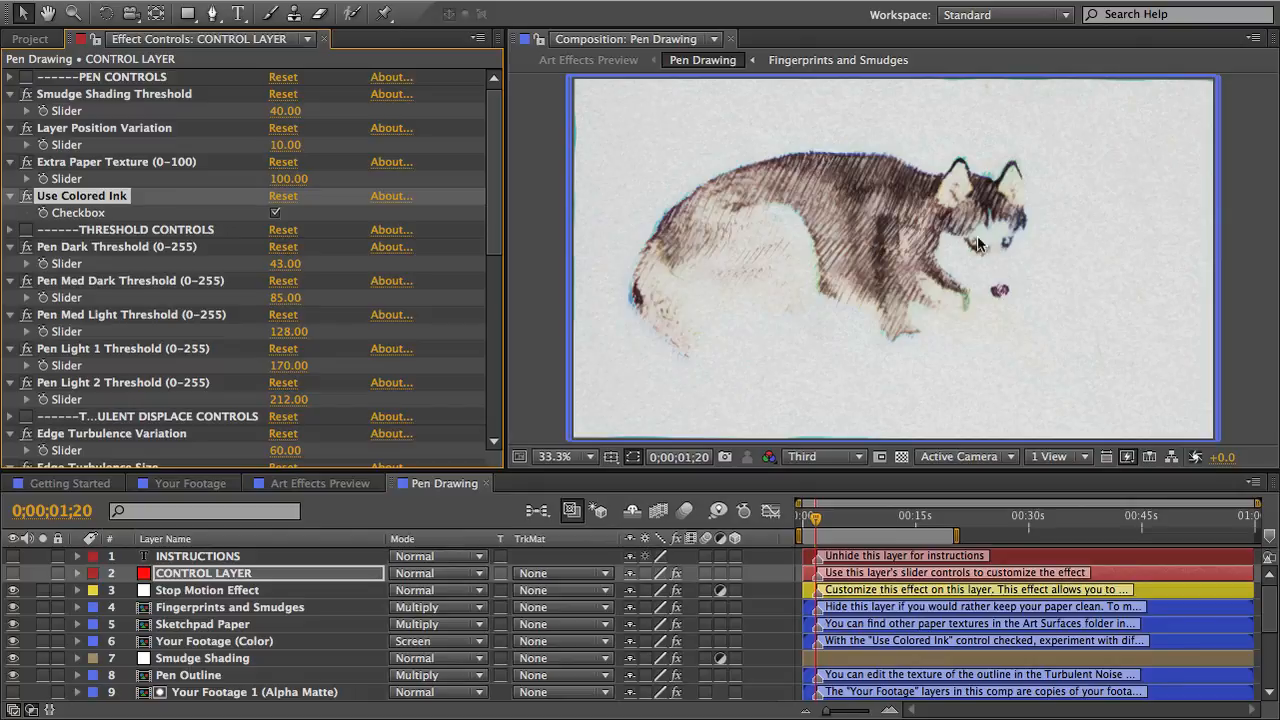
pyautogui.moveTo(988, 272)
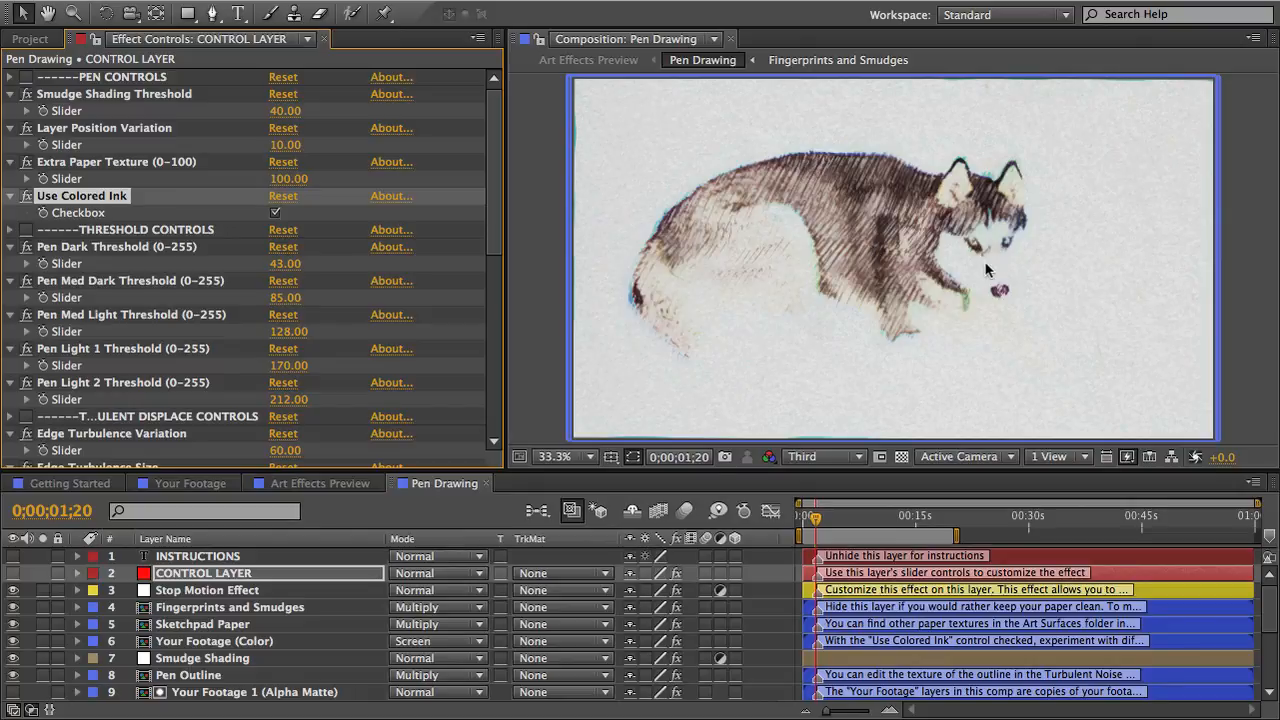
pyautogui.moveTo(976, 252)
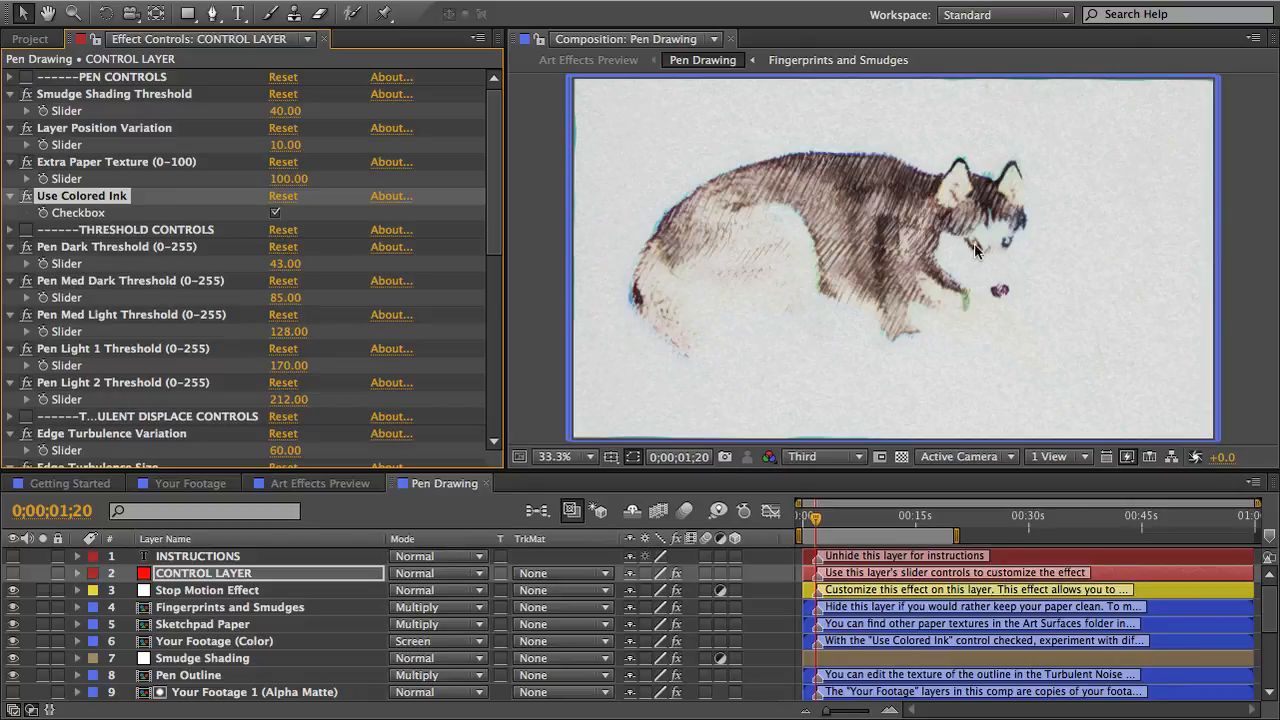
pyautogui.moveTo(948, 276)
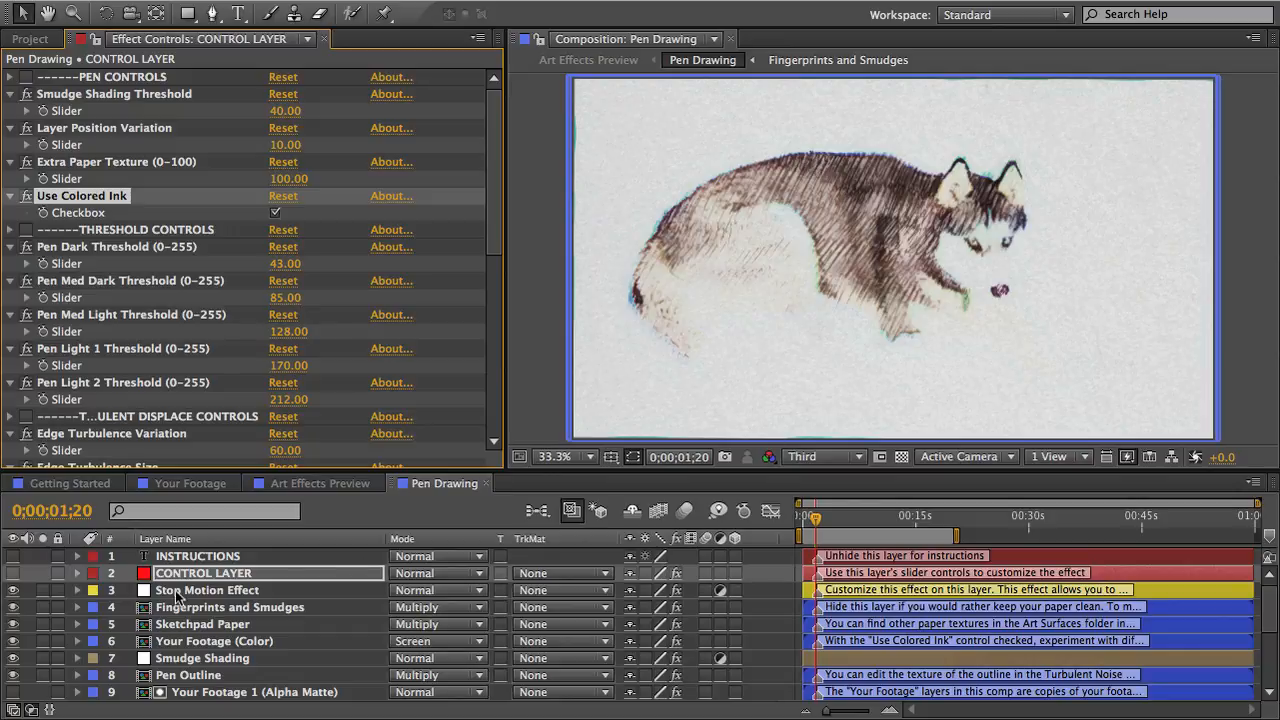
# Step: Select the Stop Motion Effect layer to show its frame rate and variation sliders
pyautogui.click(208, 590)
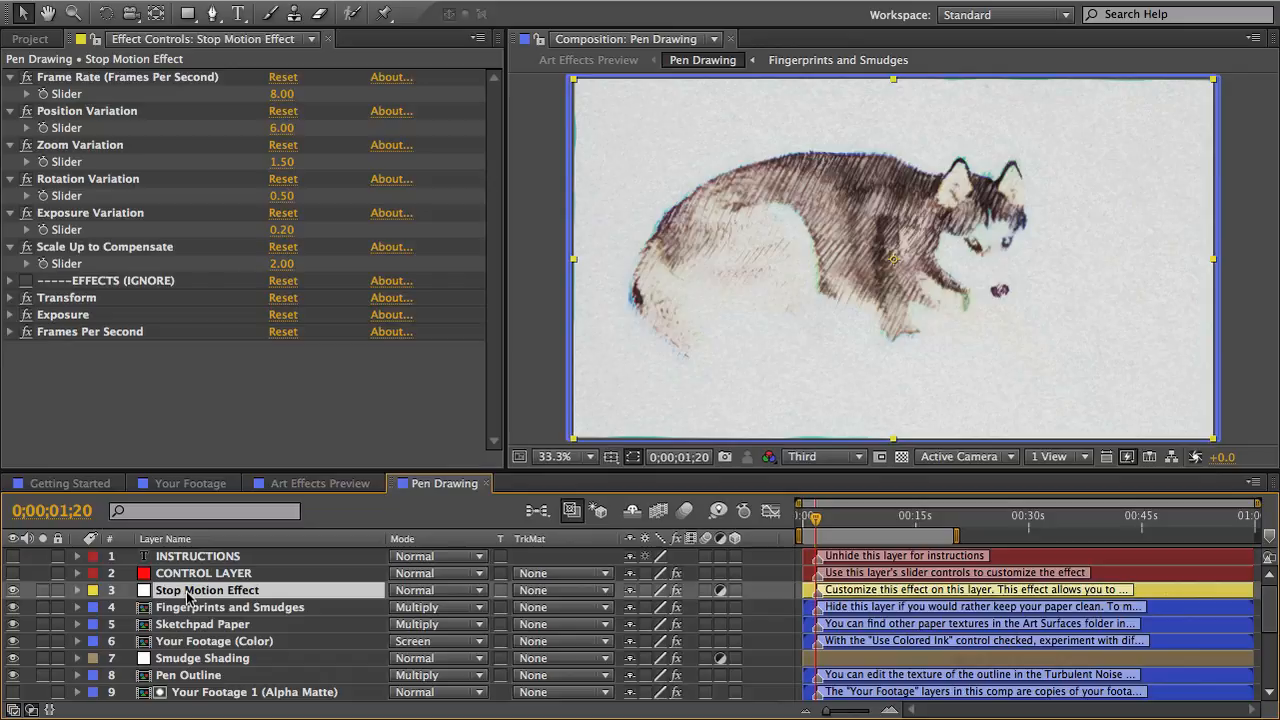
pyautogui.moveTo(300, 108)
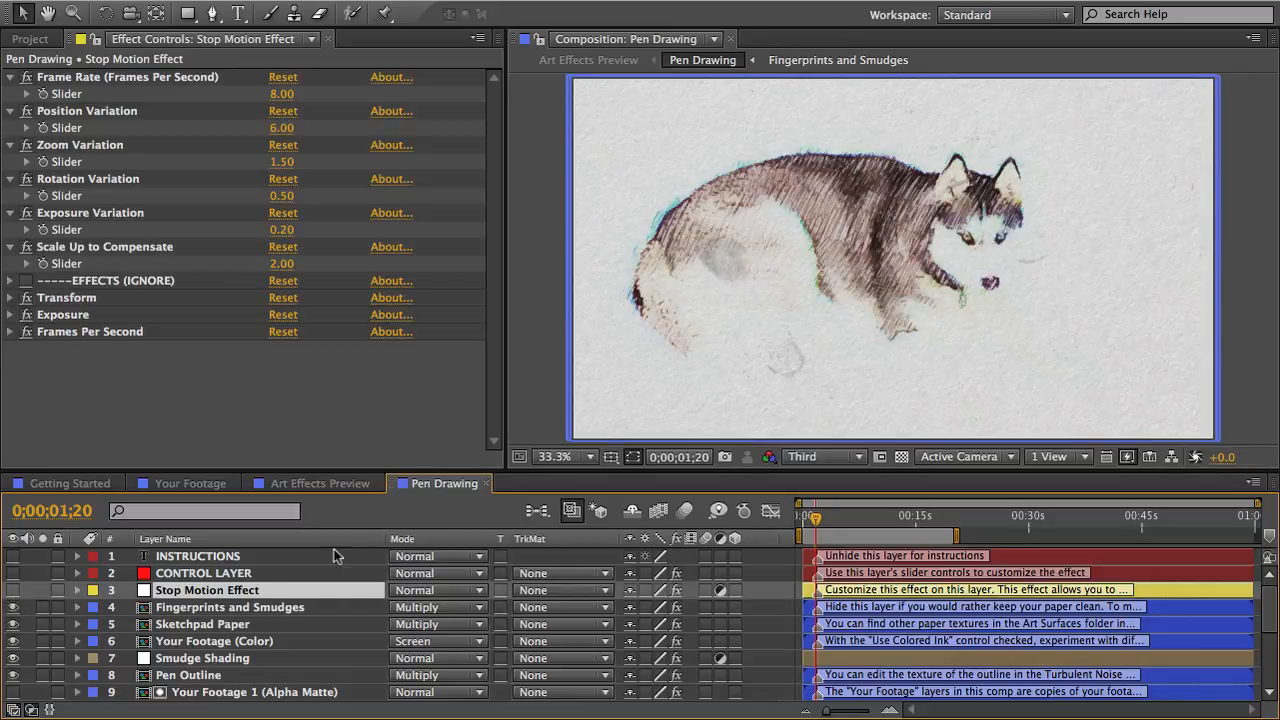
# Step: Review Rotation Variation, then scroll the layer list down to the Pen Strokes layers
pyautogui.click(14, 572)
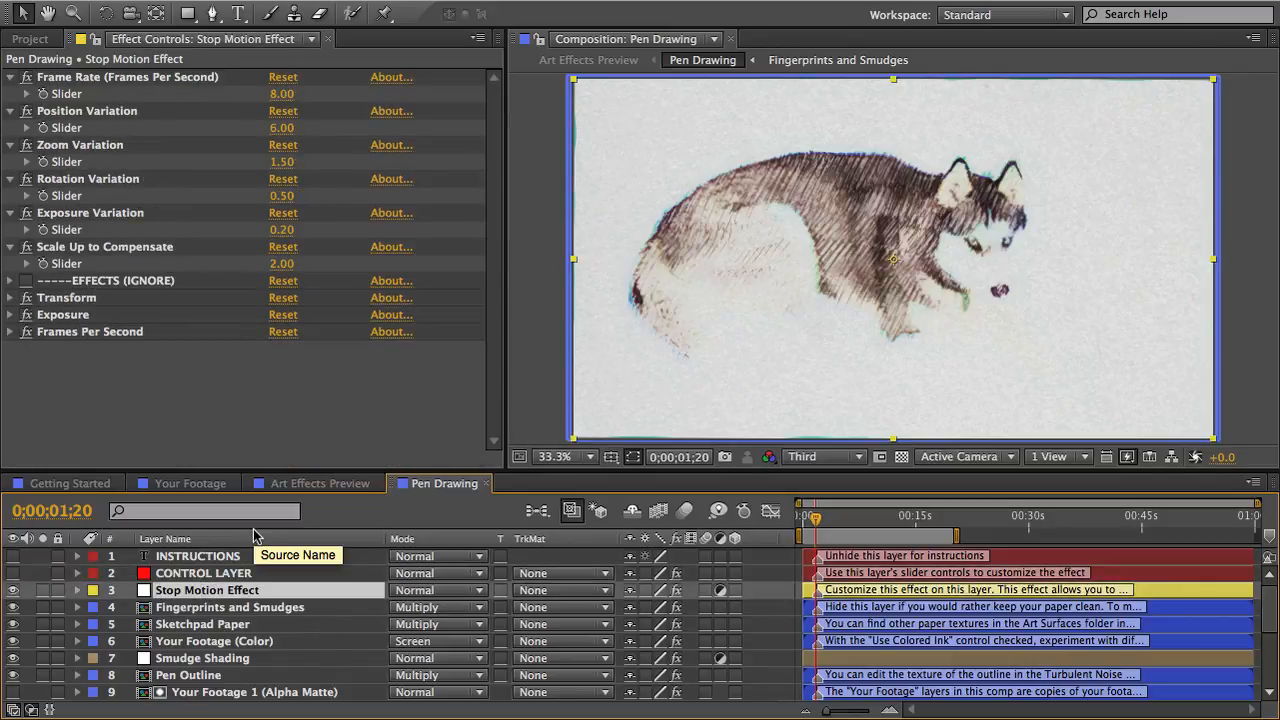
pyautogui.moveTo(160, 332)
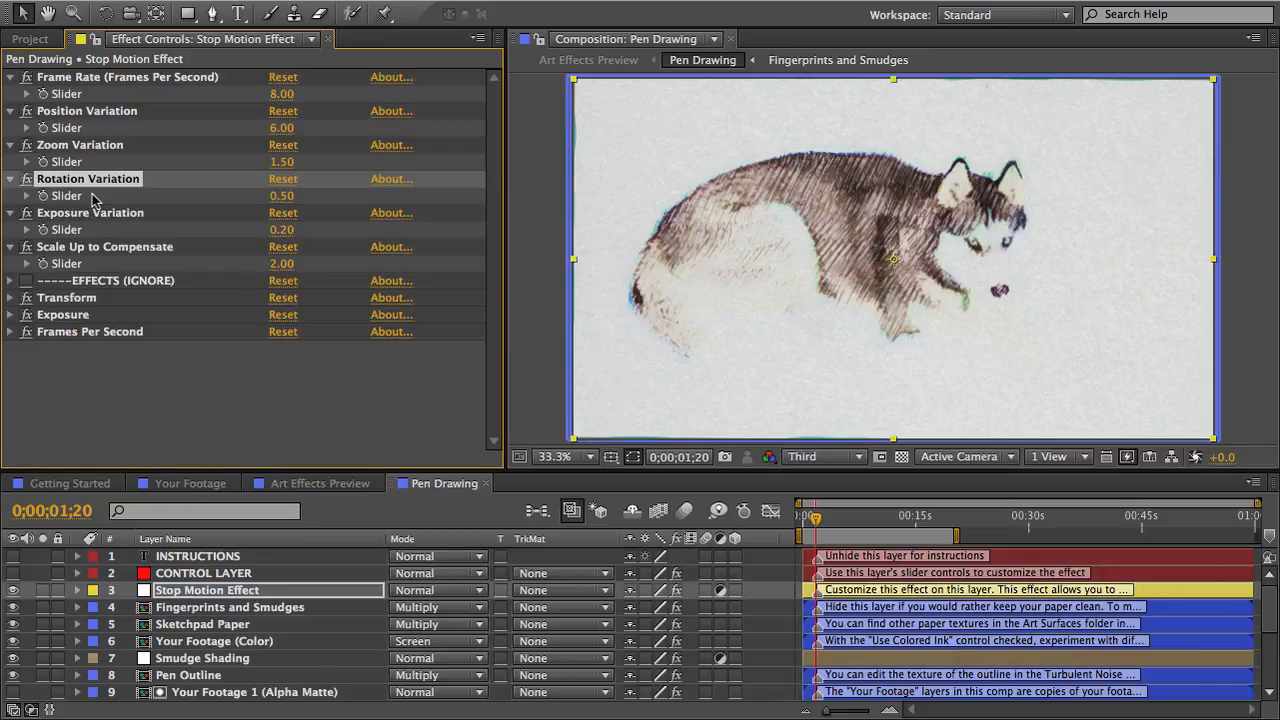
pyautogui.moveTo(694, 216)
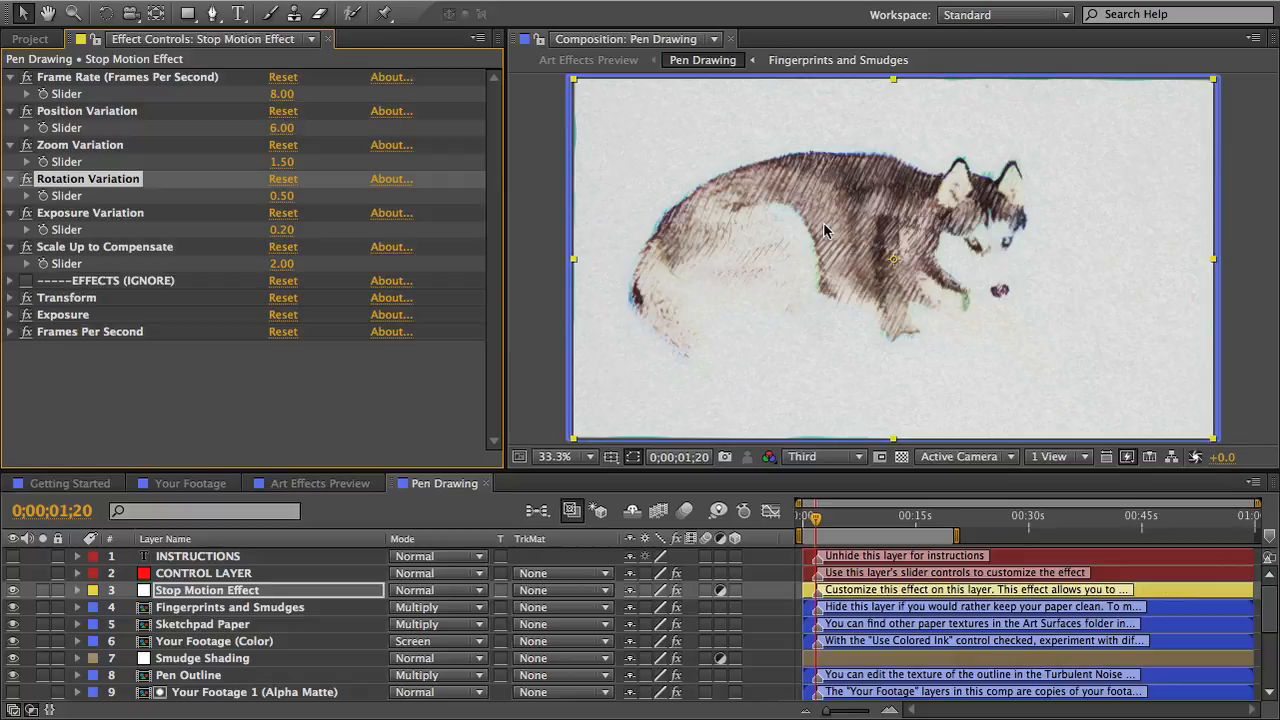
pyautogui.moveTo(1262, 616)
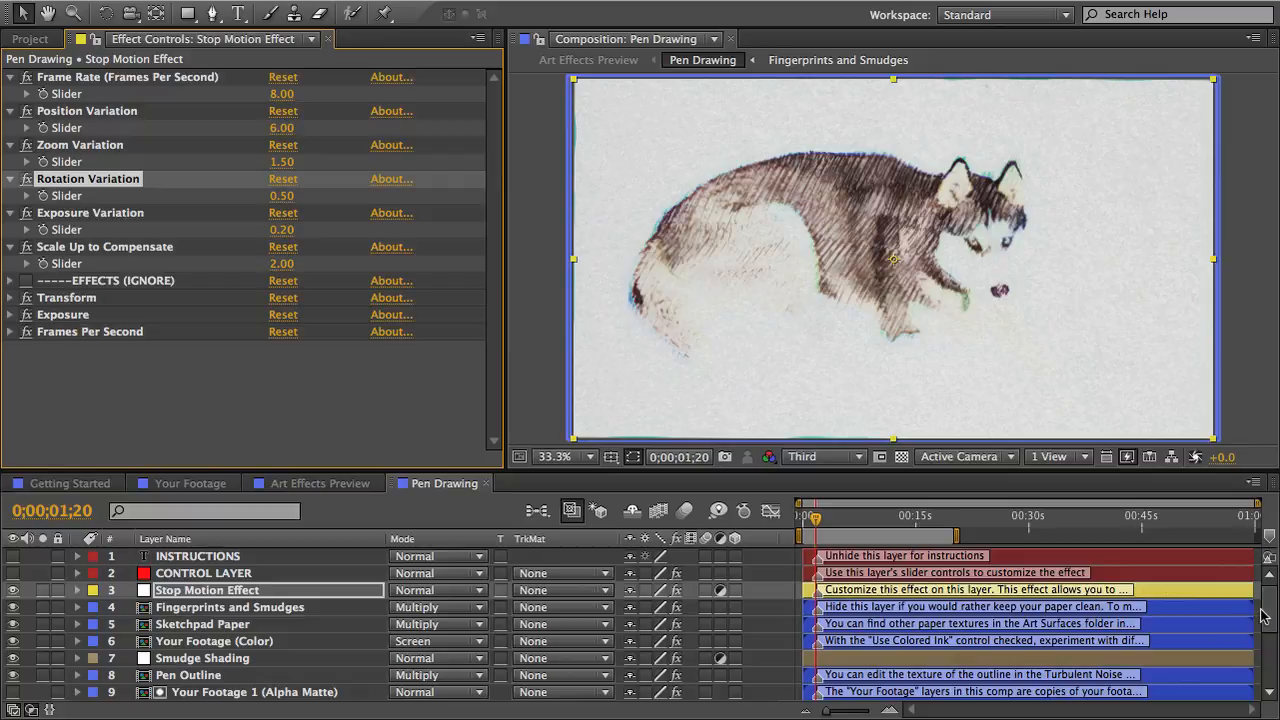
pyautogui.scroll(-3)
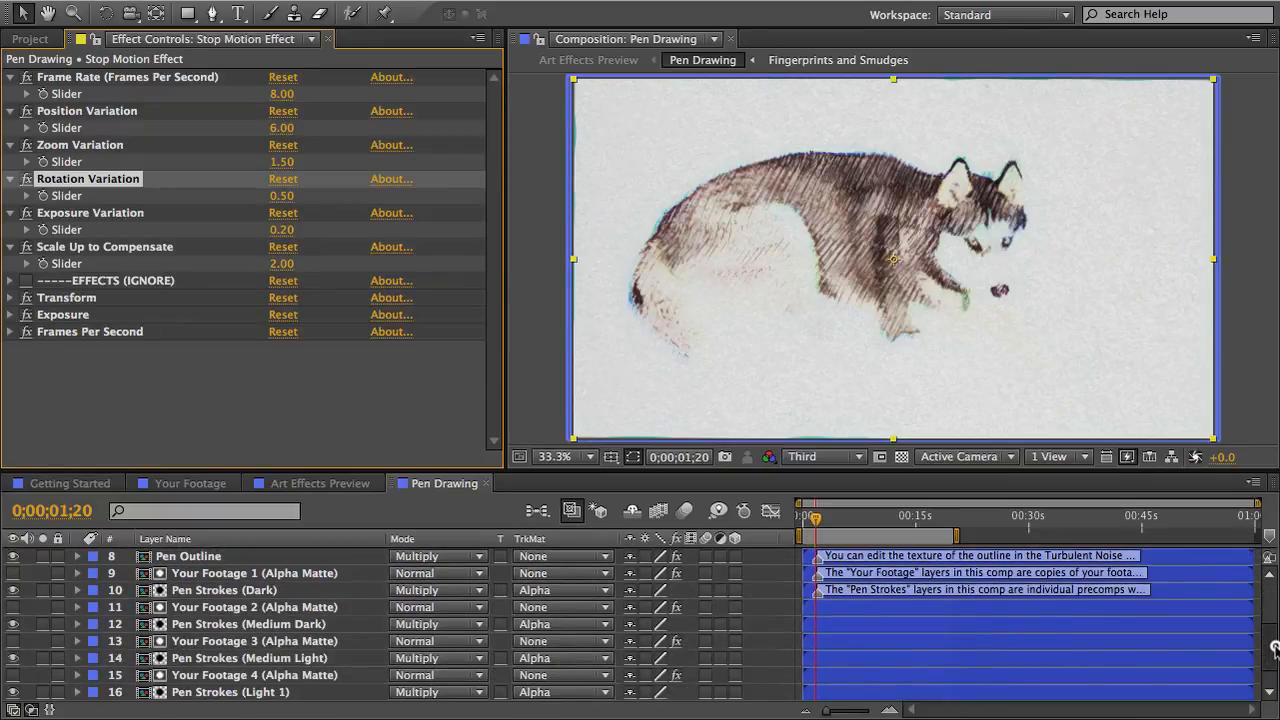
# Step: Open the Pen Strokes (Dark) precomp from Precomps and select its CONTROL LAYER
pyautogui.scroll(-3)
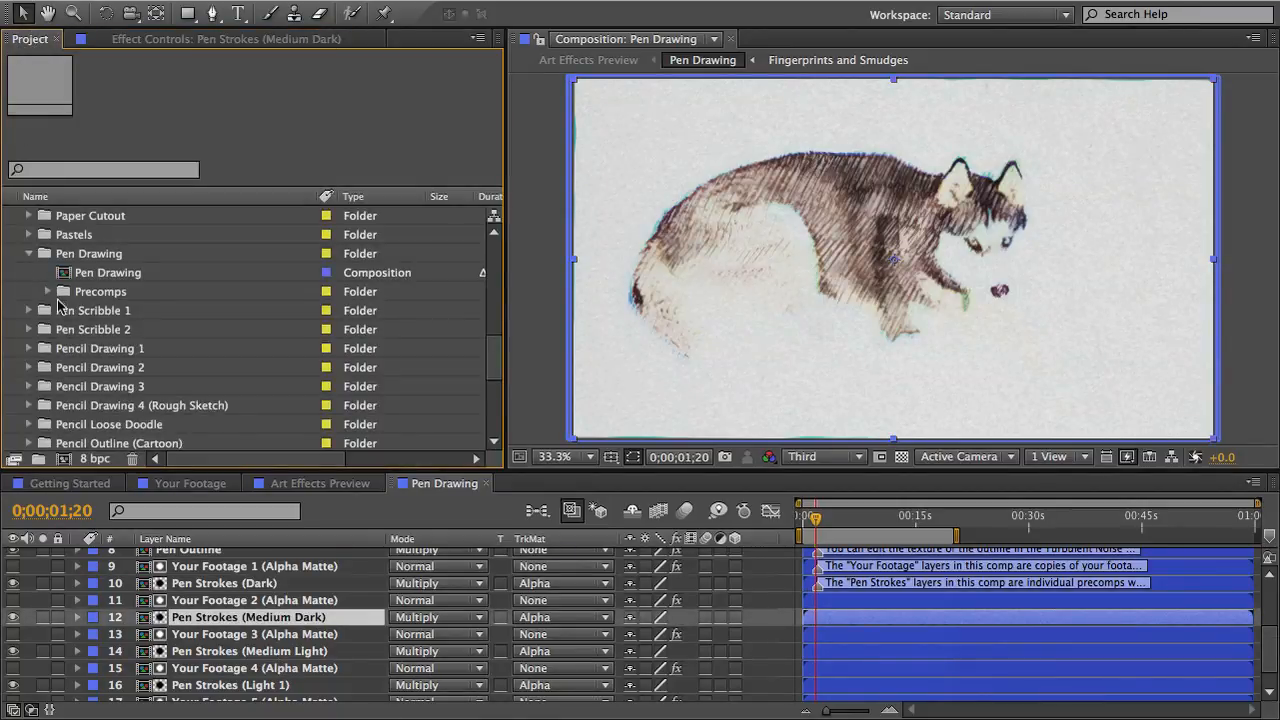
pyautogui.click(48, 292)
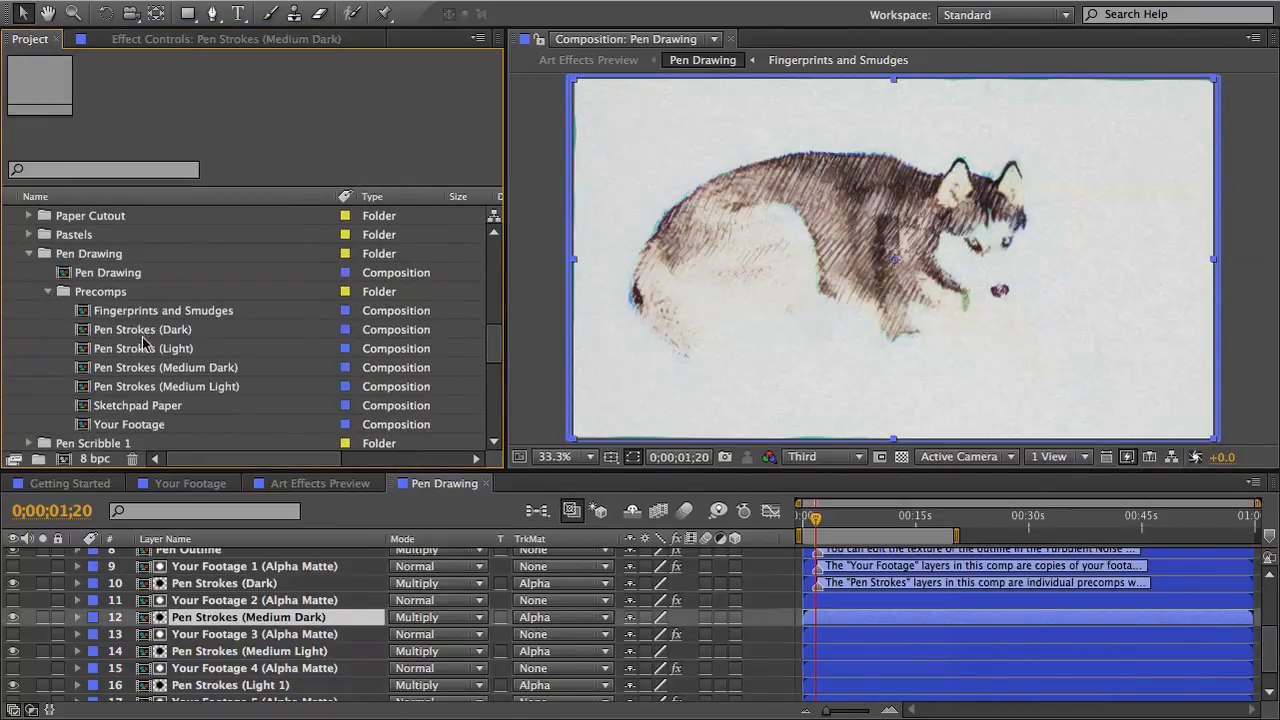
pyautogui.doubleClick(146, 328)
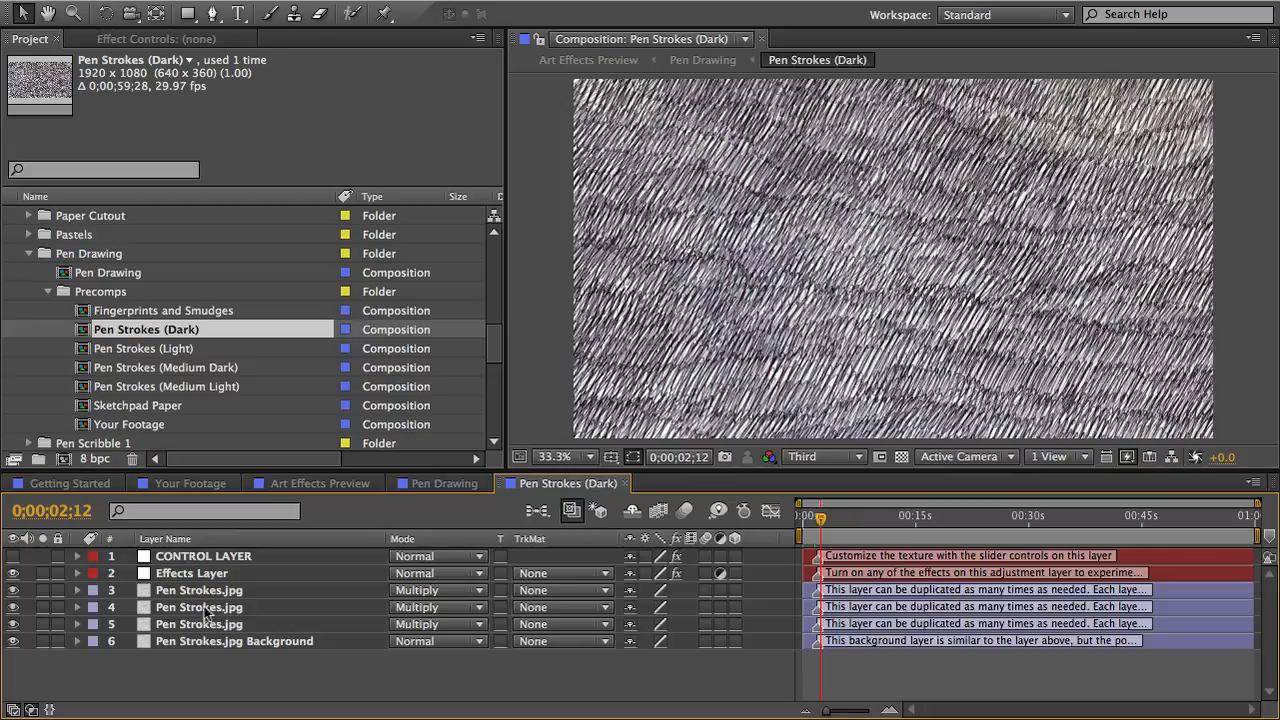
pyautogui.click(198, 608)
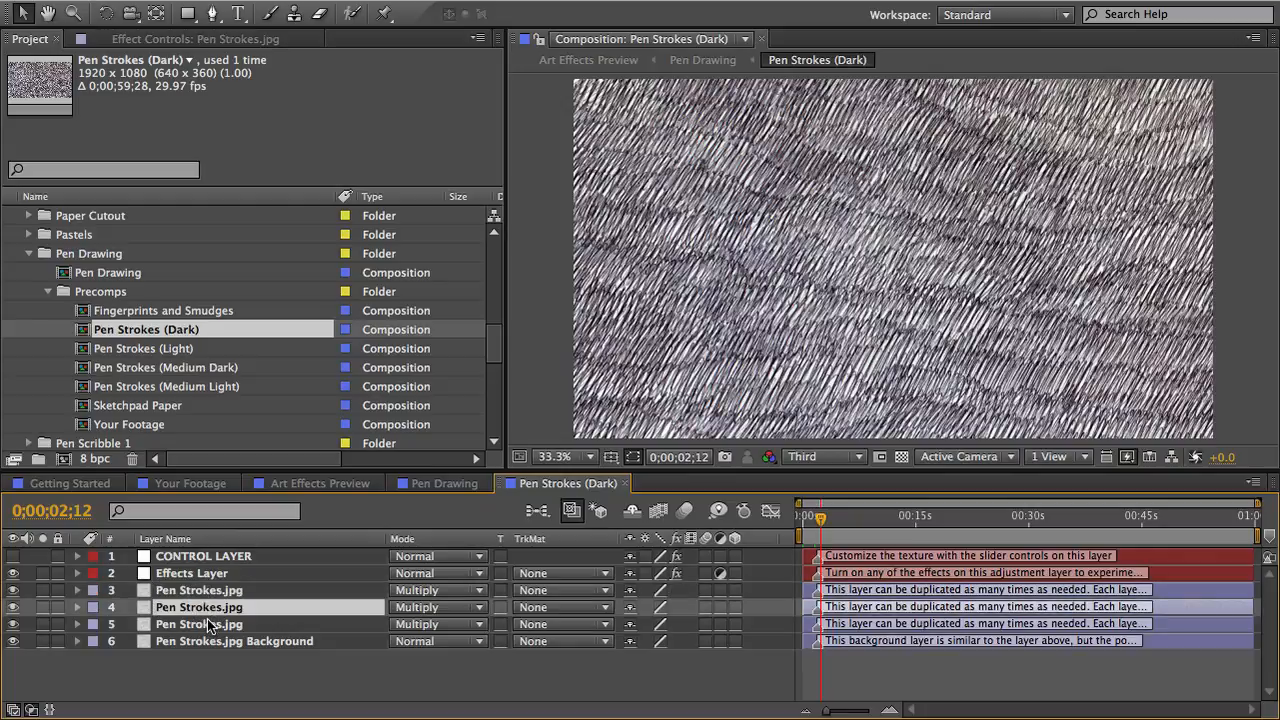
pyautogui.click(204, 556)
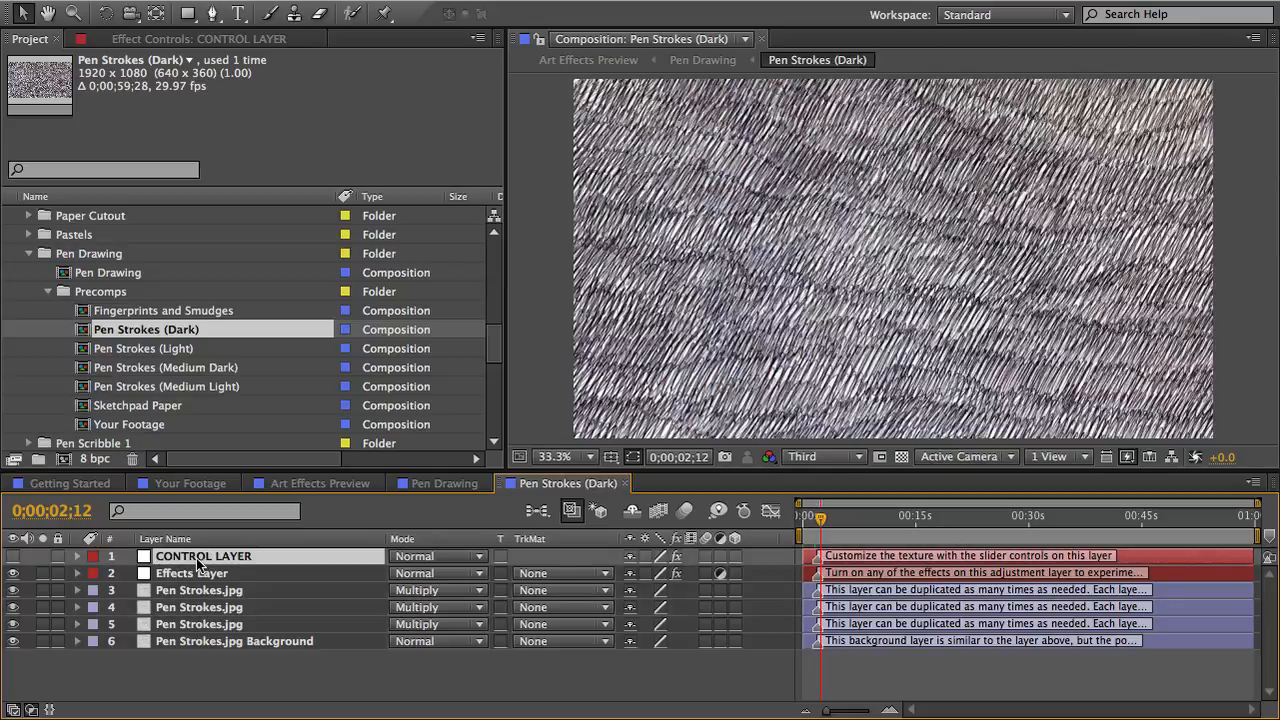
# Step: Review the CONTROL LAYER settings and toggle random rotation for the stroke texture
pyautogui.click(204, 556)
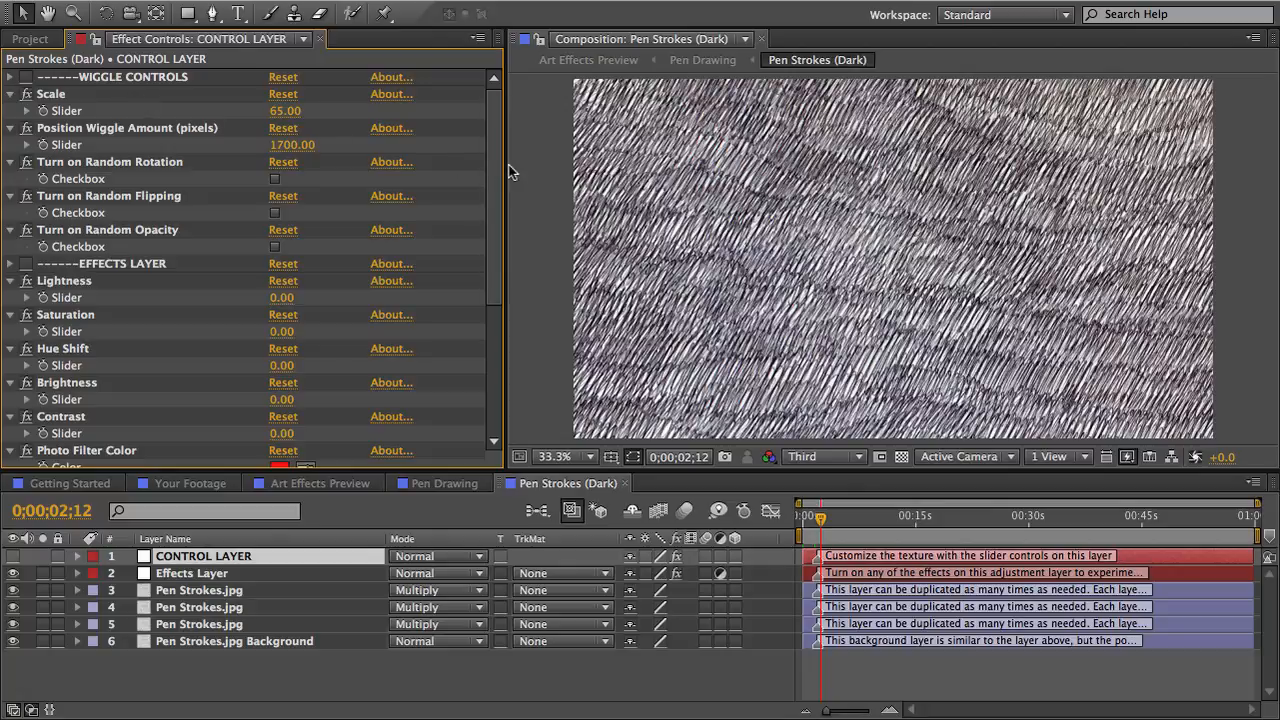
pyautogui.scroll(-3)
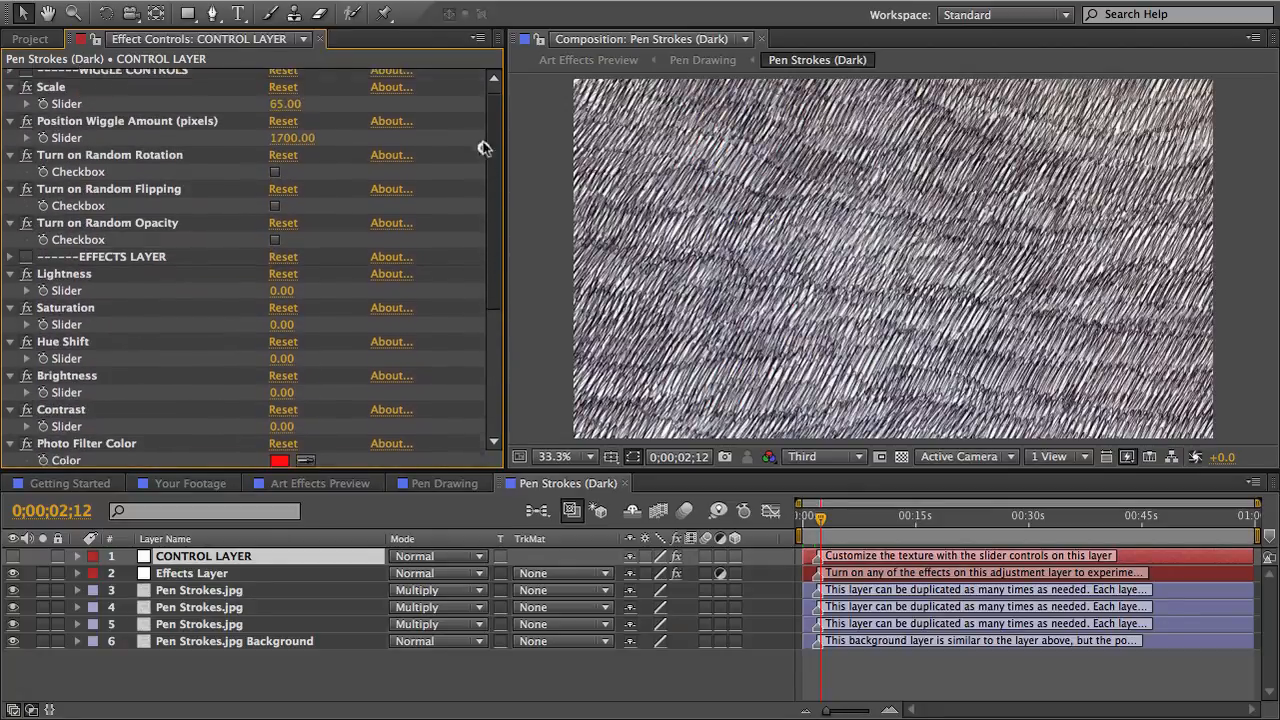
pyautogui.scroll(3)
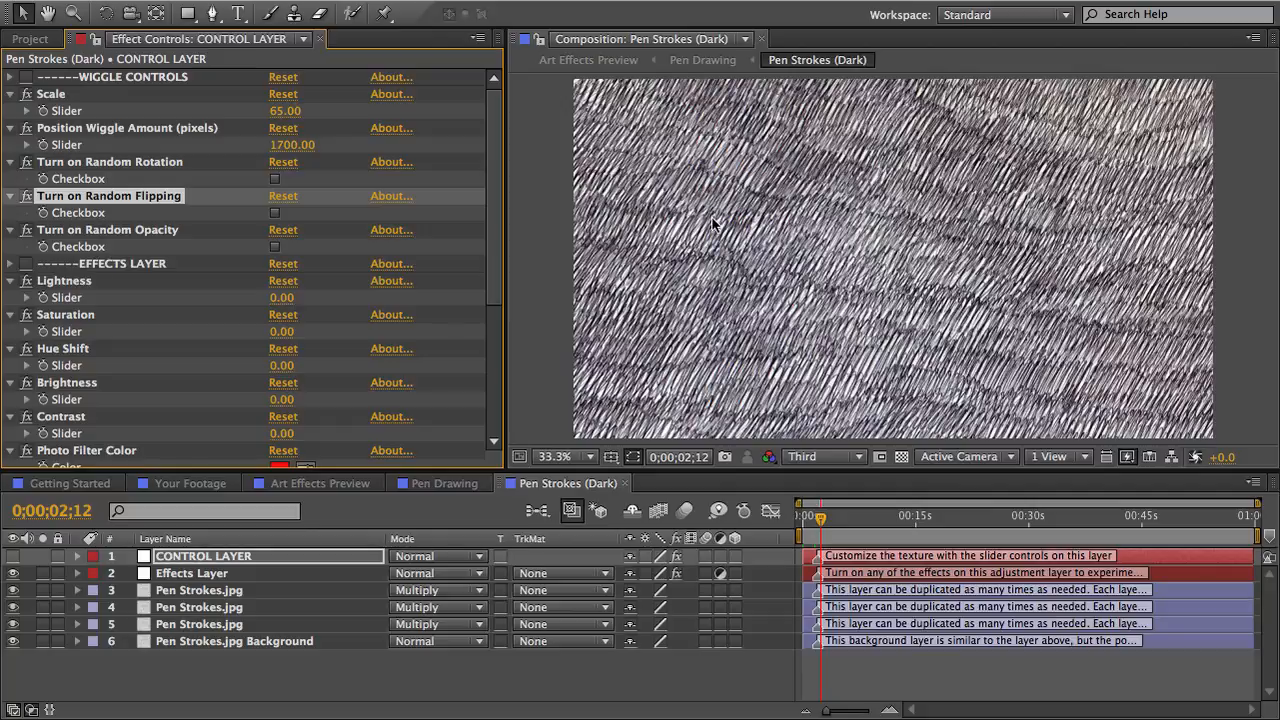
pyautogui.click(274, 178)
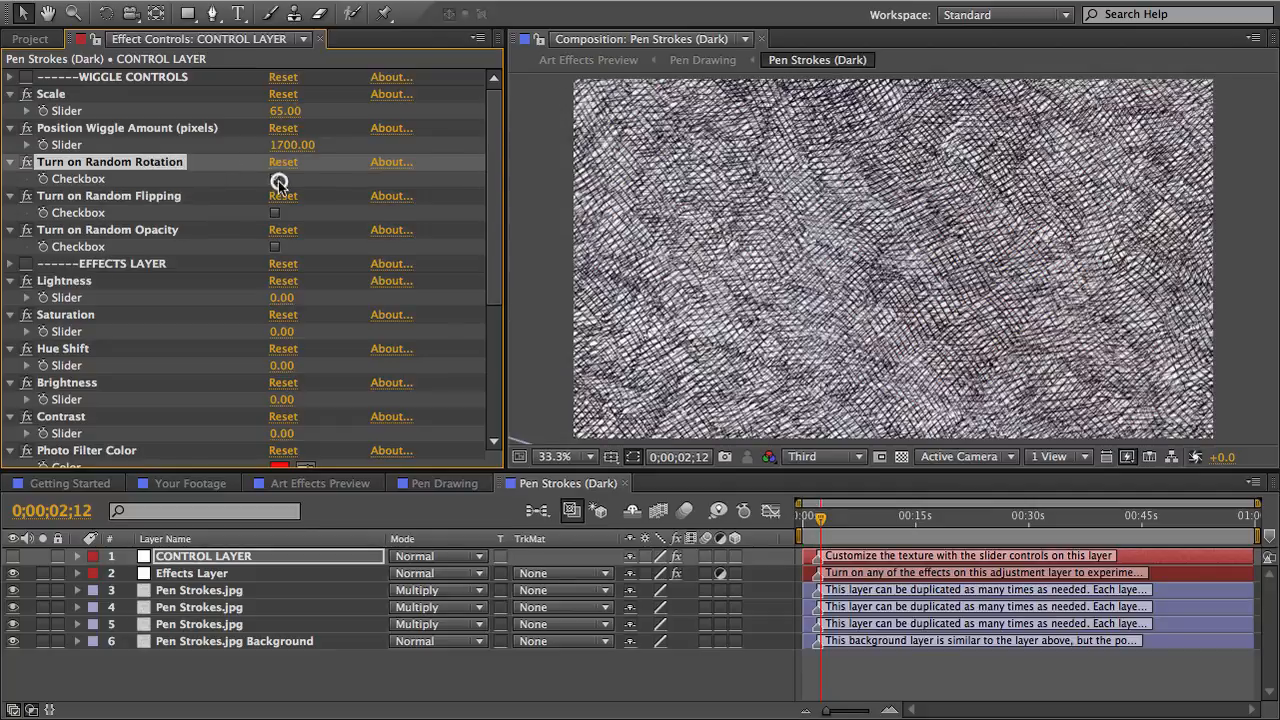
pyautogui.click(276, 178)
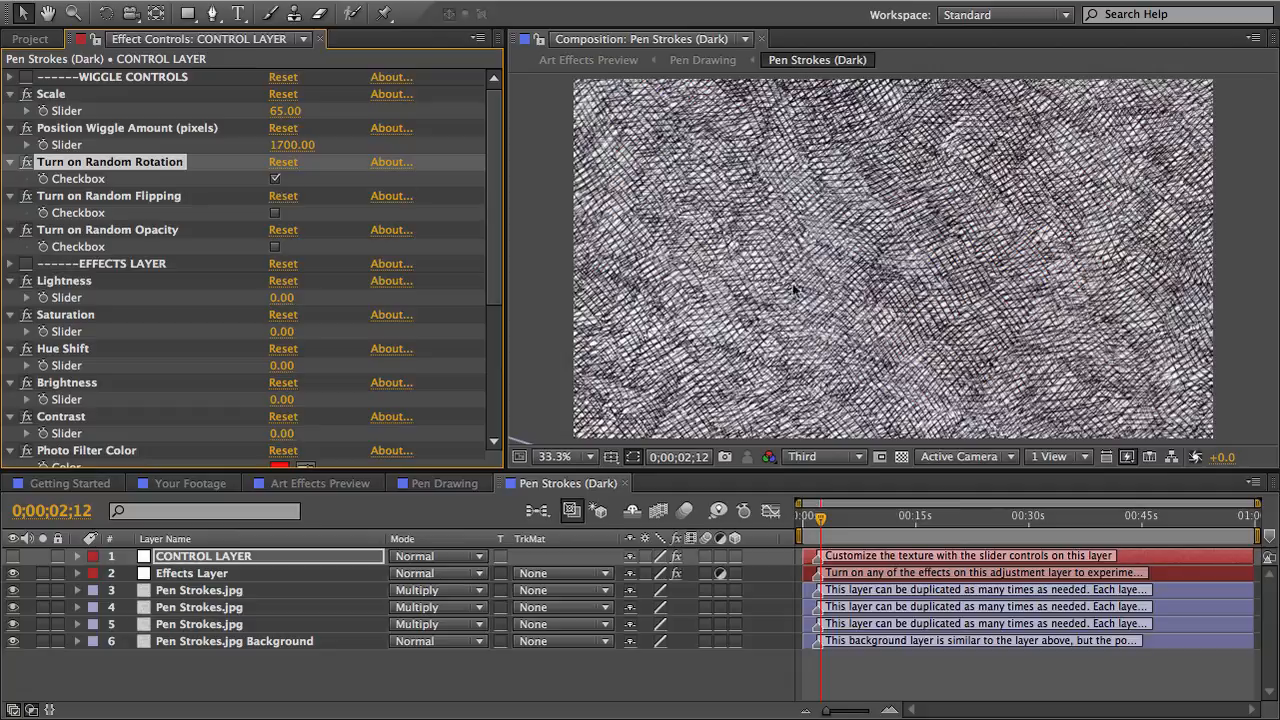
pyautogui.click(276, 180)
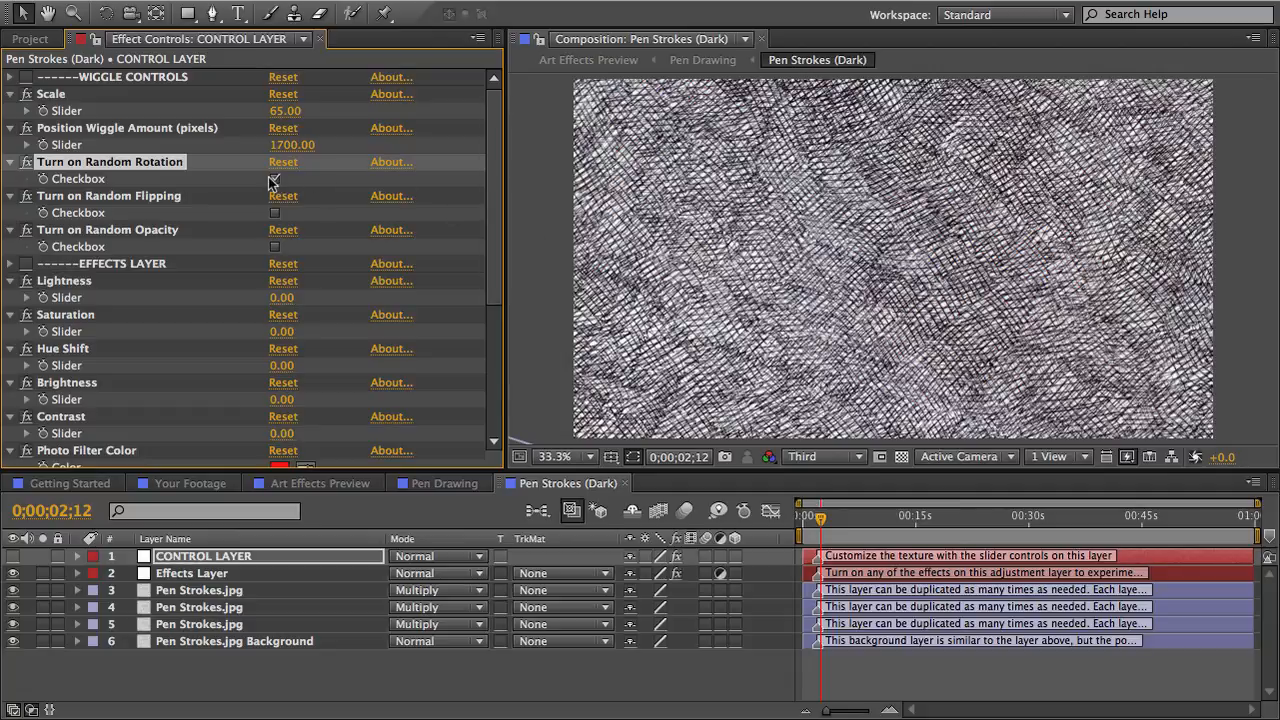
pyautogui.click(276, 180)
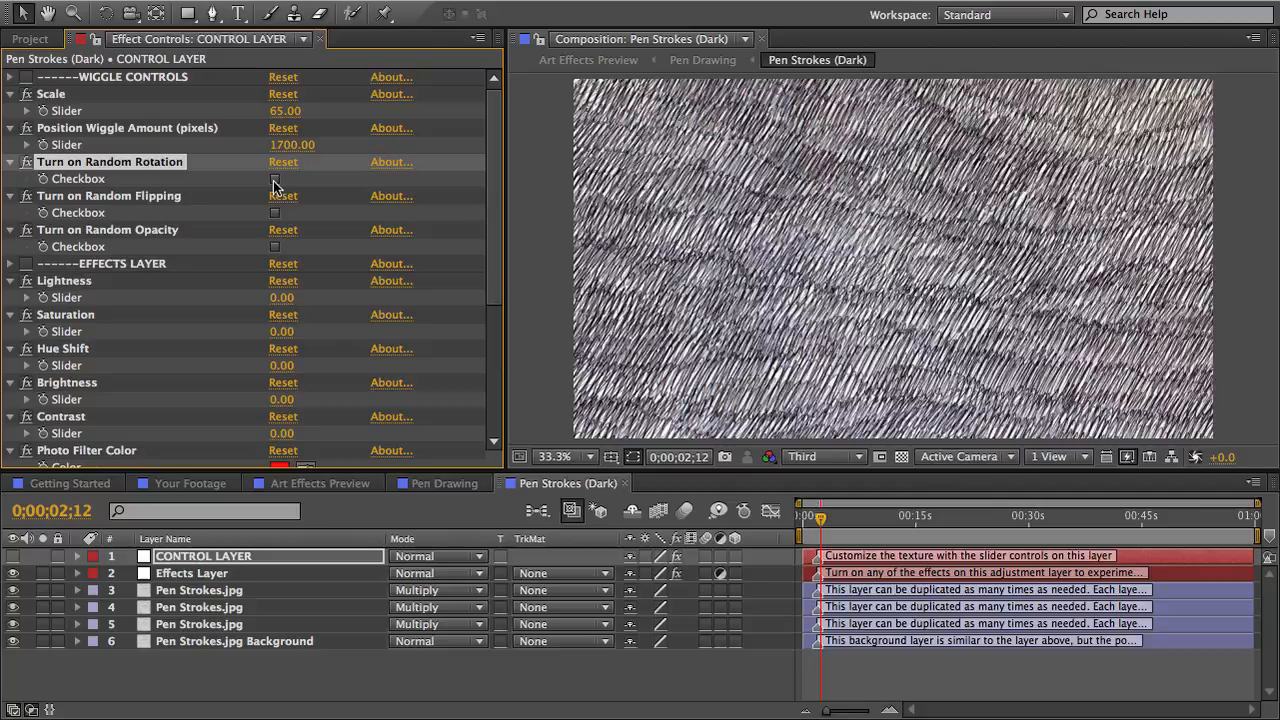
pyautogui.moveTo(278, 122)
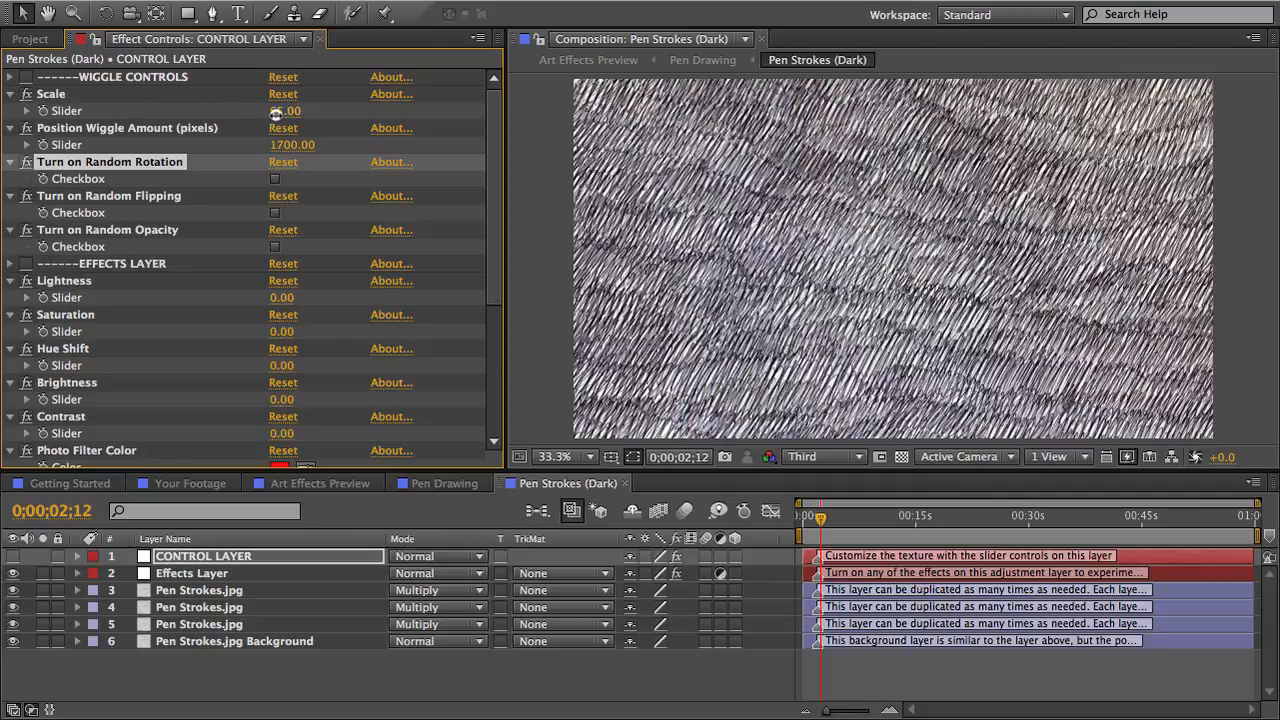
# Step: Reduce the pen-stroke texture Scale from 65 to 46, preview it, and return to Pen Drawing
pyautogui.moveTo(256, 112); pyautogui.dragTo(284, 112)
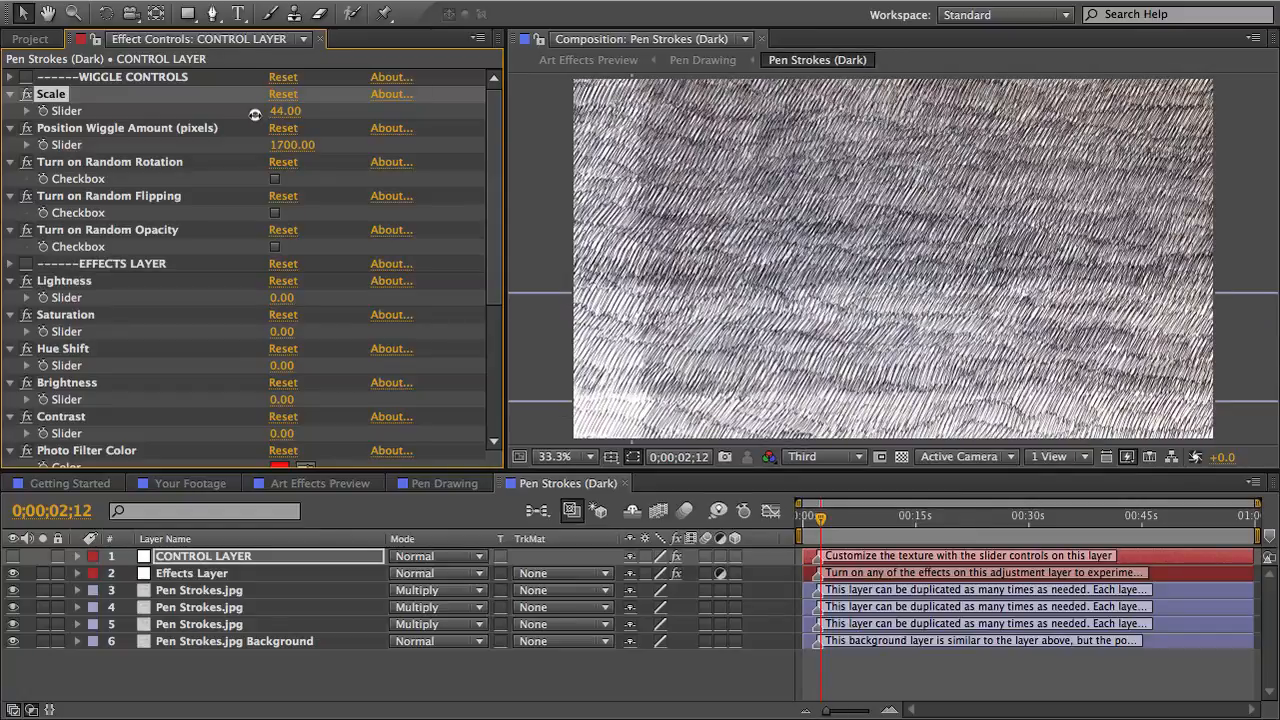
pyautogui.moveTo(284, 110); pyautogui.dragTo(290, 110)
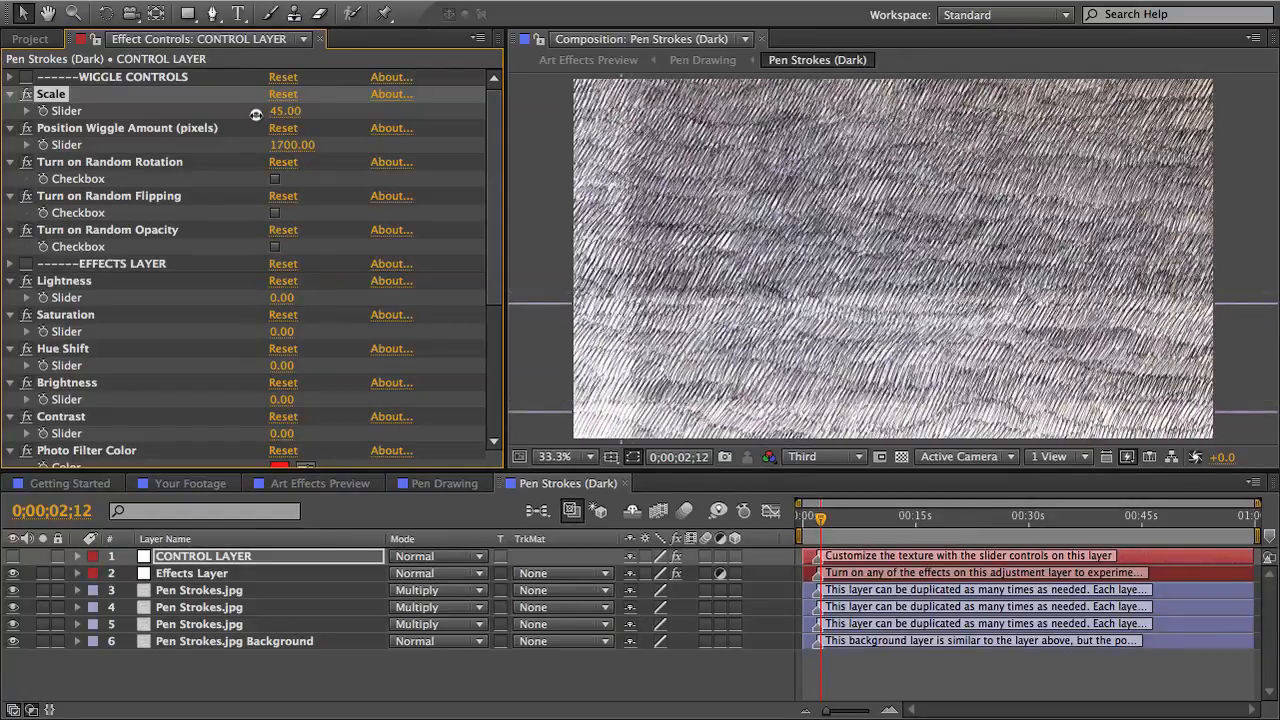
pyautogui.moveTo(256, 112); pyautogui.dragTo(266, 112)
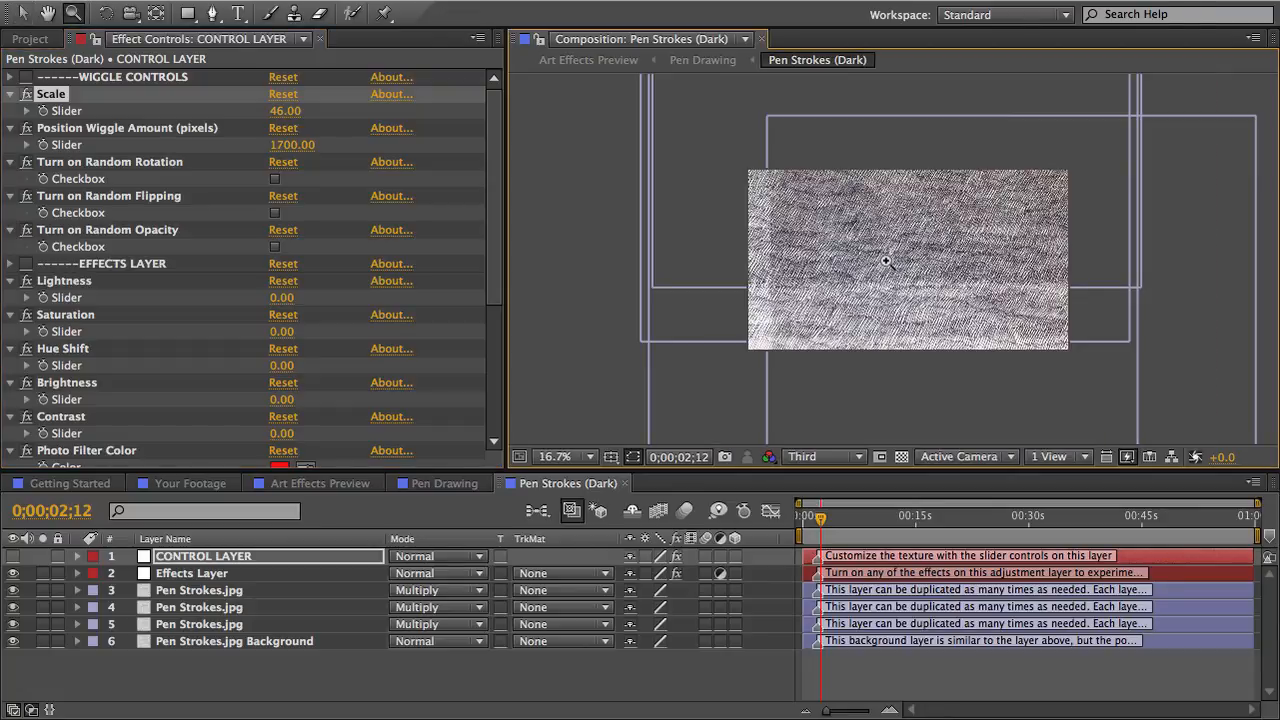
pyautogui.moveTo(810, 516); pyautogui.dragTo(820, 516)
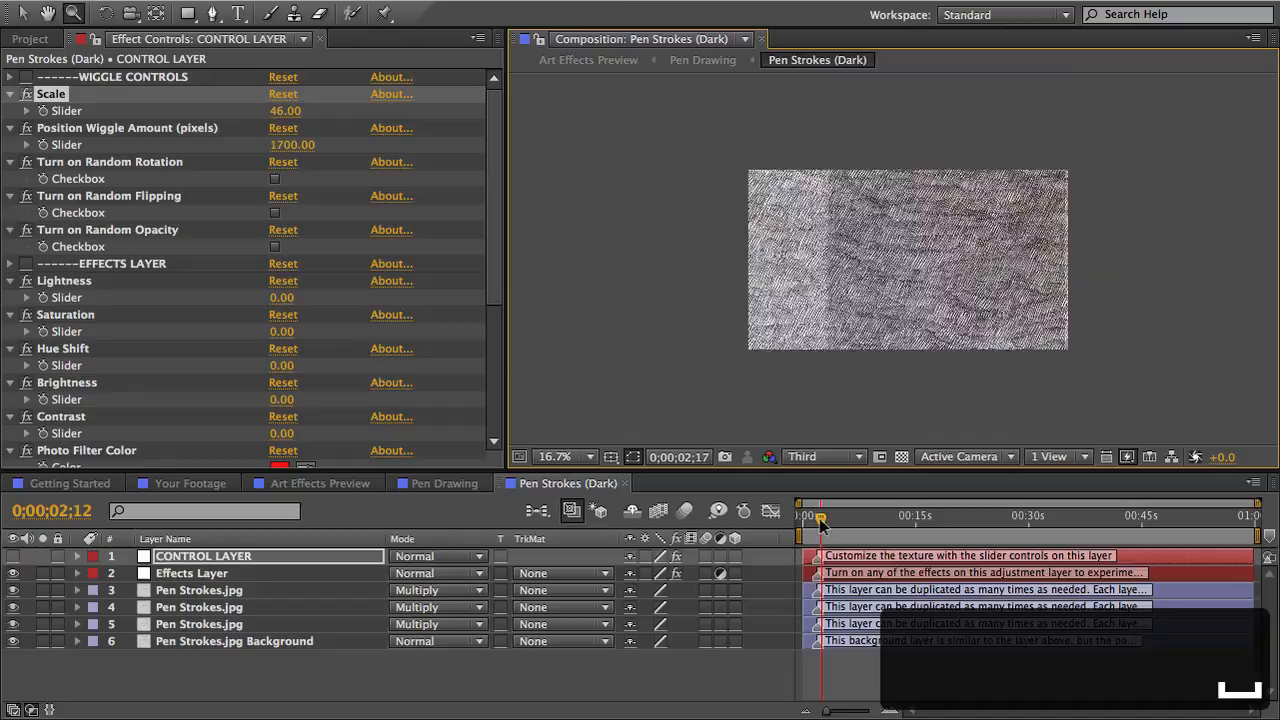
pyautogui.moveTo(820, 516); pyautogui.dragTo(830, 516)
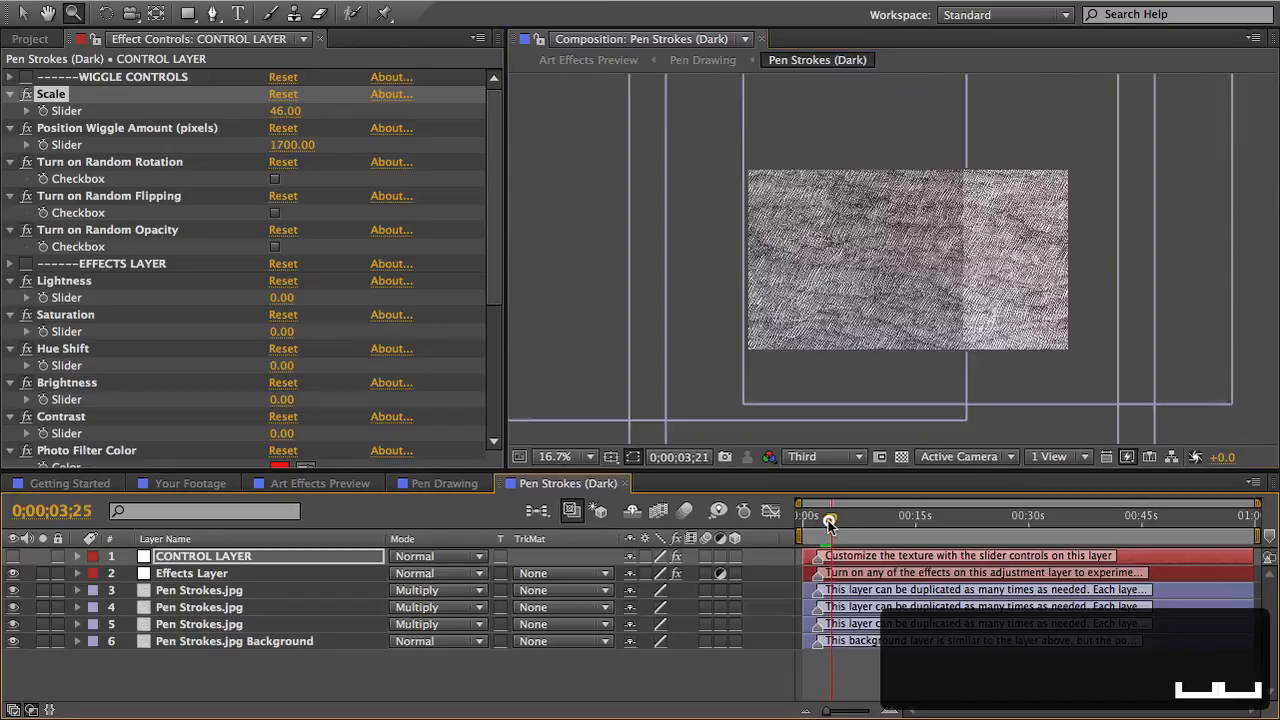
pyautogui.moveTo(830, 516); pyautogui.dragTo(832, 516)
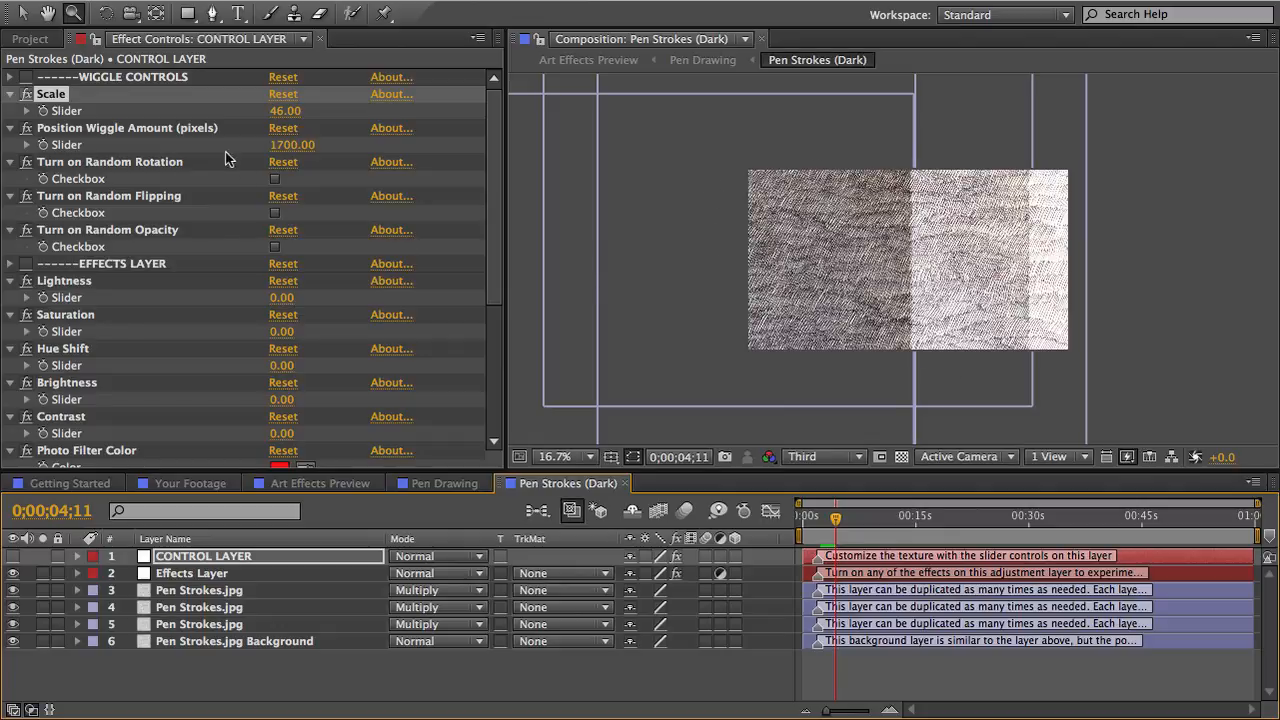
pyautogui.doubleClick(292, 144)
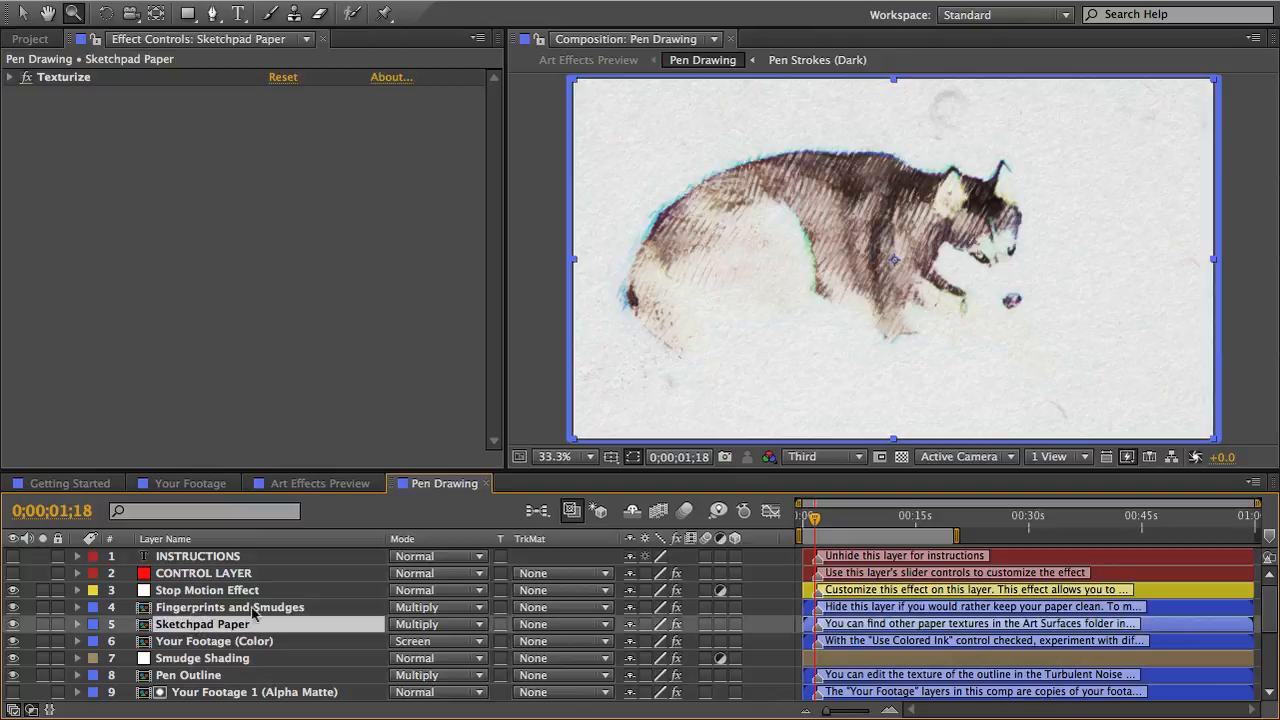
# Step: In the Project panel, collapse Art Effects and expand Dynamic Textures to its inner folders
pyautogui.click(30, 38)
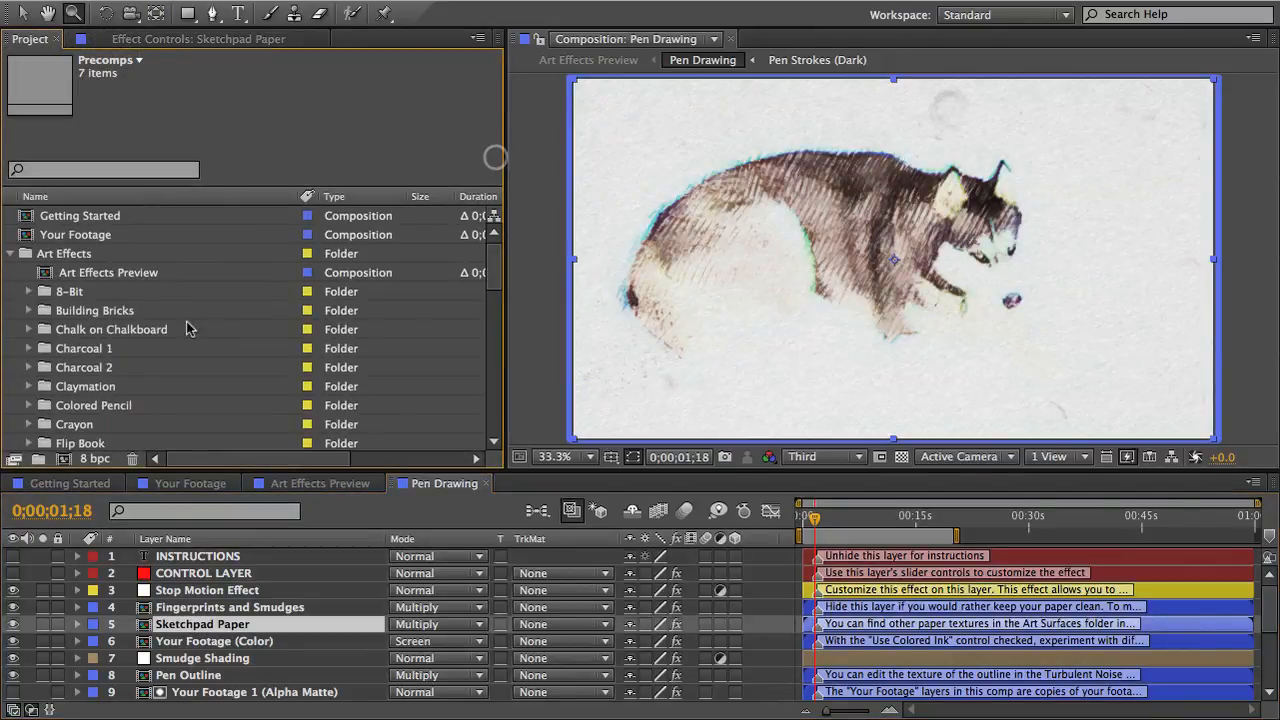
pyautogui.click(12, 252)
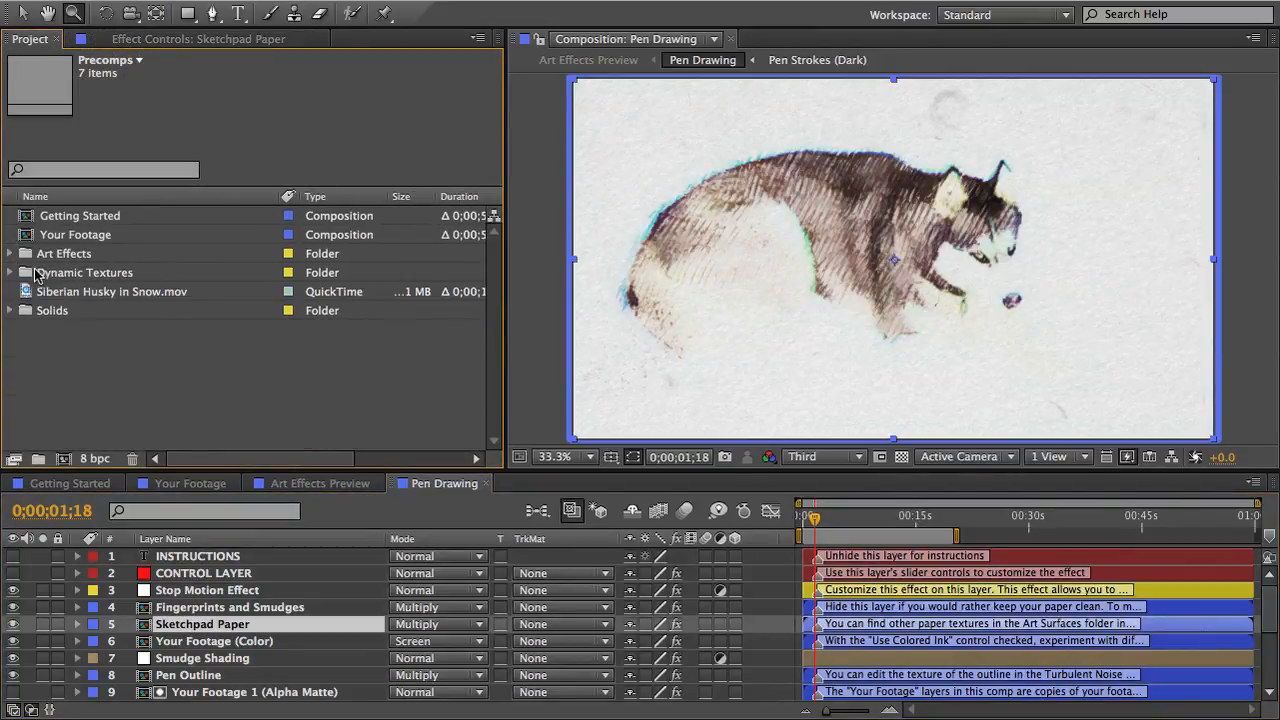
pyautogui.click(88, 272)
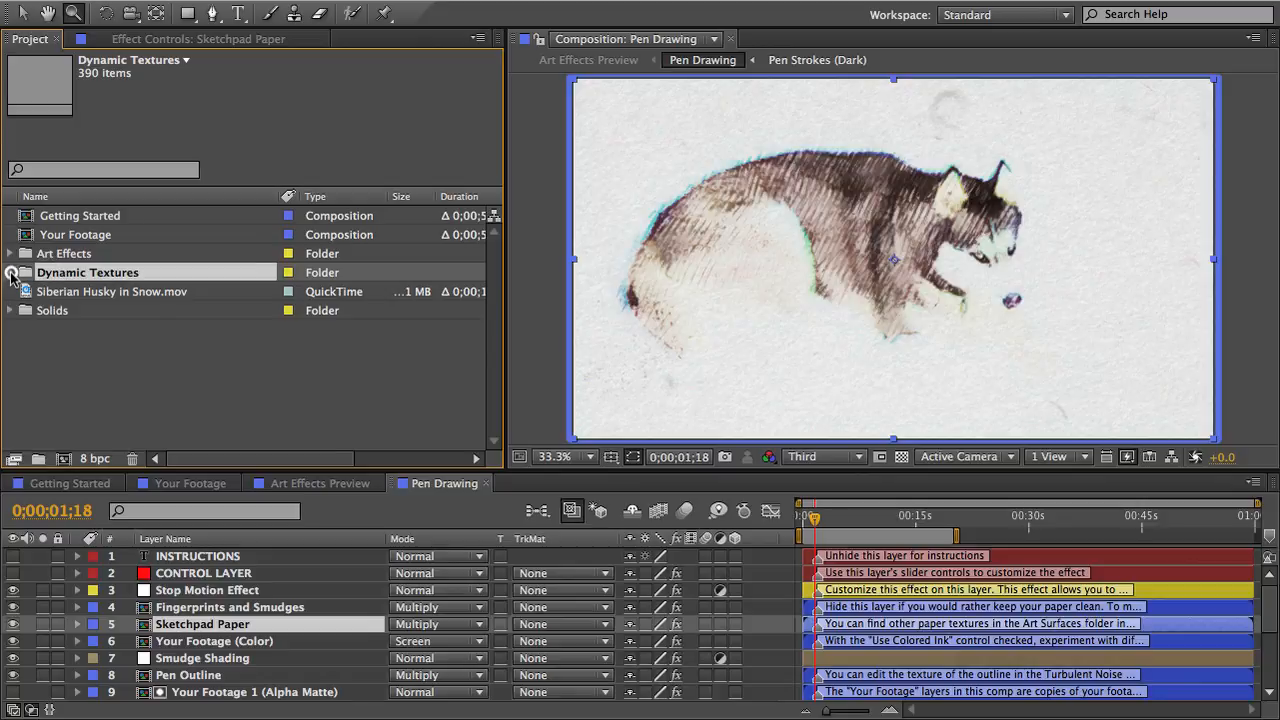
pyautogui.click(8, 272)
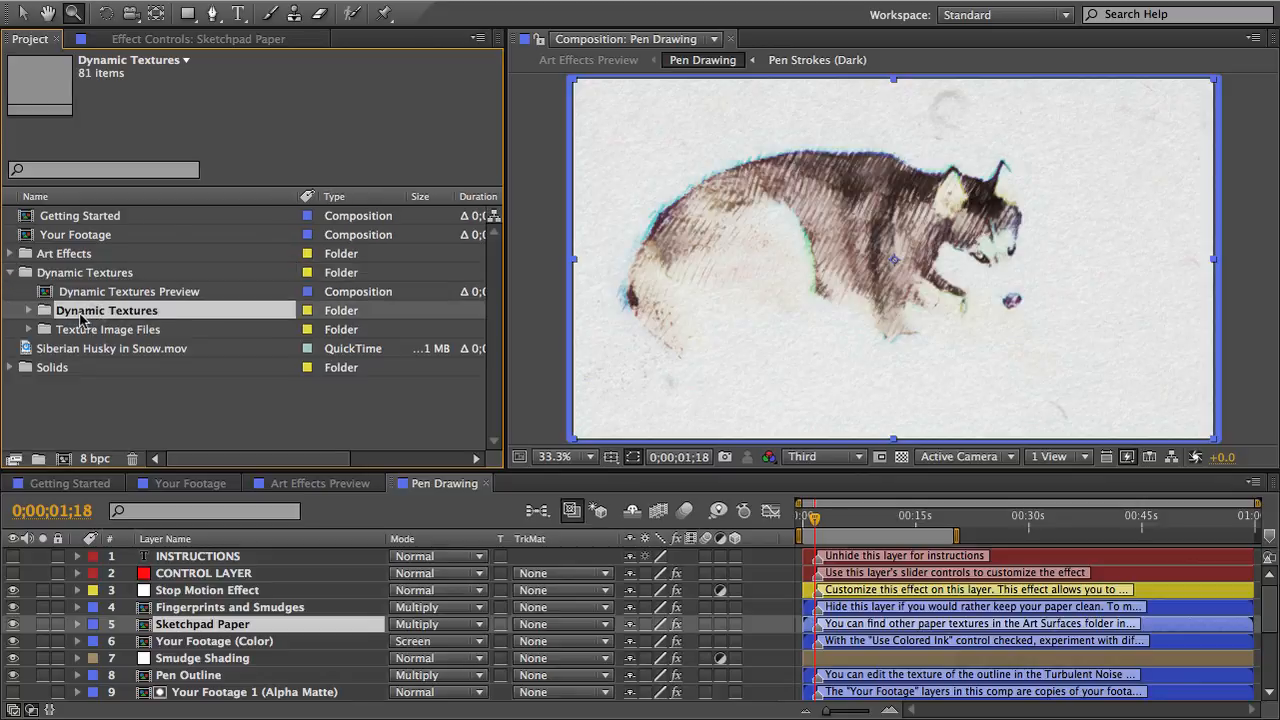
pyautogui.click(28, 310)
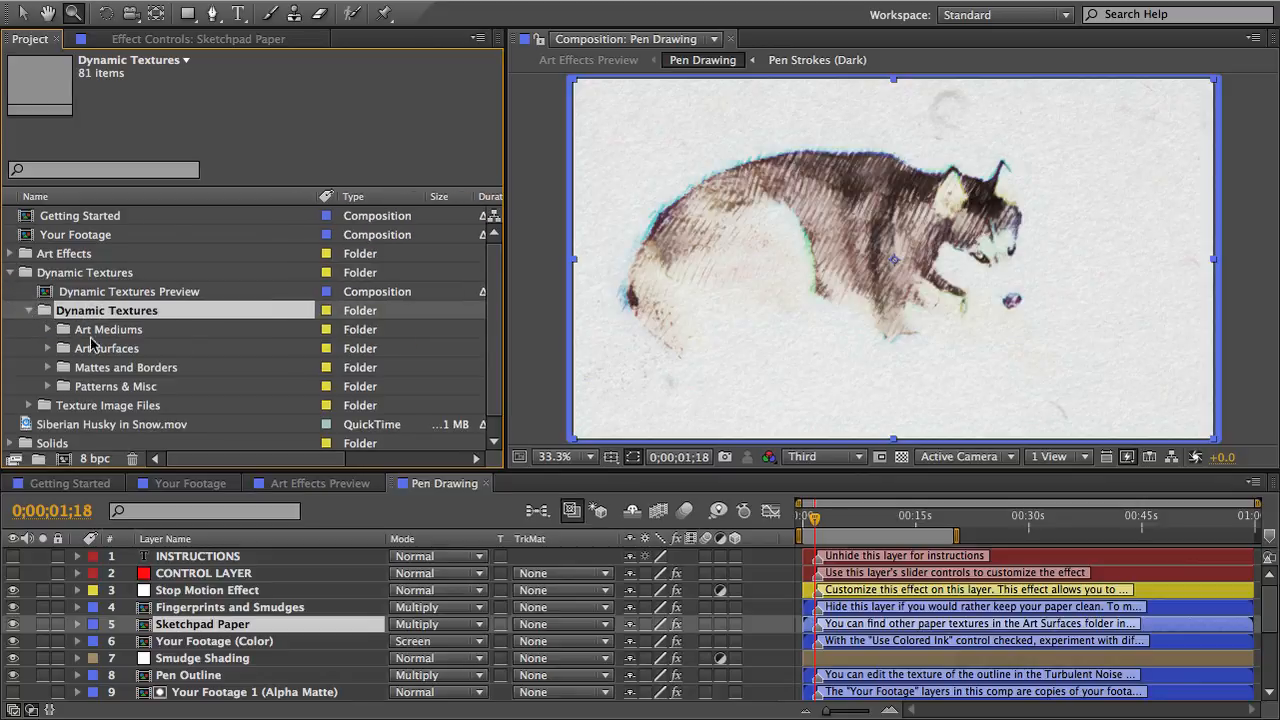
pyautogui.click(108, 328)
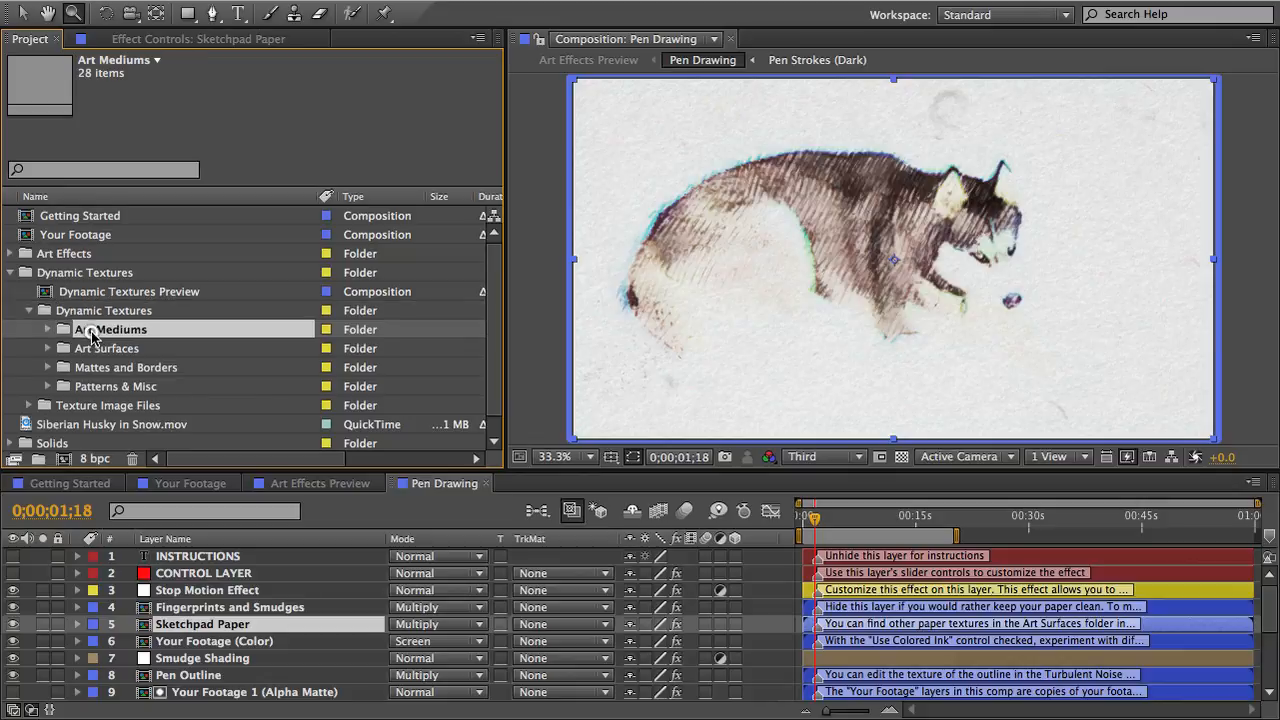
# Step: Expand Art Surfaces to list the paper compositions and select Old Paper
pyautogui.click(108, 348)
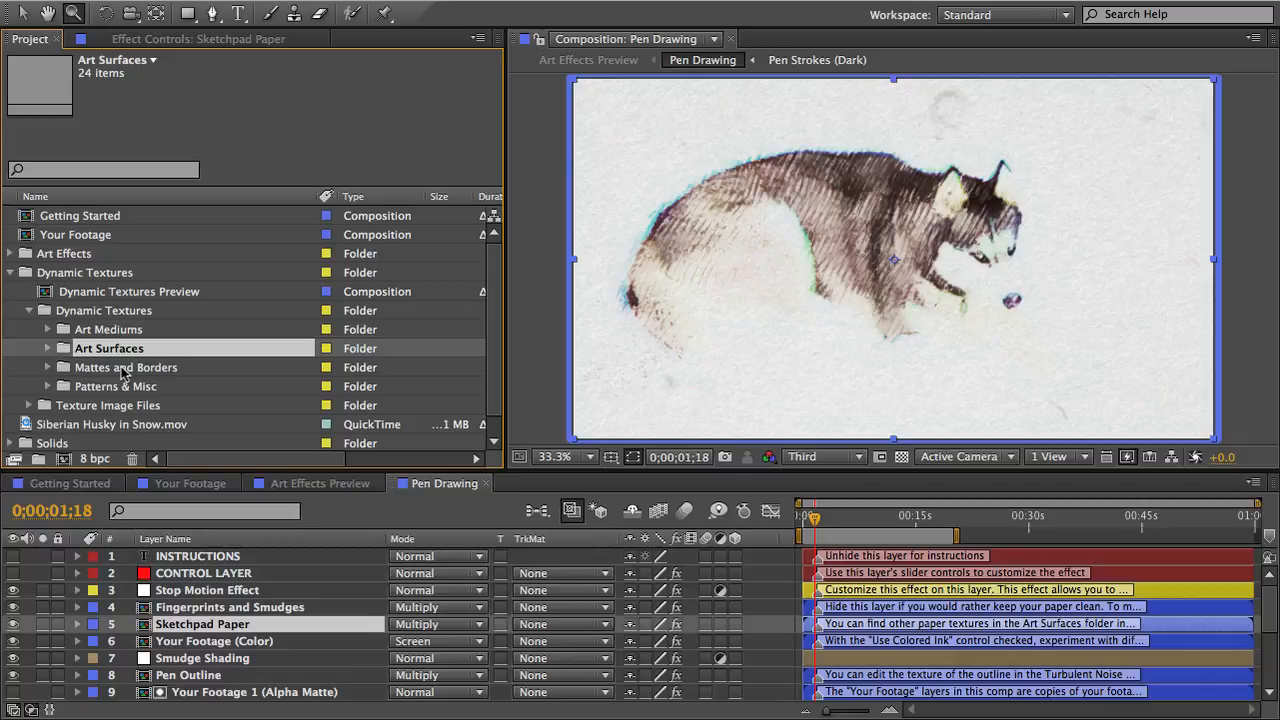
pyautogui.click(118, 386)
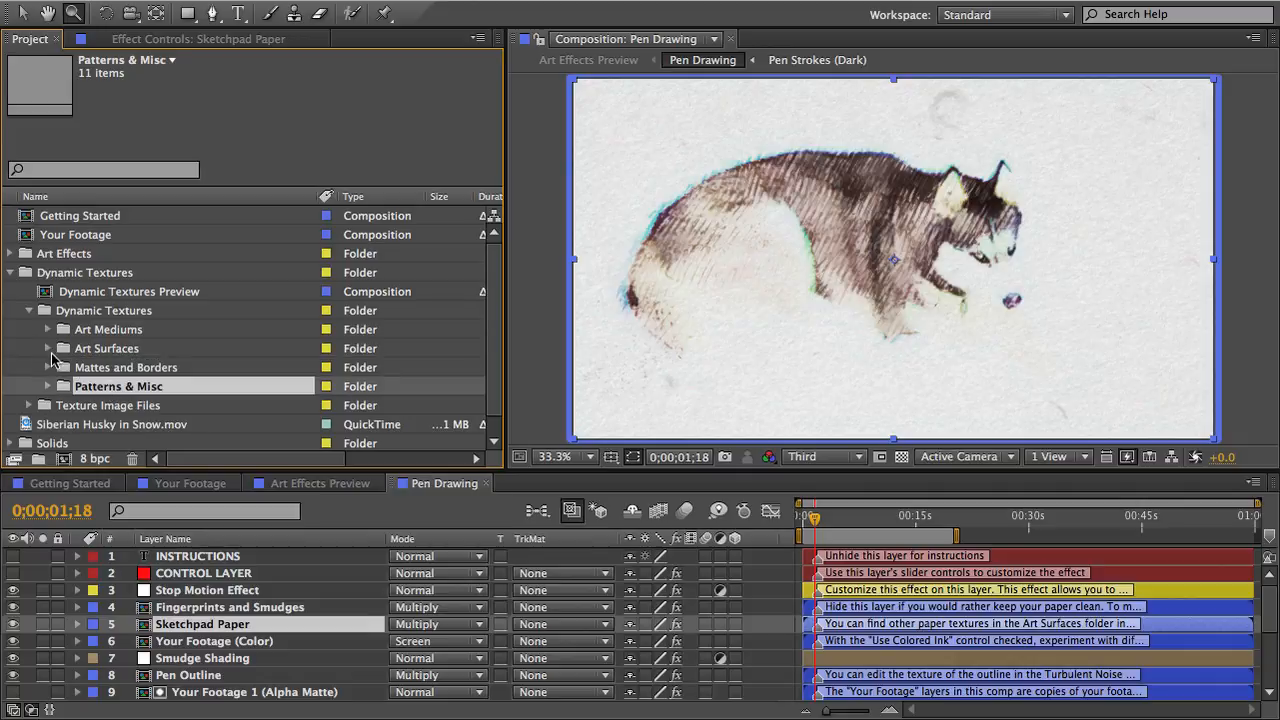
pyautogui.click(48, 348)
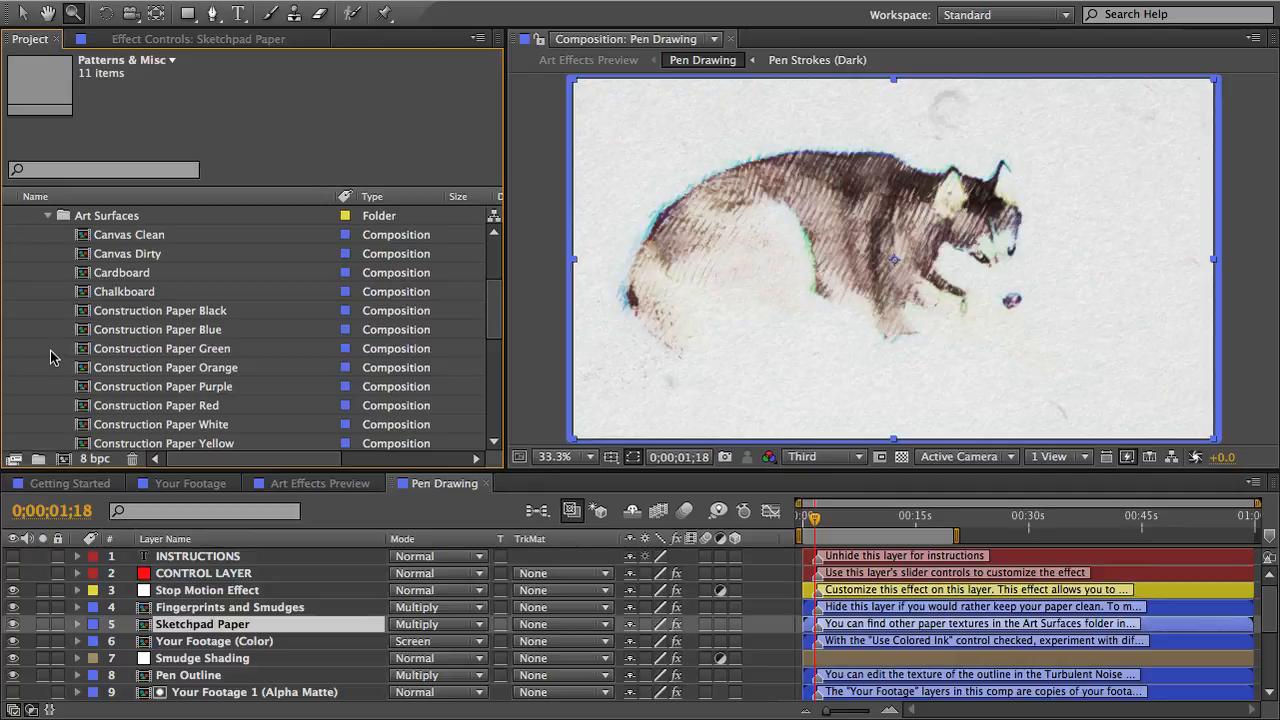
pyautogui.scroll(-3)
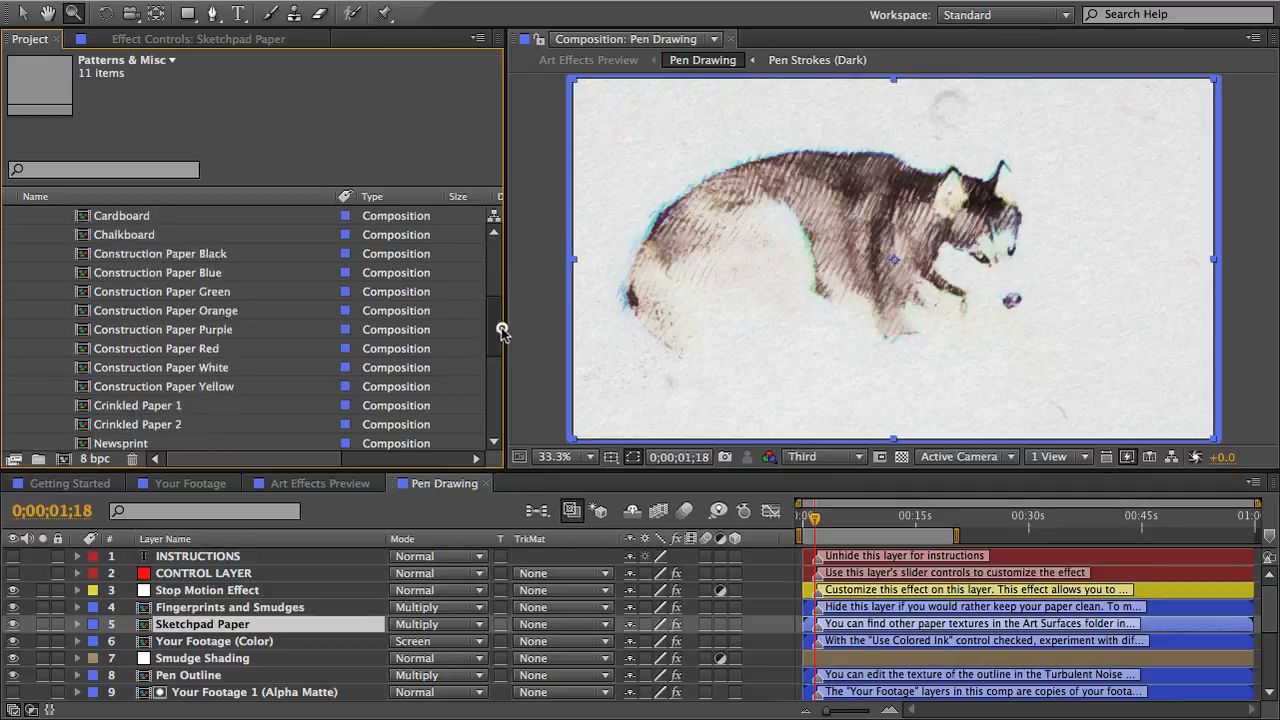
pyautogui.scroll(-3)
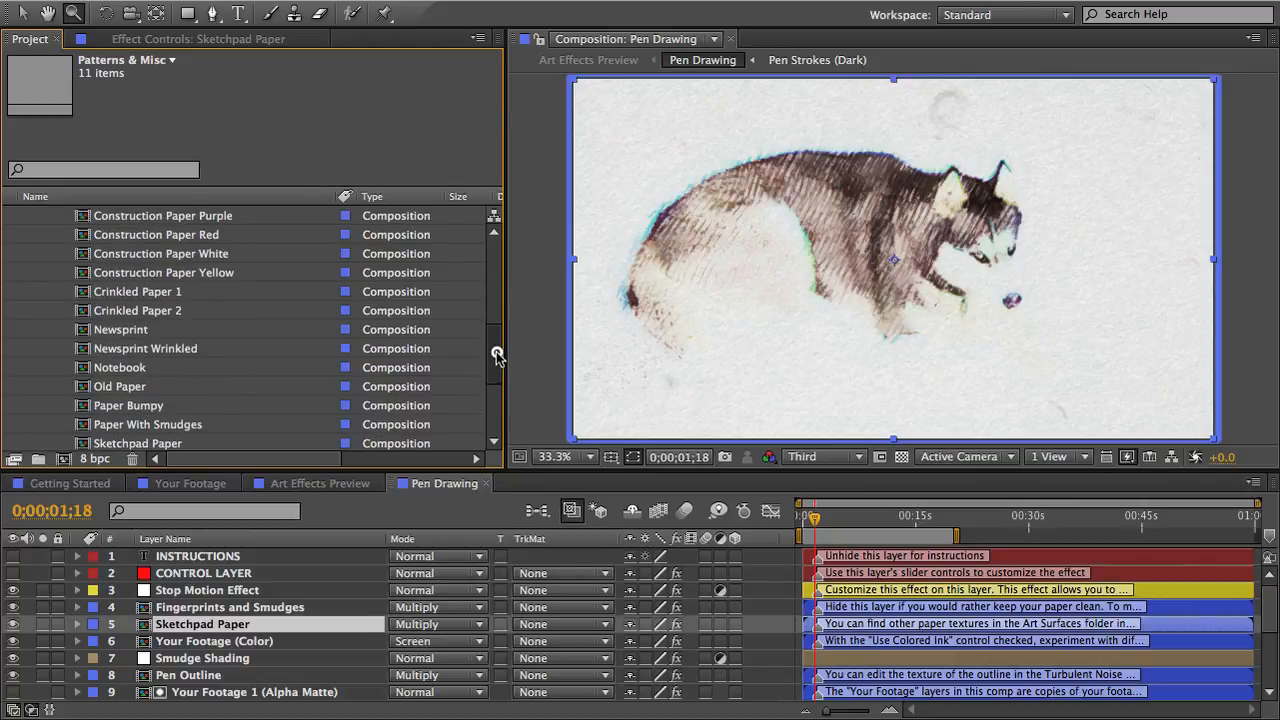
pyautogui.moveTo(24, 356)
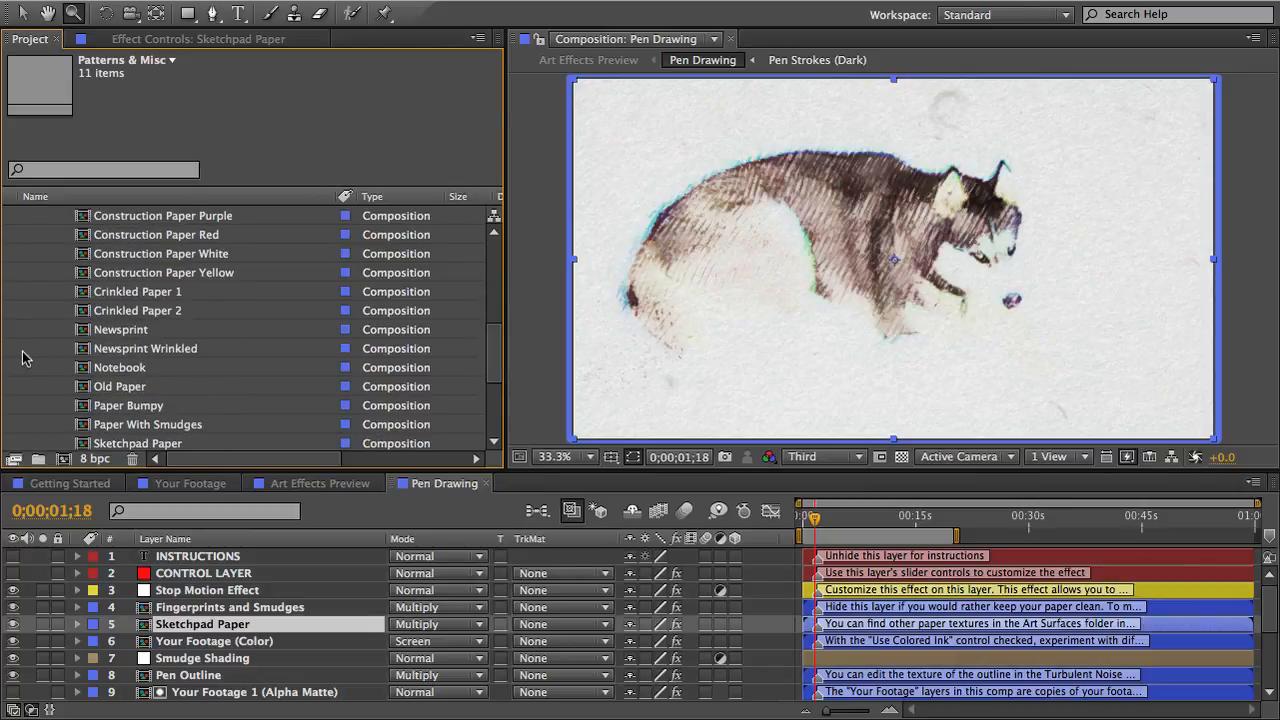
pyautogui.click(120, 386)
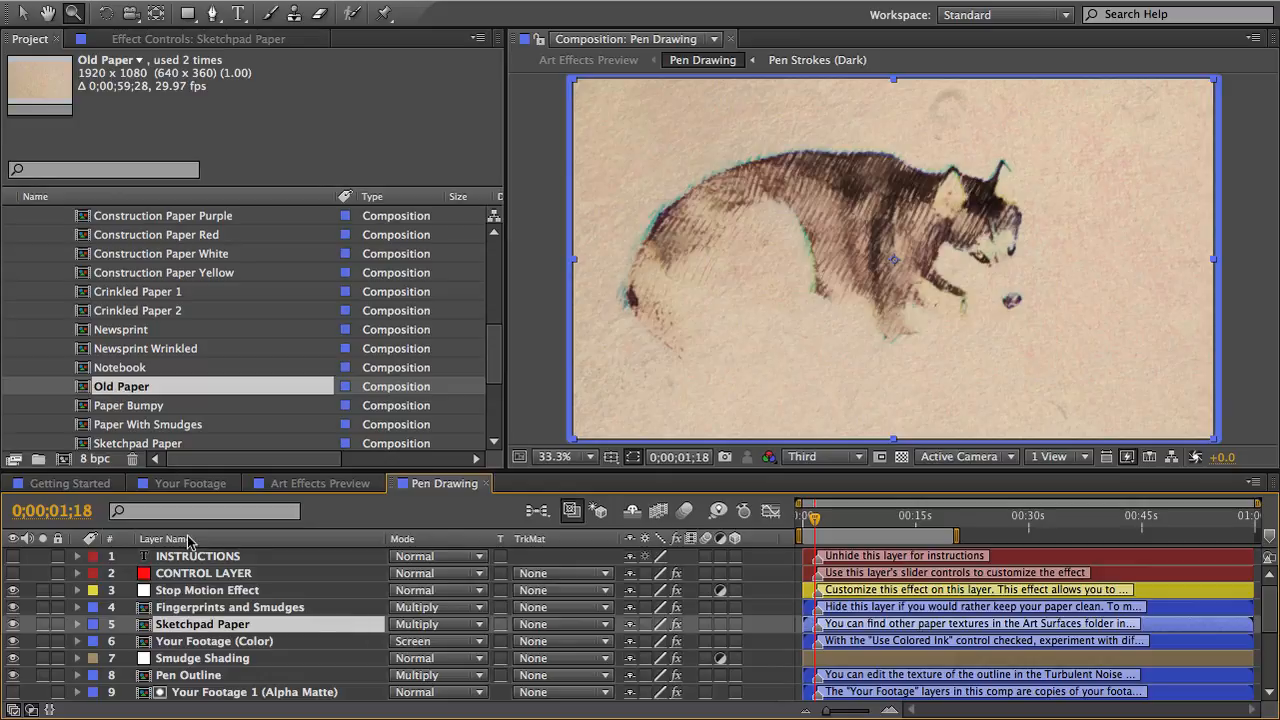
# Step: Switch the column to Source Name and open the Old Paper composition
pyautogui.click(164, 538)
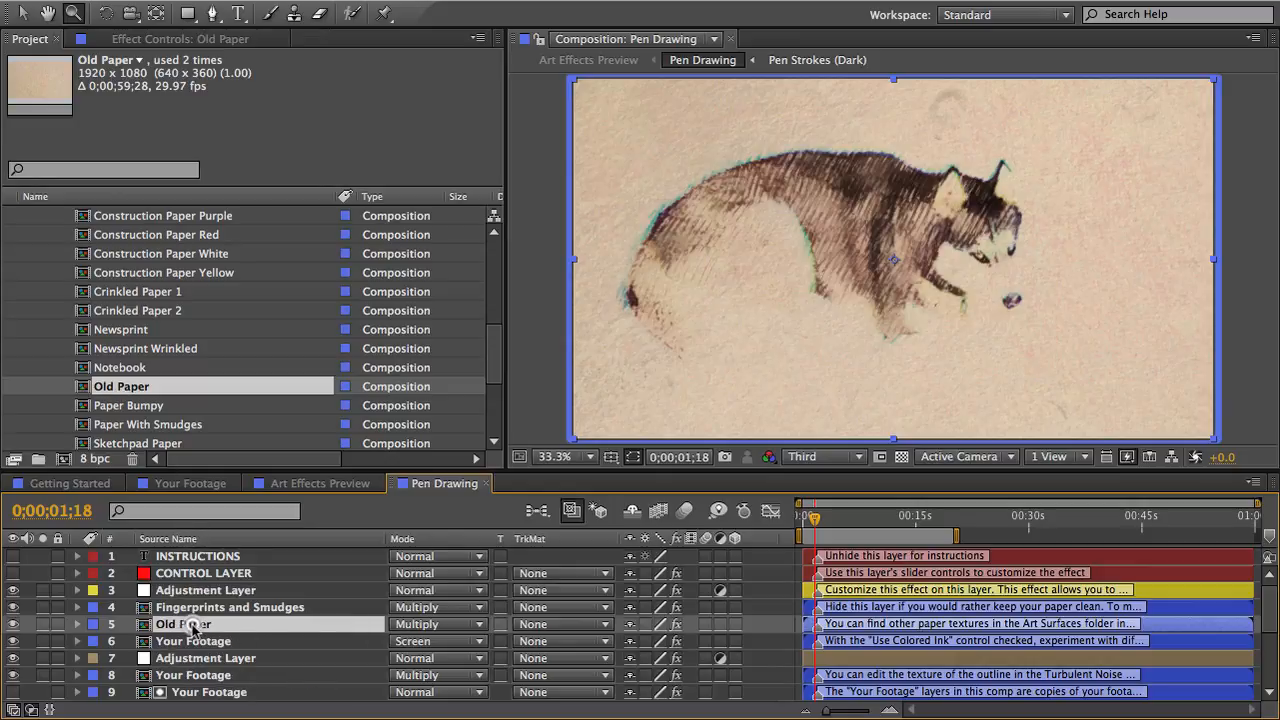
pyautogui.doubleClick(120, 386)
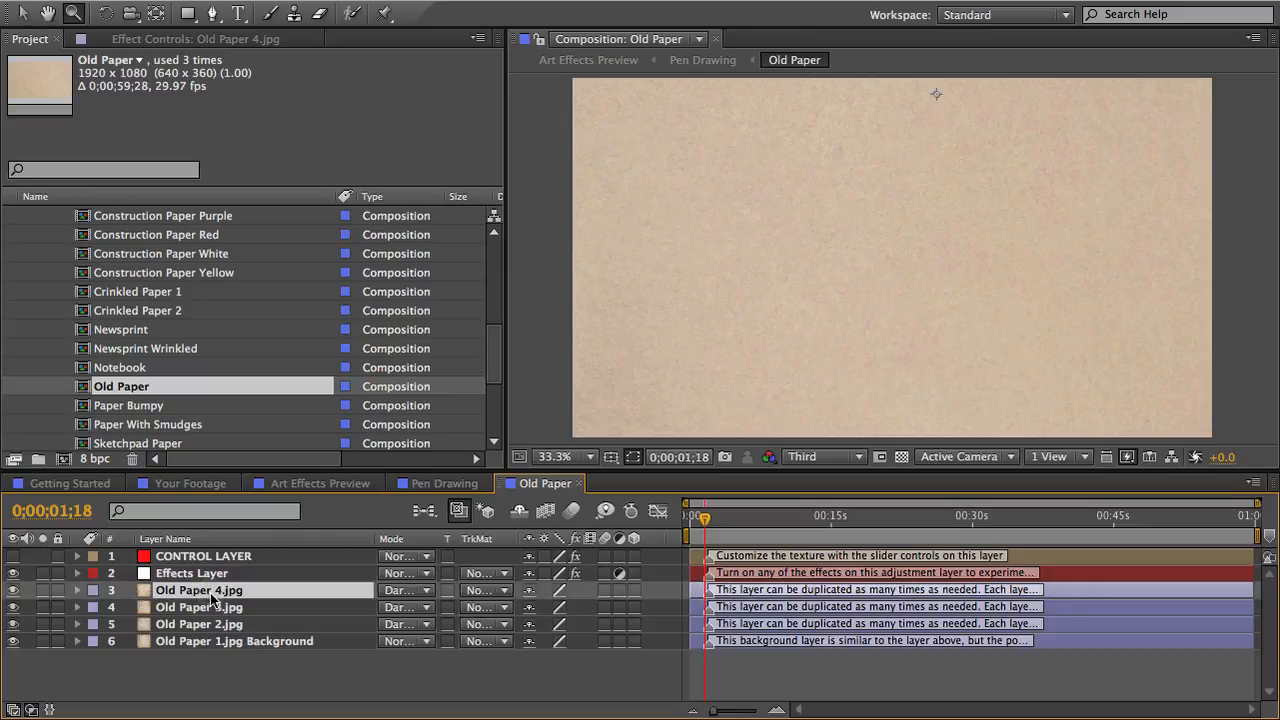
pyautogui.click(48, 348)
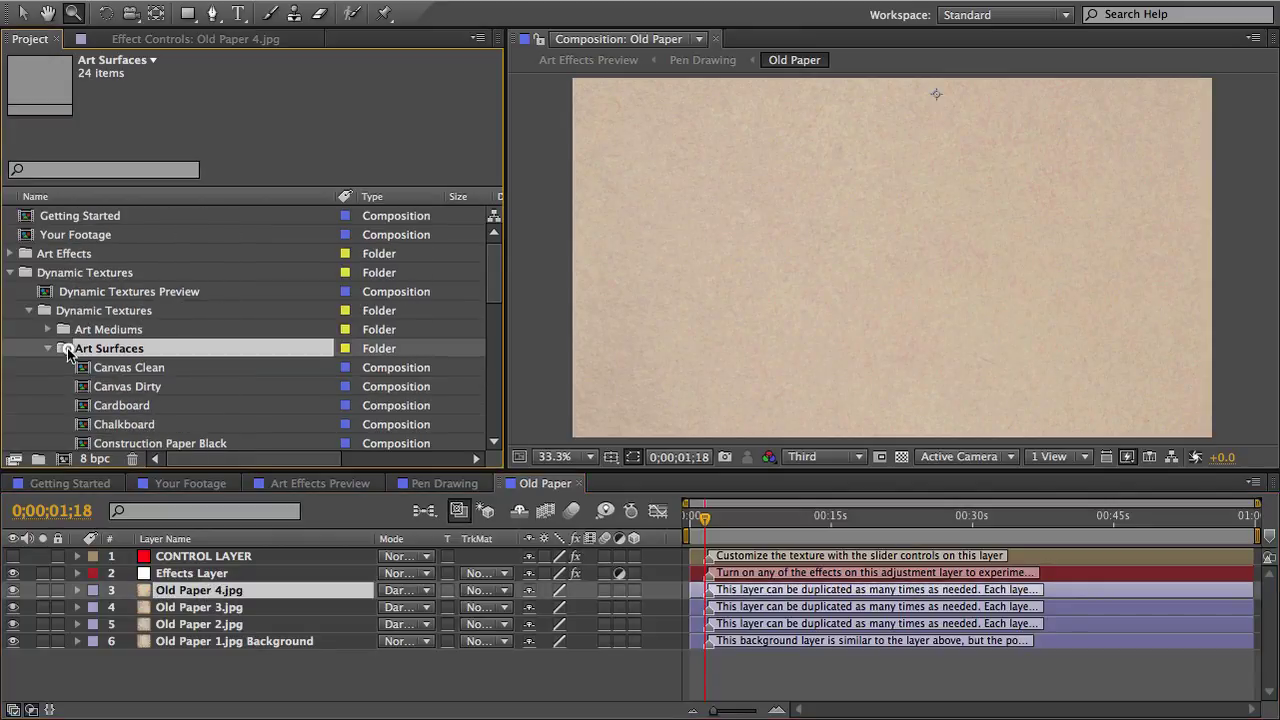
pyautogui.click(48, 348)
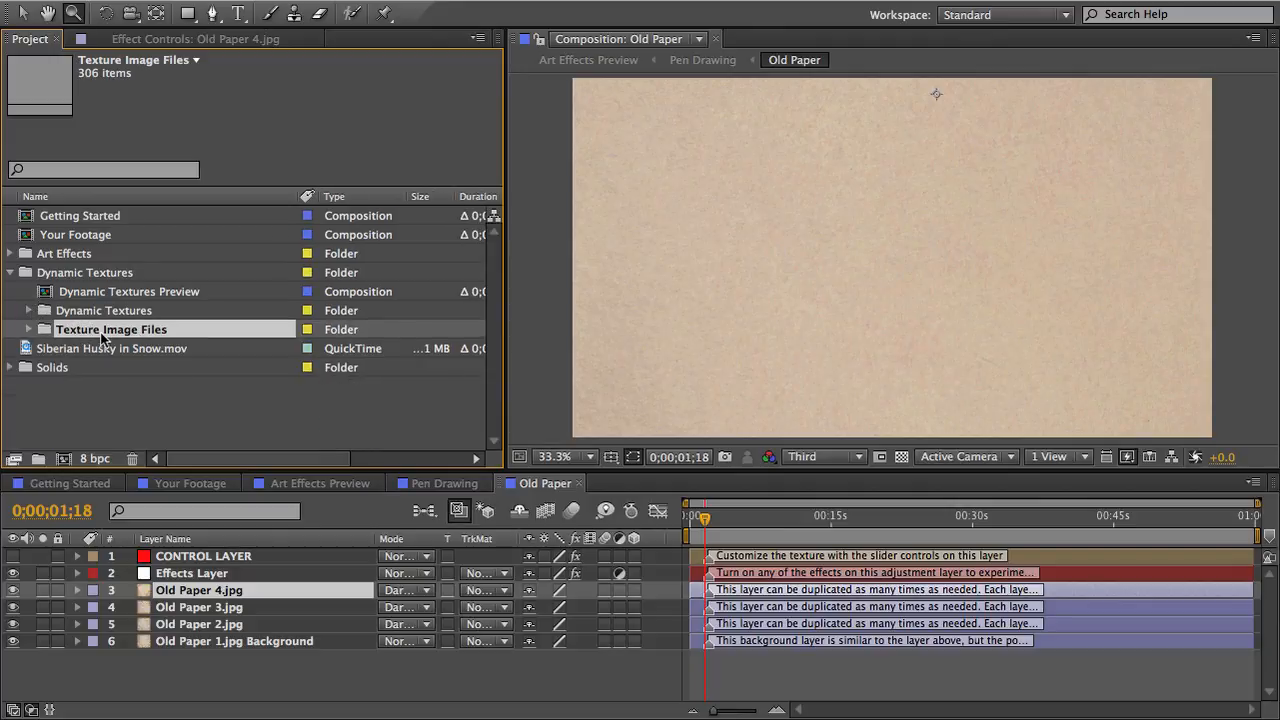
# Step: Expand Texture Image Files > Art Surfaces and select Crinkled Paper 1.jpg
pyautogui.click(28, 328)
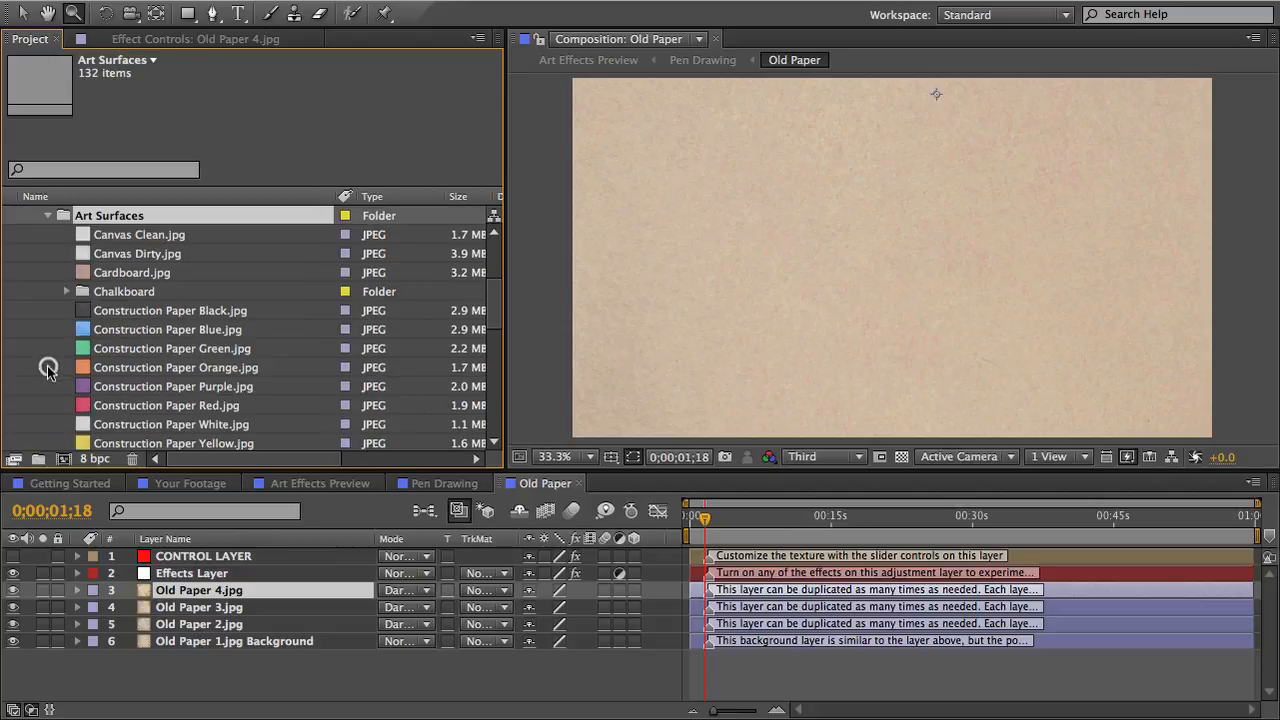
pyautogui.scroll(-3)
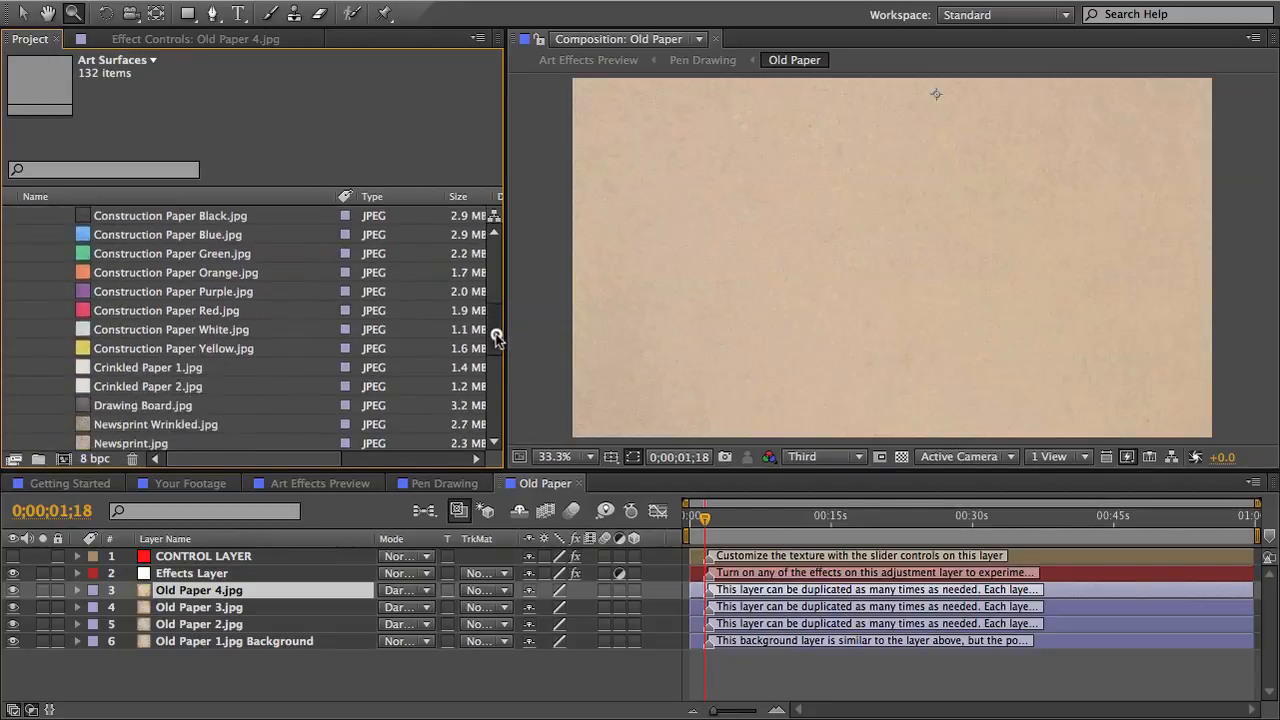
pyautogui.scroll(-3)
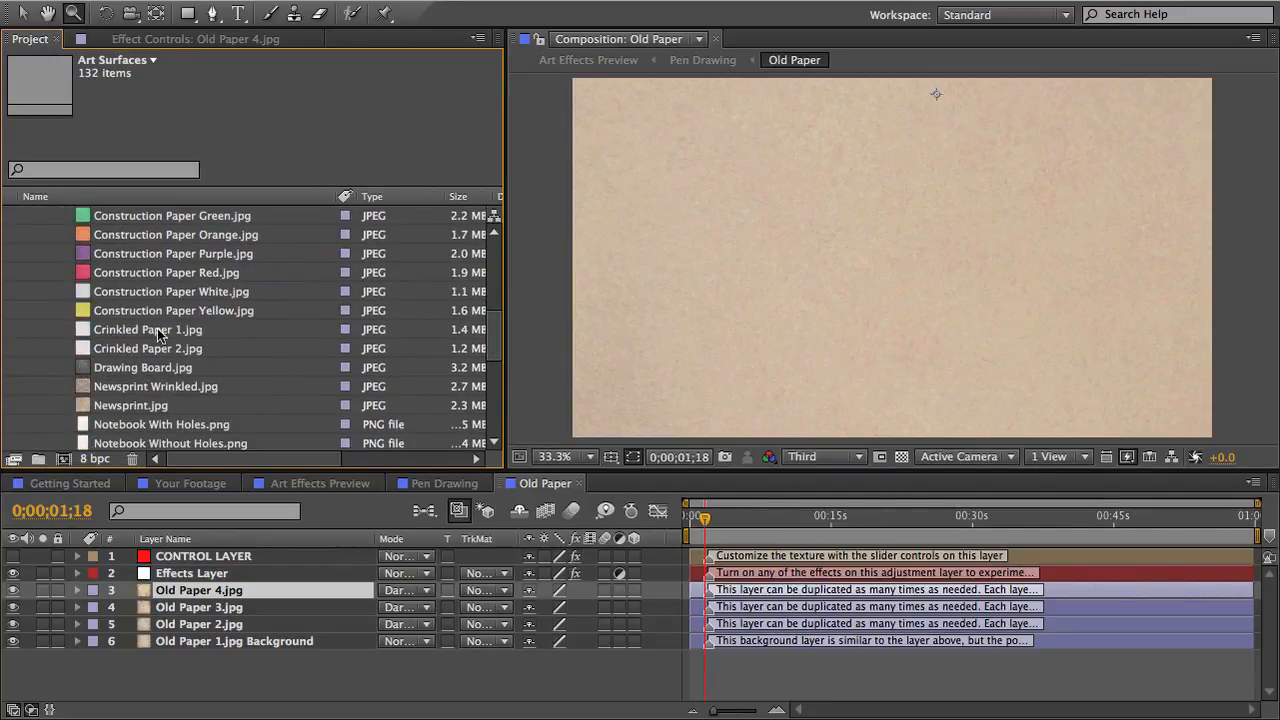
pyautogui.click(148, 328)
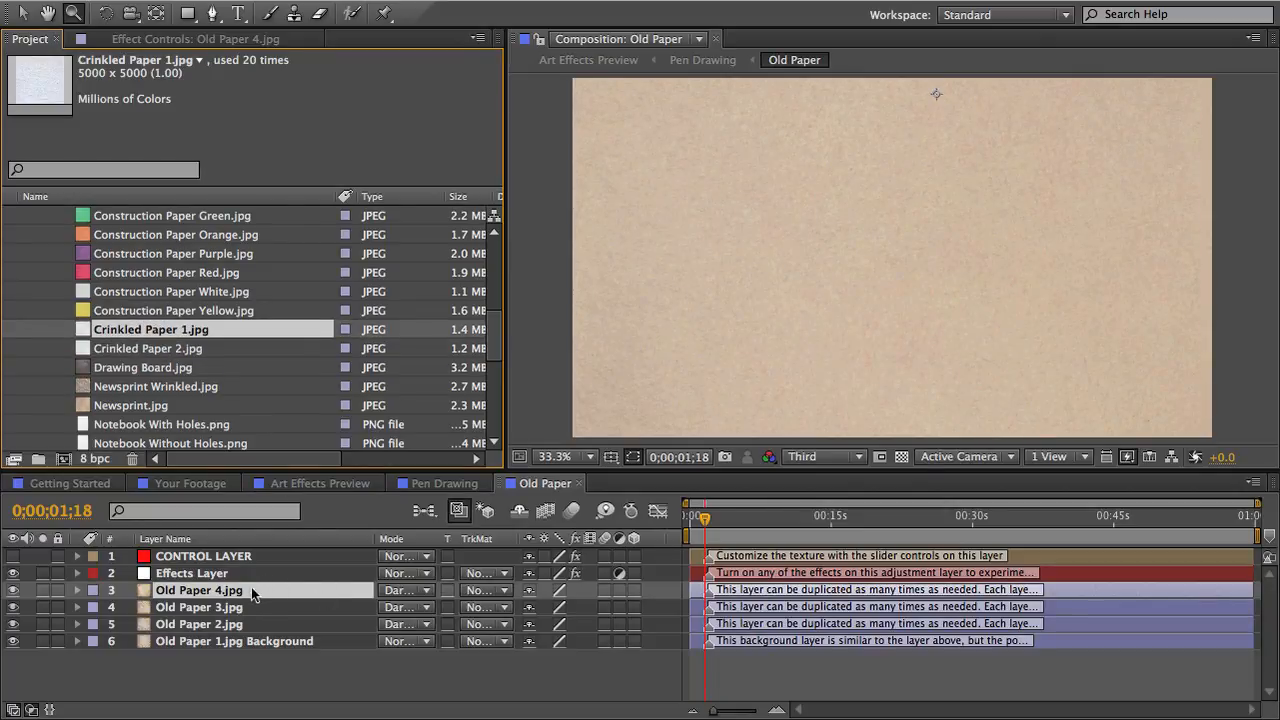
# Step: Duplicate the paper layer and set Old Paper 4.jpg 2 to Multiply blend mode
pyautogui.rightClick(198, 588)
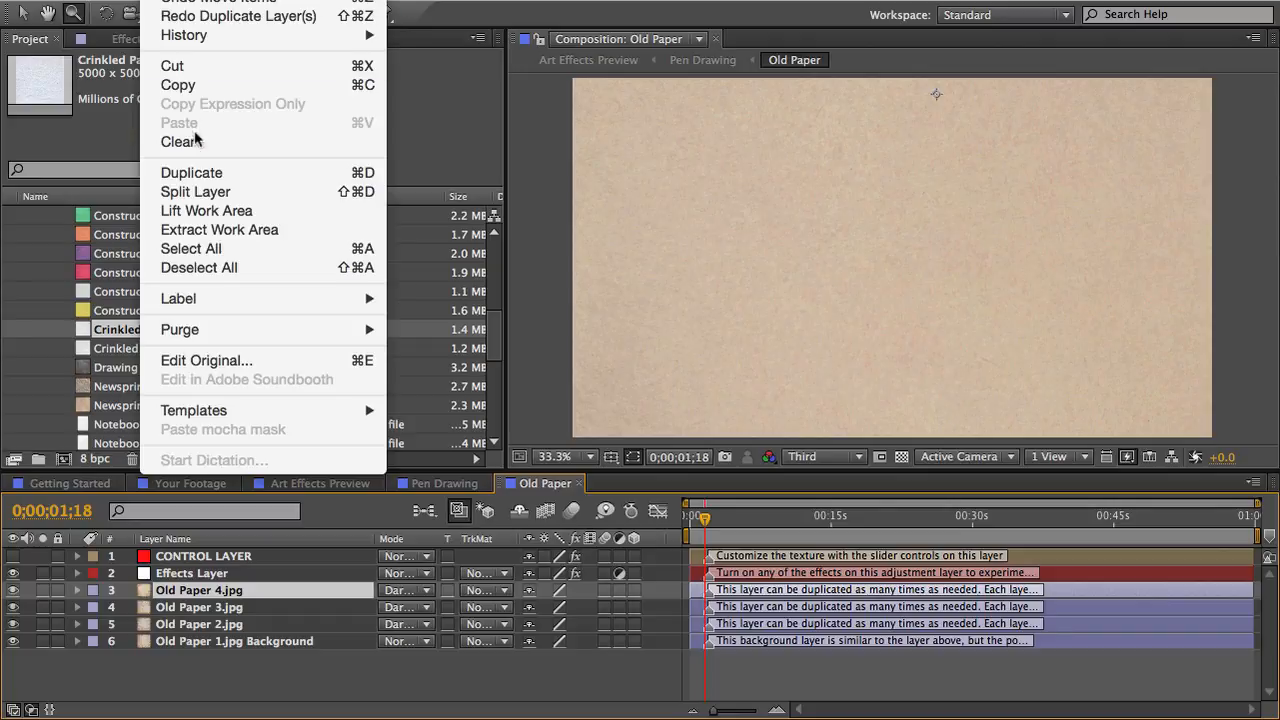
pyautogui.click(192, 172)
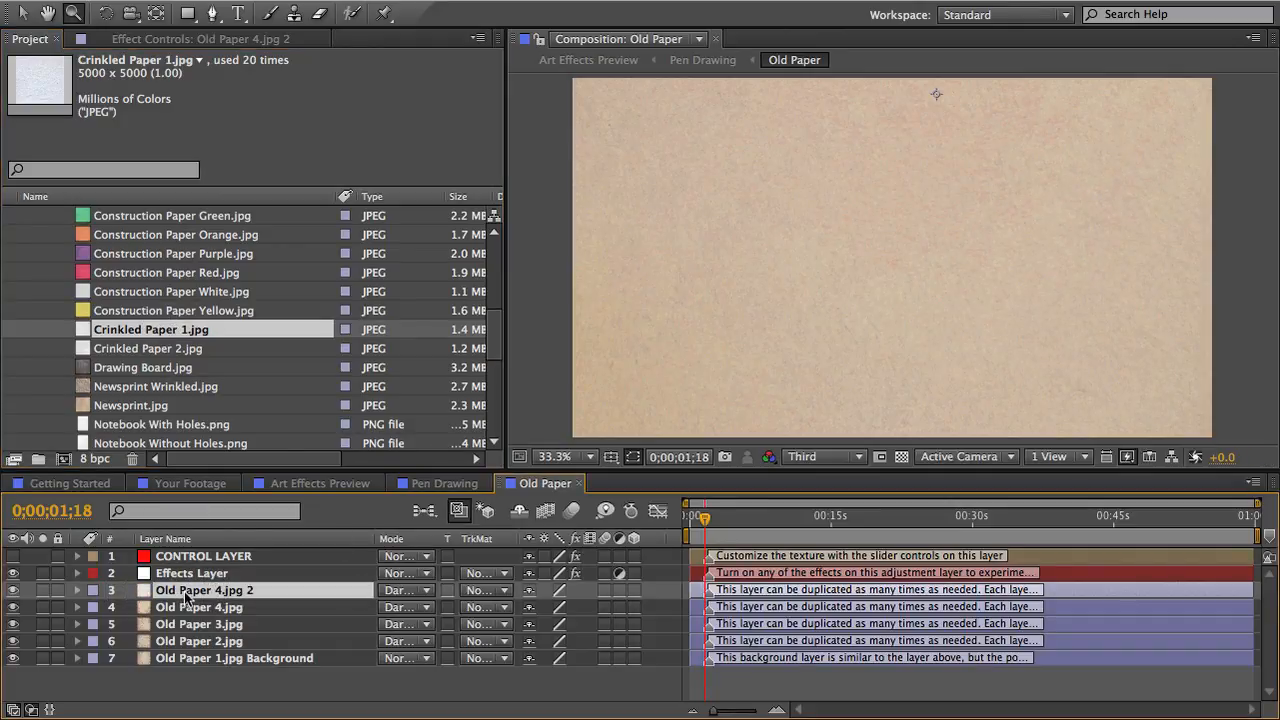
pyautogui.click(404, 588)
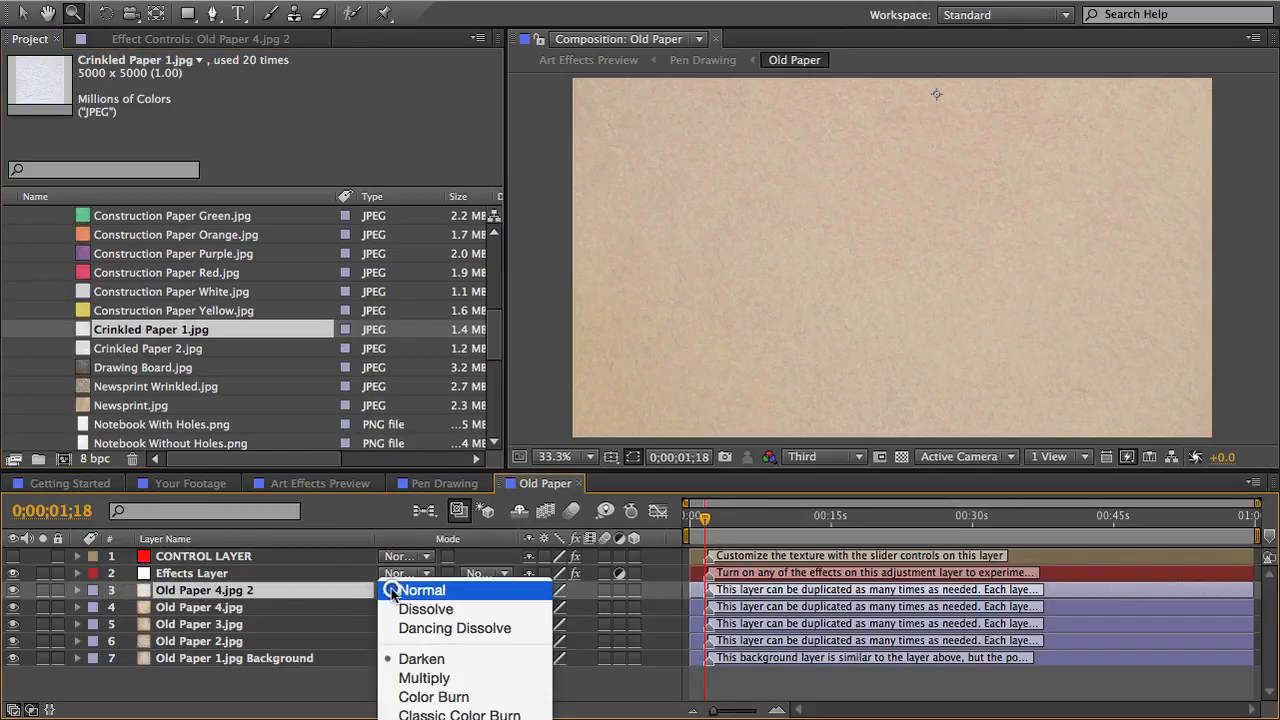
pyautogui.click(424, 678)
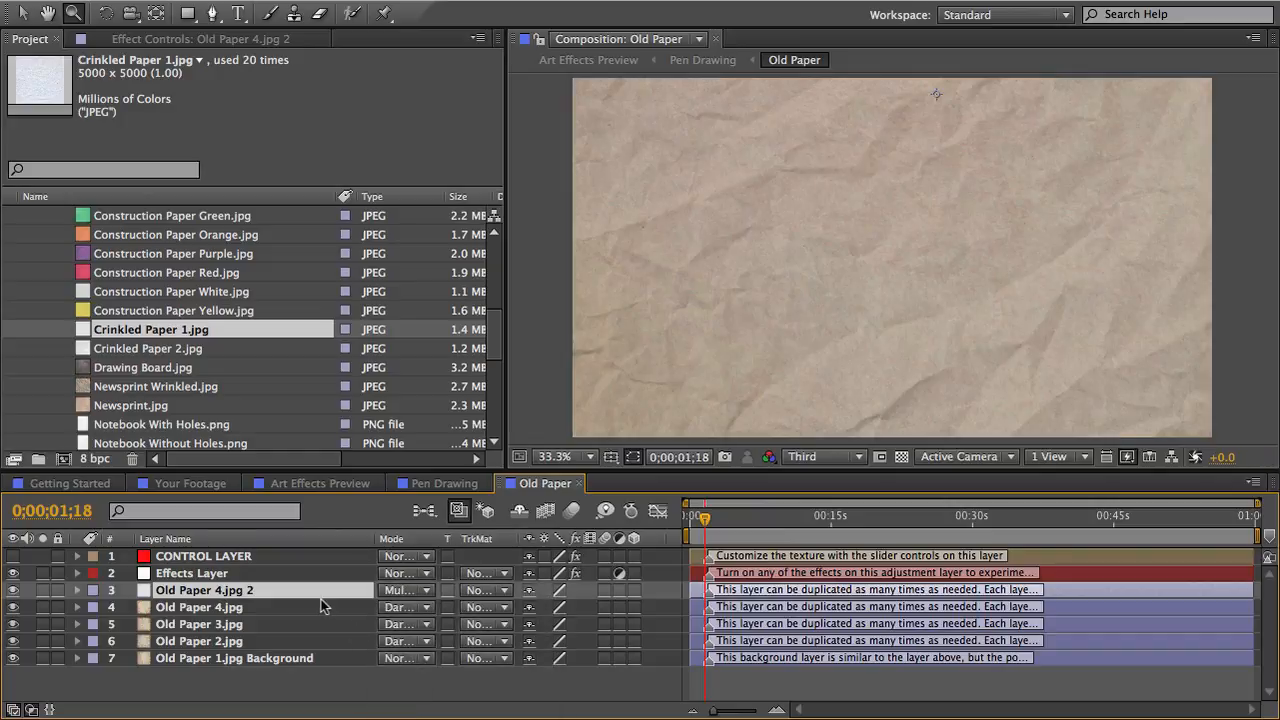
pyautogui.click(204, 556)
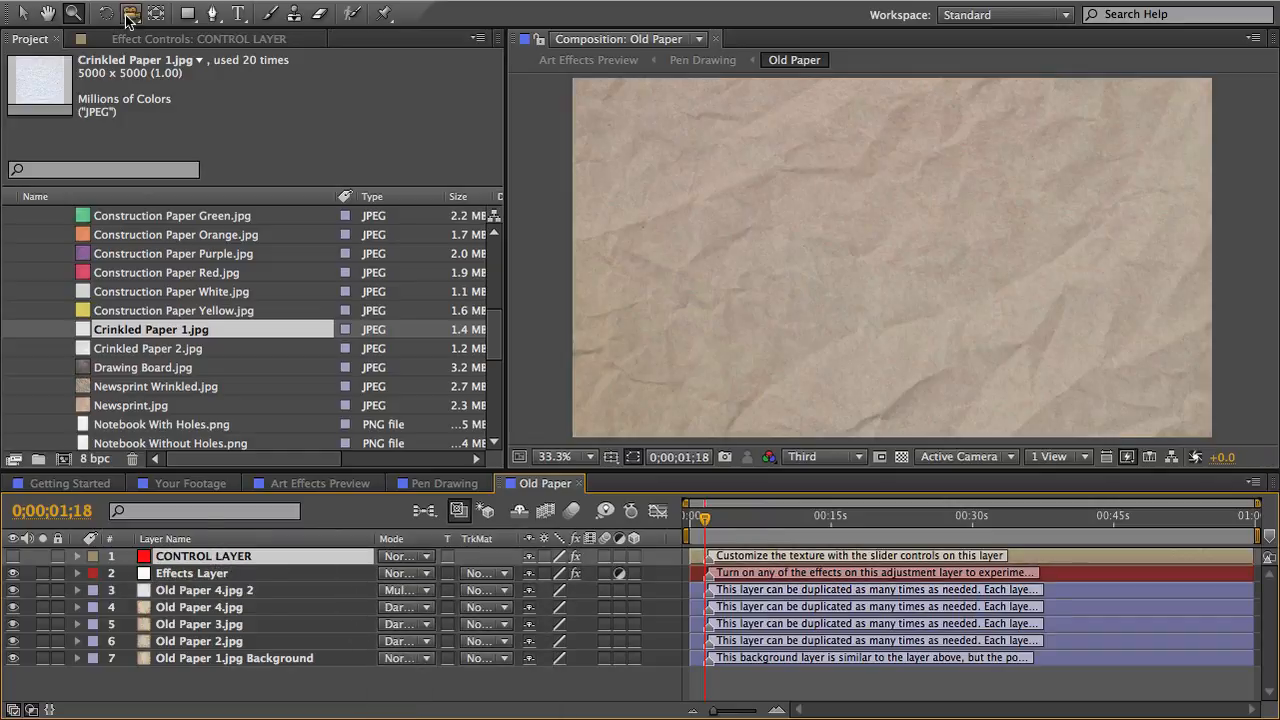
# Step: Review the CONTROL LAYER's Effect Controls and return to the Pen Drawing comp
pyautogui.click(200, 38)
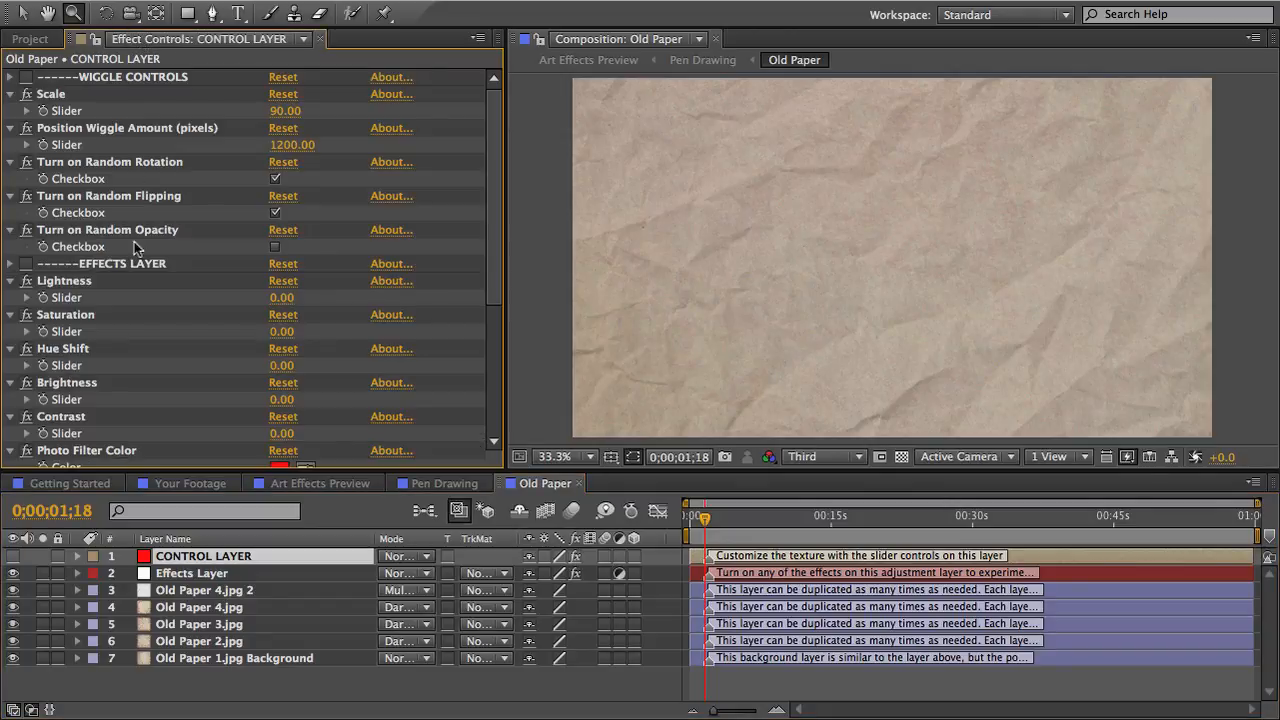
pyautogui.moveTo(280, 400); pyautogui.dragTo(300, 400)
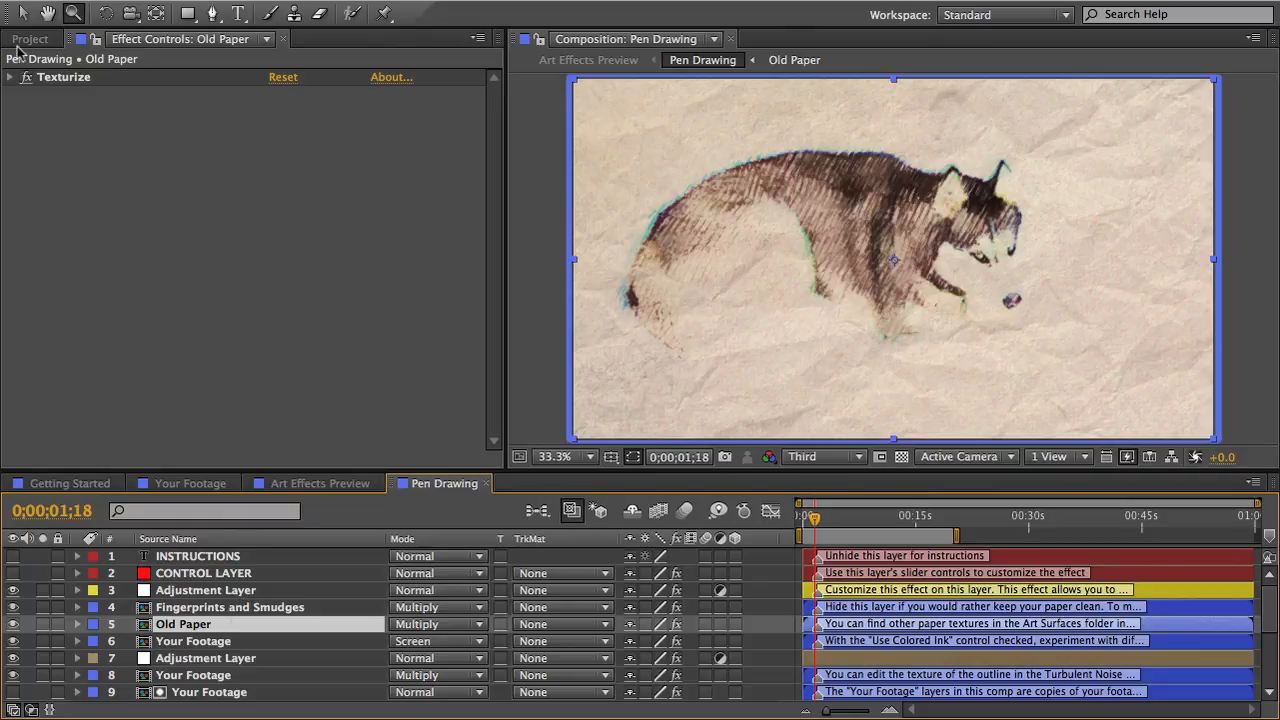
# Step: In the Project panel, expand Dynamic Textures > Art Mediums and select the Marker comp
pyautogui.click(28, 38)
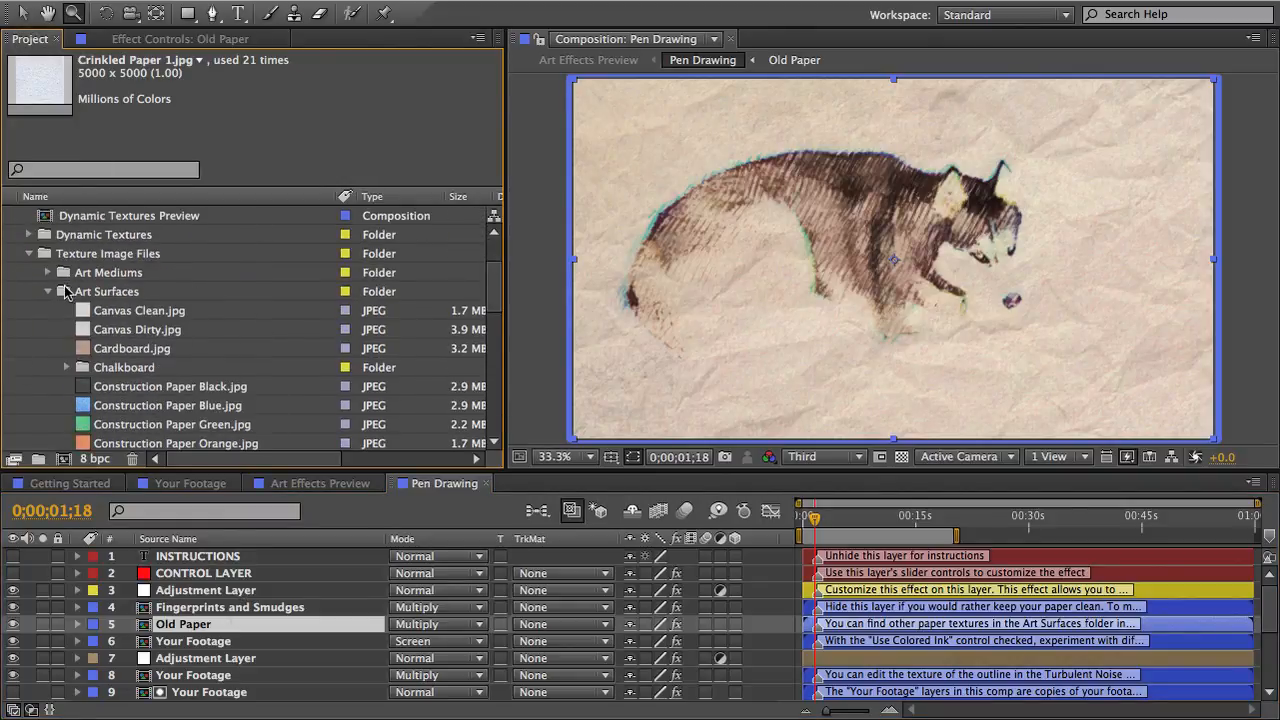
pyautogui.click(48, 292)
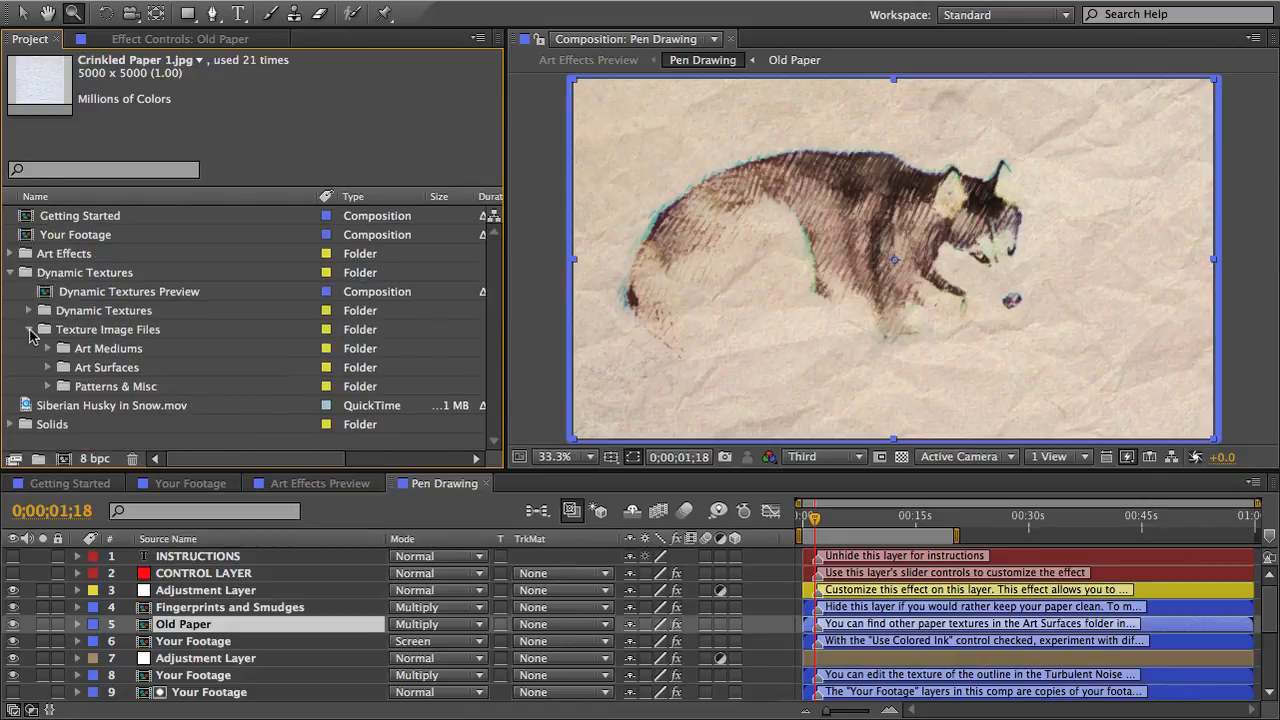
pyautogui.click(48, 328)
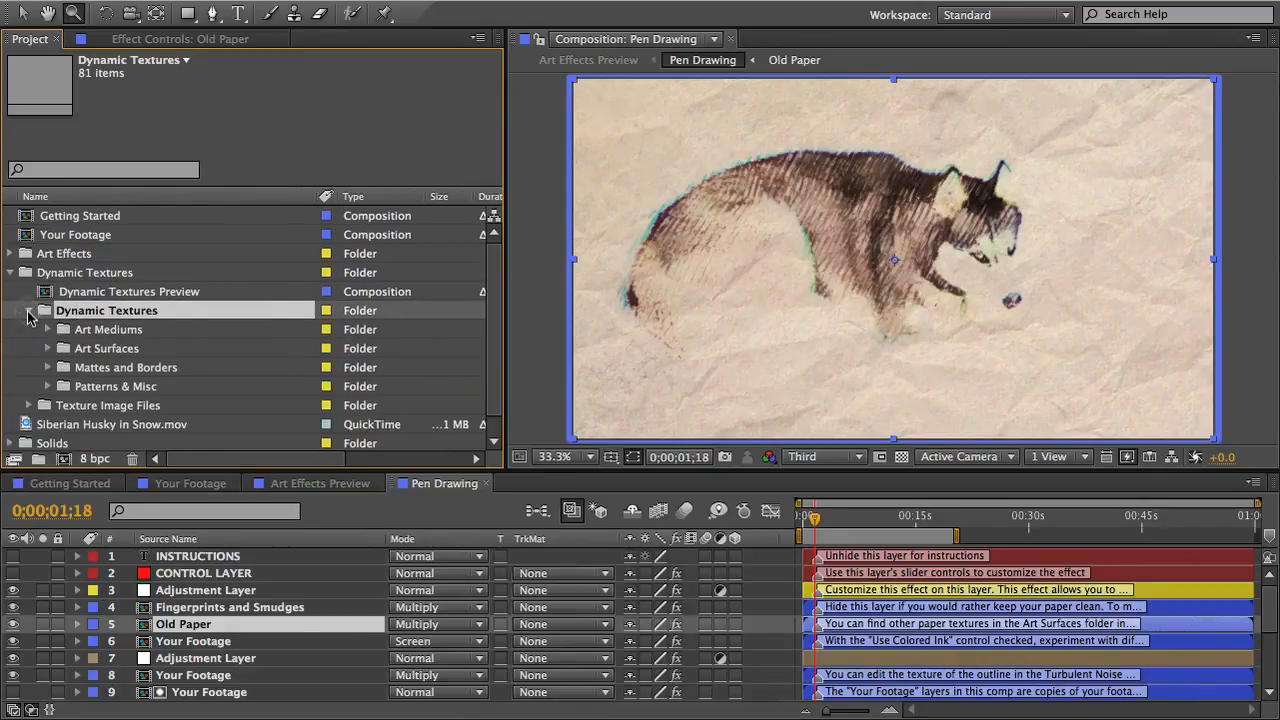
pyautogui.click(48, 328)
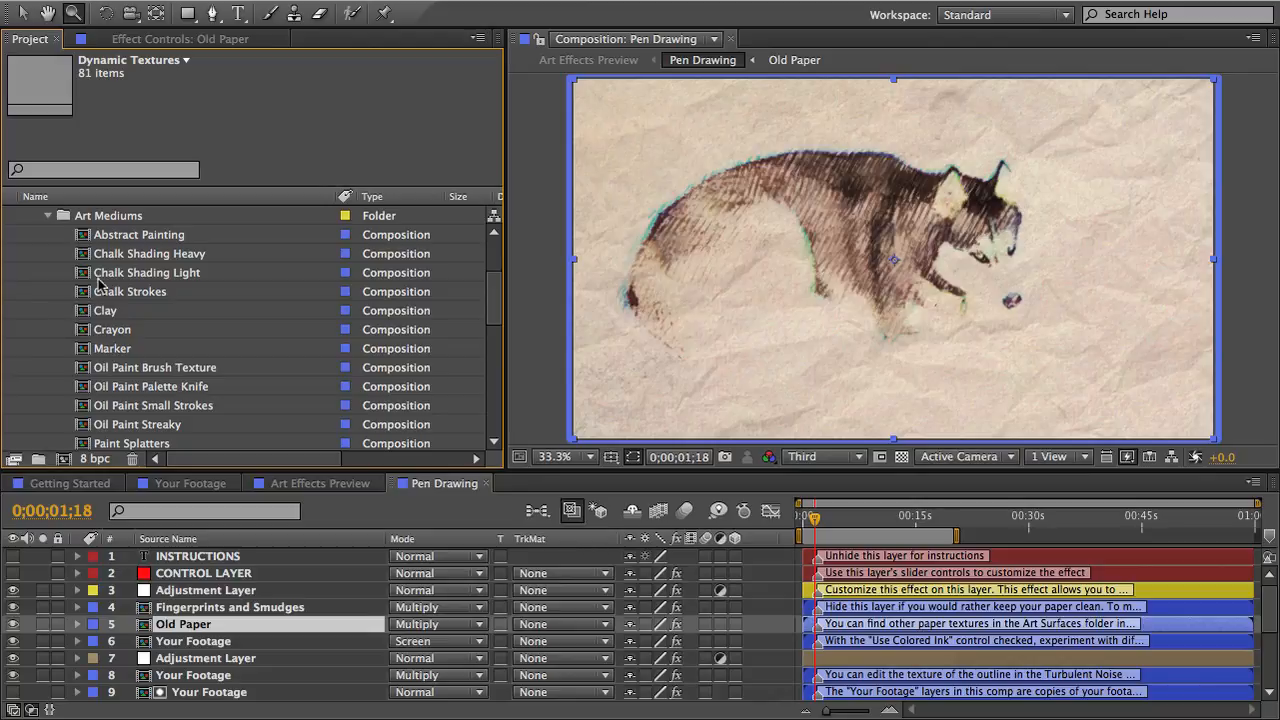
pyautogui.click(112, 348)
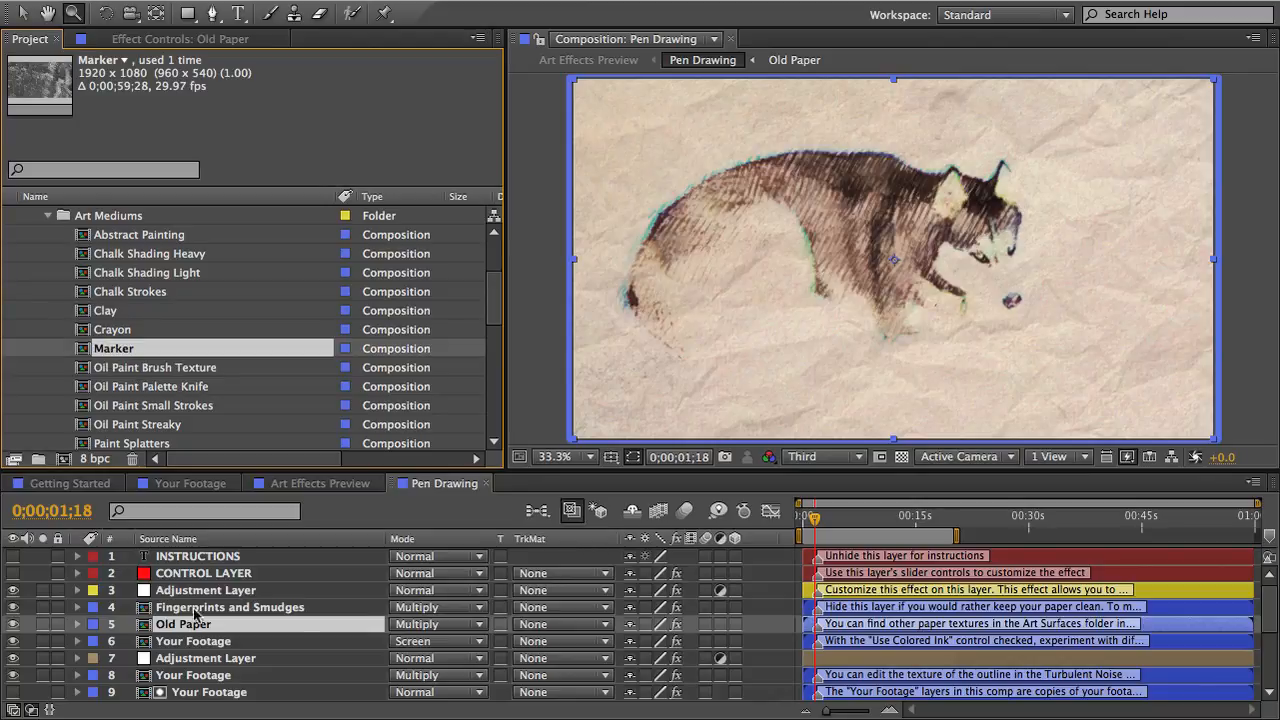
# Step: Replace the Pen Strokes (Medium Light) layer with Marker for a marker look
pyautogui.scroll(-3)
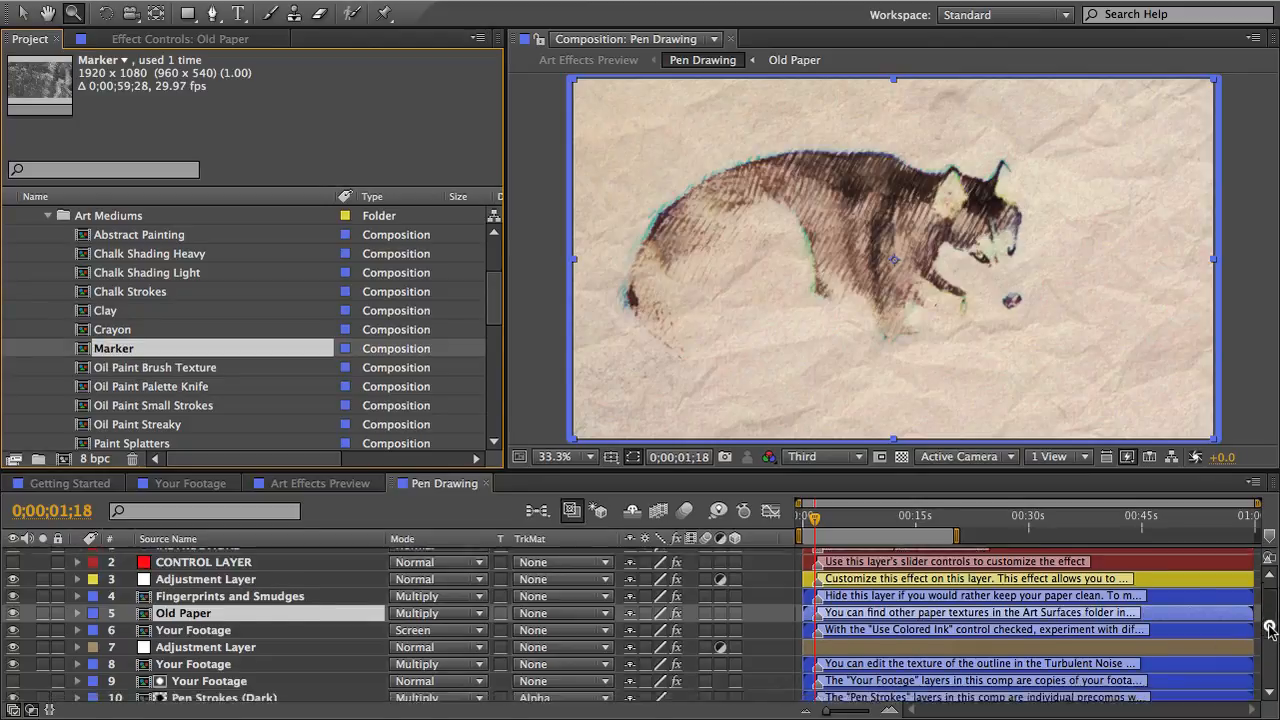
pyautogui.scroll(-3)
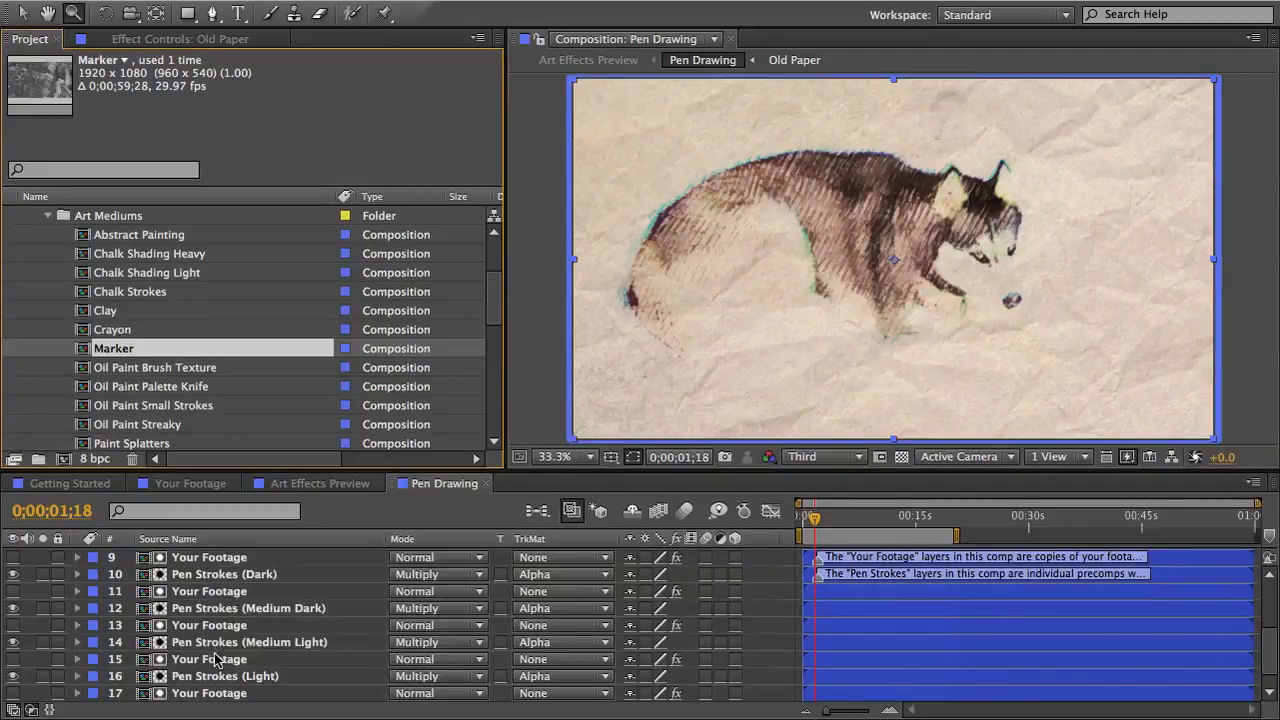
pyautogui.click(250, 640)
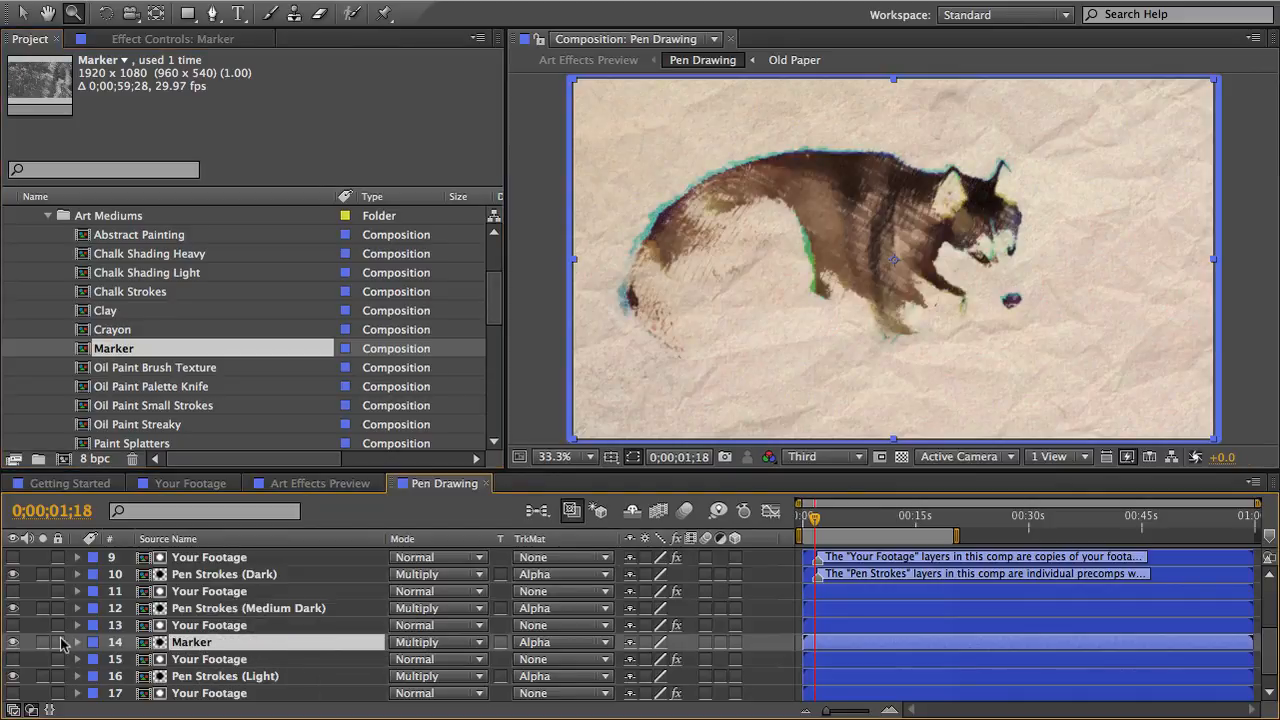
pyautogui.click(36, 642)
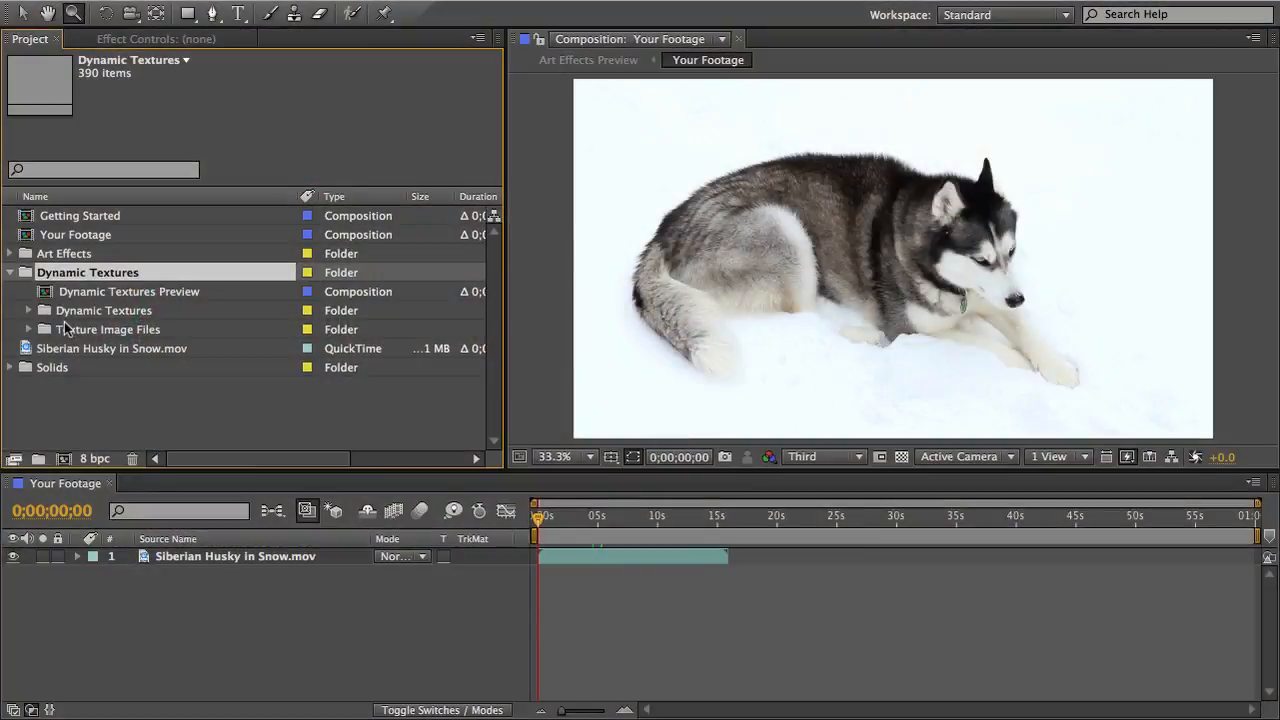
# Step: Browse Mattes and Borders, then open Art Effects Preview from the Art Effects folder
pyautogui.click(28, 310)
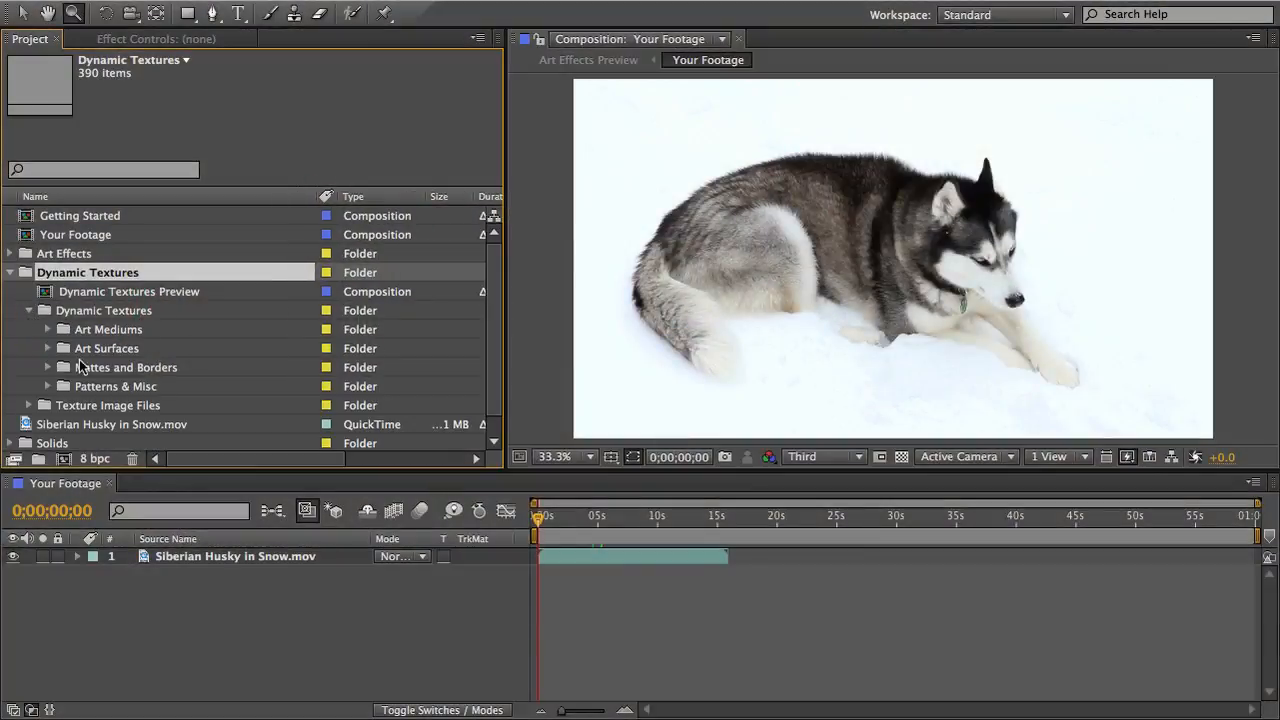
pyautogui.click(128, 368)
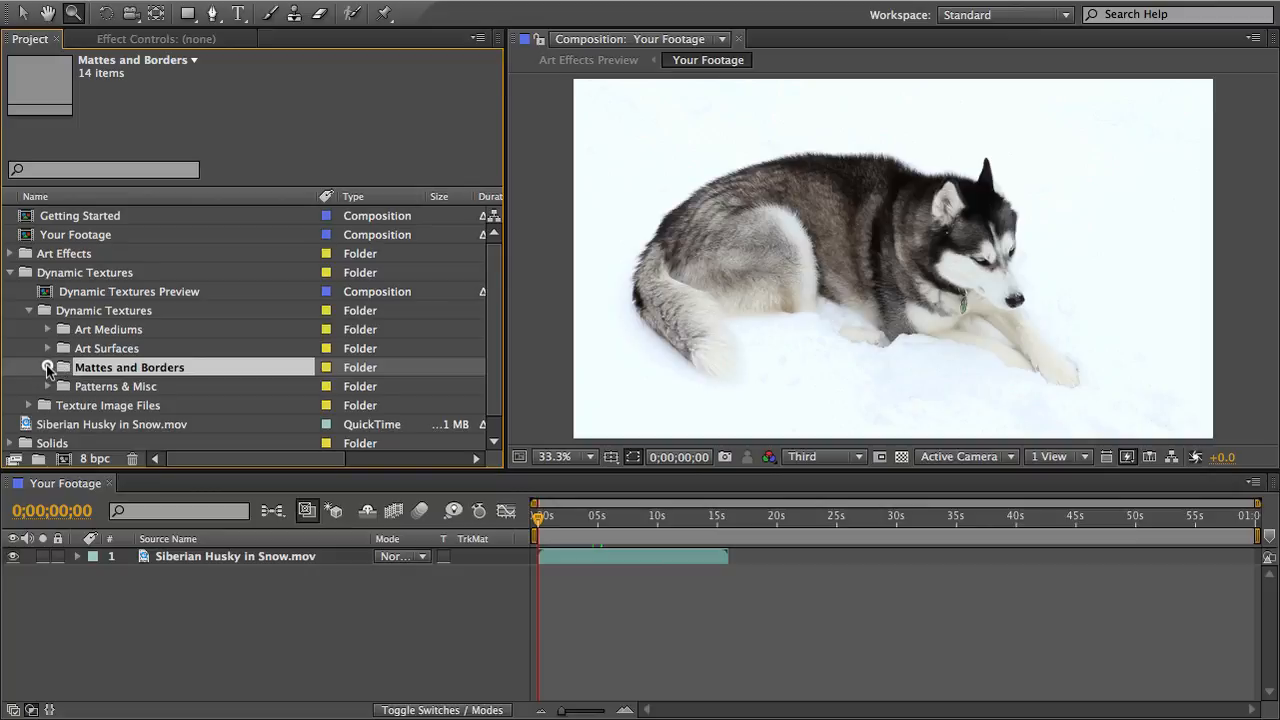
pyautogui.click(48, 368)
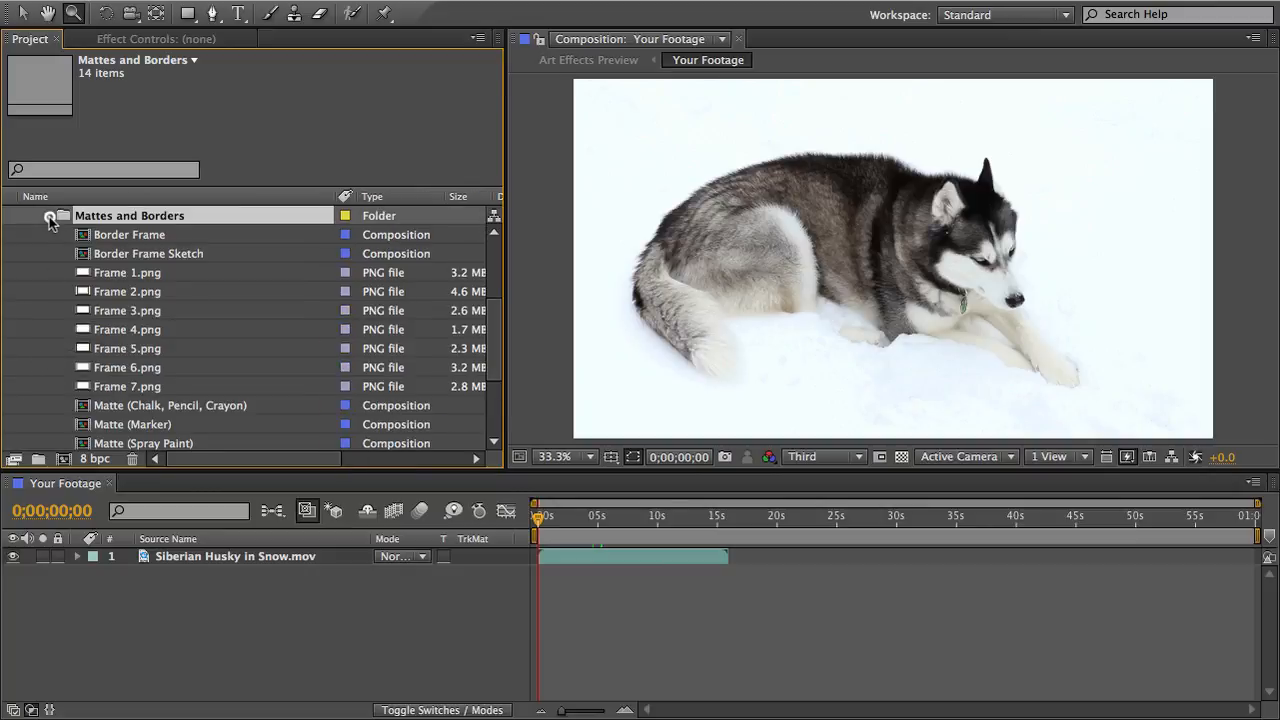
pyautogui.click(52, 216)
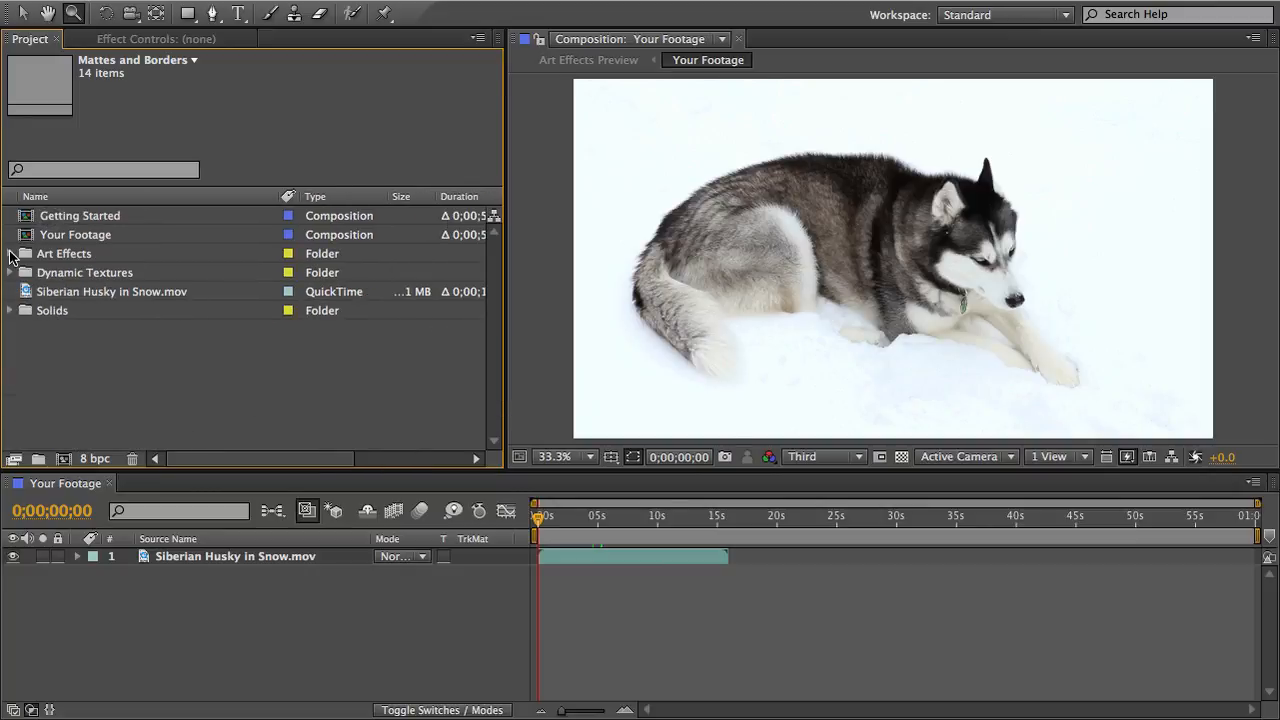
pyautogui.click(10, 252)
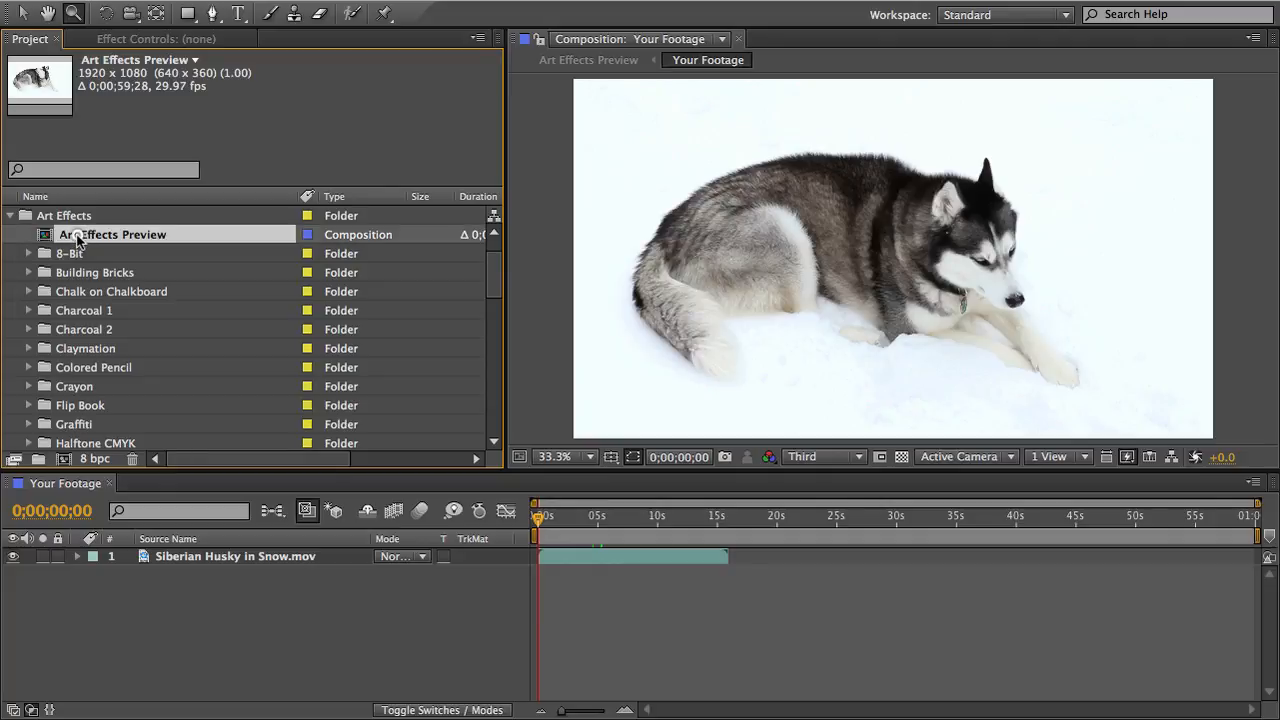
pyautogui.doubleClick(112, 234)
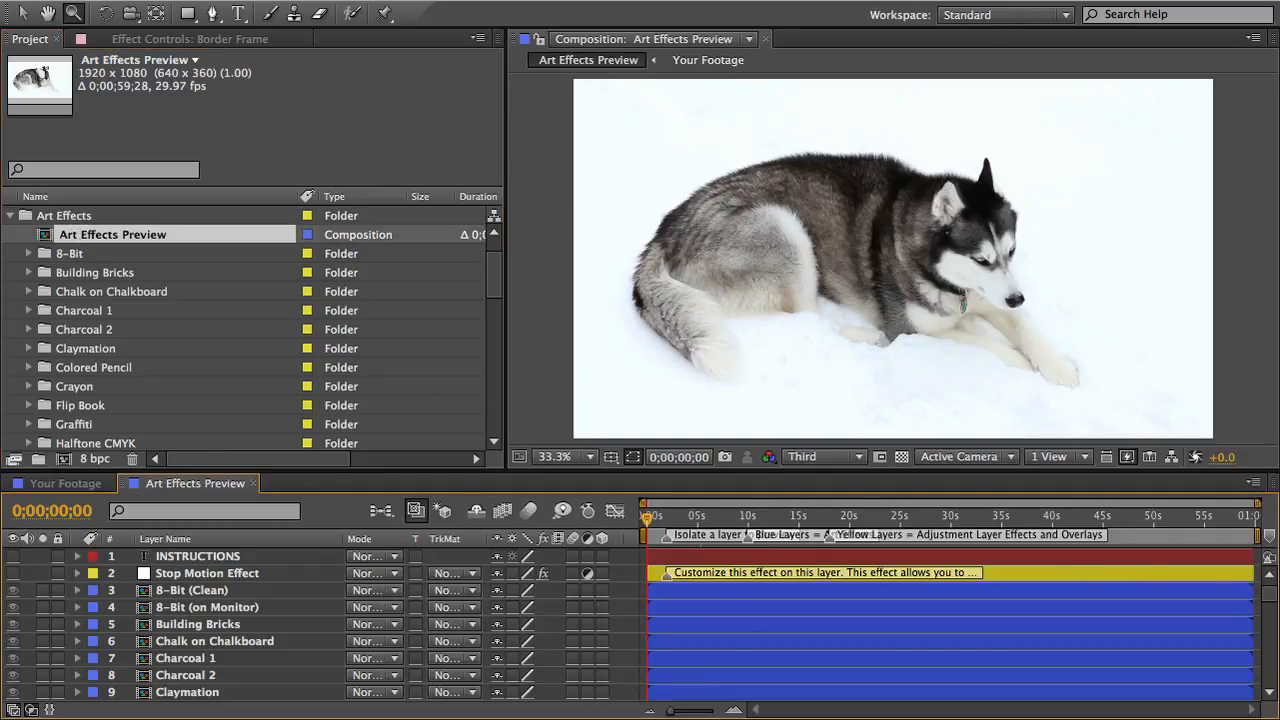
# Step: Review the Frame 3 and Frame 4 layers and open the Border Frame precomp
pyautogui.scroll(-3)
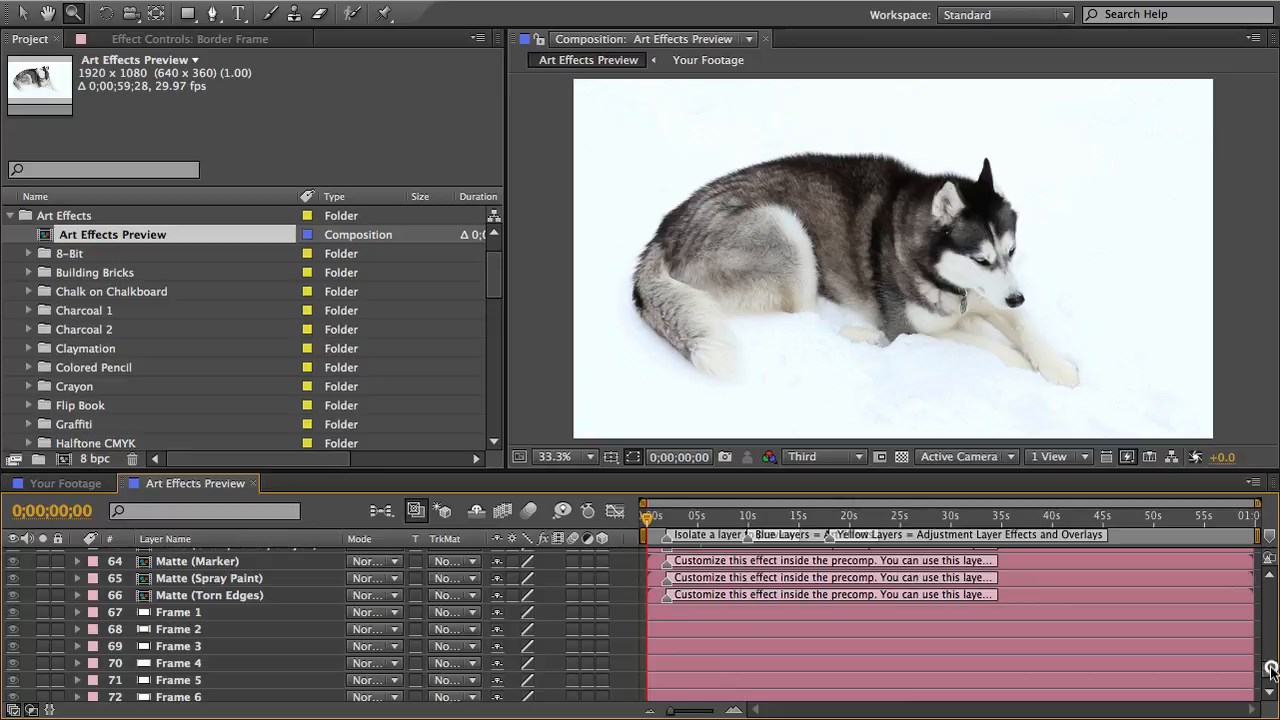
pyautogui.click(178, 624)
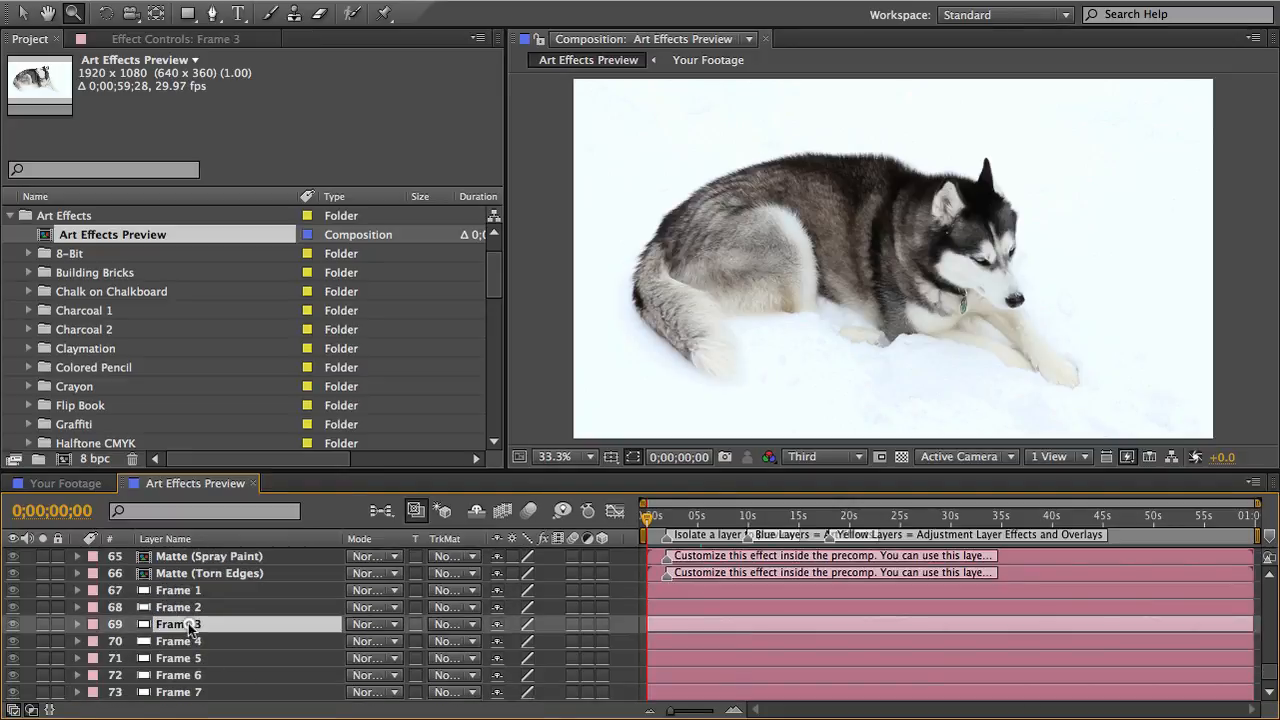
pyautogui.click(180, 640)
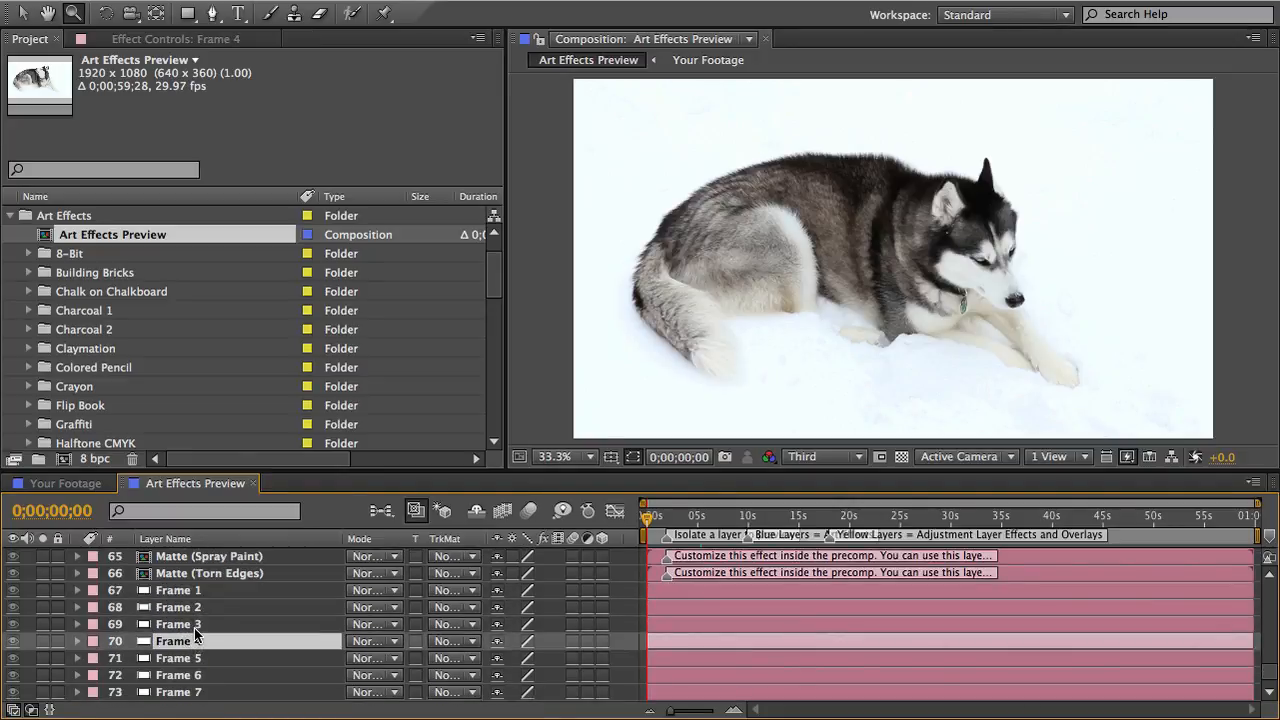
pyautogui.scroll(3)
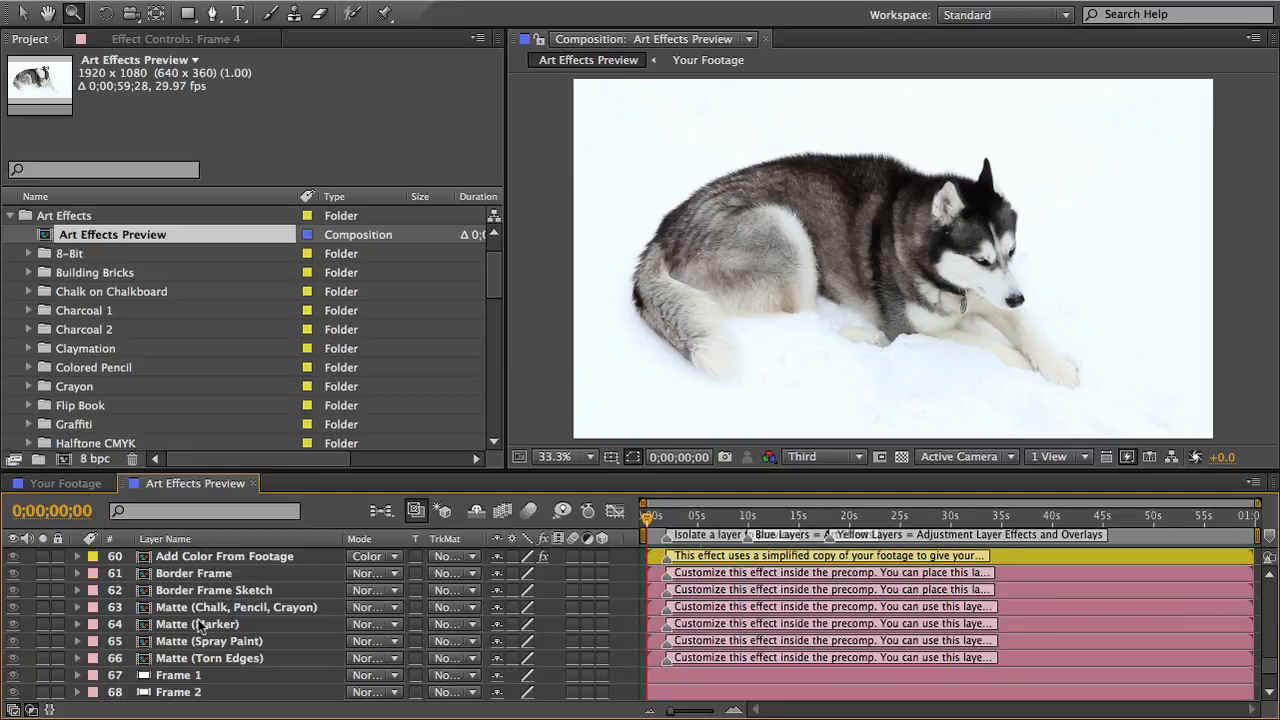
pyautogui.click(192, 588)
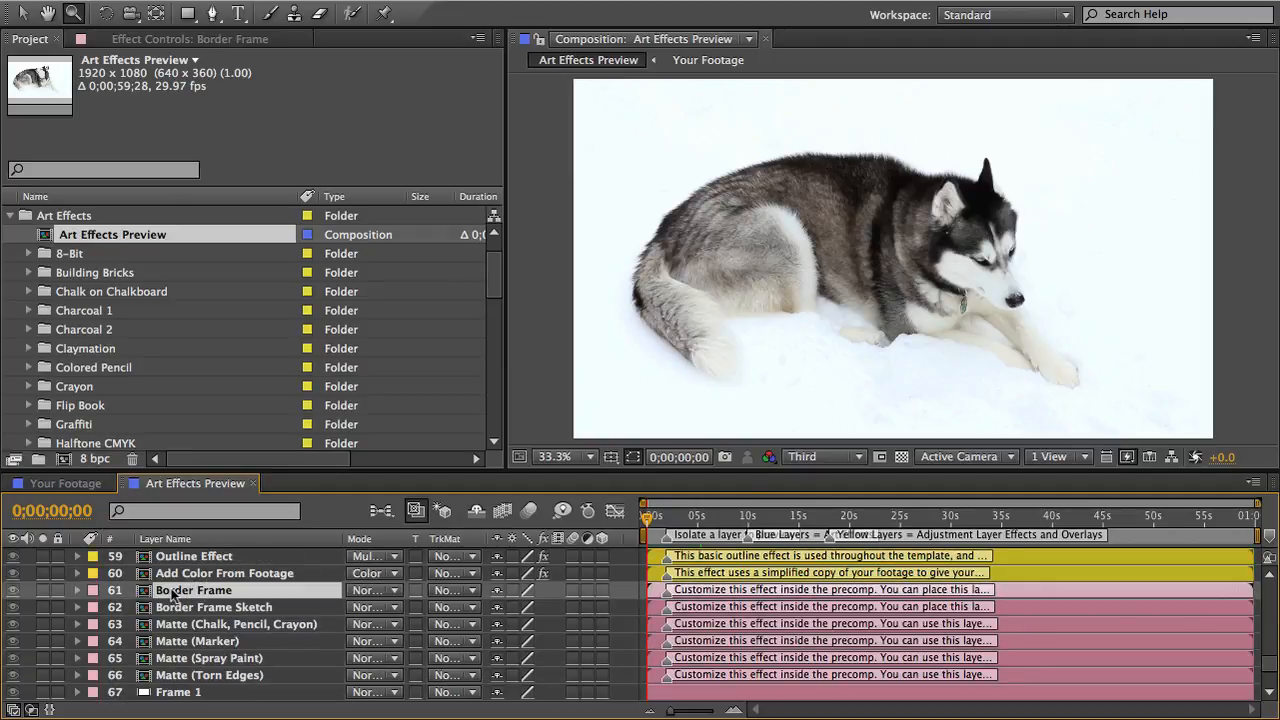
pyautogui.doubleClick(194, 590)
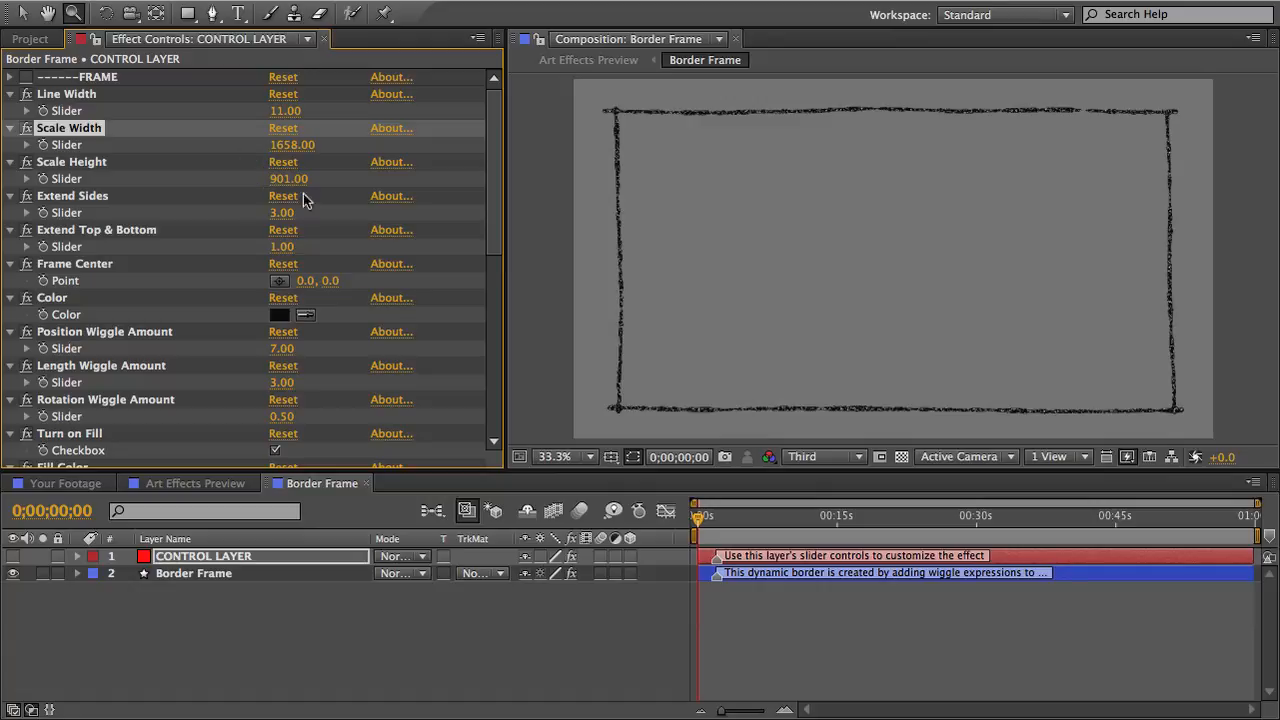
pyautogui.moveTo(796, 328)
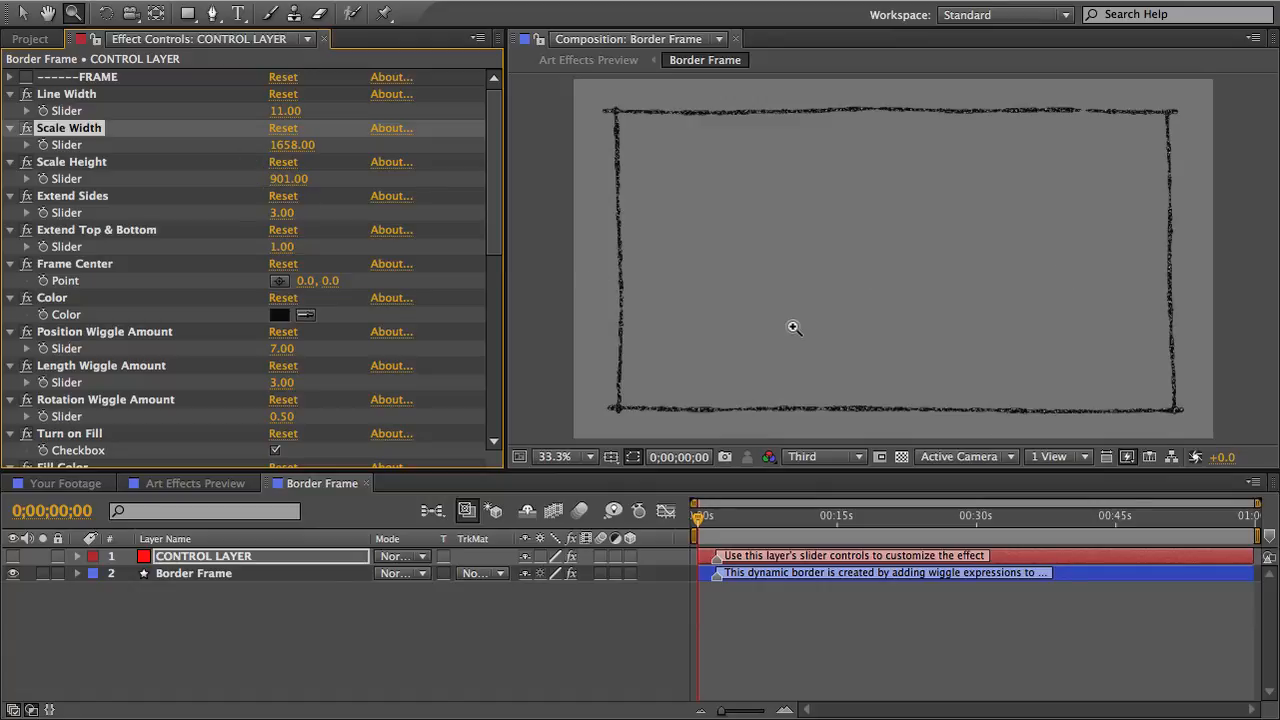
# Step: Return from the Border Frame precomp to the Art Effects Preview composition
pyautogui.click(588, 60)
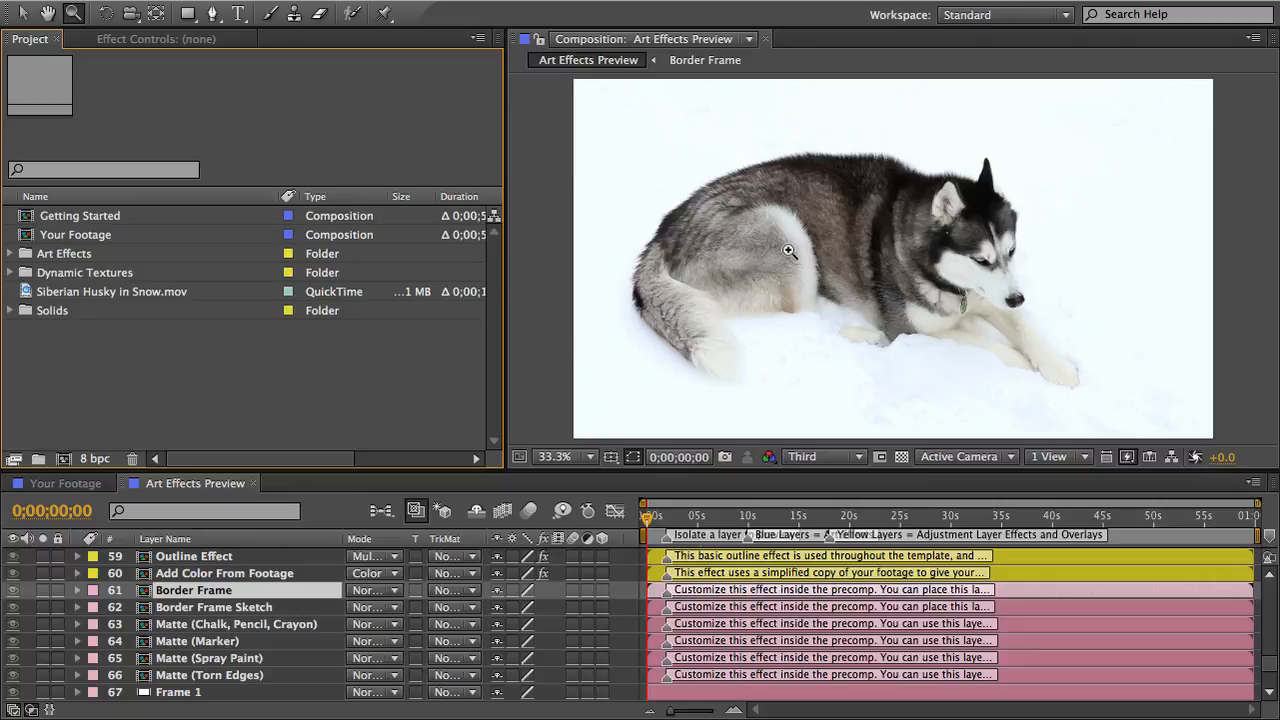
pyautogui.moveTo(986, 364)
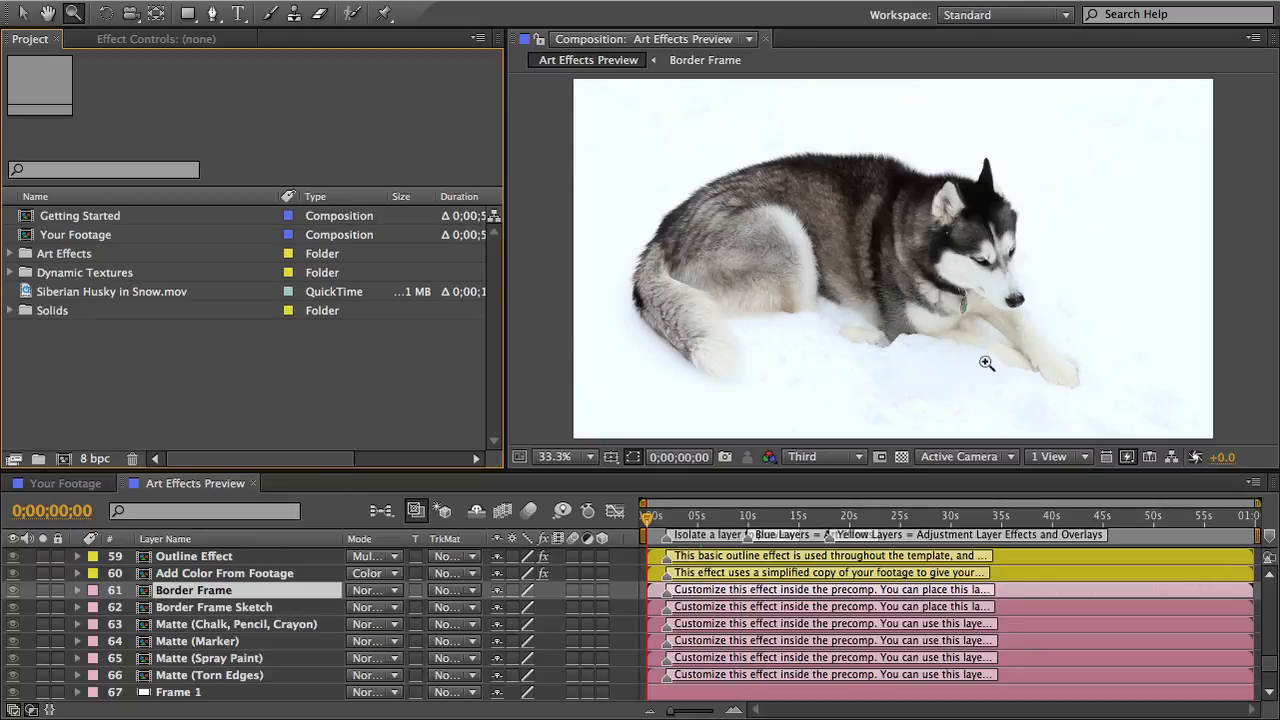
pyautogui.moveTo(180, 650)
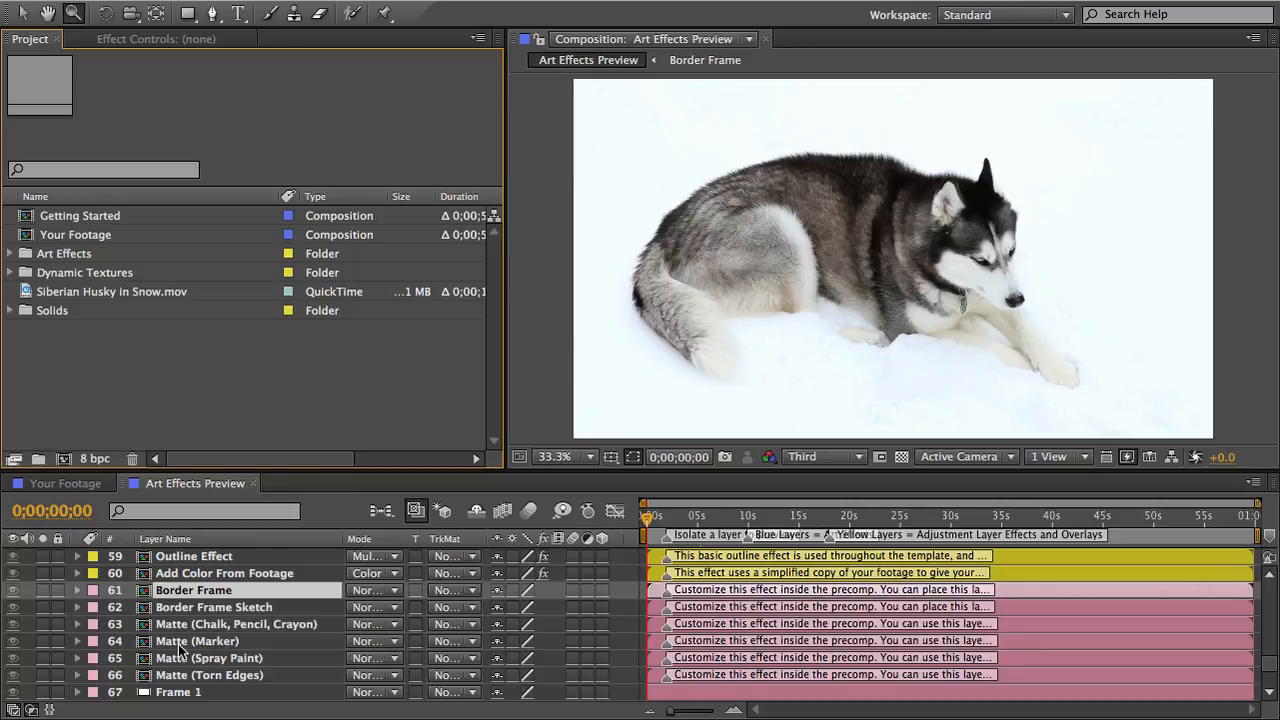
# Step: Set Pen Drawing's track matte to Luma Matte using the Matte (Chalk, Pencil, Crayon) layer above it
pyautogui.click(208, 656)
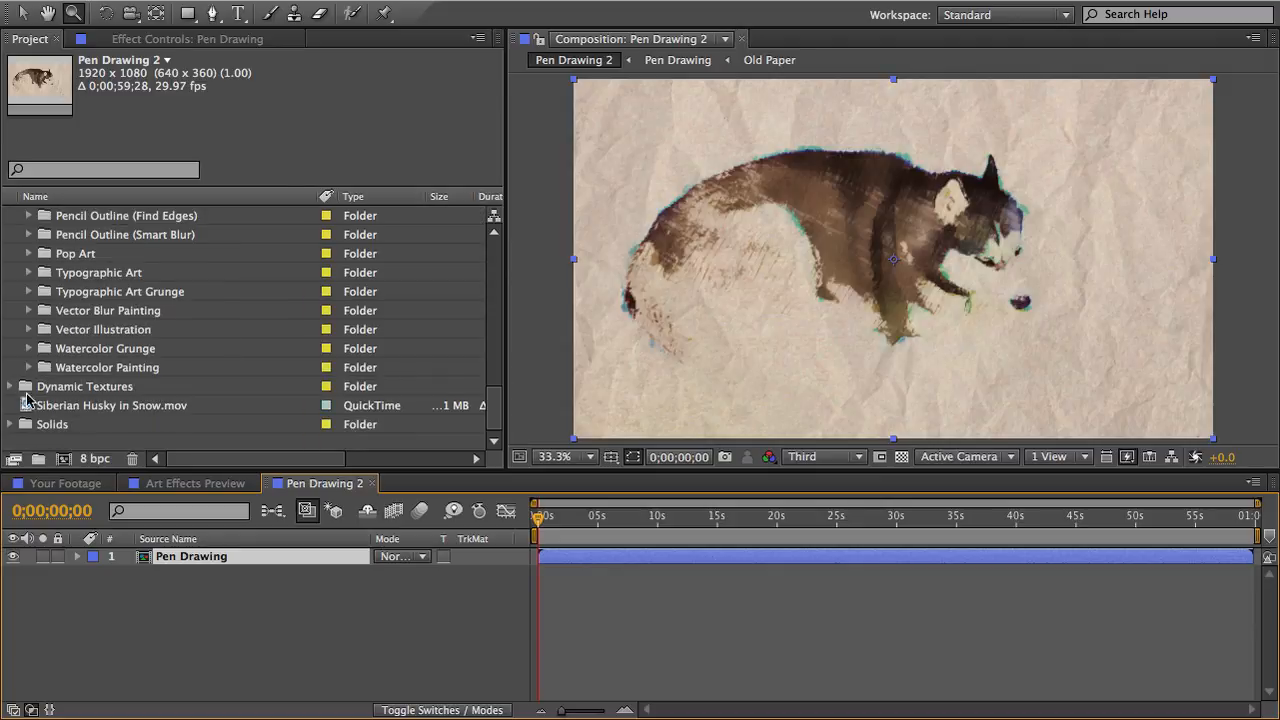
pyautogui.click(10, 386)
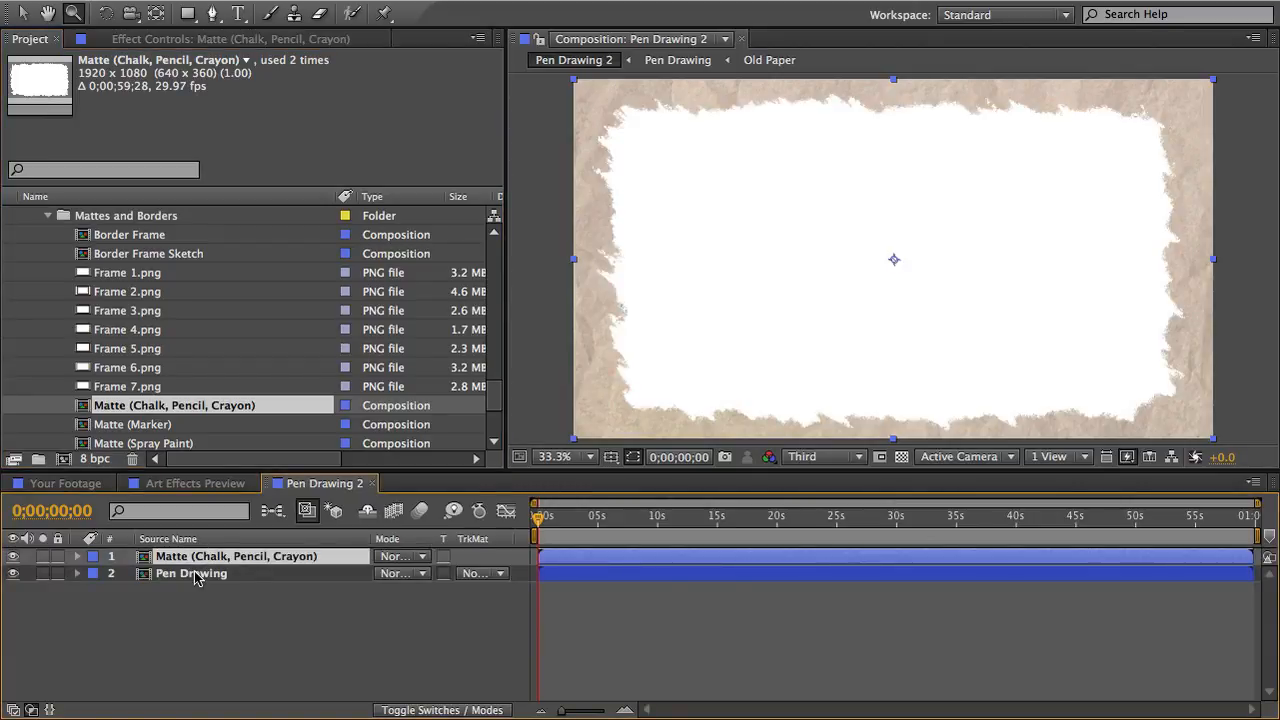
pyautogui.click(484, 572)
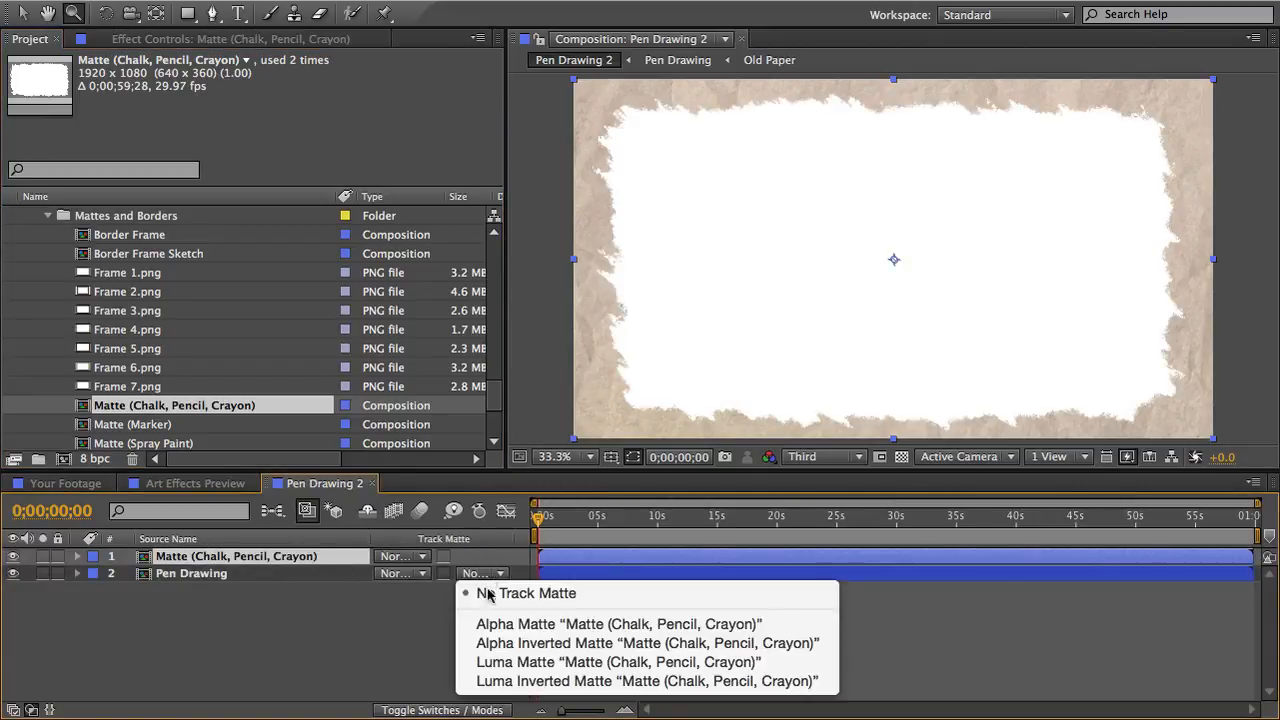
pyautogui.click(618, 660)
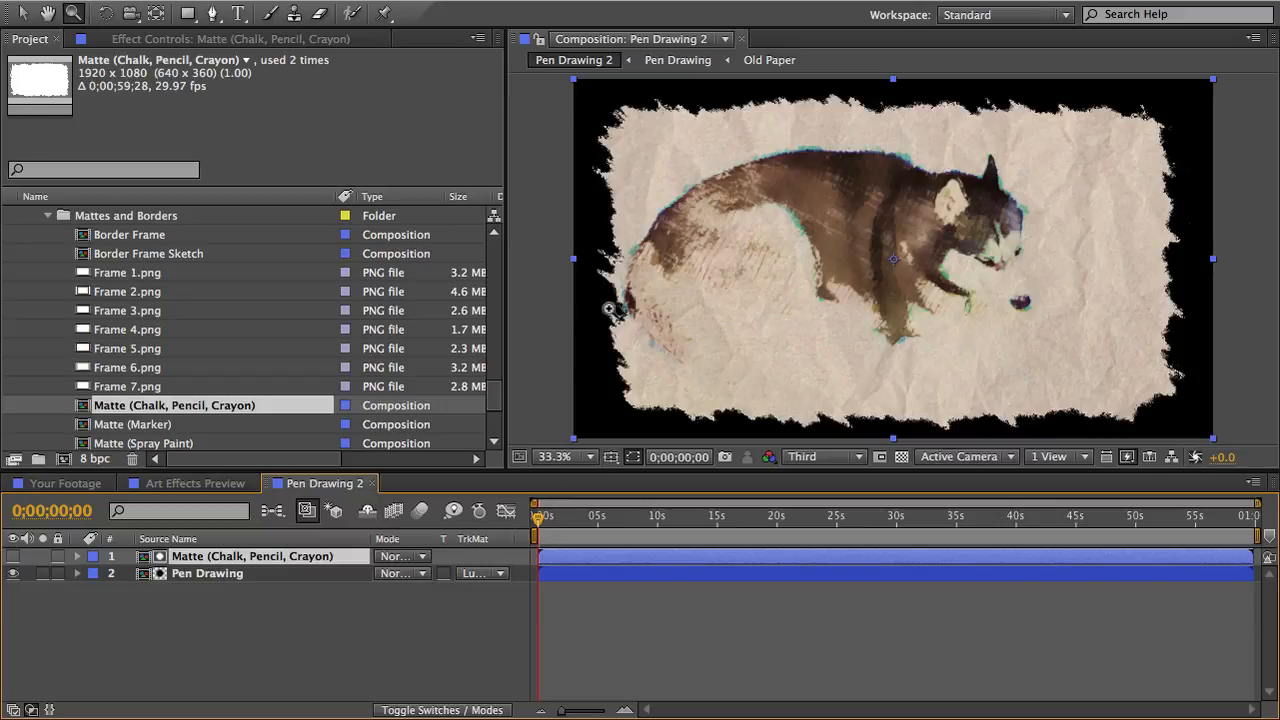
pyautogui.moveTo(740, 390)
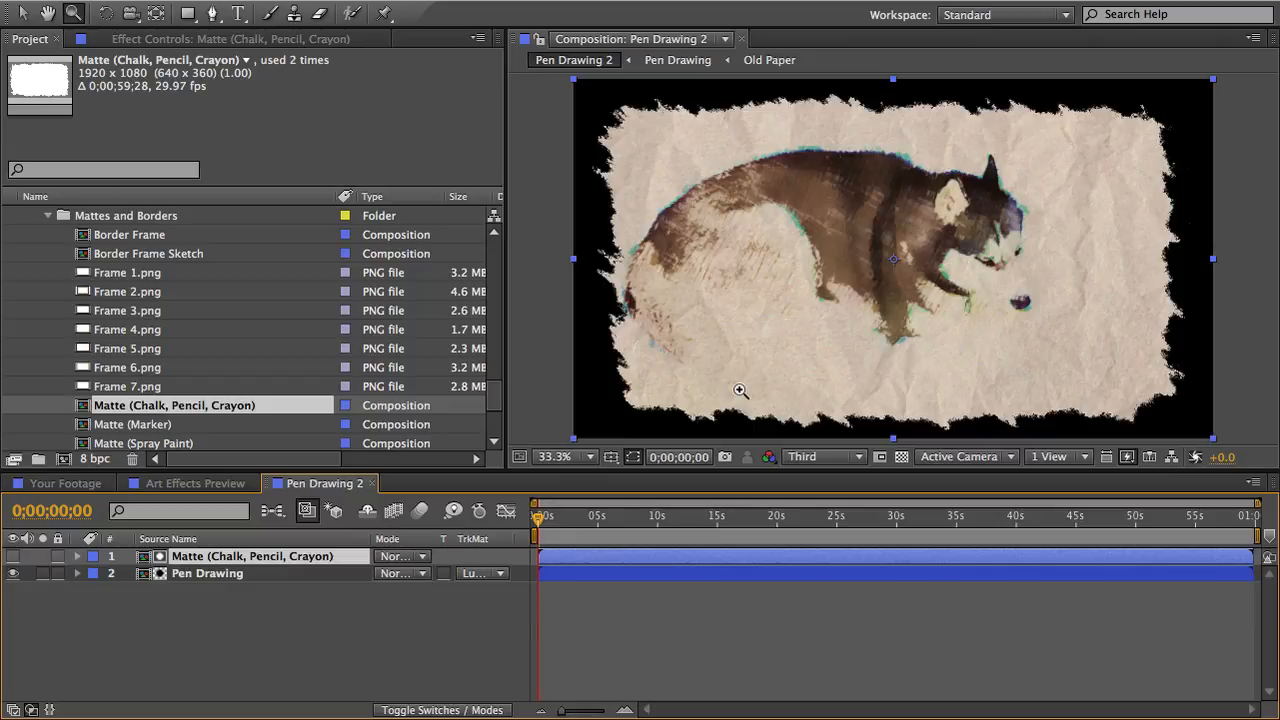
pyautogui.moveTo(240, 564)
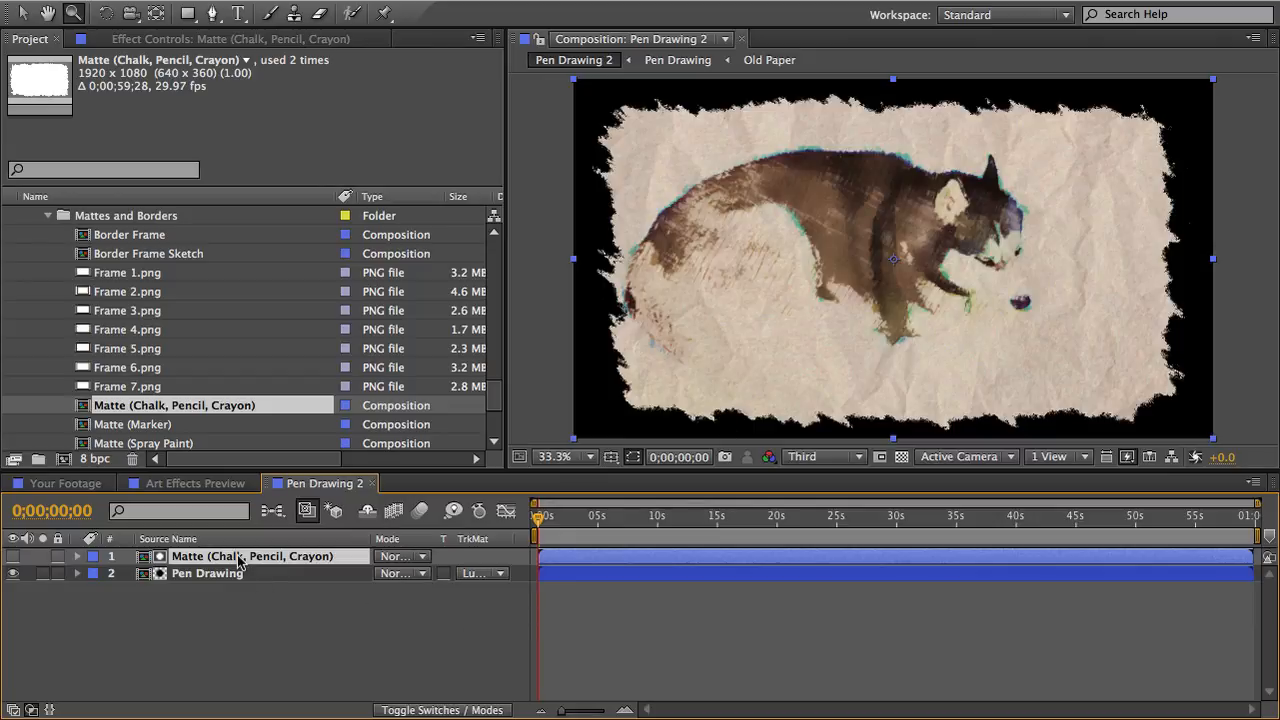
pyautogui.doubleClick(174, 404)
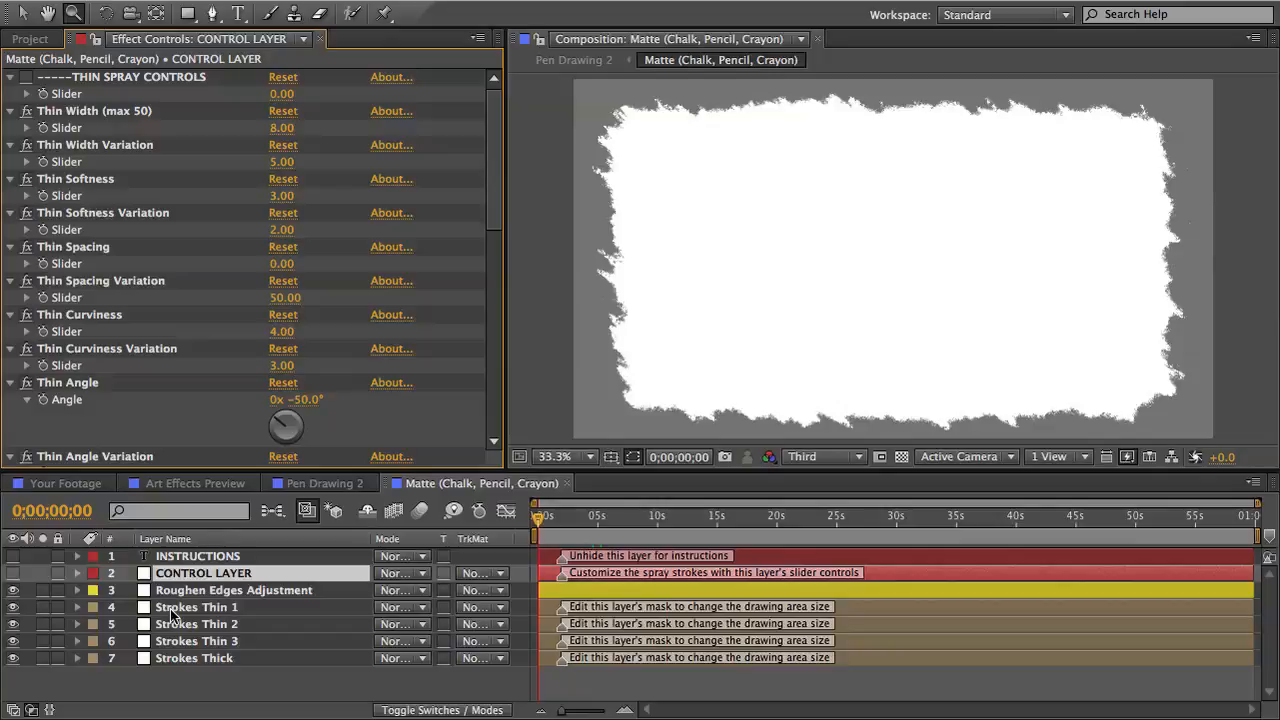
pyautogui.click(196, 608)
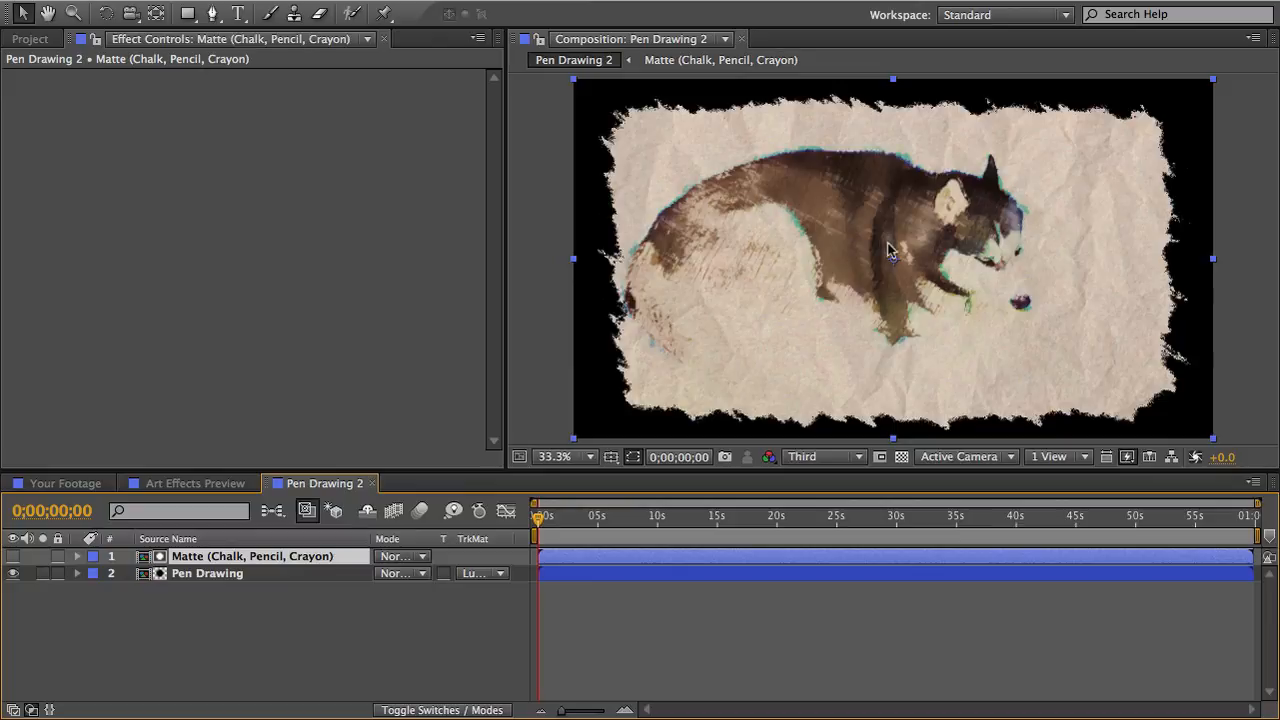
pyautogui.moveTo(1148, 420)
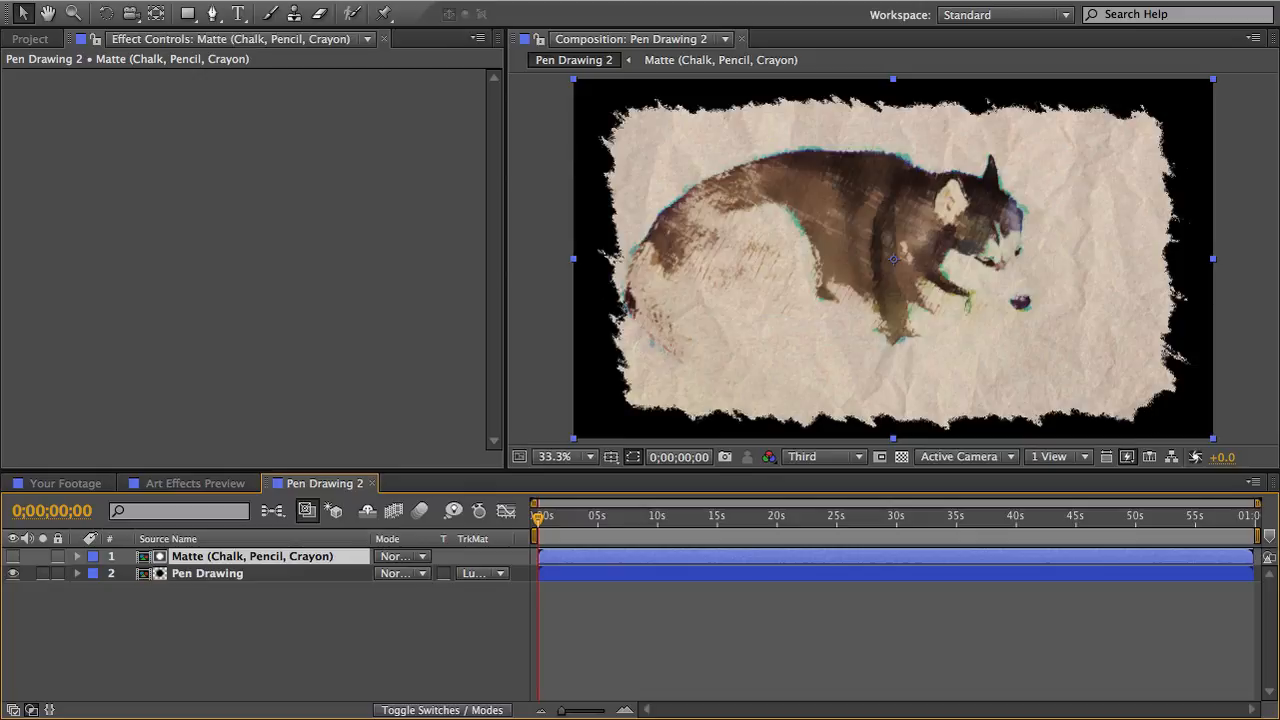
pyautogui.click(28, 38)
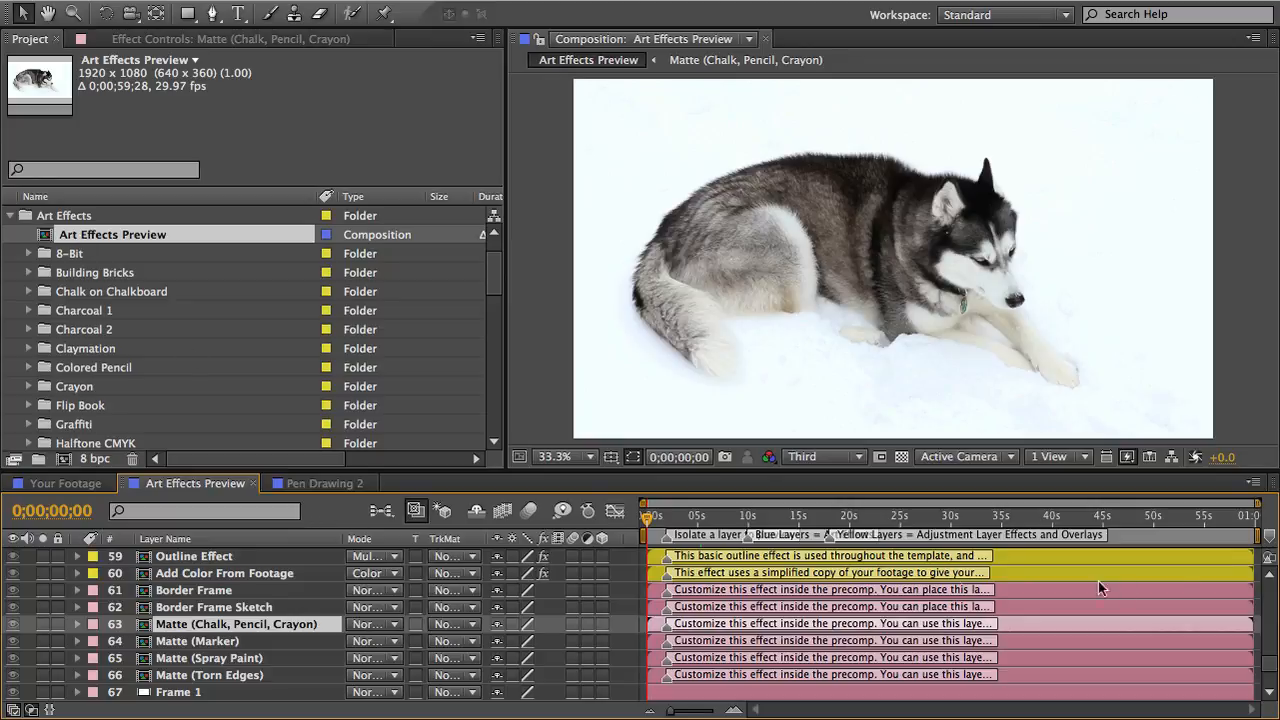
# Step: Select the Stroke Warp layer to load its settings in Effect Controls
pyautogui.scroll(3)
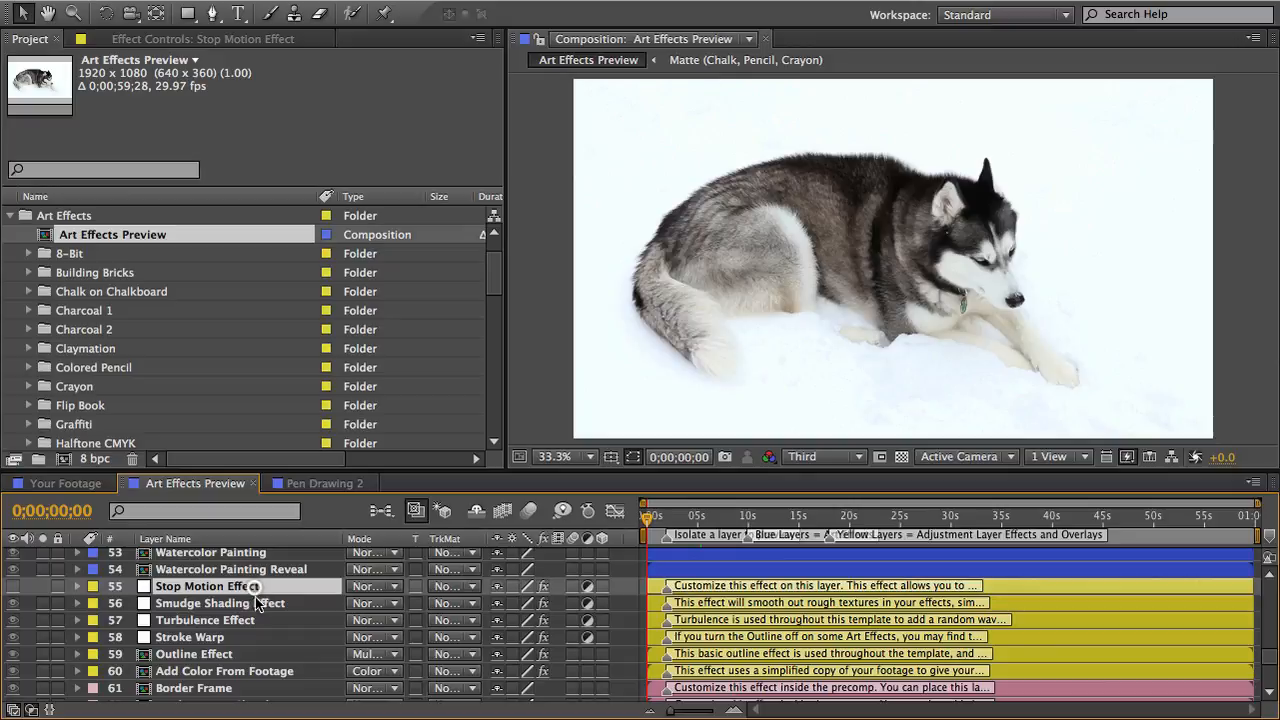
pyautogui.click(190, 636)
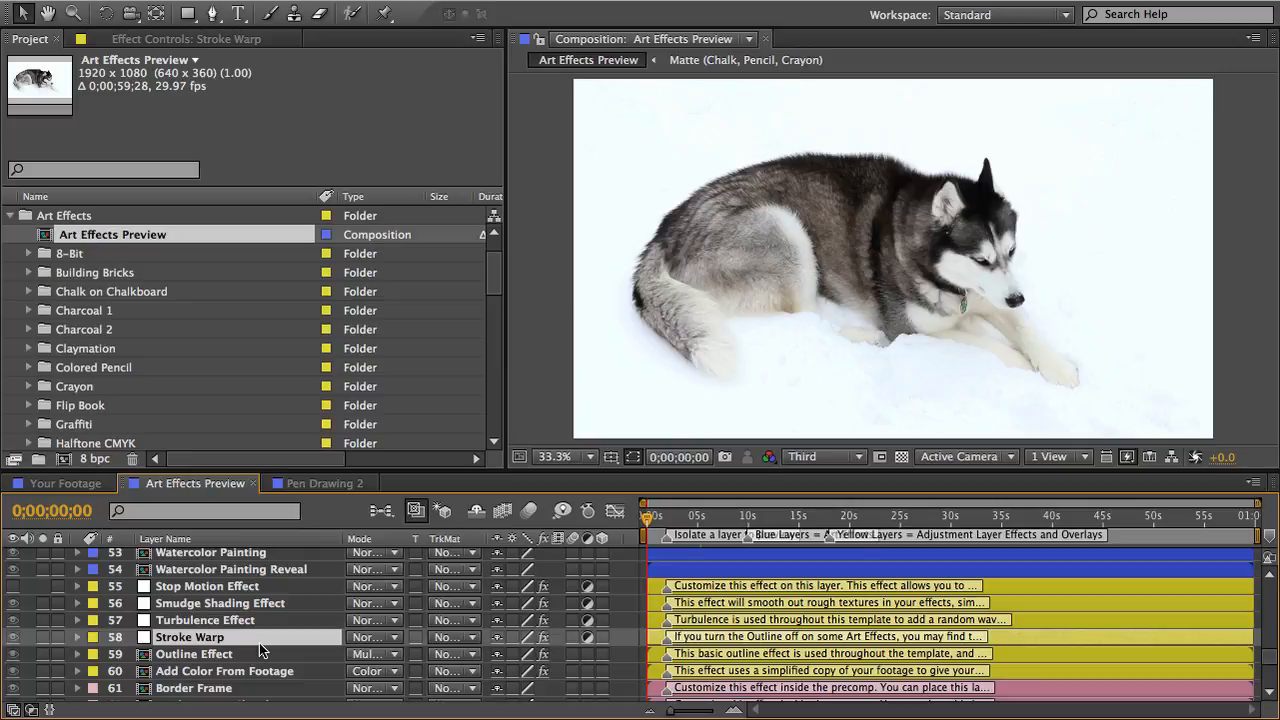
pyautogui.moveTo(184, 148)
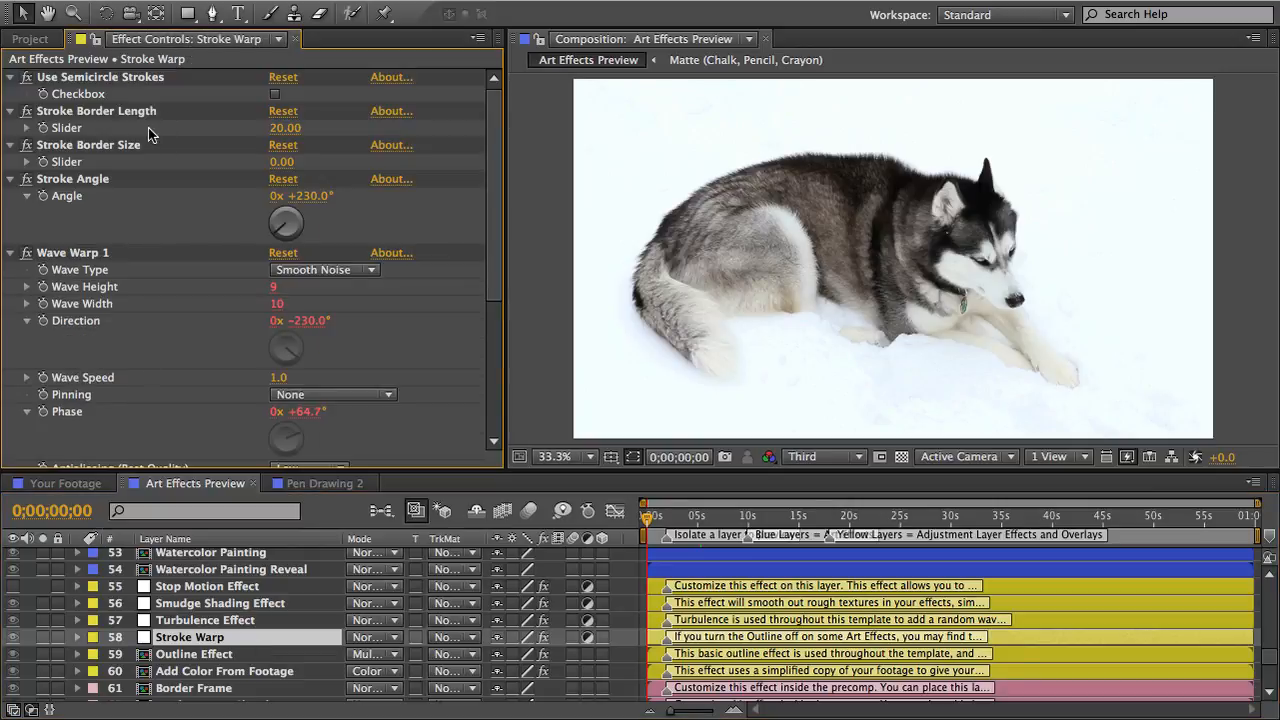
pyautogui.moveTo(148, 314)
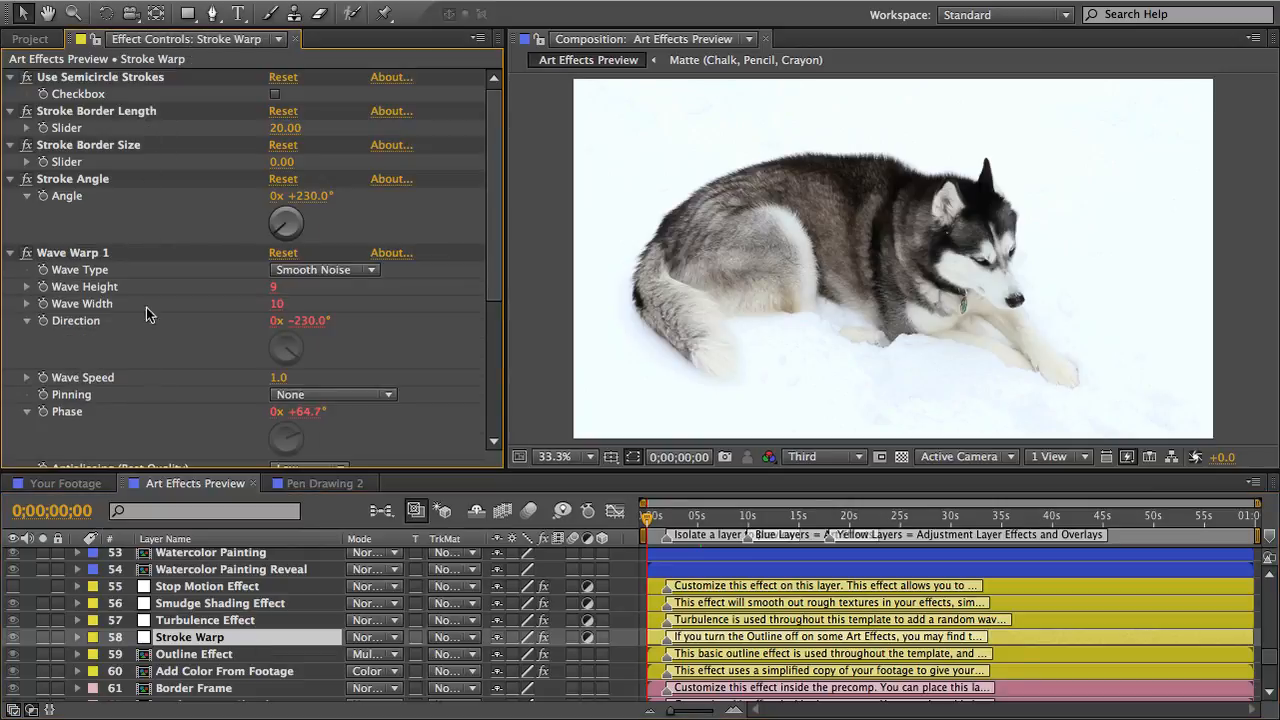
pyautogui.click(204, 620)
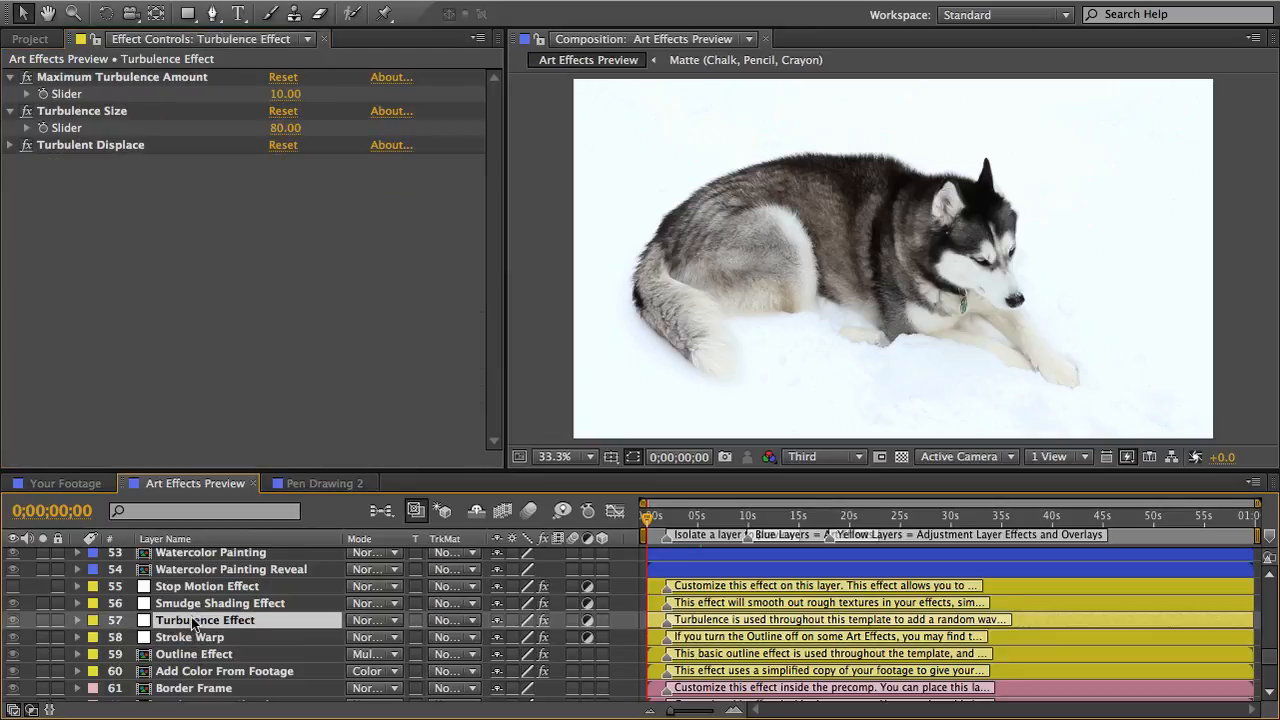
pyautogui.click(208, 586)
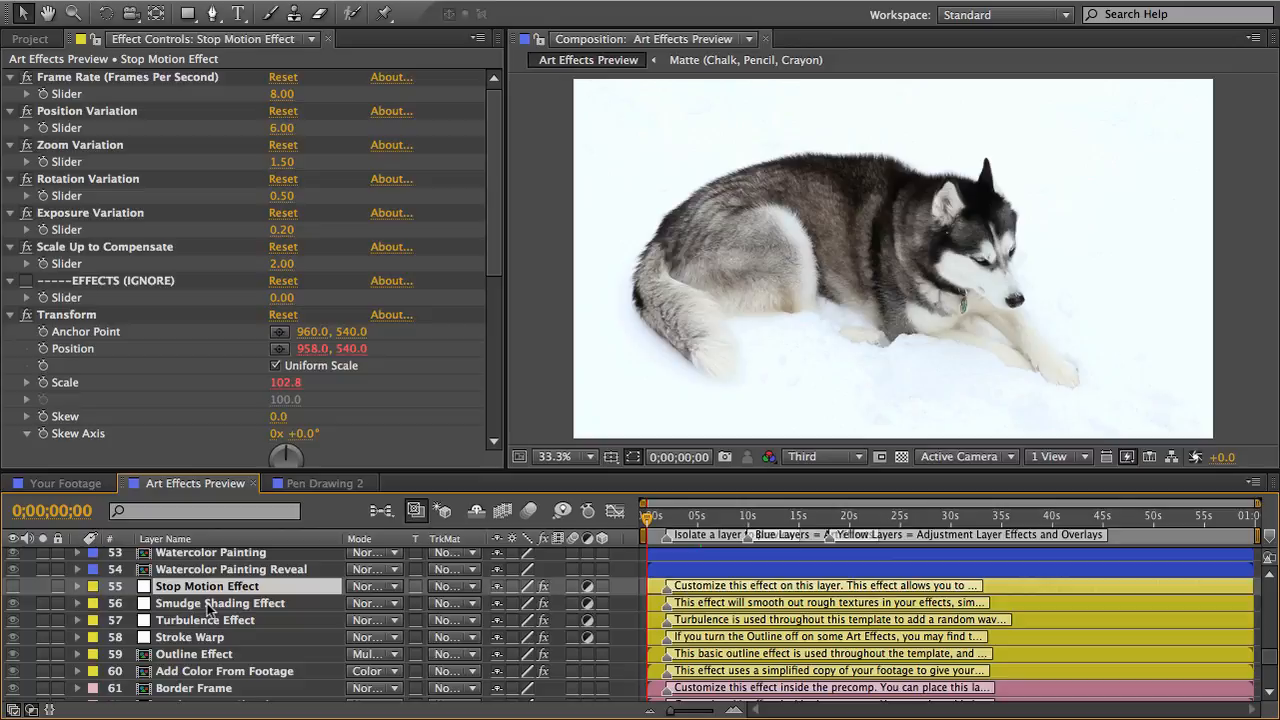
pyautogui.click(220, 604)
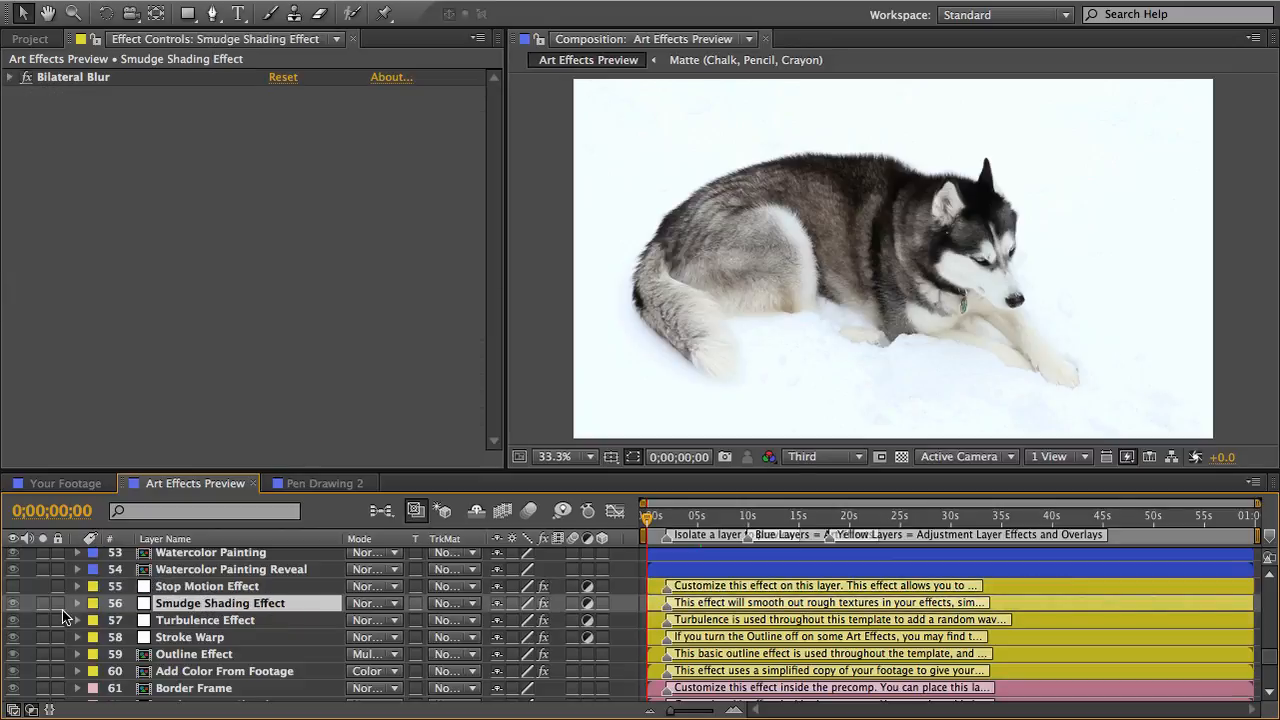
pyautogui.click(12, 604)
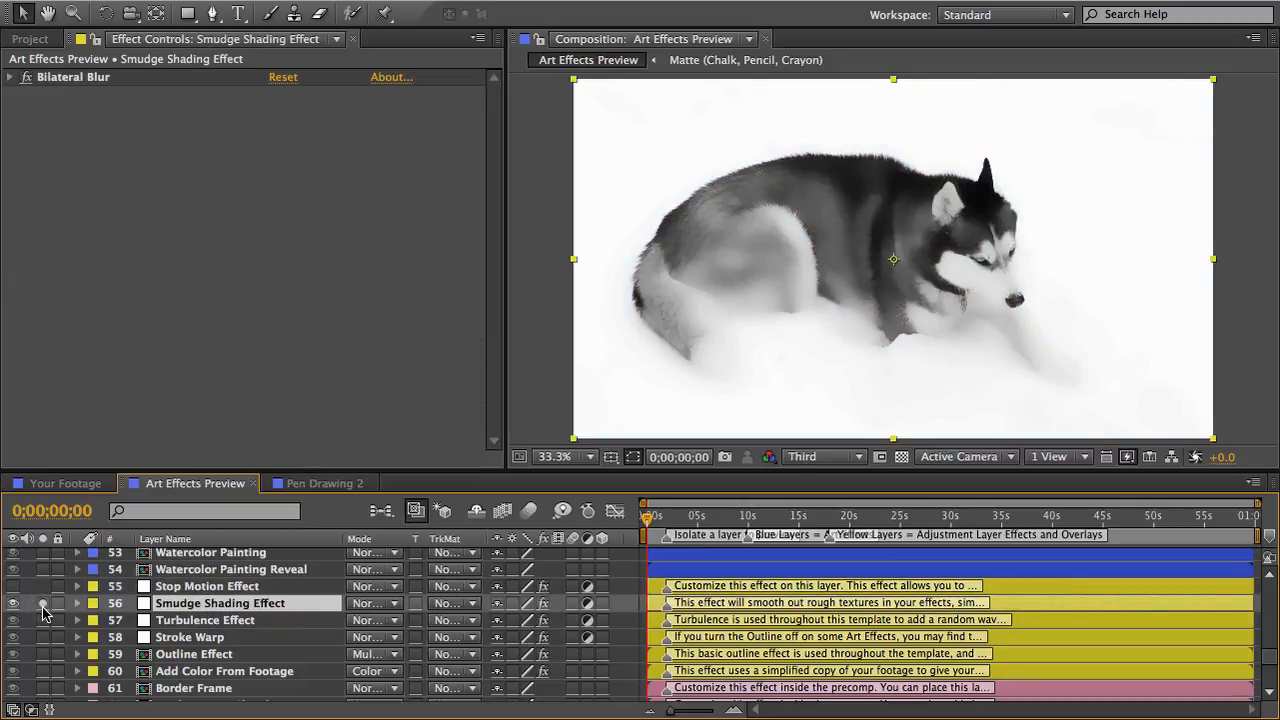
pyautogui.click(14, 604)
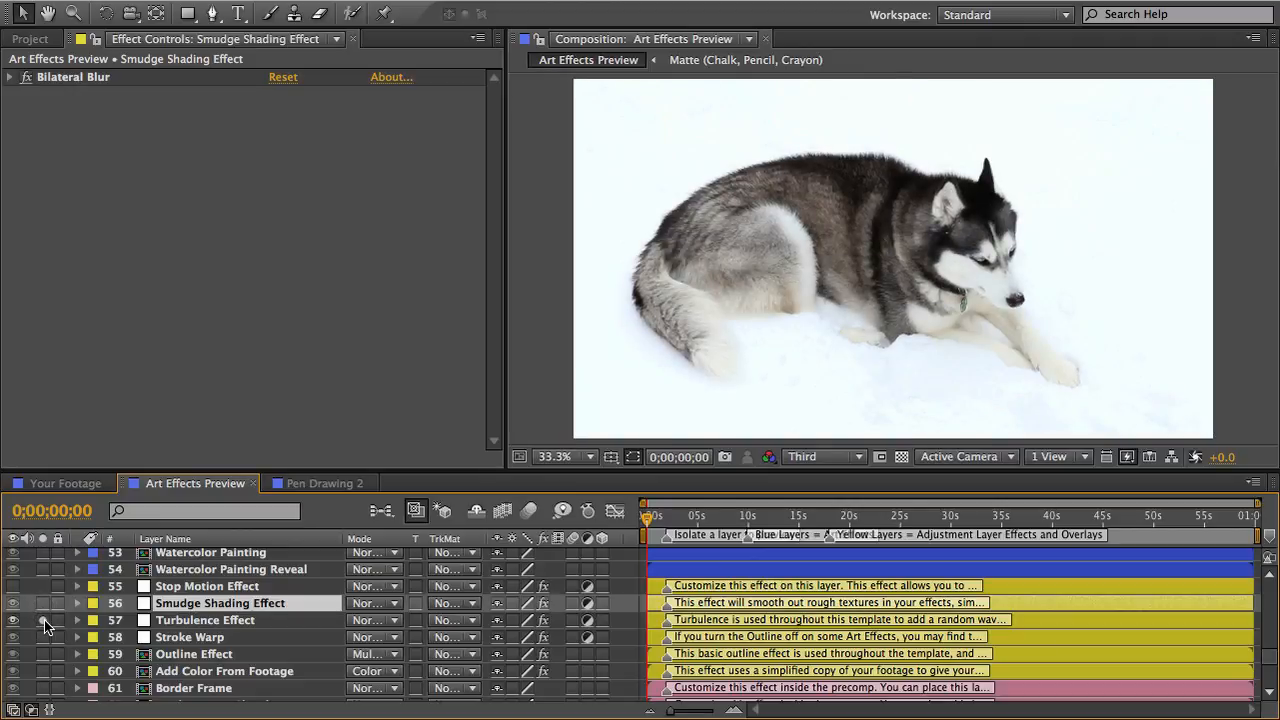
pyautogui.click(204, 620)
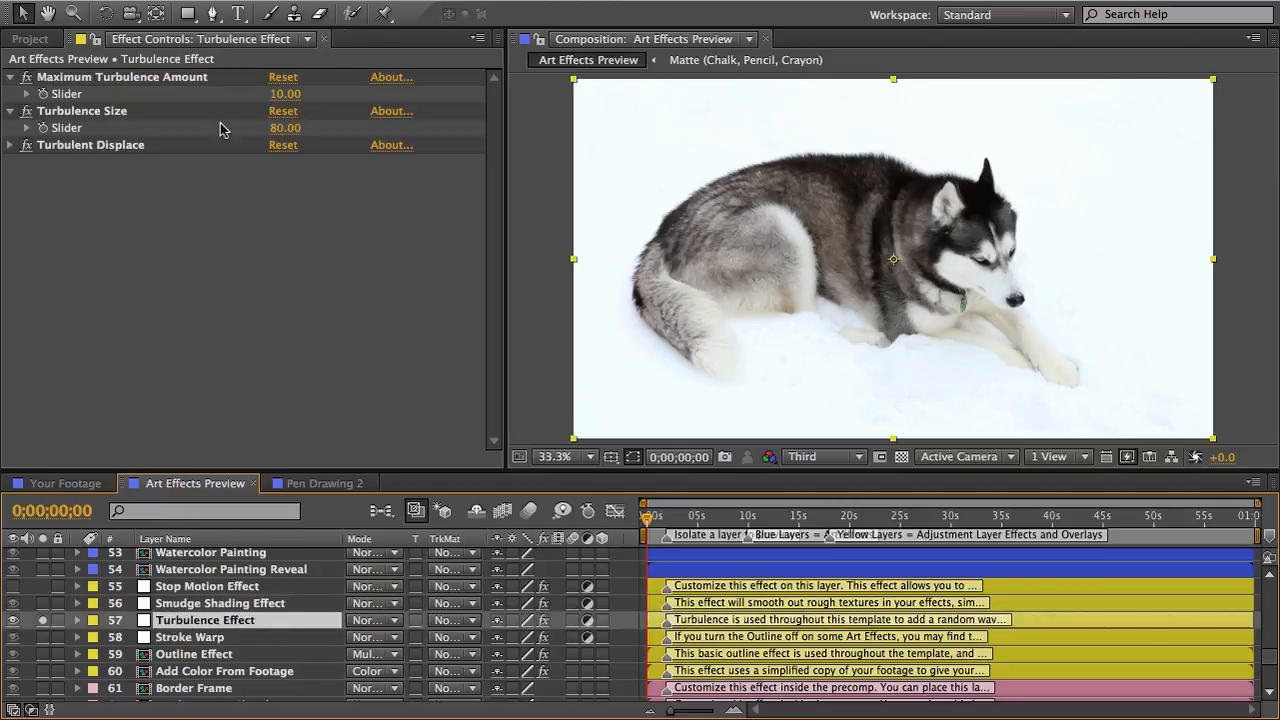
pyautogui.moveTo(284, 94); pyautogui.dragTo(410, 94)
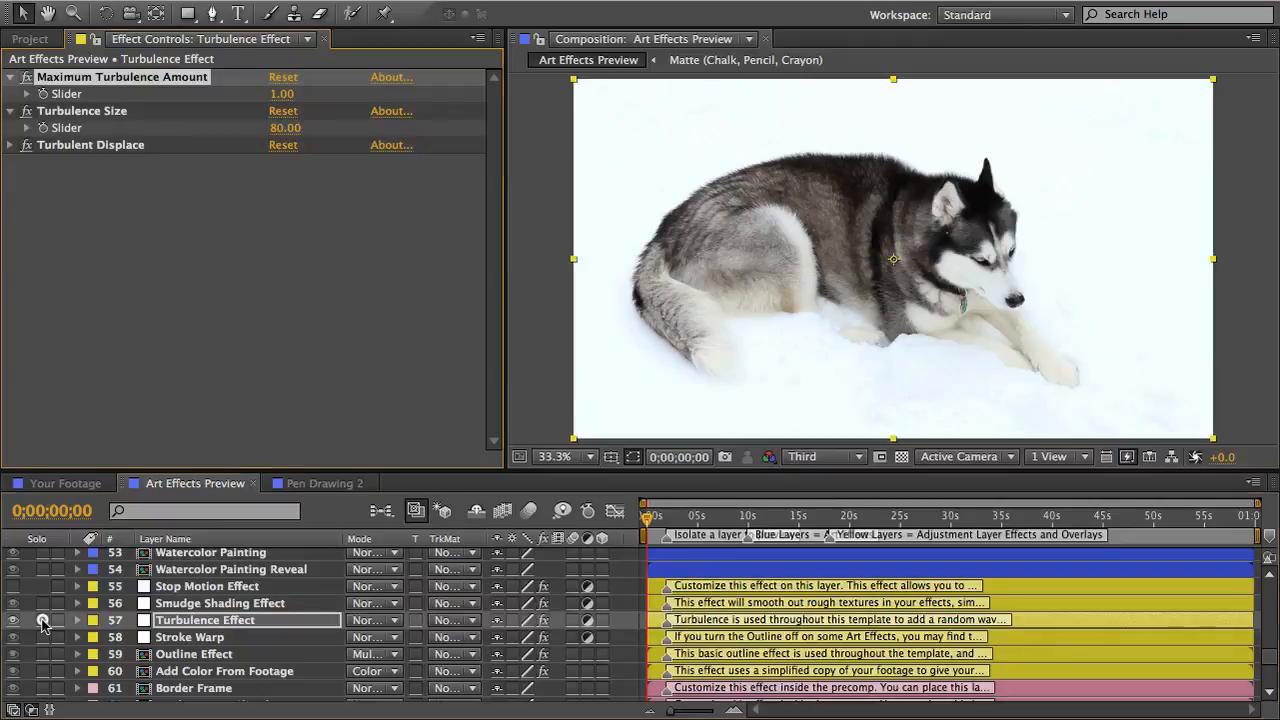
pyautogui.click(190, 636)
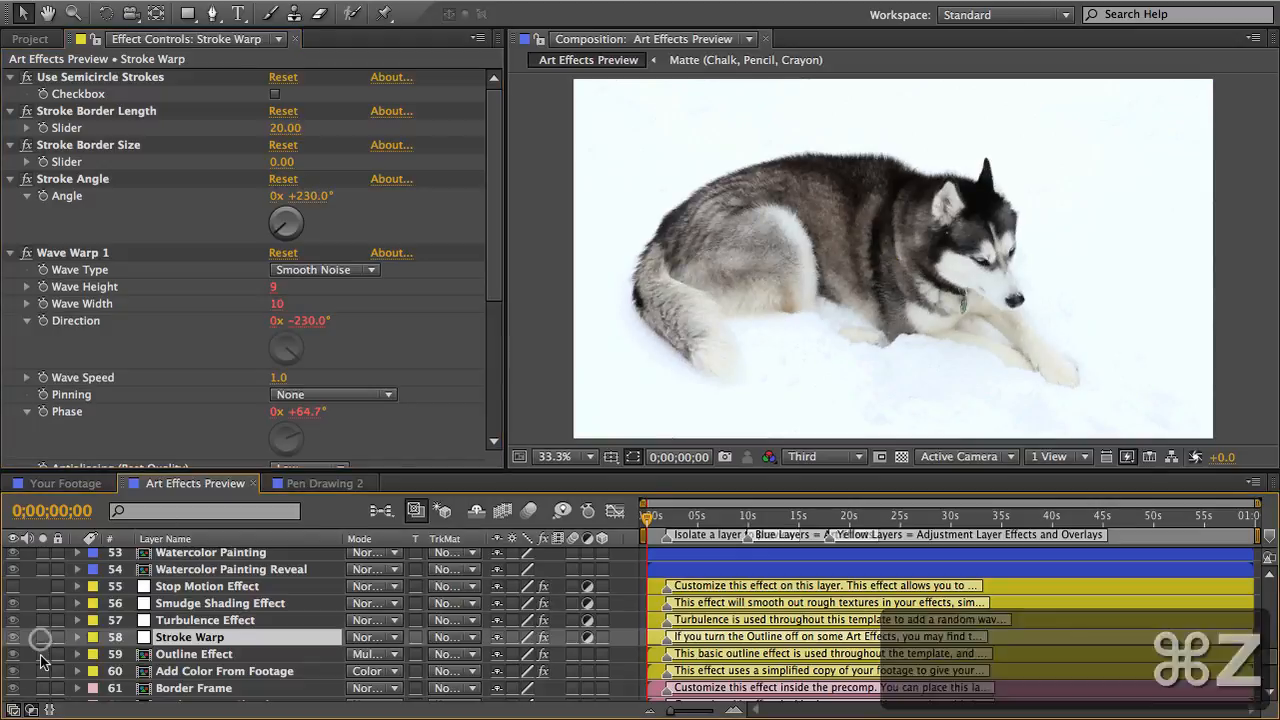
# Step: Reduce Outline Effect's Detail Radius from 30 to 17 and solo the layer to preview it
pyautogui.click(196, 652)
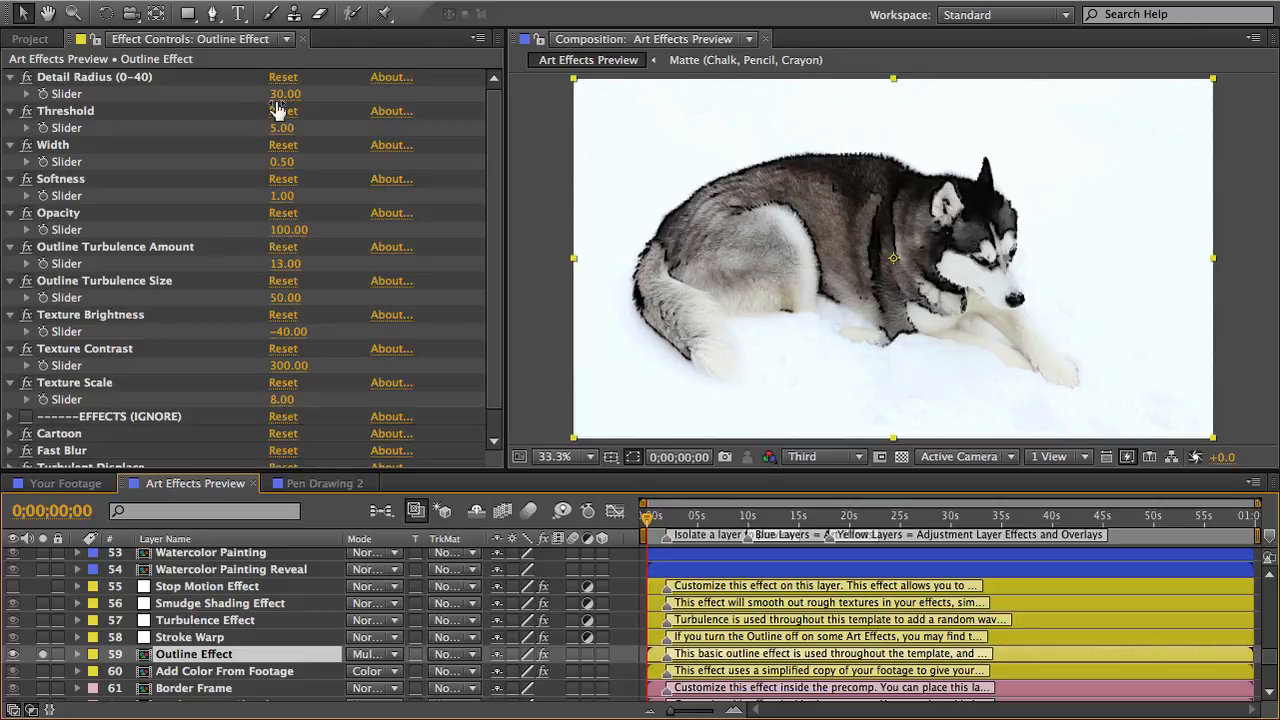
pyautogui.moveTo(284, 94); pyautogui.dragTo(230, 94)
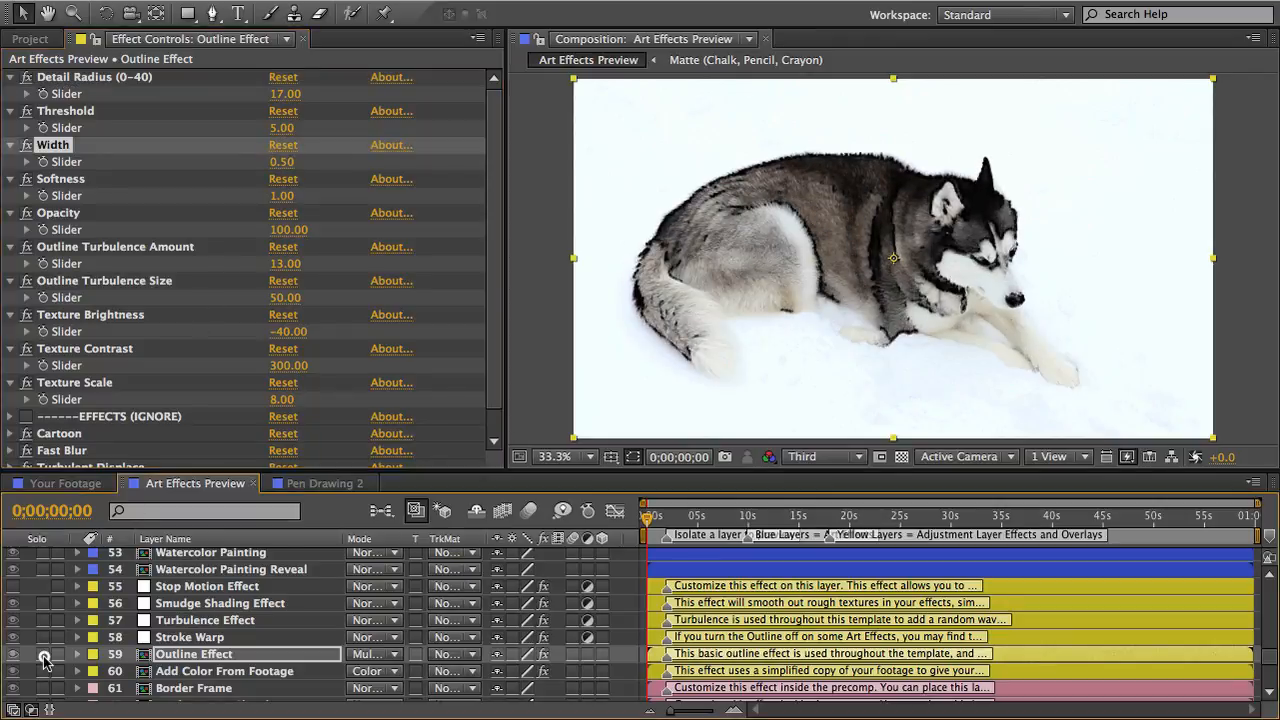
pyautogui.click(224, 672)
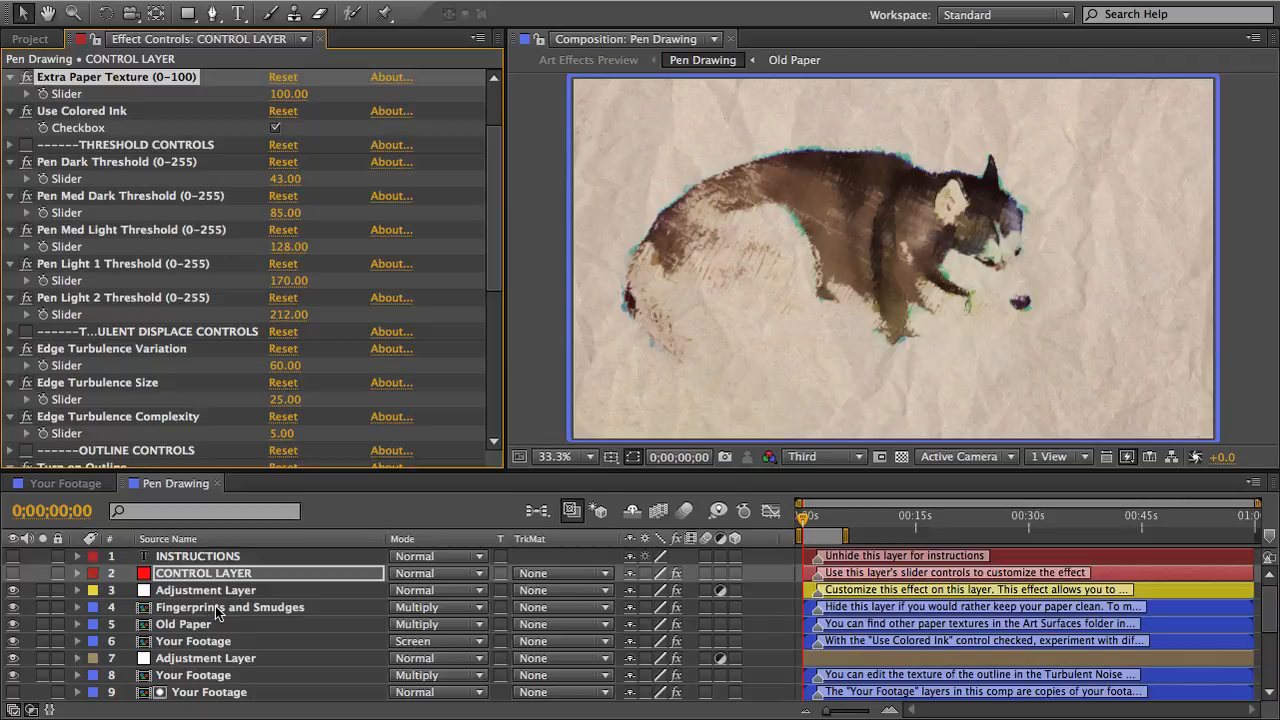
# Step: Reveal layer expressions and scroll to Old Paper's Texture Contrast expression linked to Extra Paper Texture
pyautogui.click(192, 640)
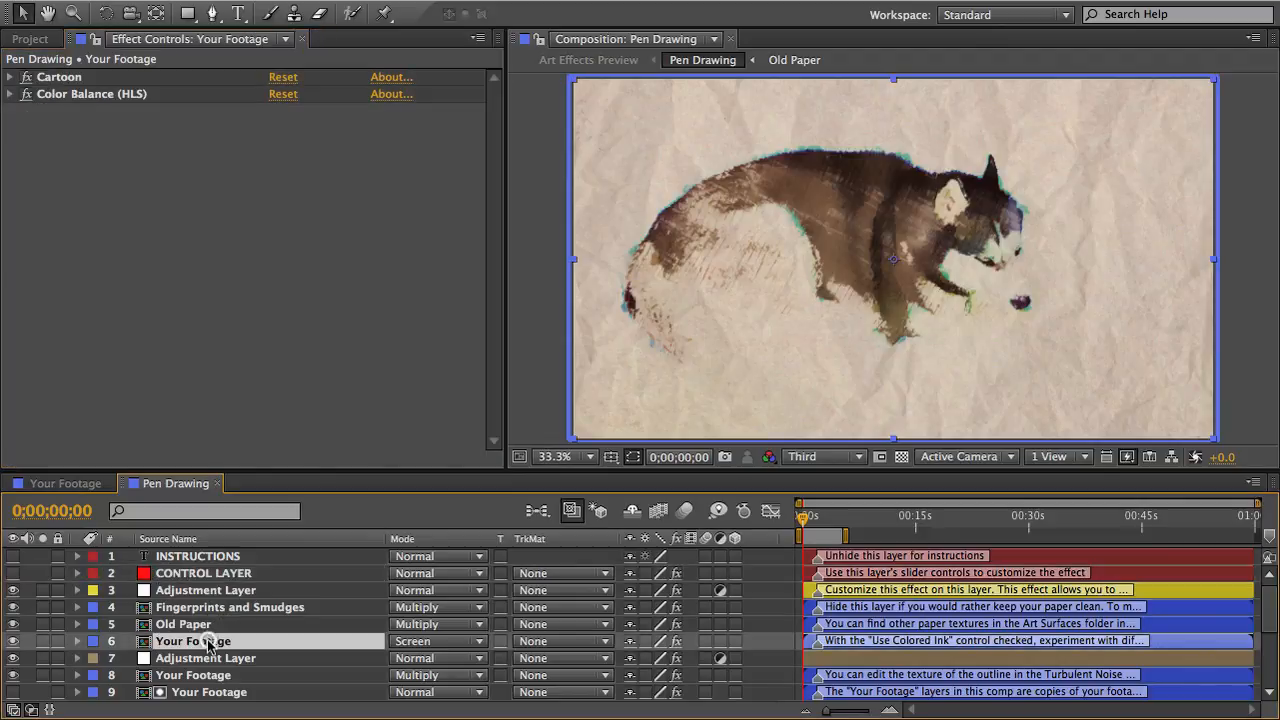
pyautogui.scroll(-3)
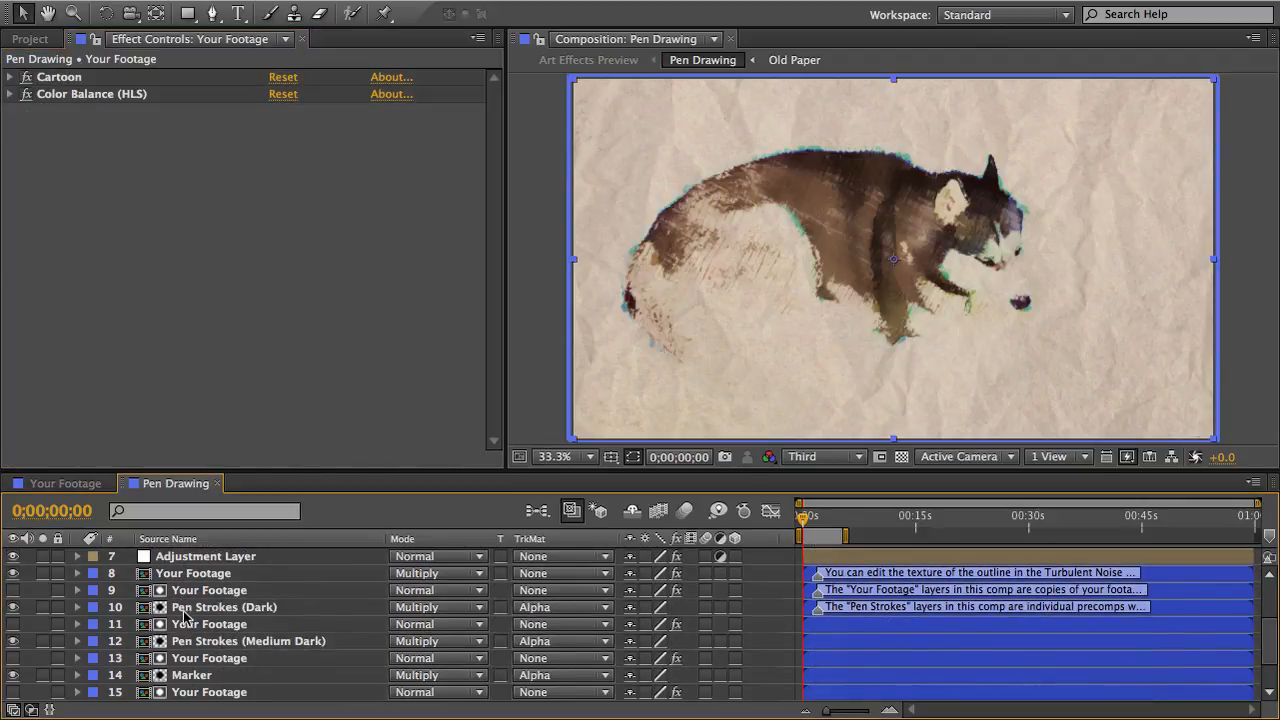
pyautogui.click(208, 590)
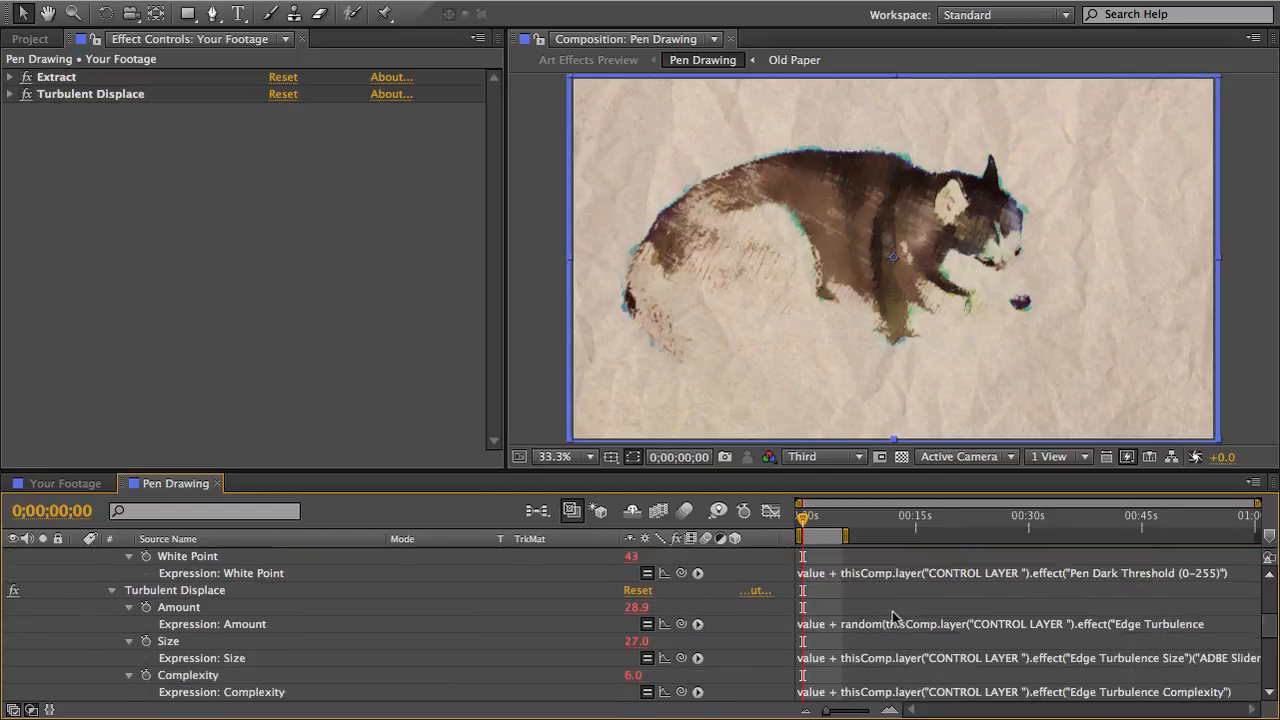
pyautogui.scroll(-3)
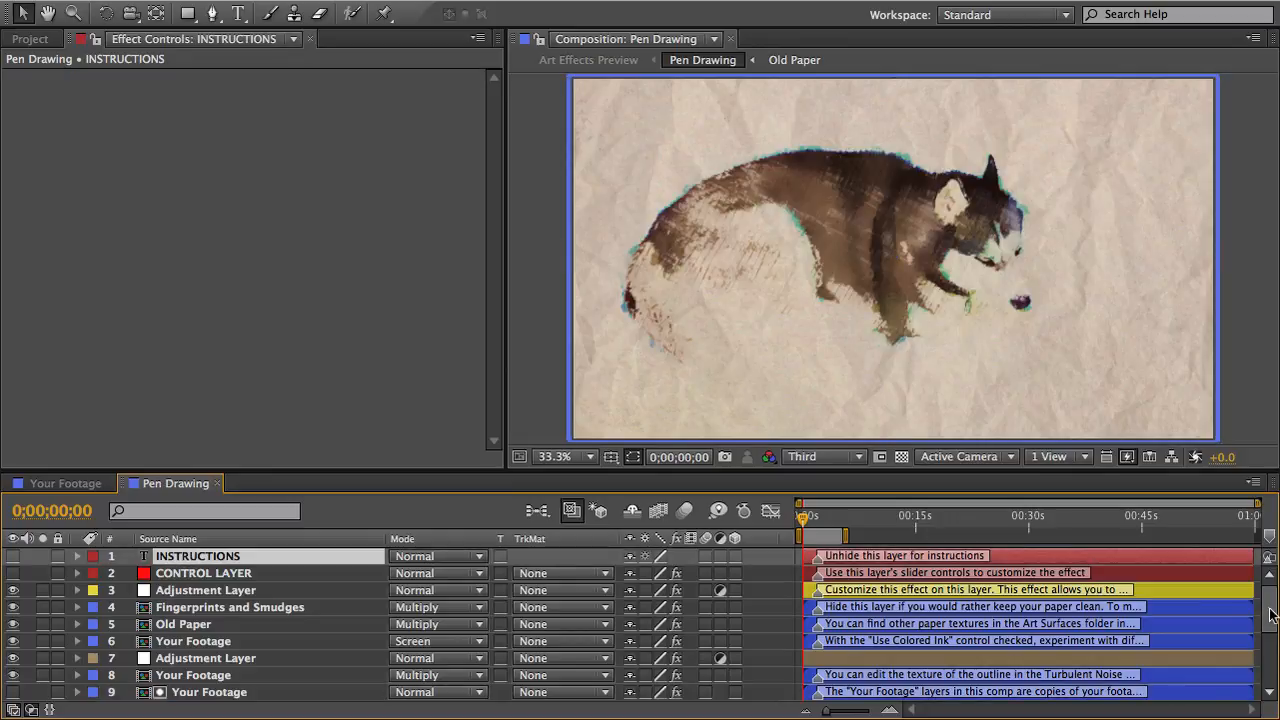
pyautogui.scroll(-3)
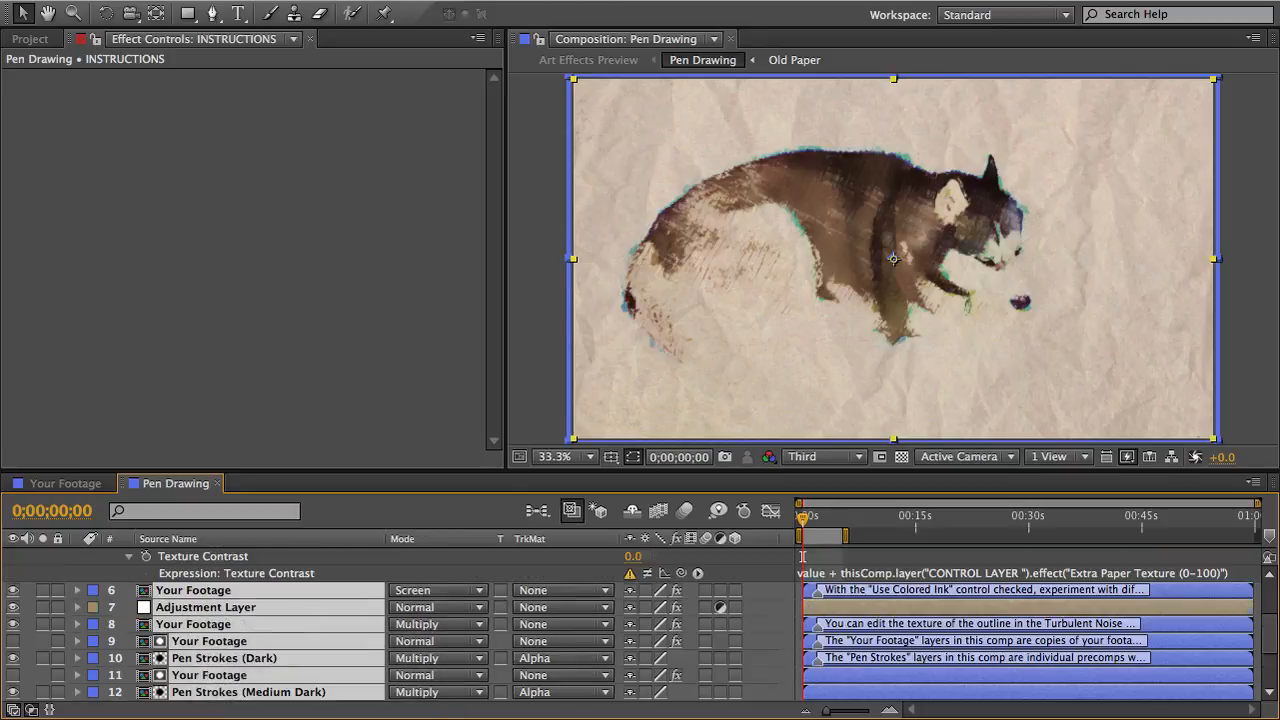
pyautogui.scroll(3)
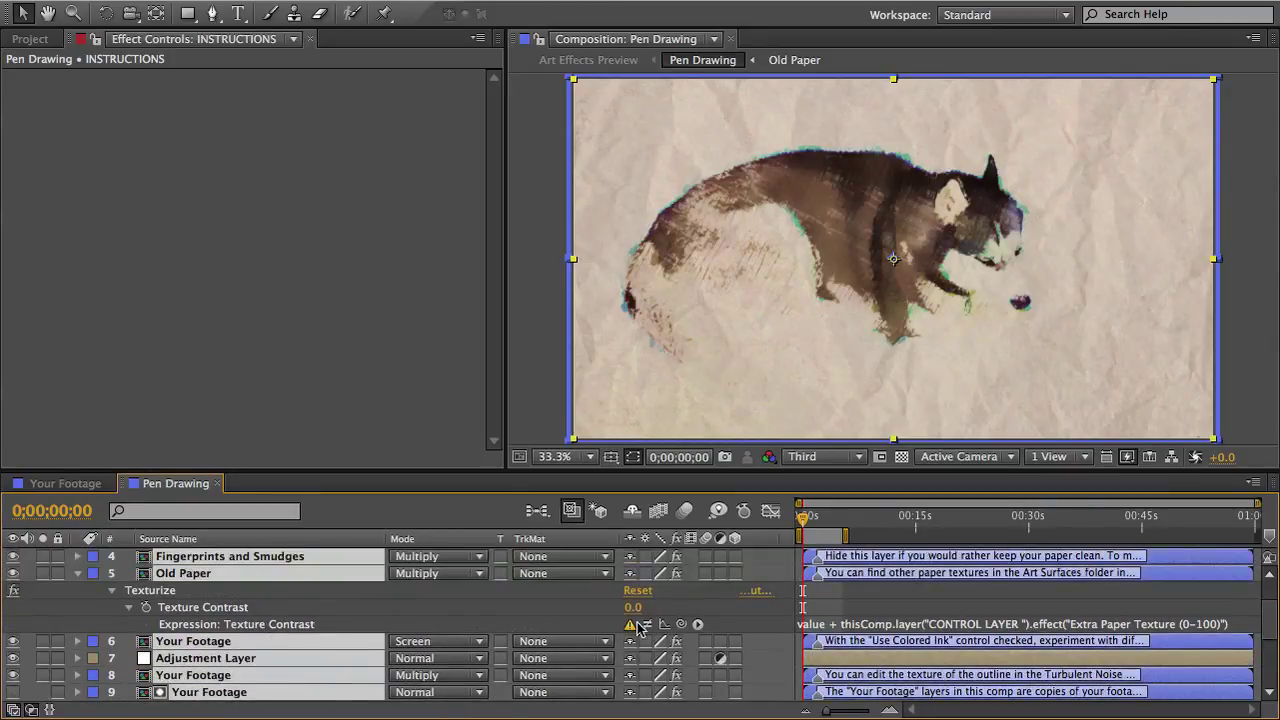